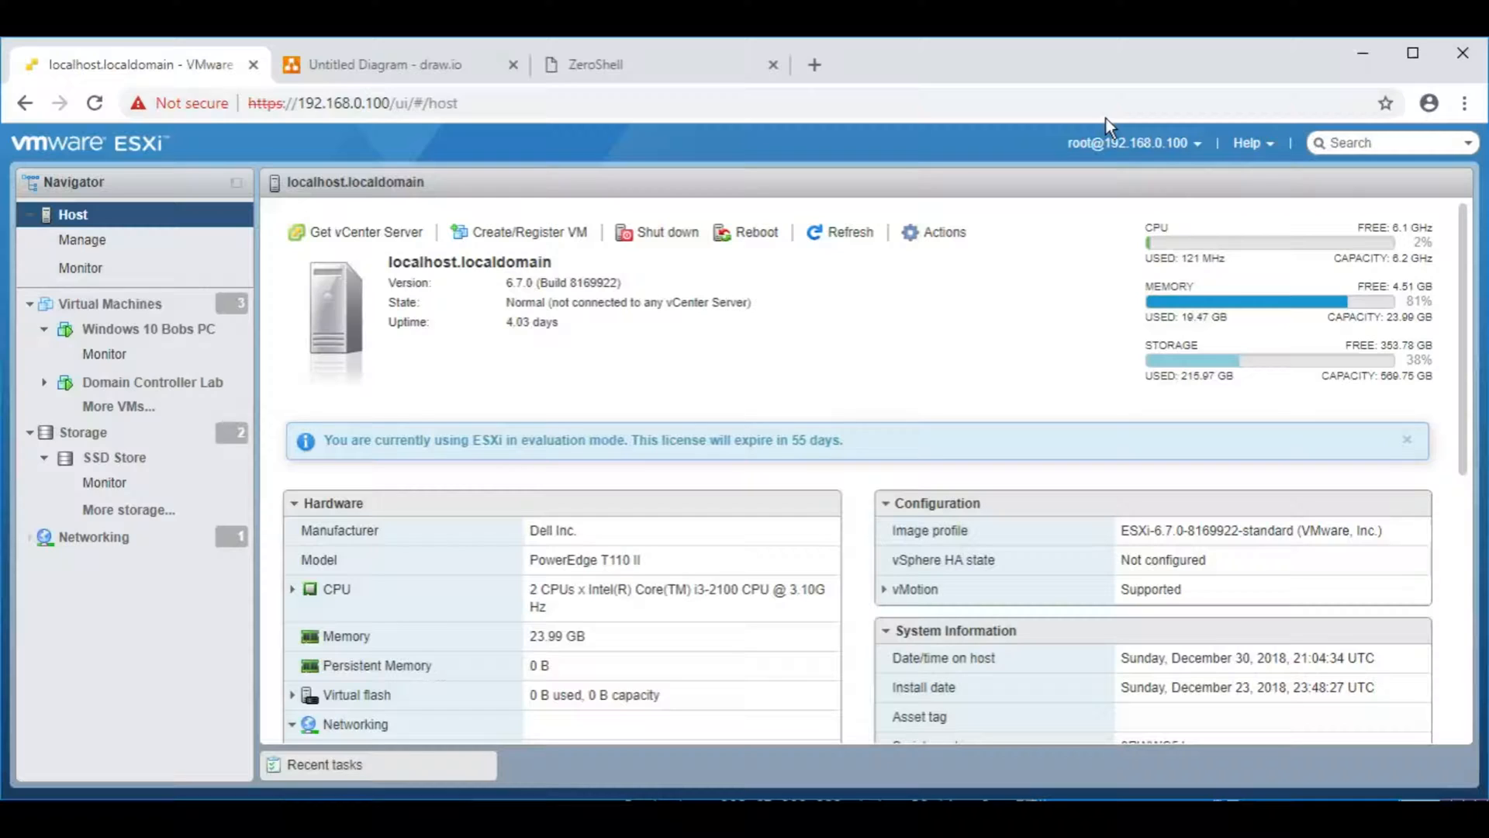
Step: Show the draw.io network diagram of the router, Windows Server, Bob and Jane
click(383, 65)
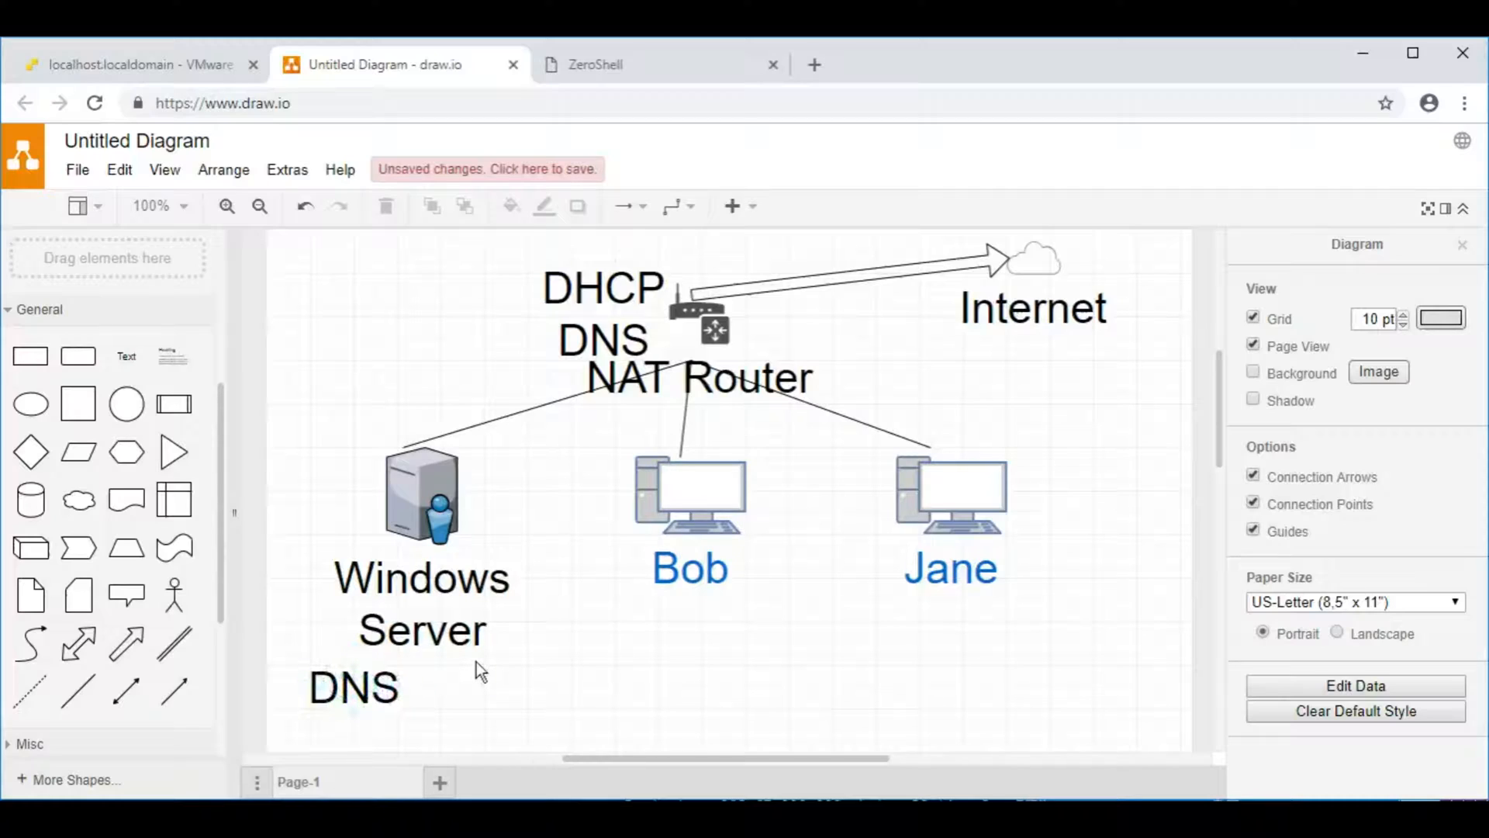
mouse_move(479, 465)
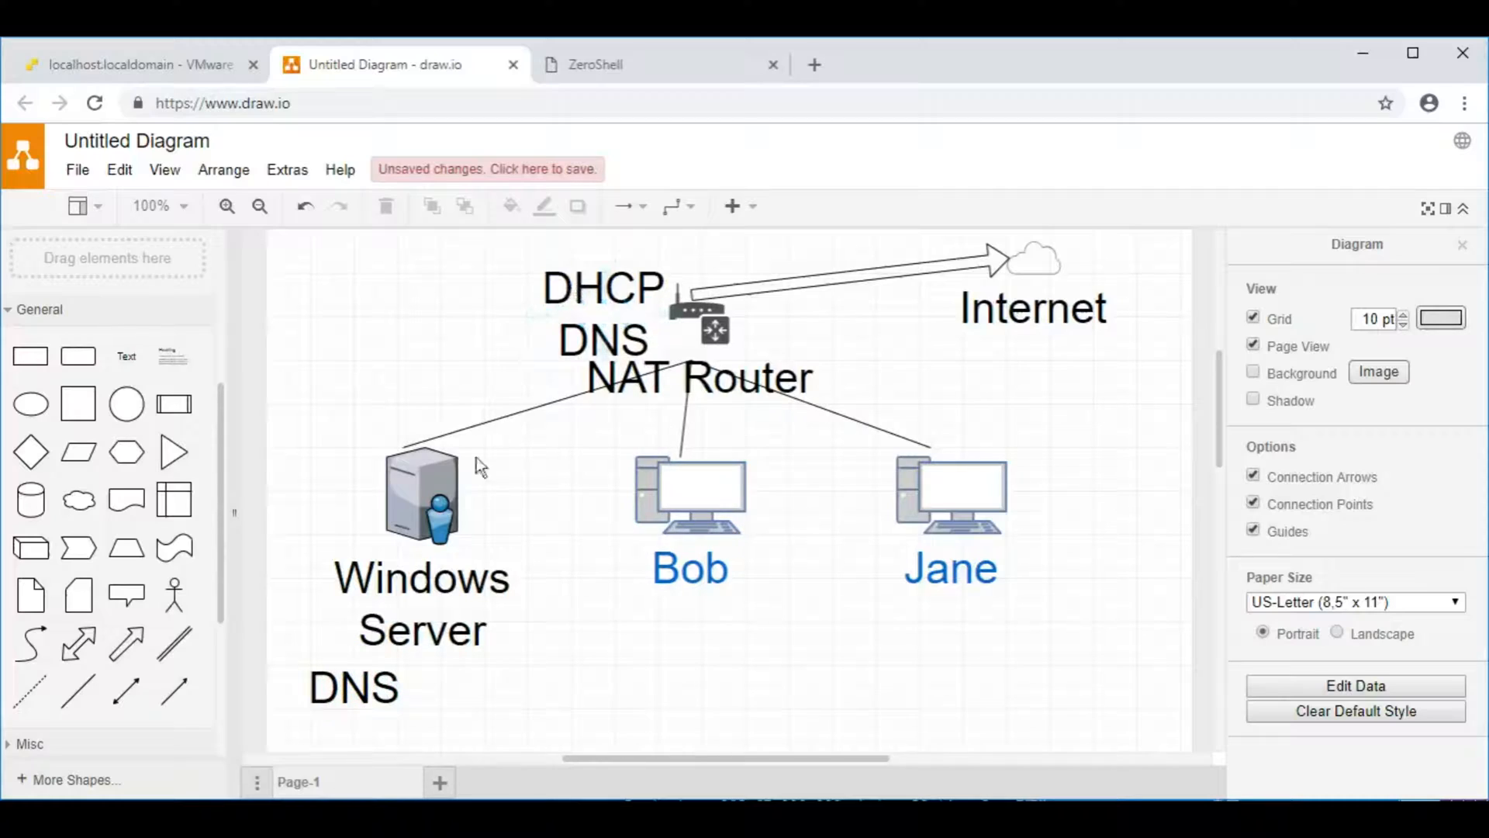
mouse_move(596, 672)
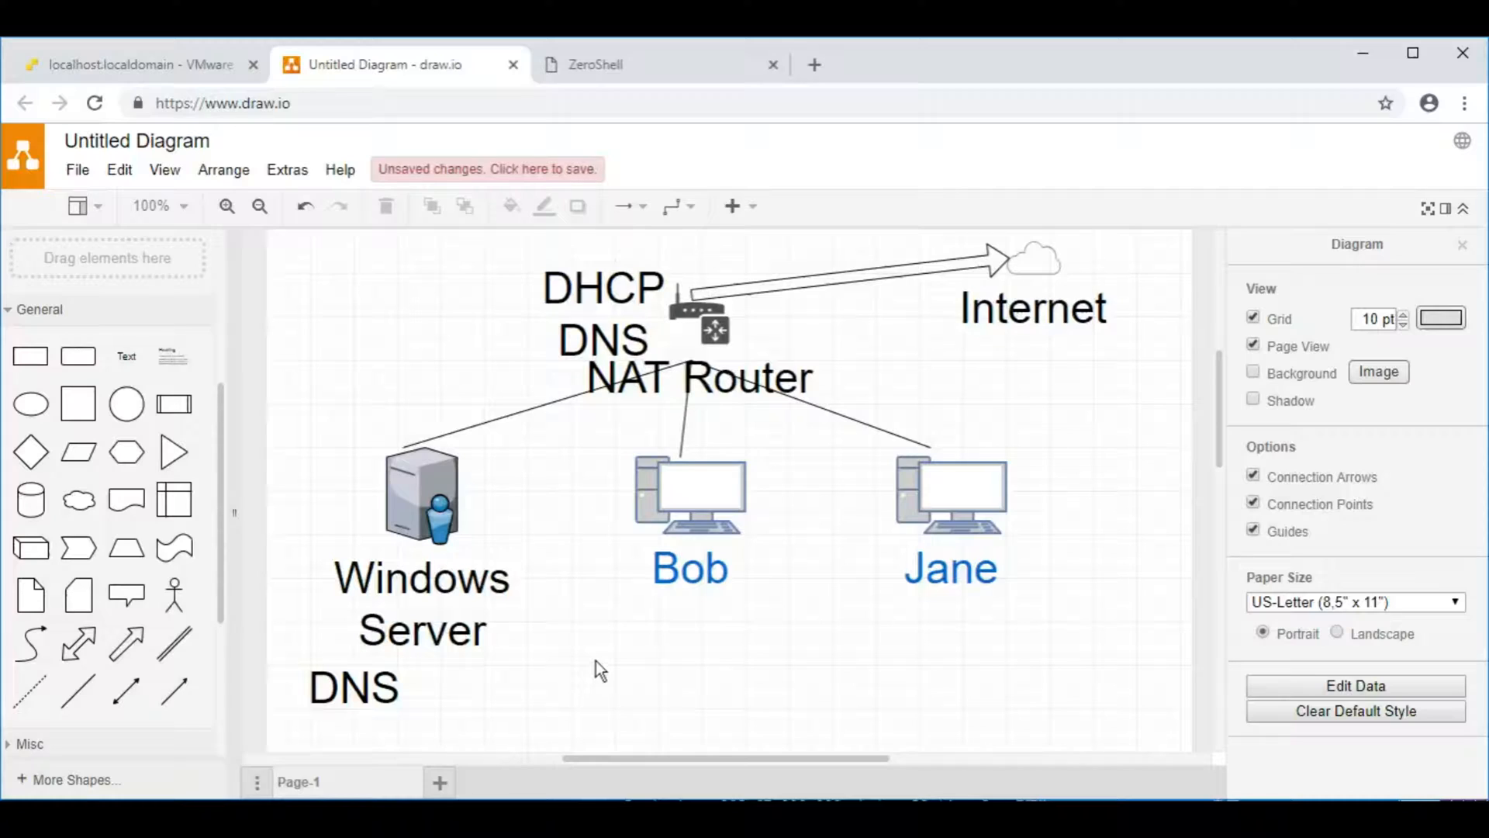
Step: Reach the ZeroShell router login page at 192.168.0.1 from the ESXi host overview
click(133, 65)
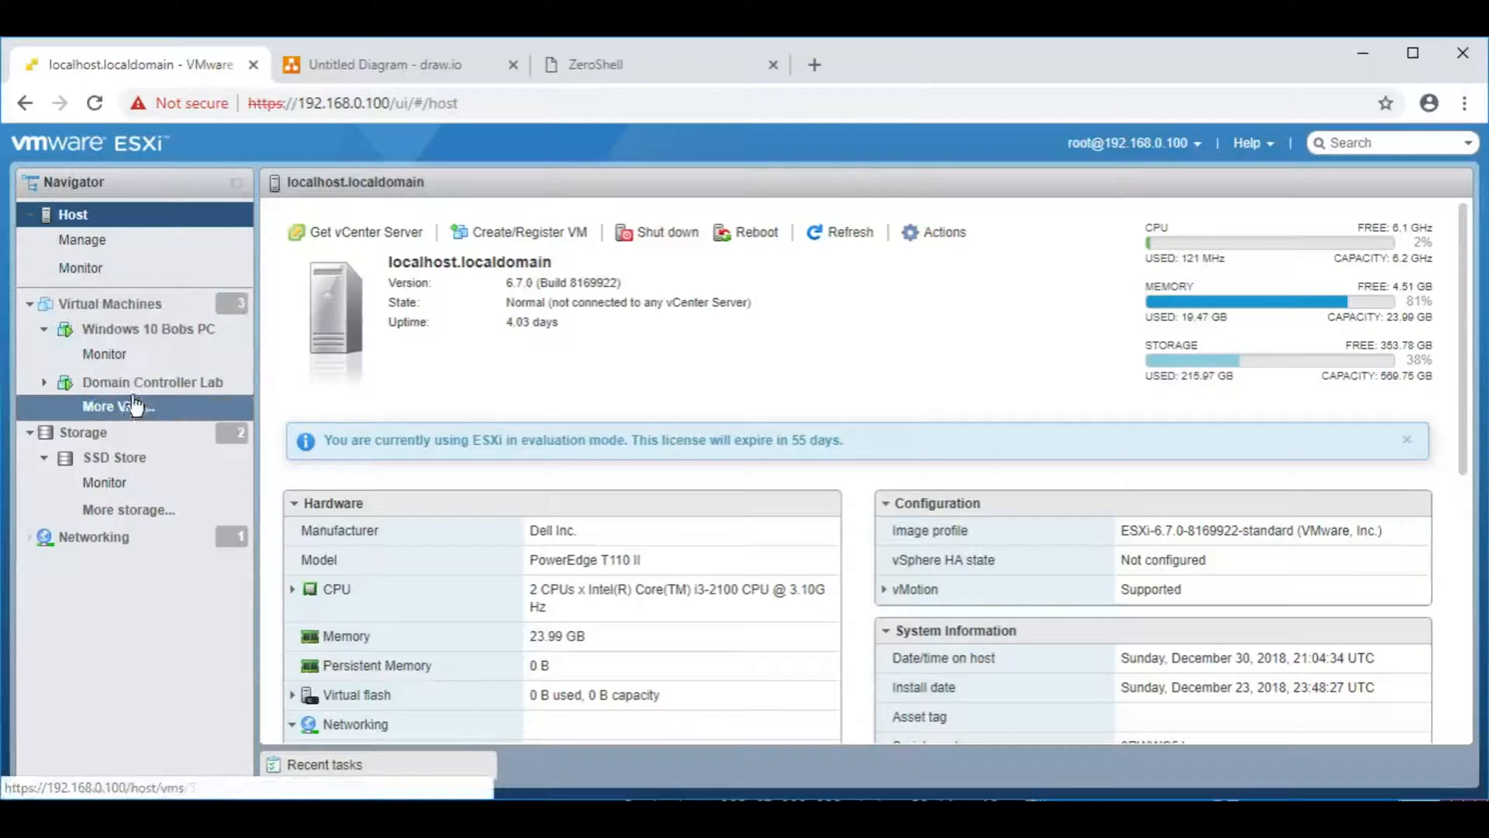
click(152, 381)
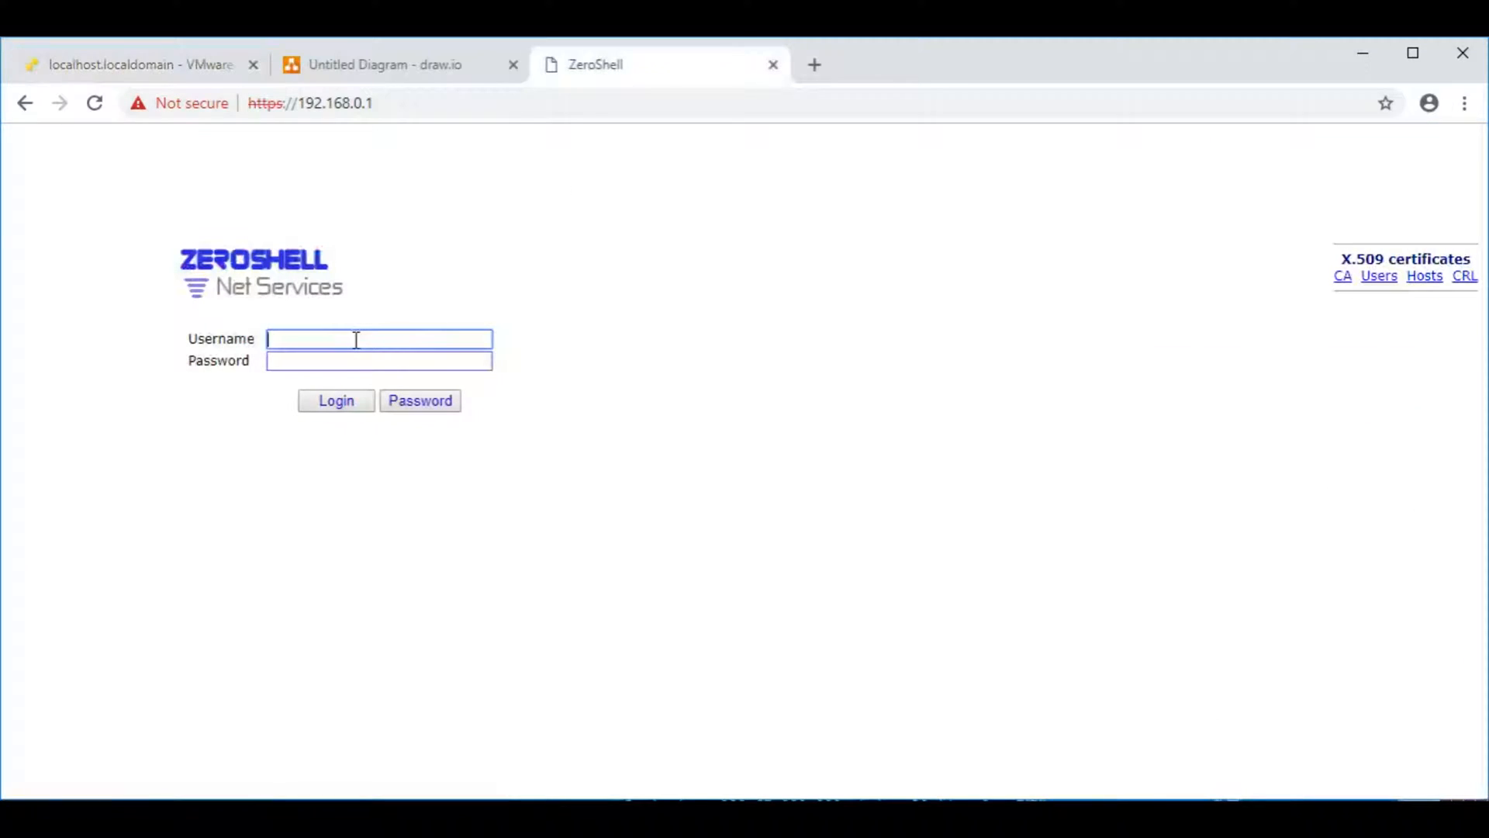
Step: Log in to ZeroShell and review its DHCP range 192.168.0.100–200 with gateway/DNS 192.168.0.1
click(335, 401)
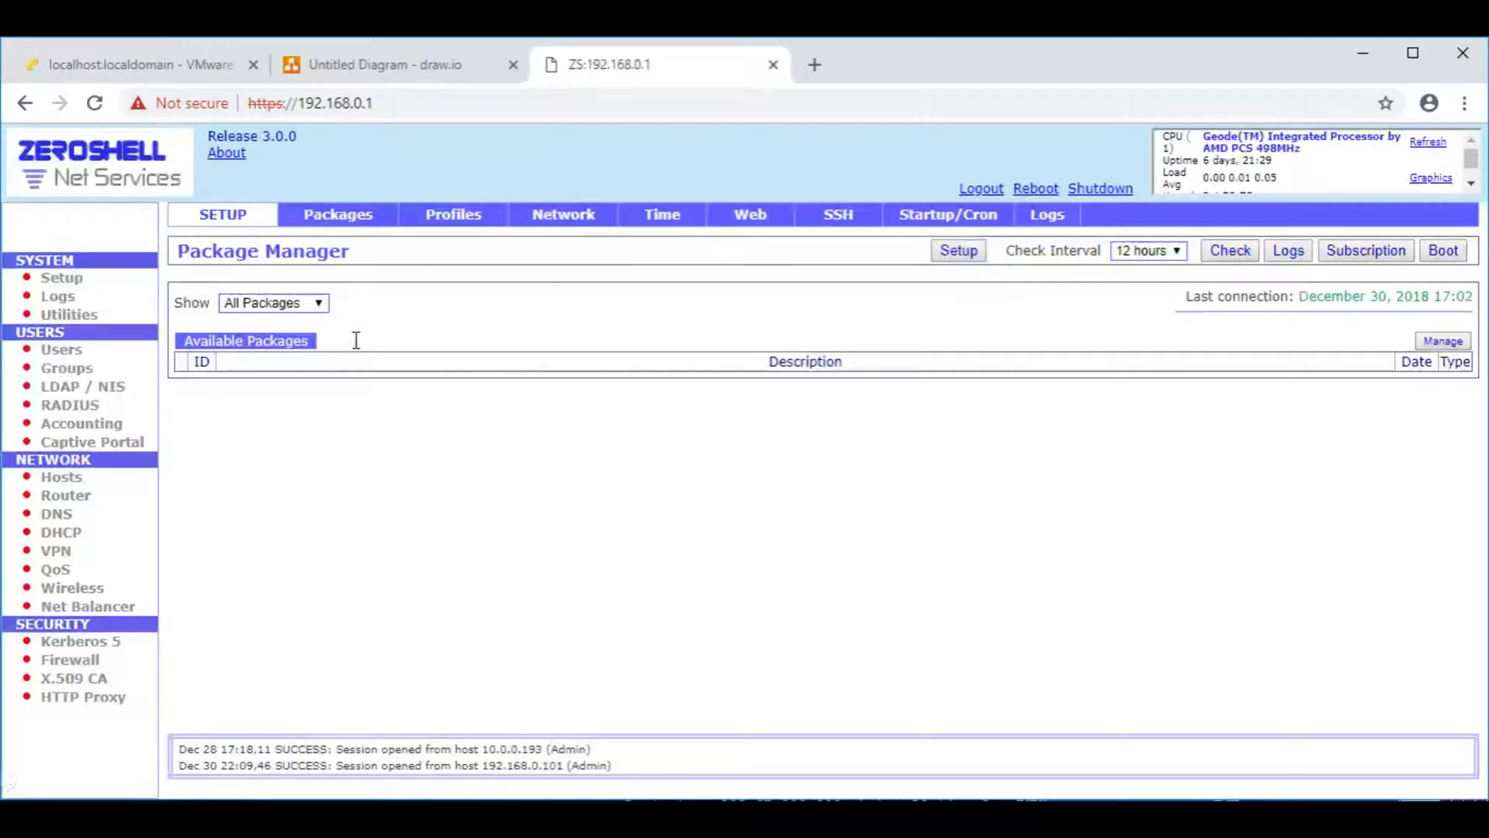
click(1228, 249)
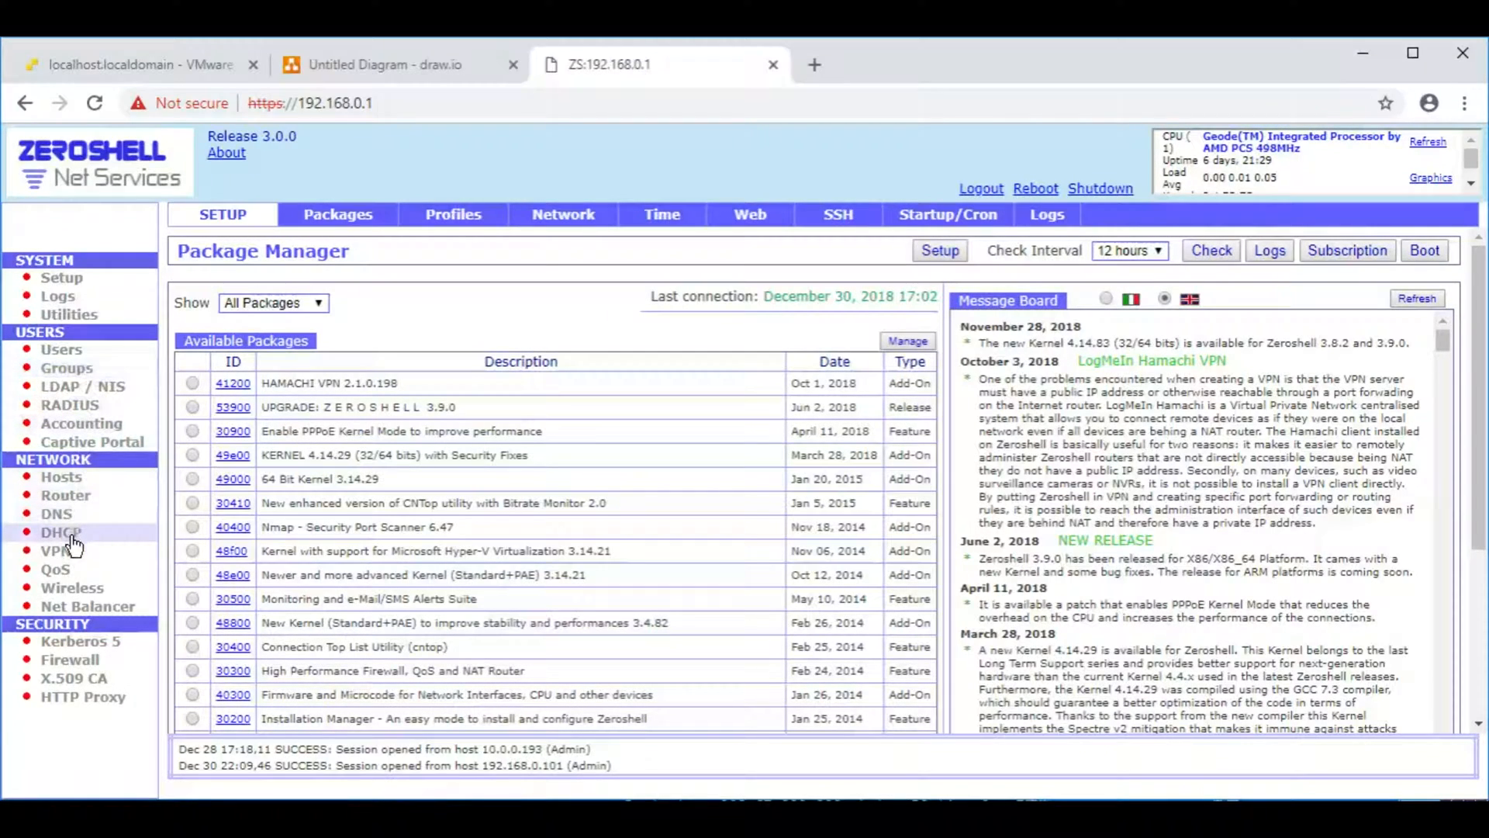
click(60, 532)
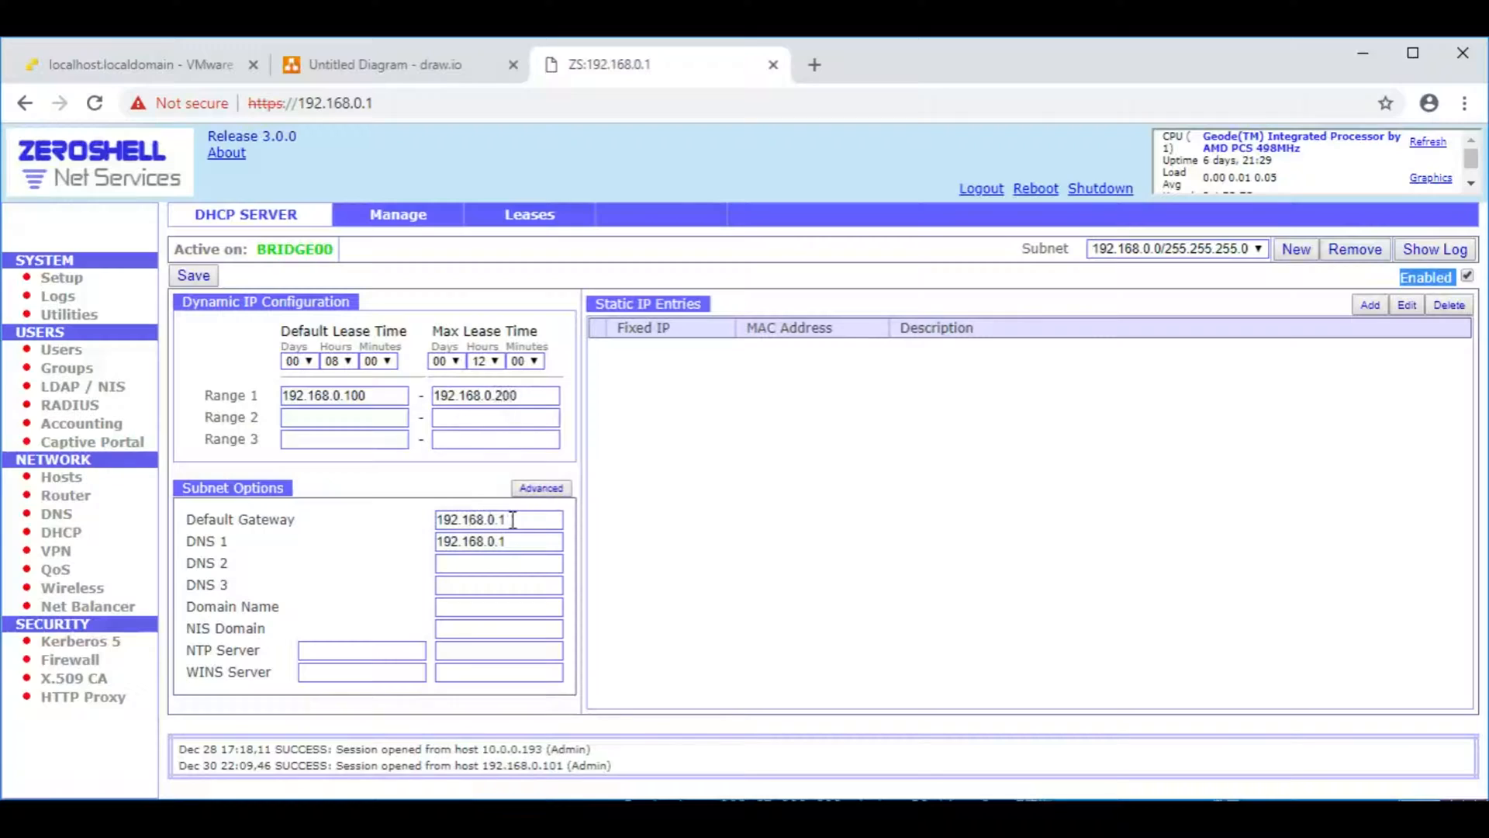
triple_click(498, 518)
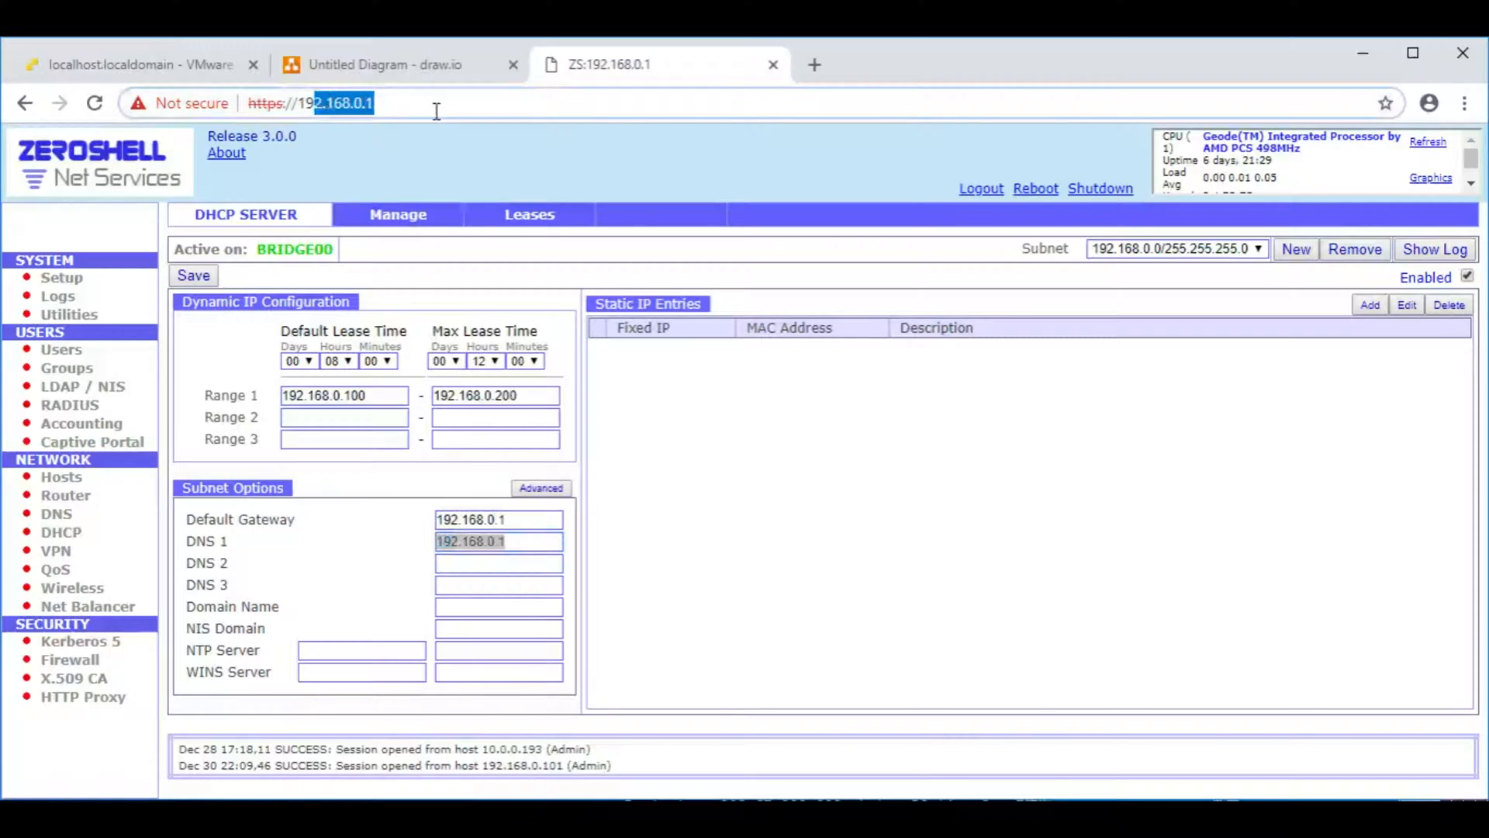
click(133, 65)
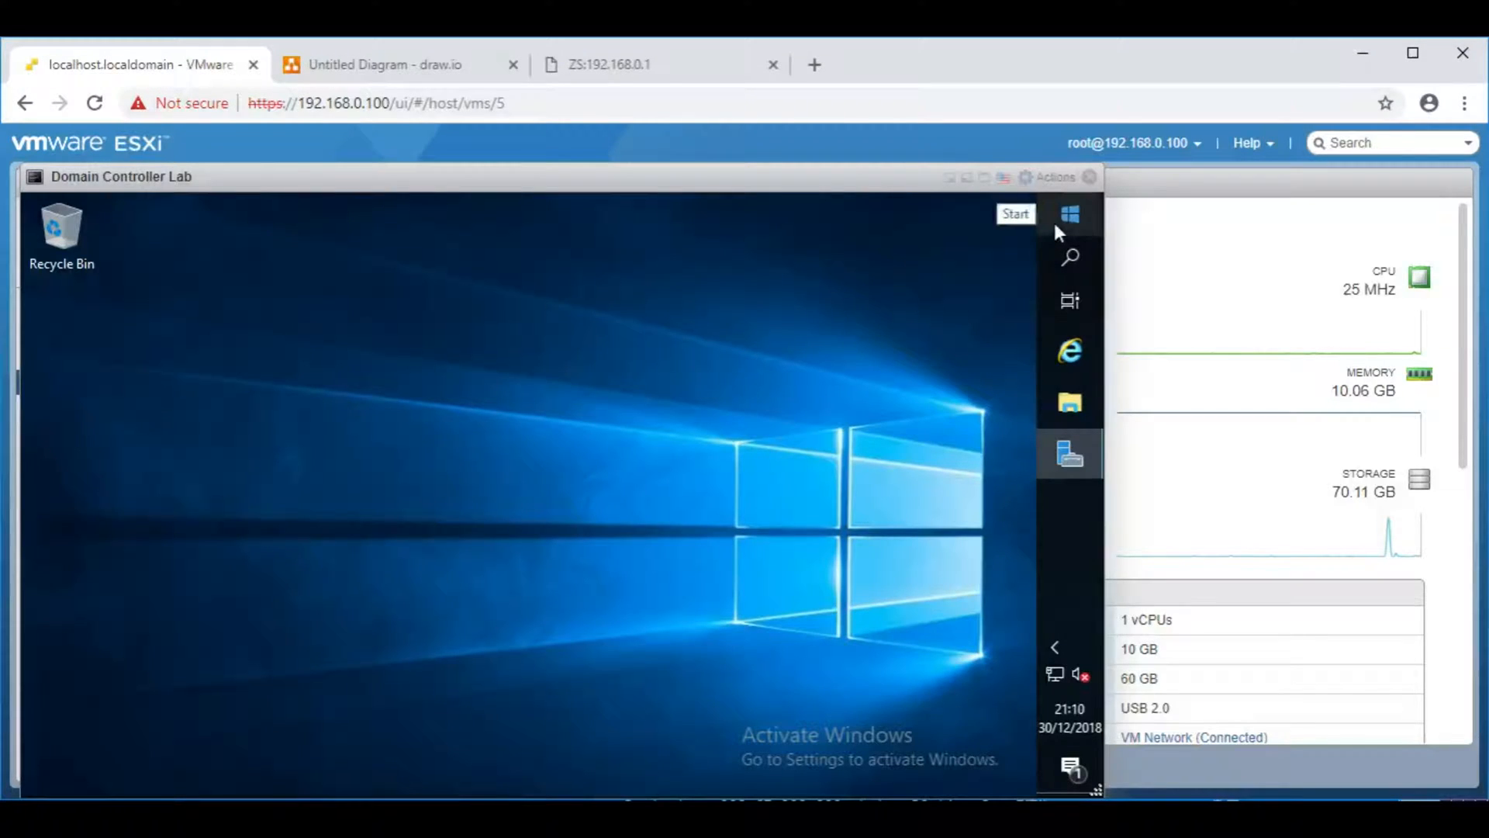
Step: Launch the DHCP management console from Control Panel's Administrative Tools
click(1069, 213)
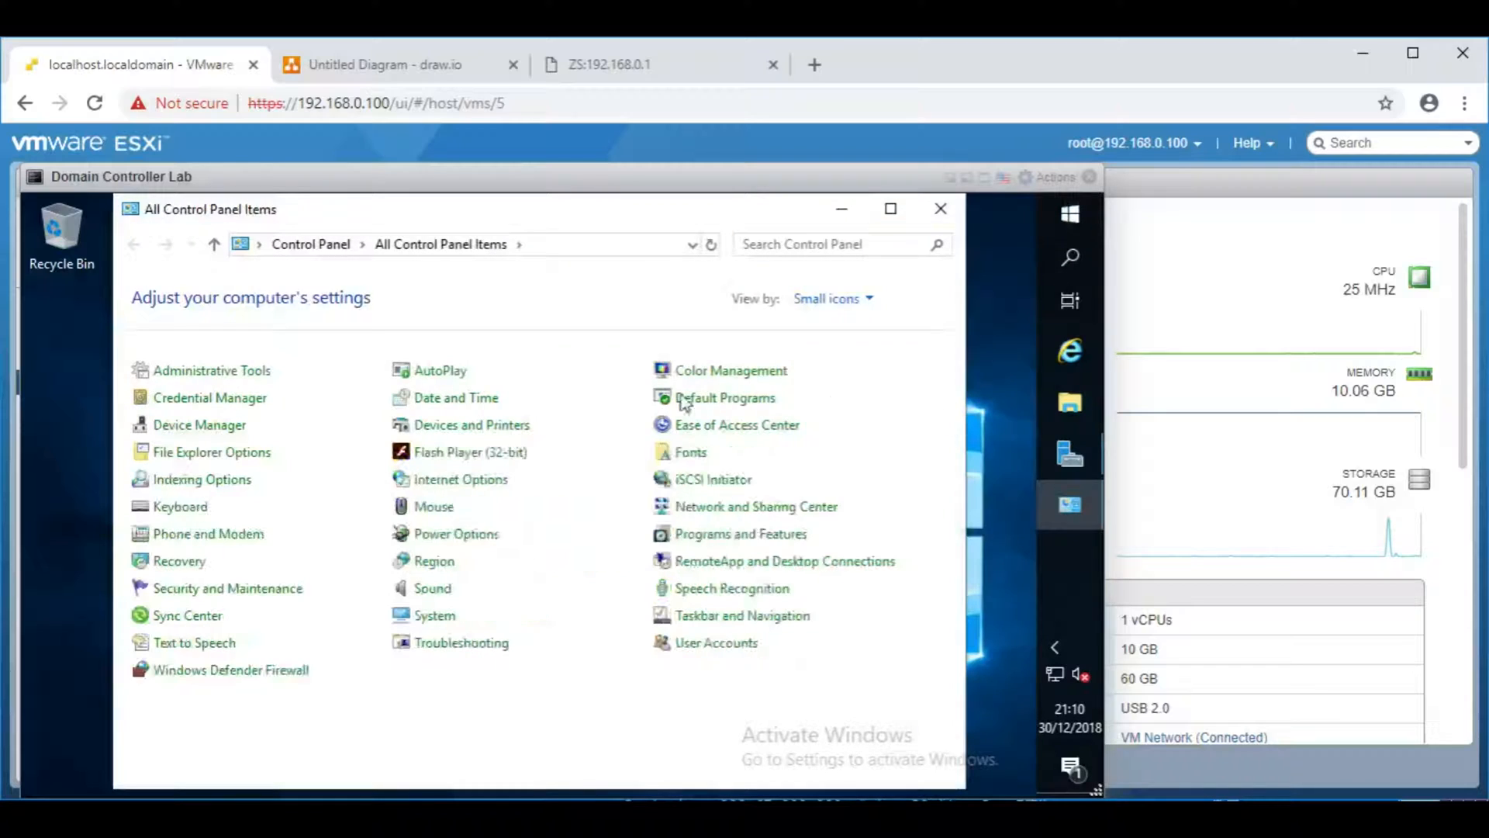
double_click(211, 370)
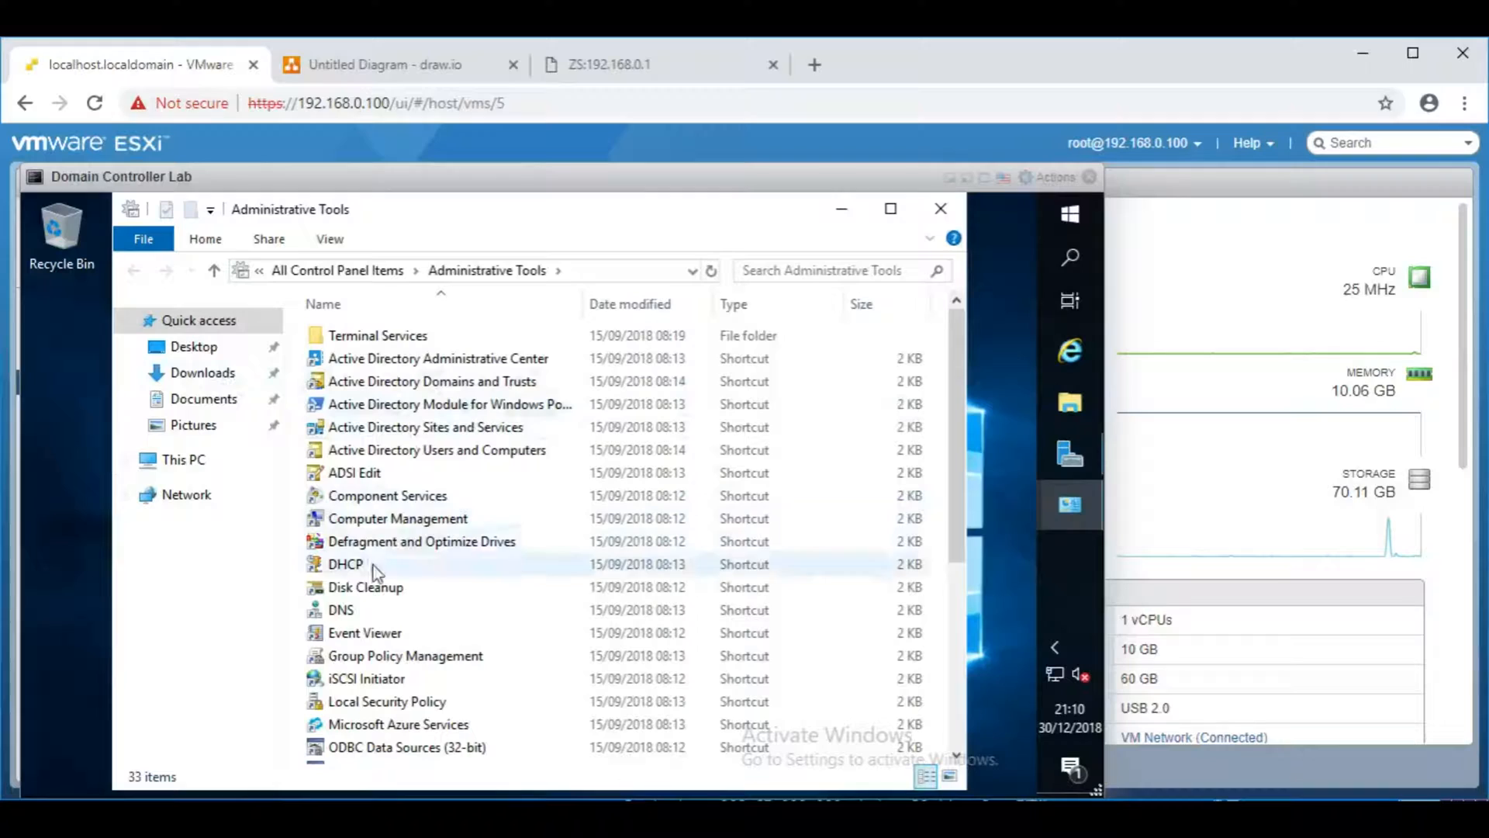
click(346, 563)
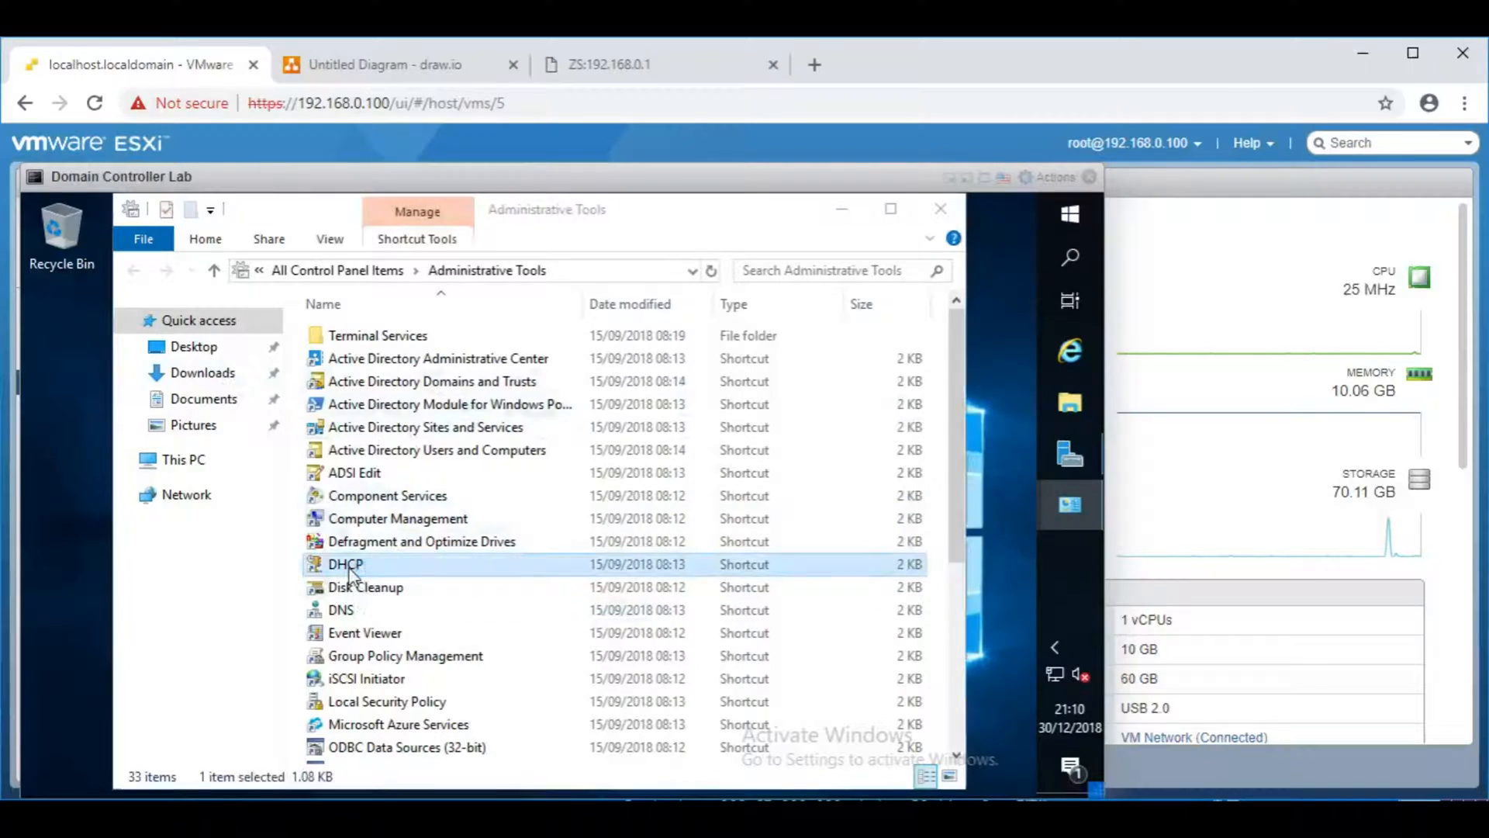
double_click(346, 563)
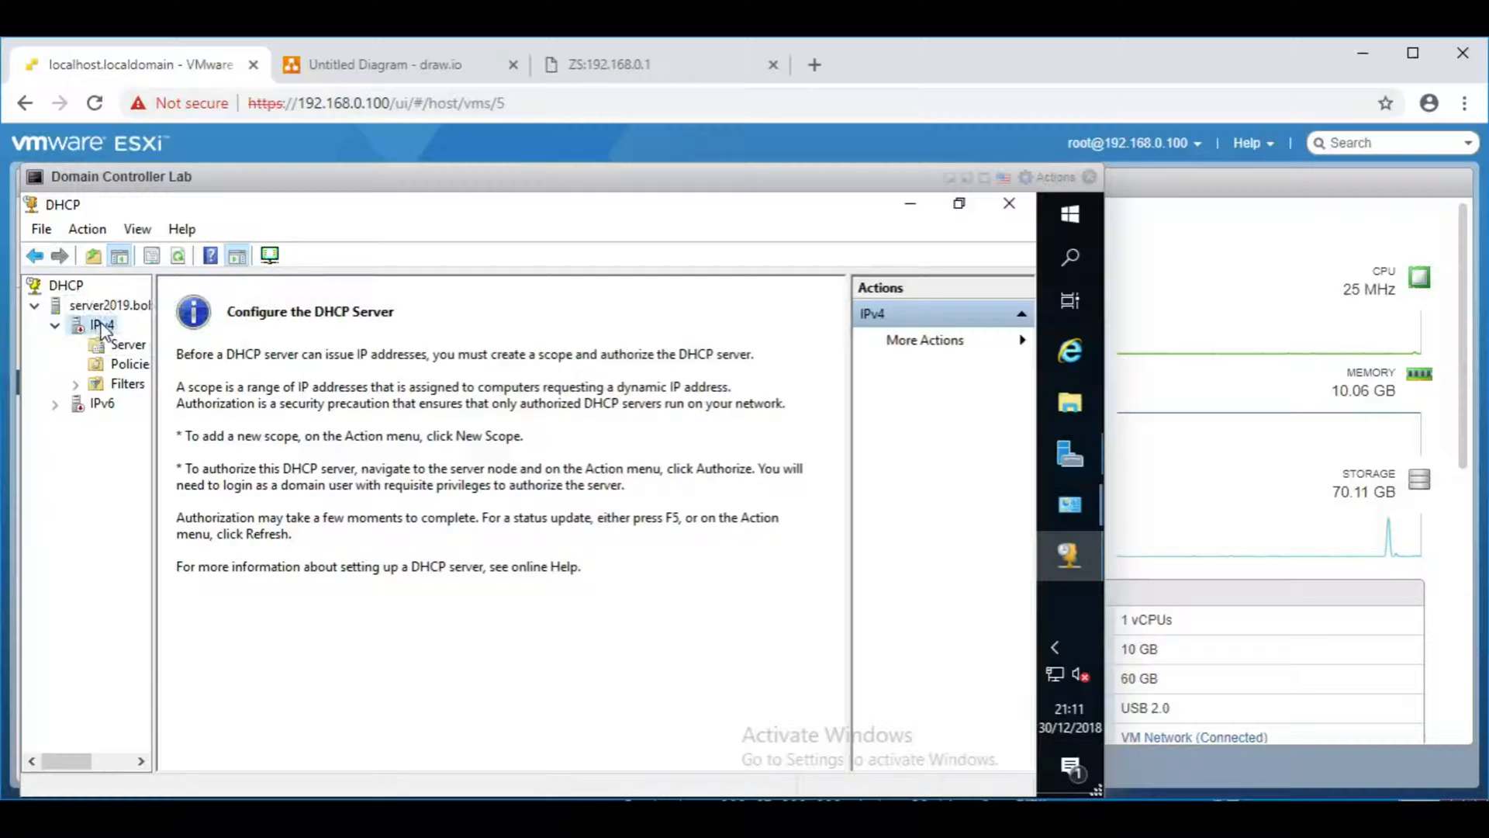
Step: Adjust conflict detection attempts in the IPv4 server's Advanced properties and confirm
right_click(99, 325)
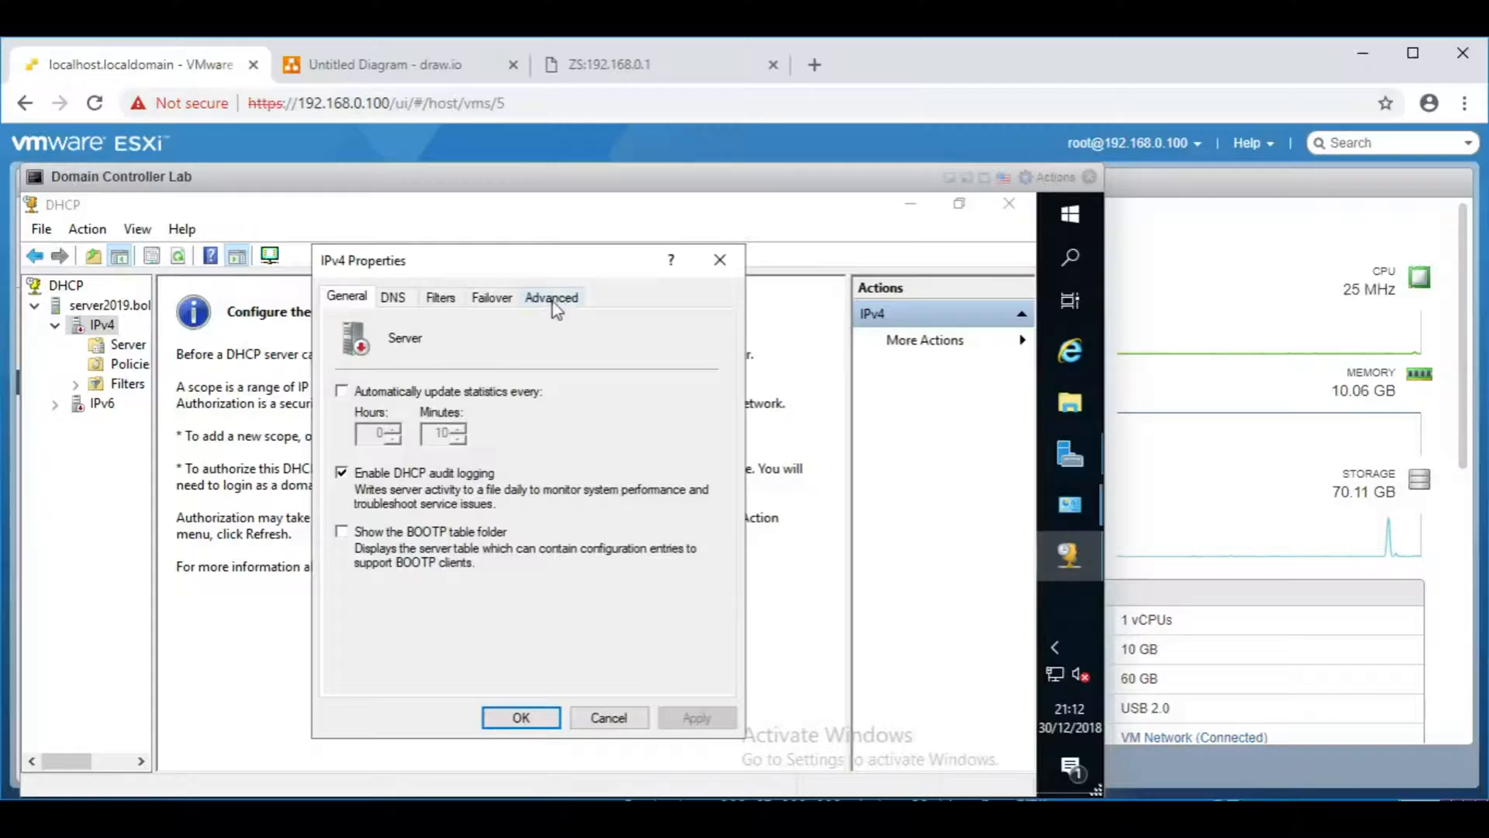
click(551, 295)
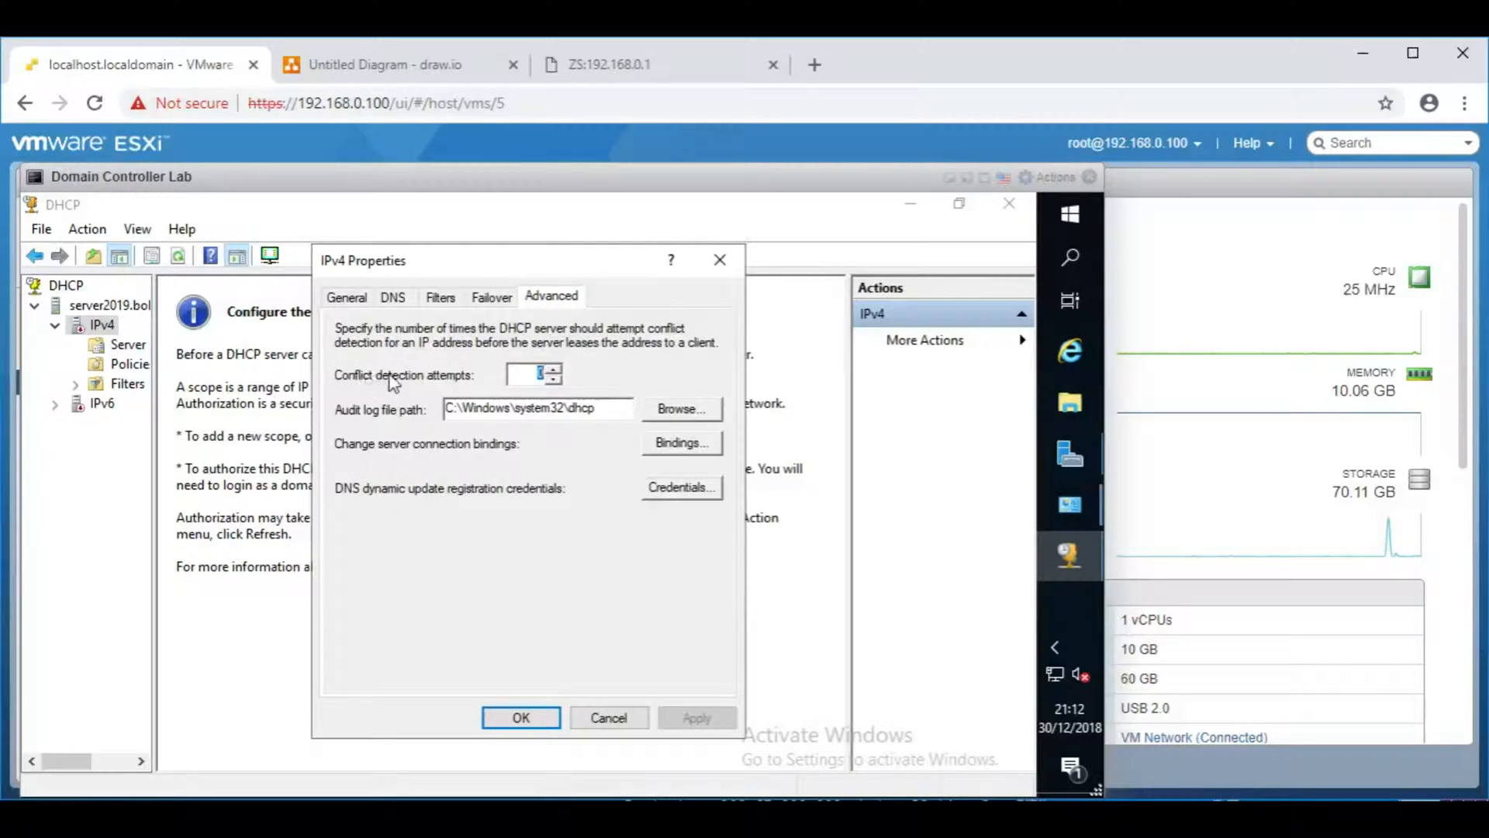
click(553, 369)
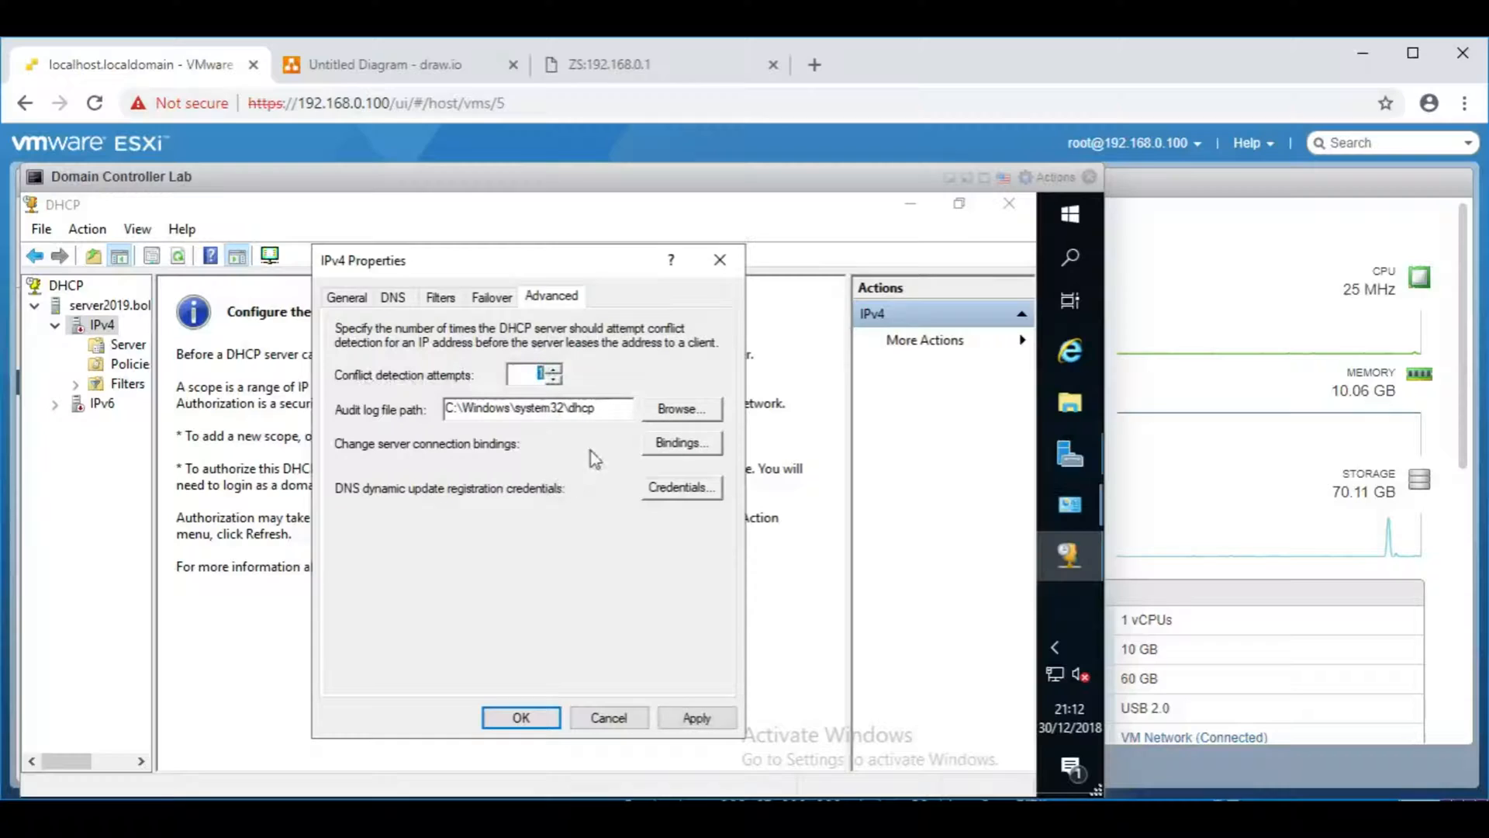
mouse_move(601, 511)
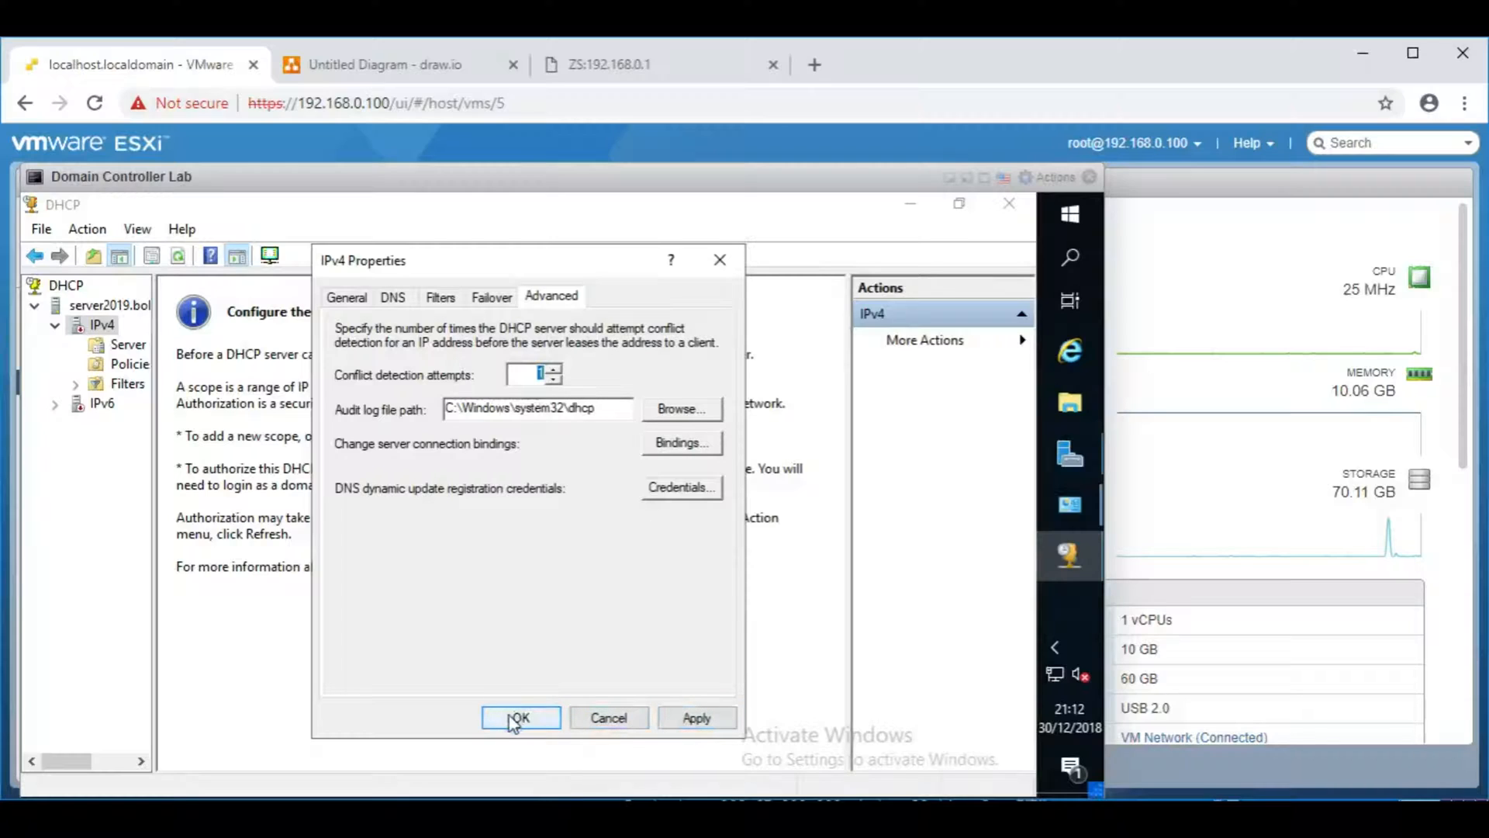
click(518, 716)
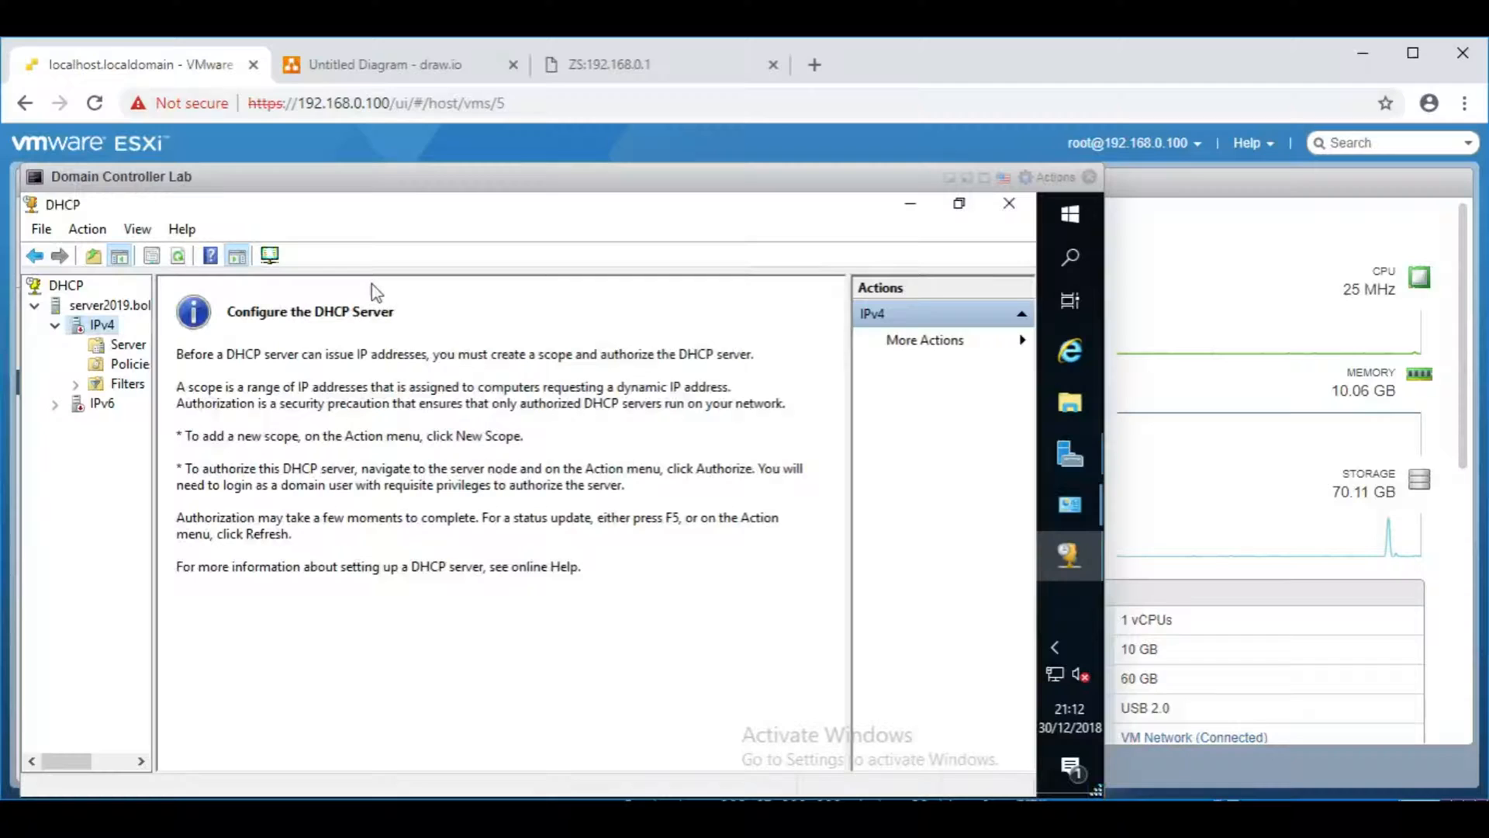
mouse_move(116, 349)
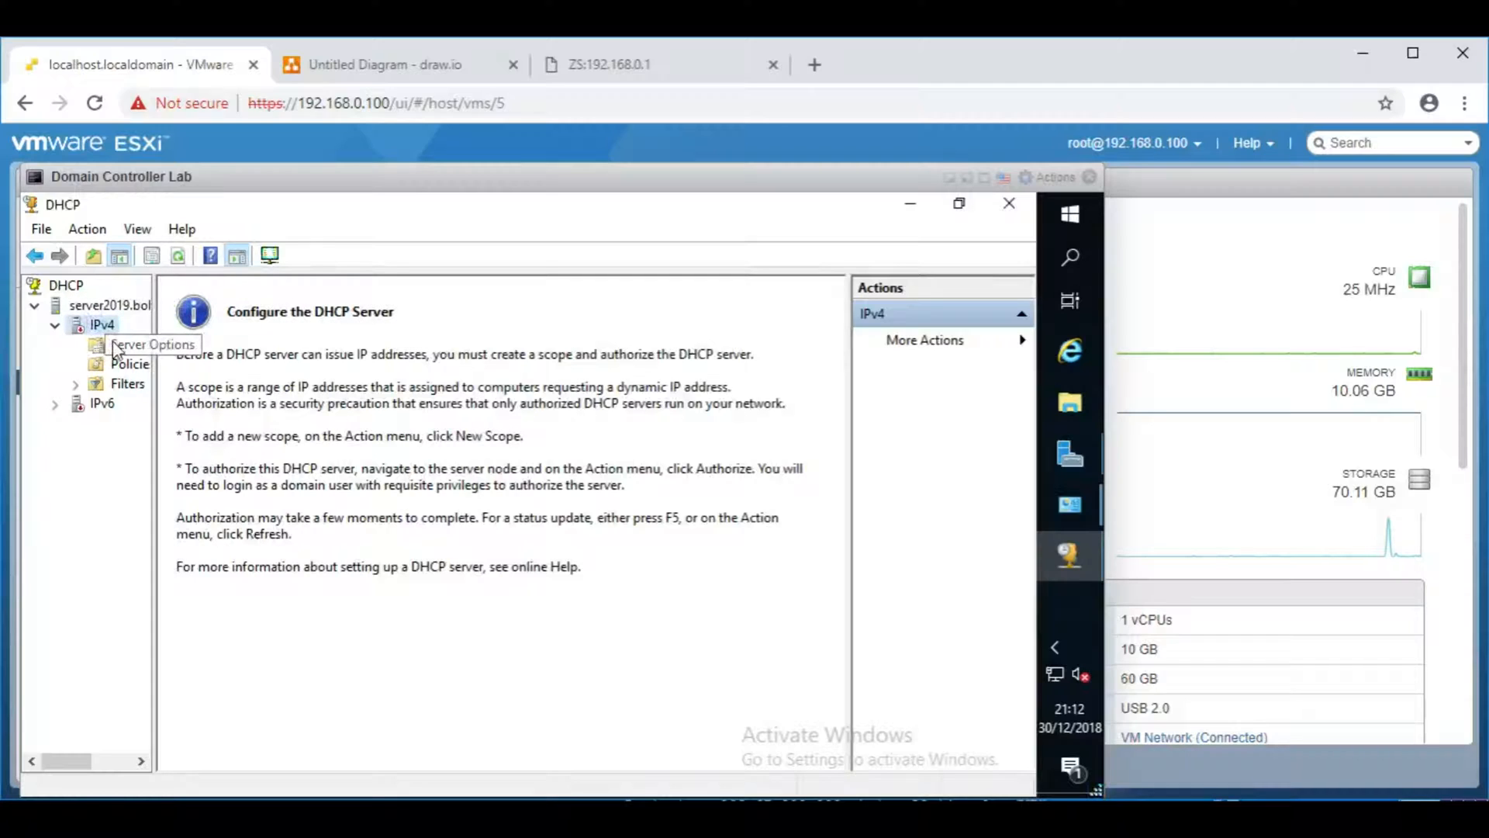
Step: Browse the IPv4 node's Filters and return to its overview and actions
right_click(100, 324)
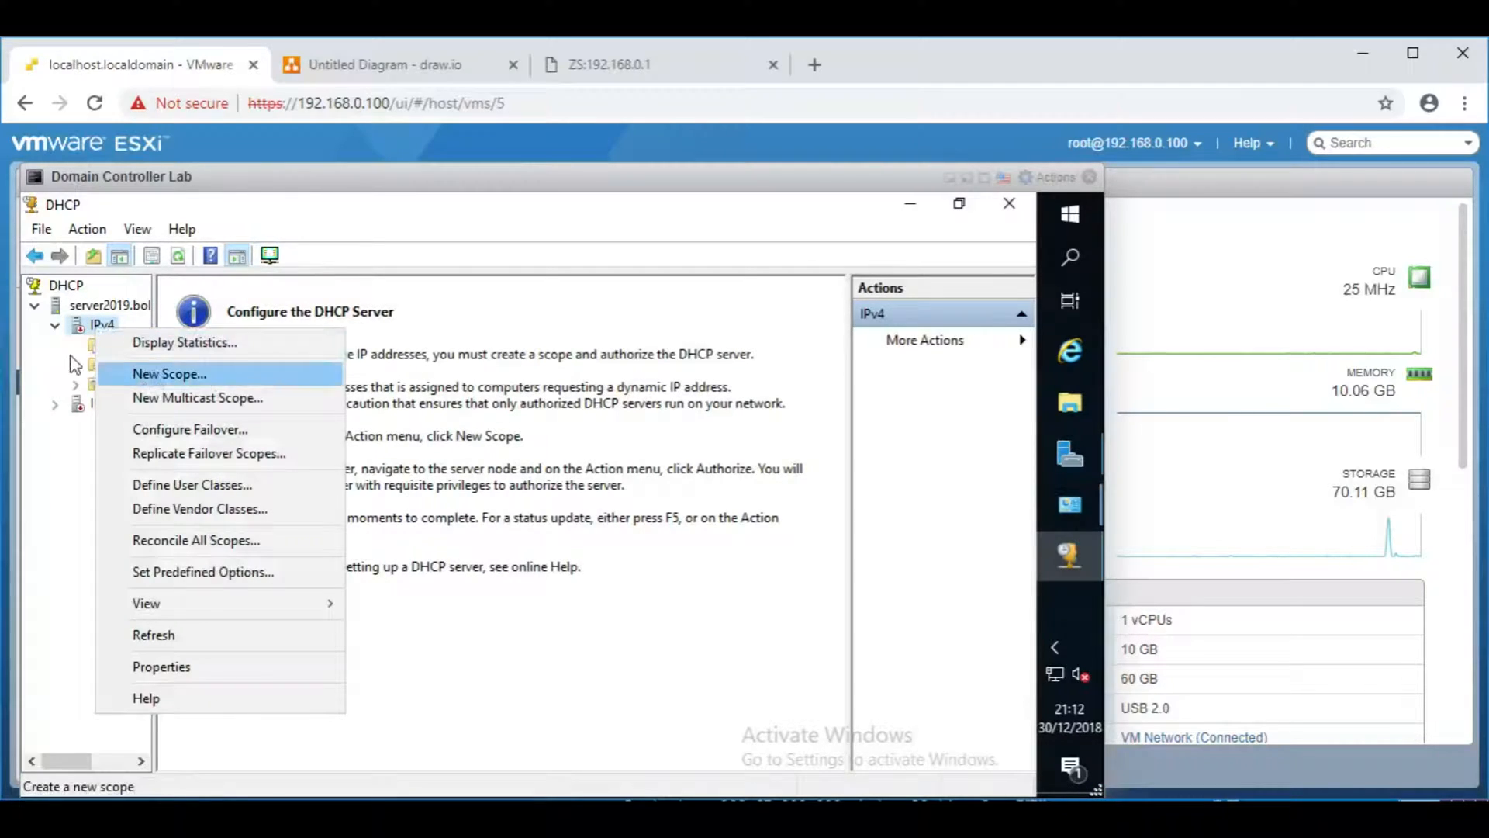
click(127, 383)
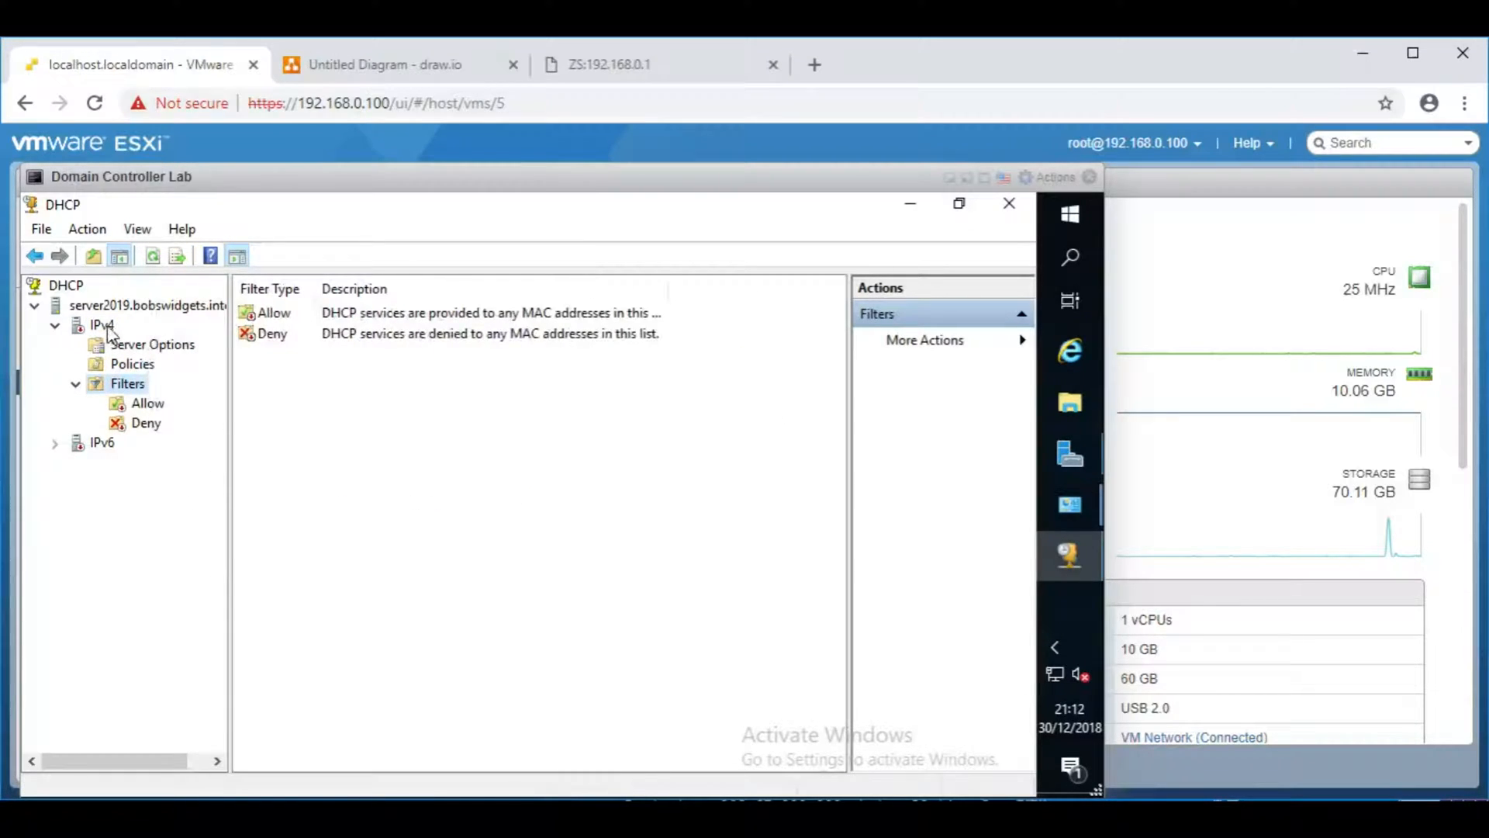
click(102, 324)
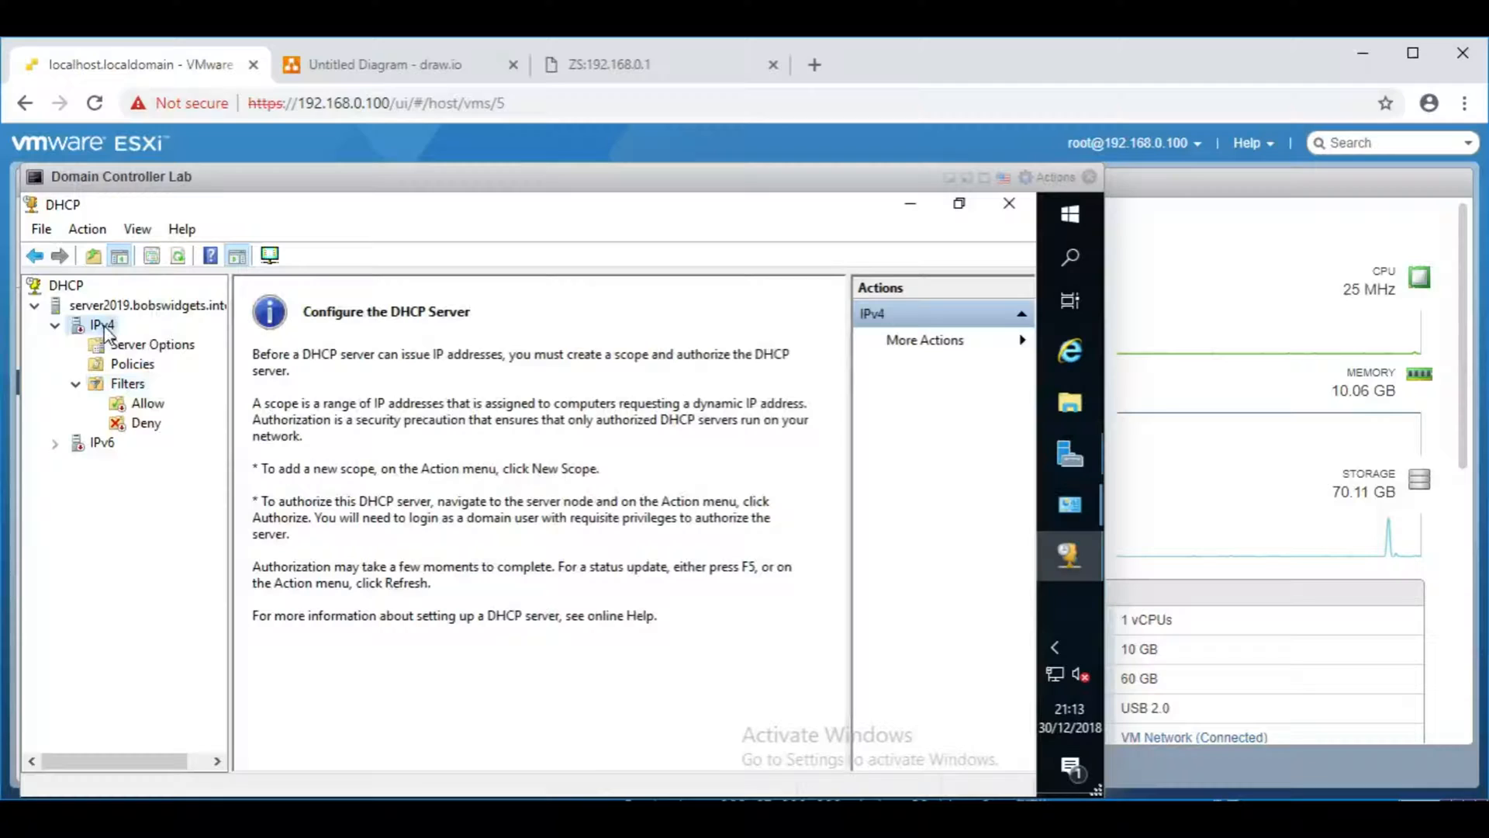
right_click(102, 324)
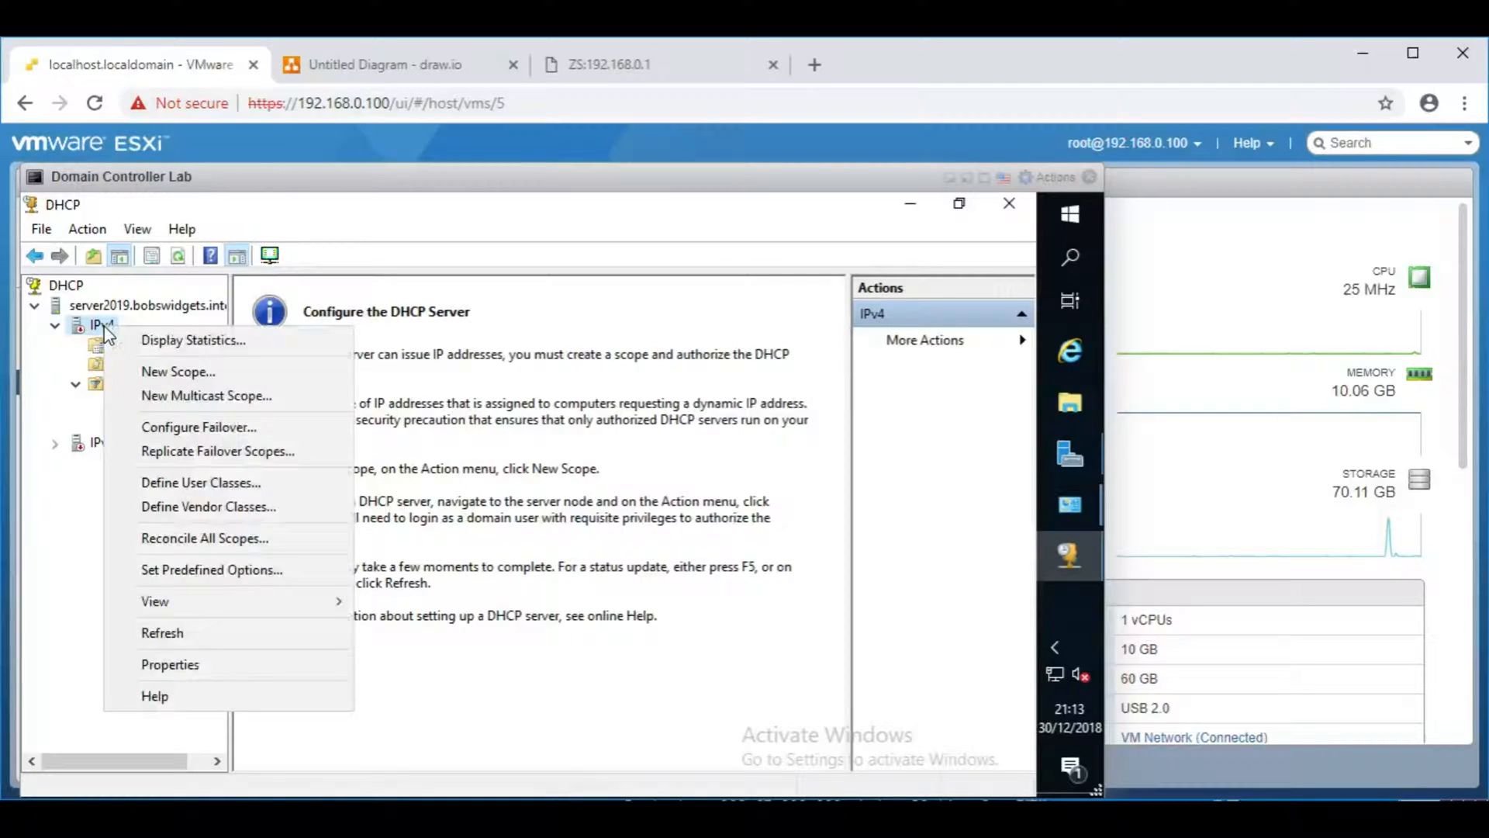
mouse_move(163, 369)
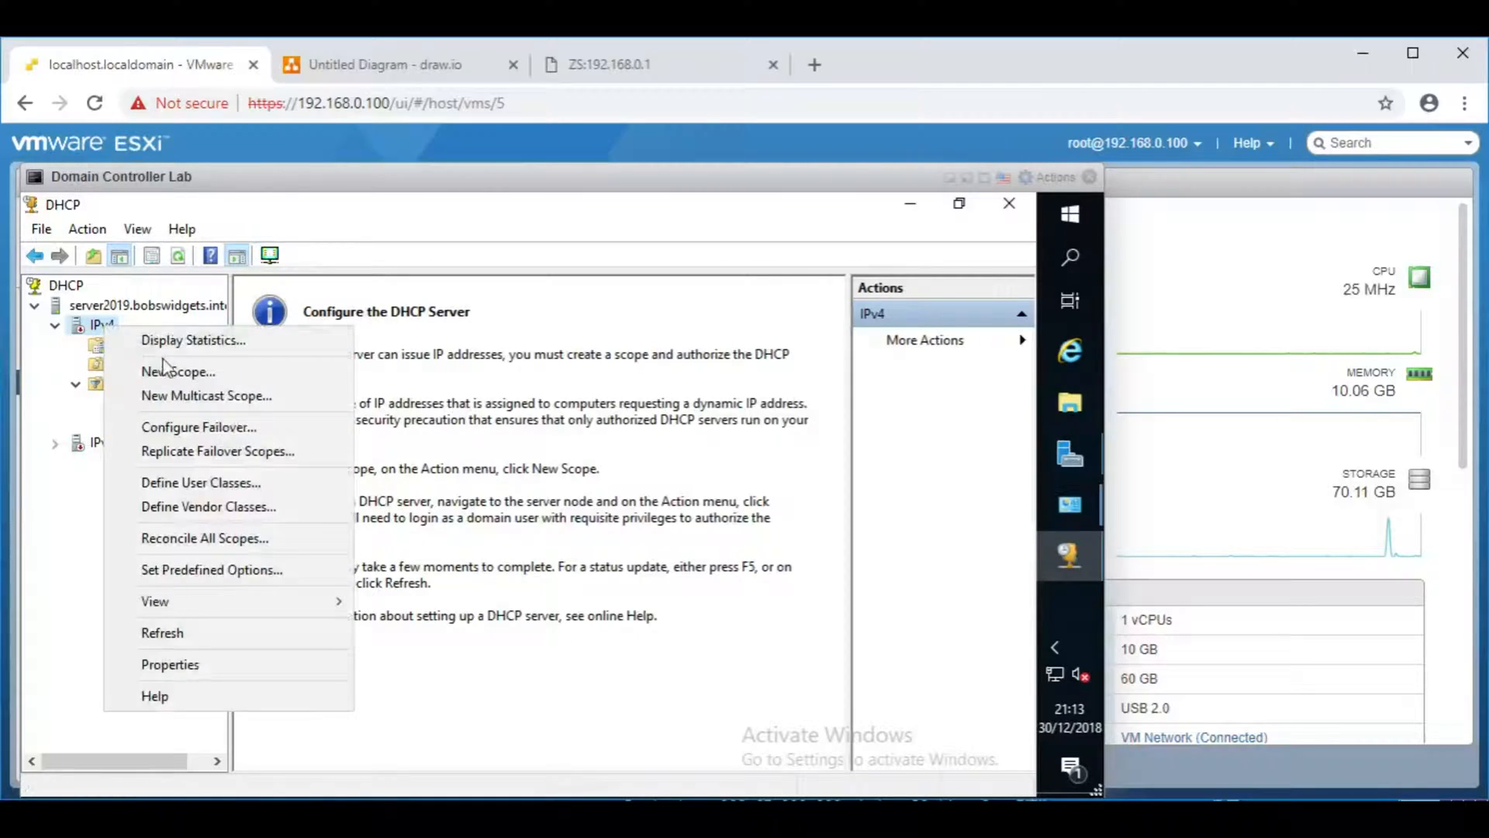
Step: Start the New Scope Wizard and name the scope 'Main Net'
click(177, 371)
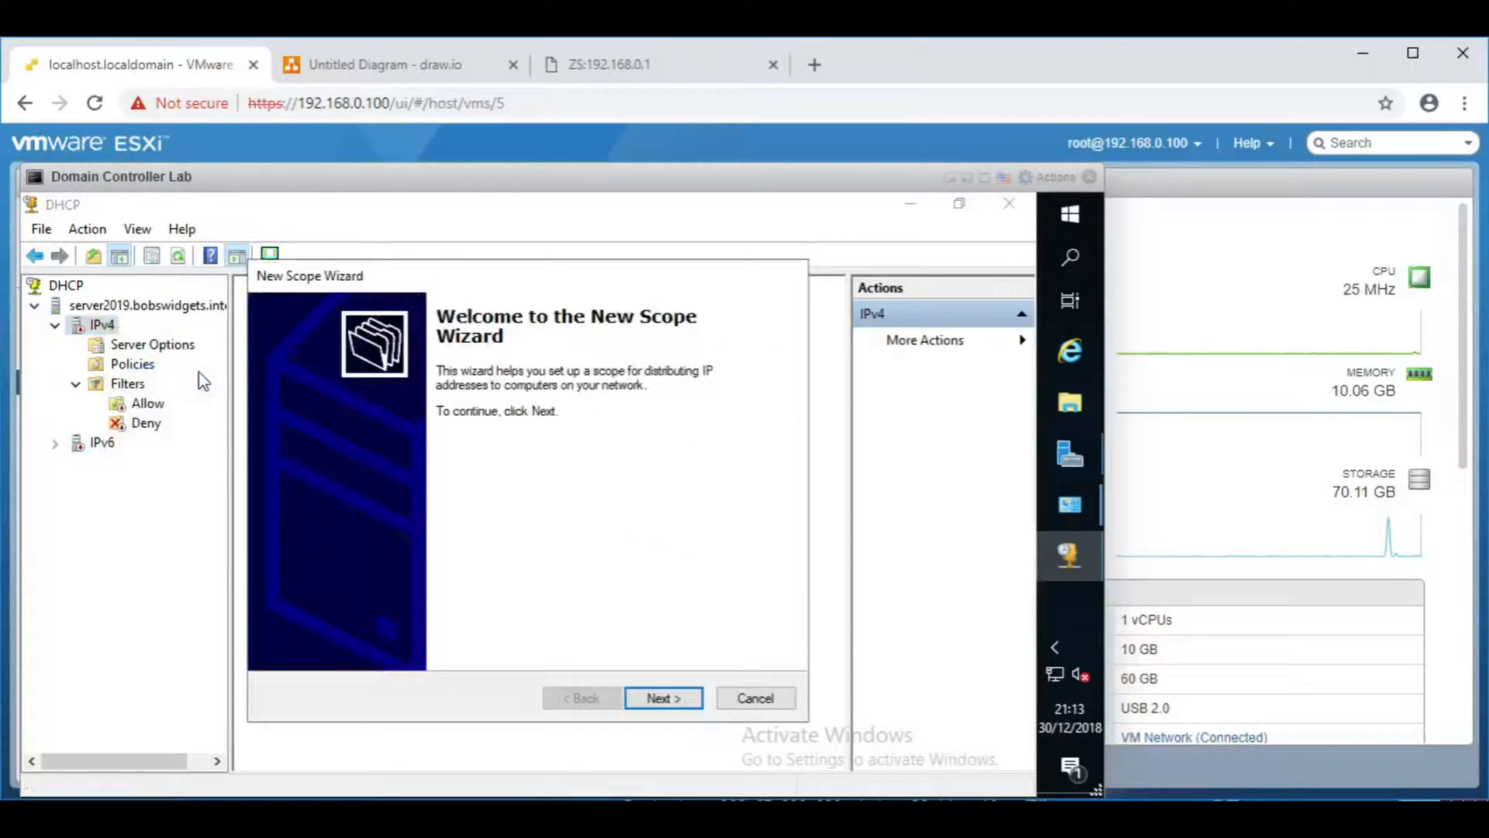
click(663, 696)
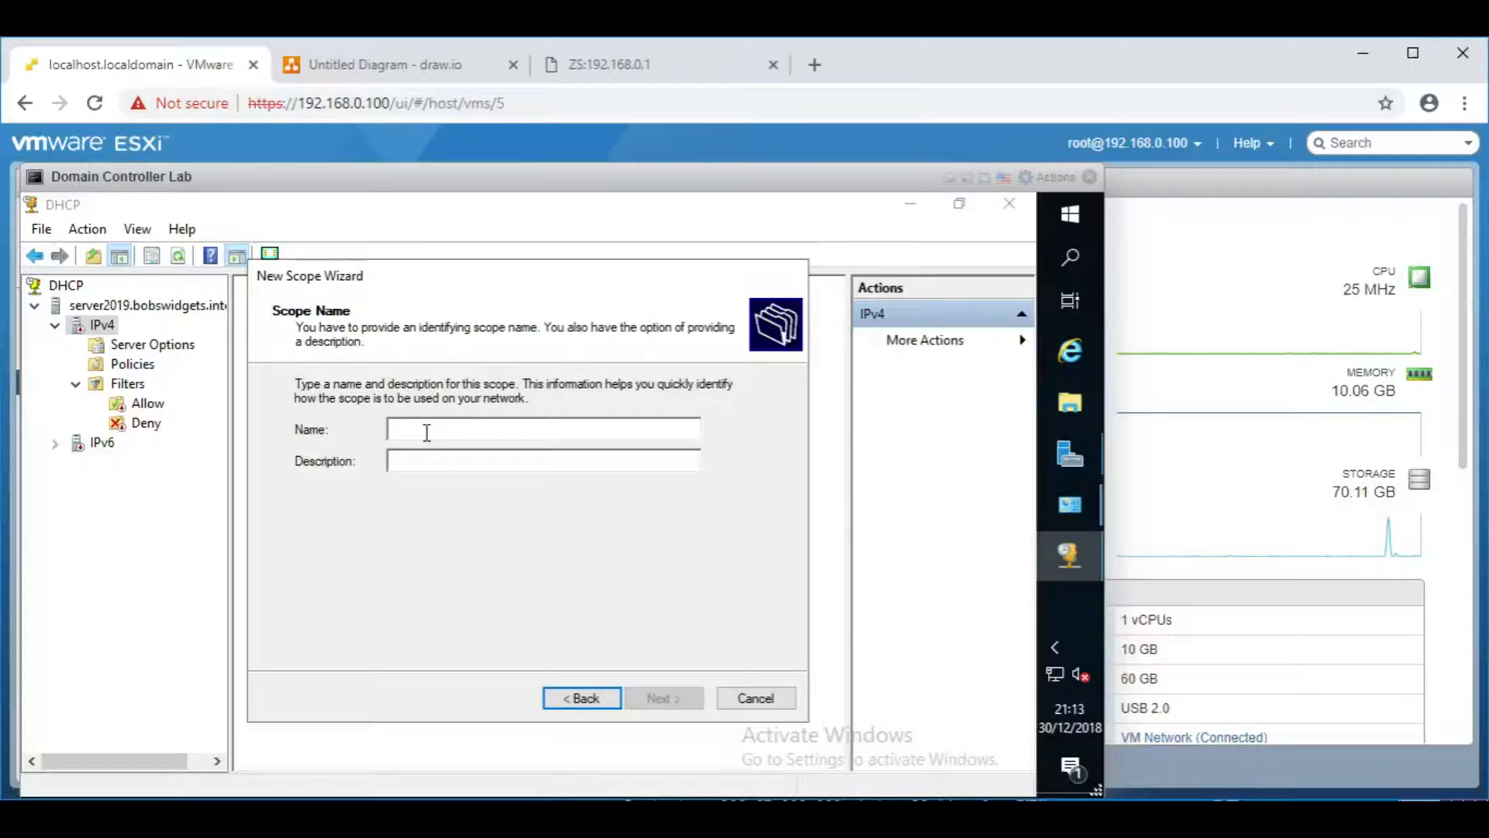
text(Main Net)
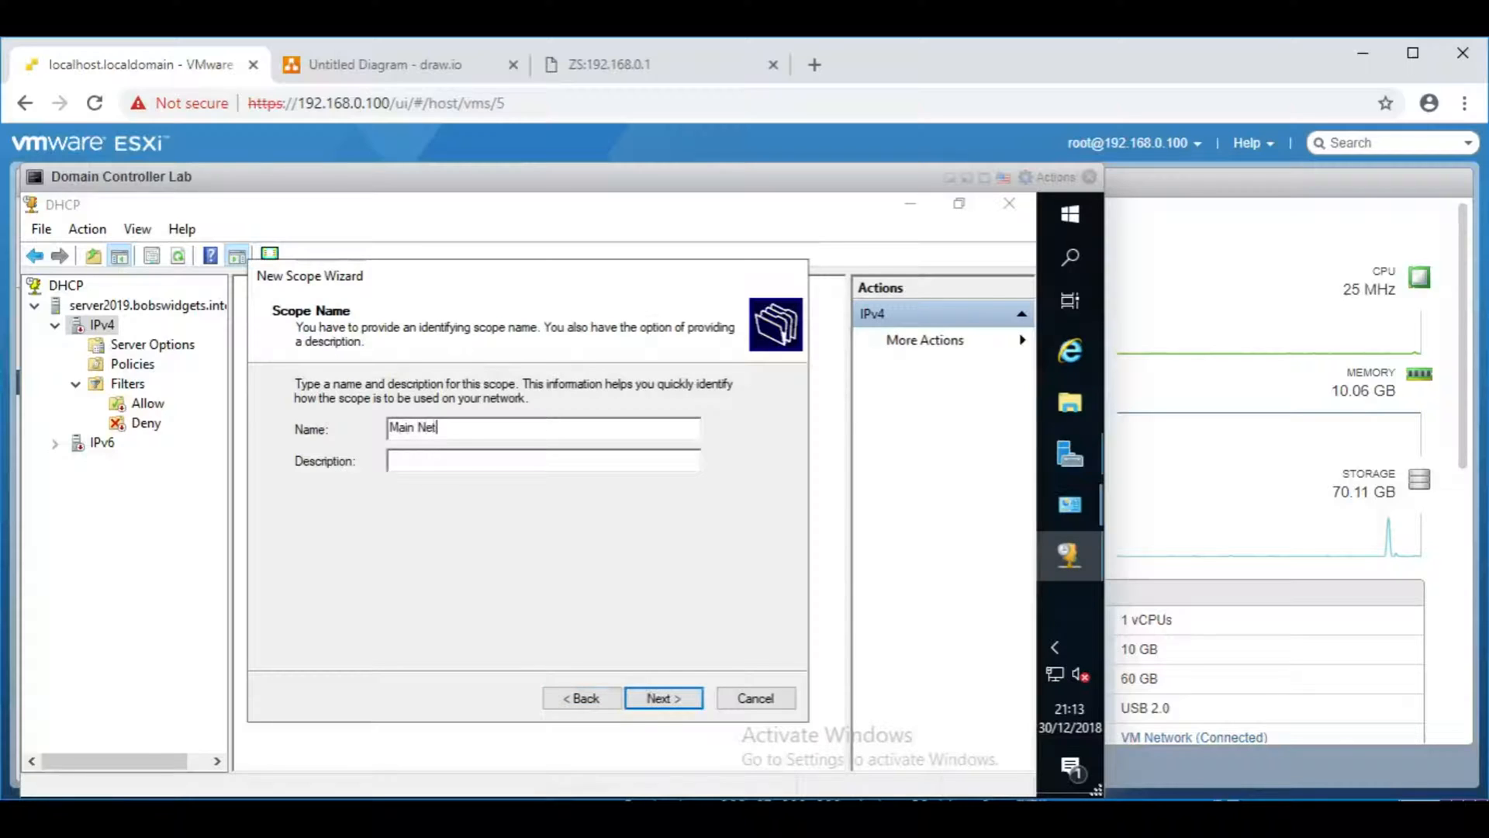
click(662, 696)
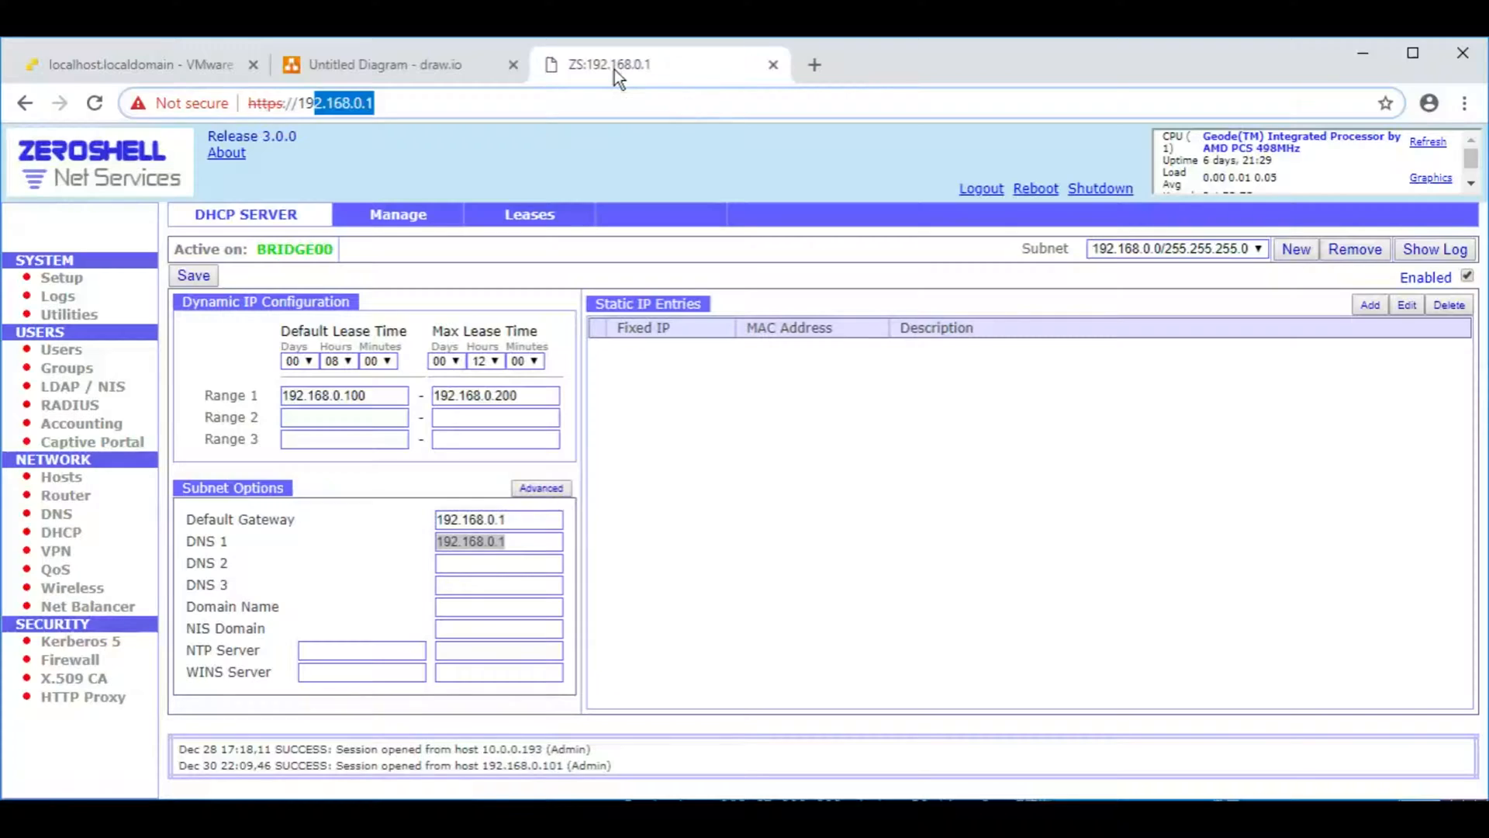
Step: Select ZeroShell's Range 1 start address 192.168.0.100 for reference
click(343, 396)
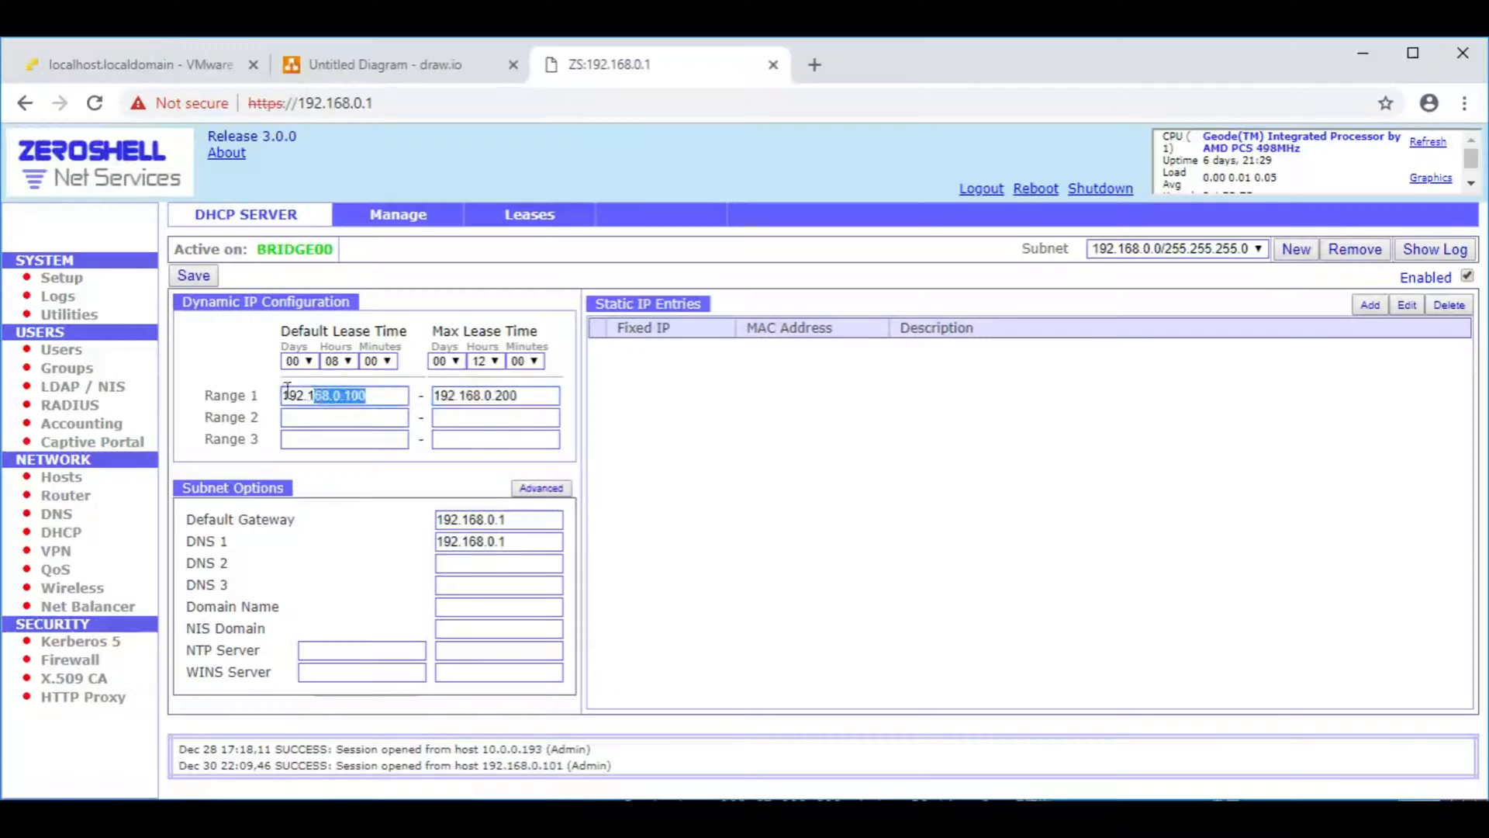
mouse_move(142, 65)
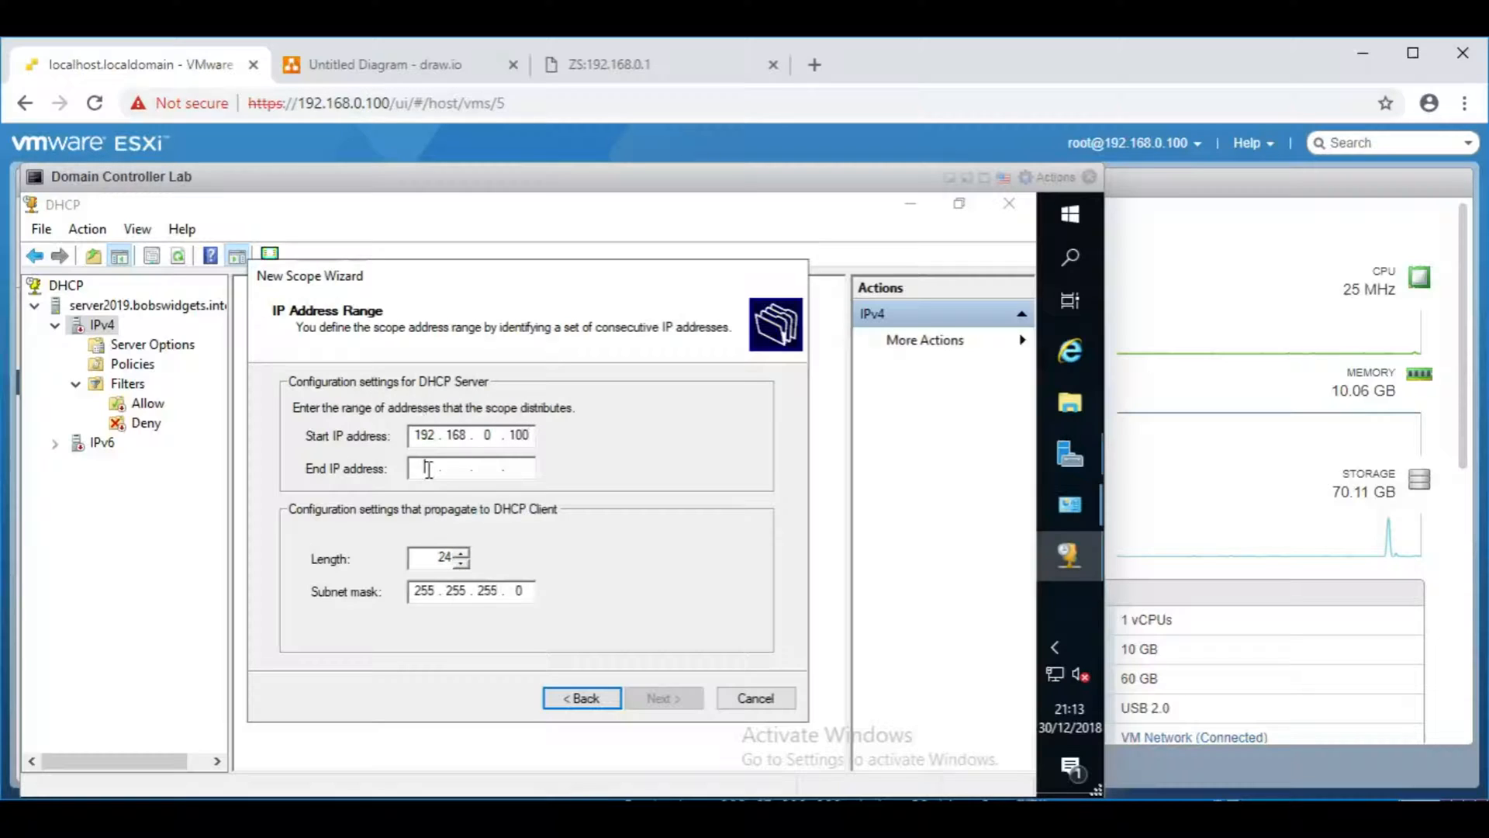
Step: Set the scope end address to 192.168.0.200 with subnet length 24 (255.255.255.0)
text(192.168.0.)
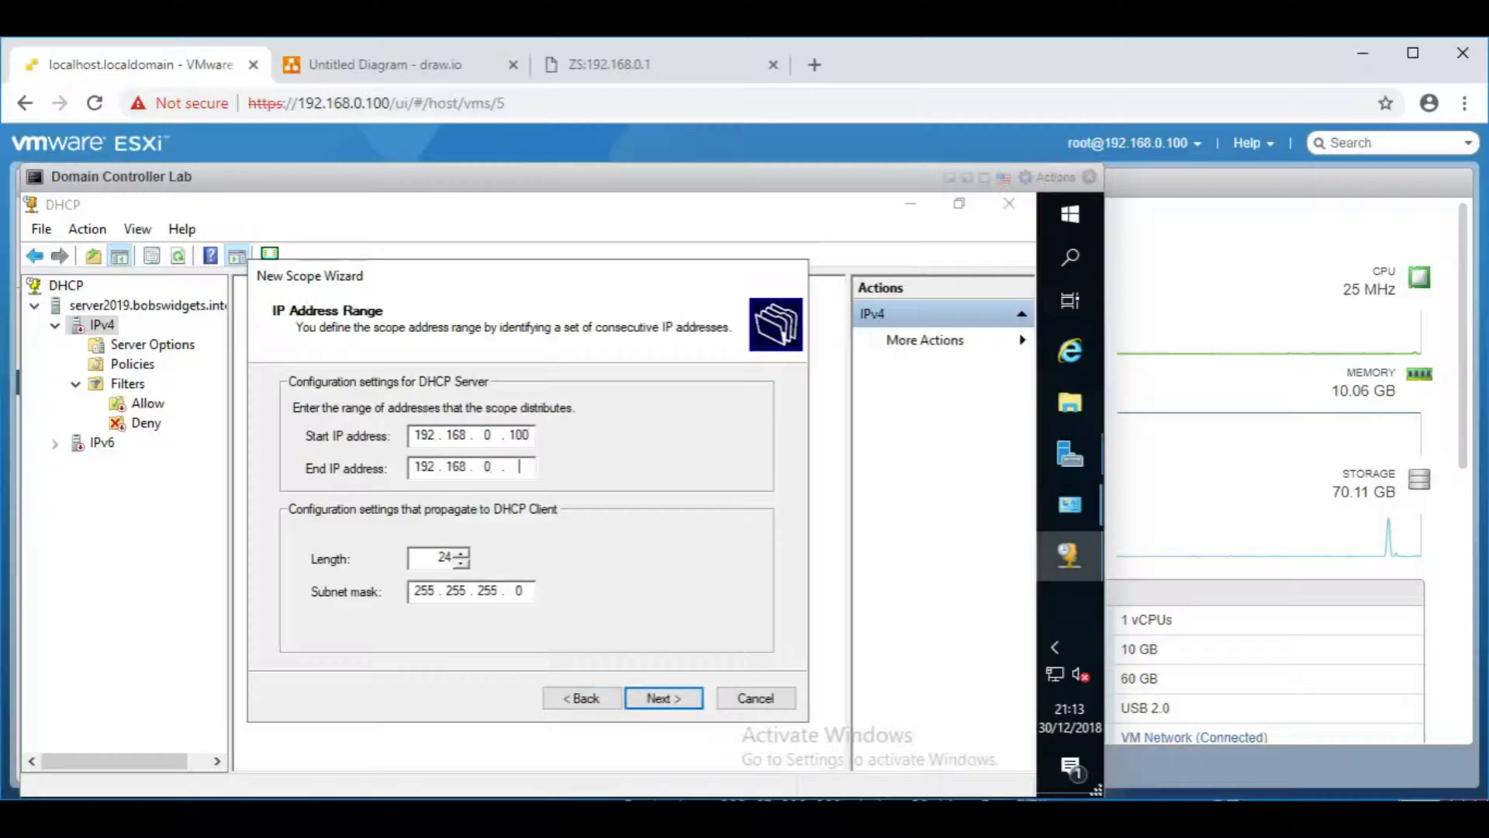
text(200)
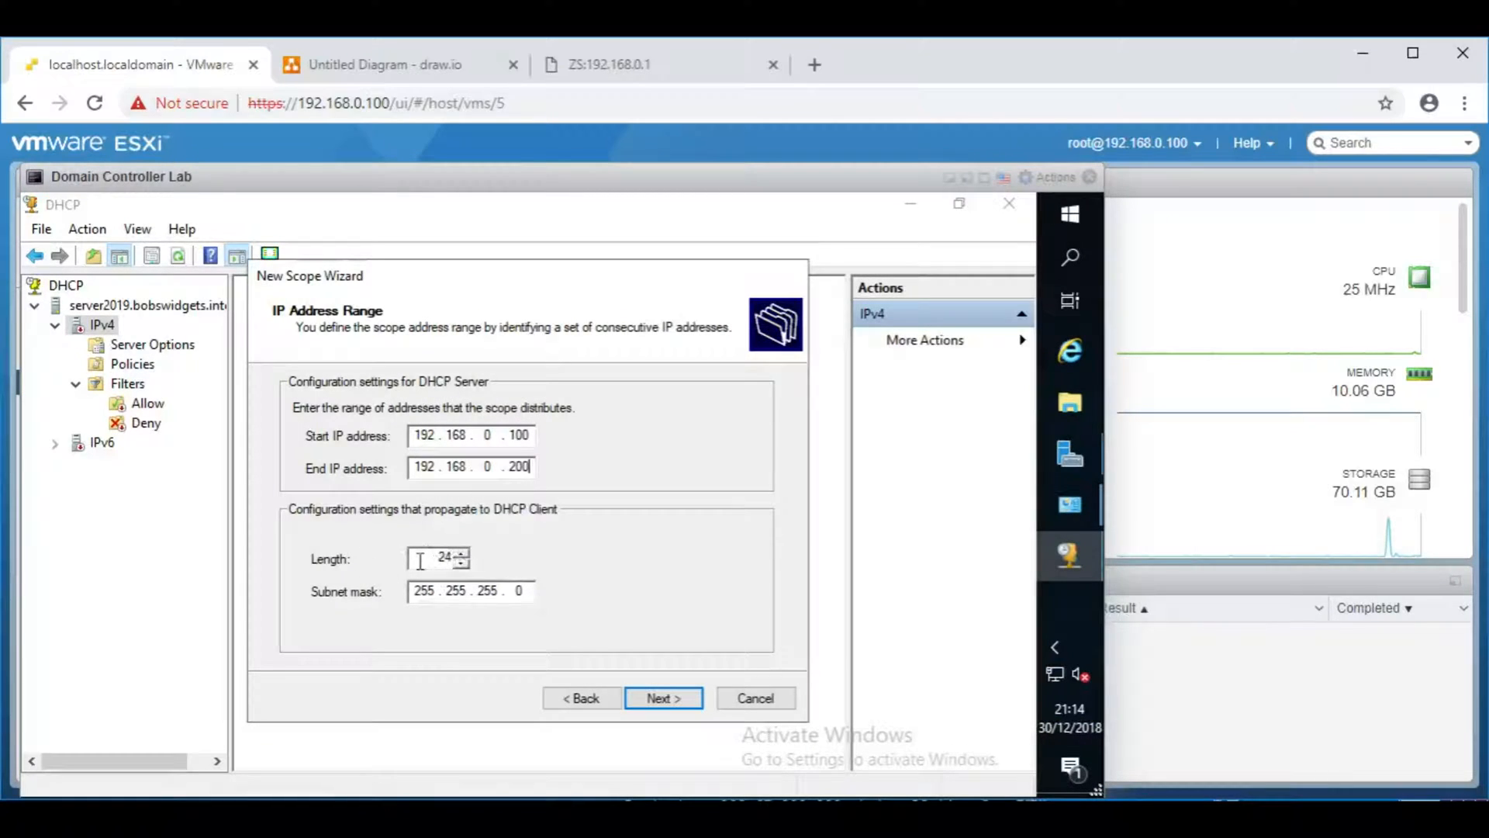
triple_click(439, 558)
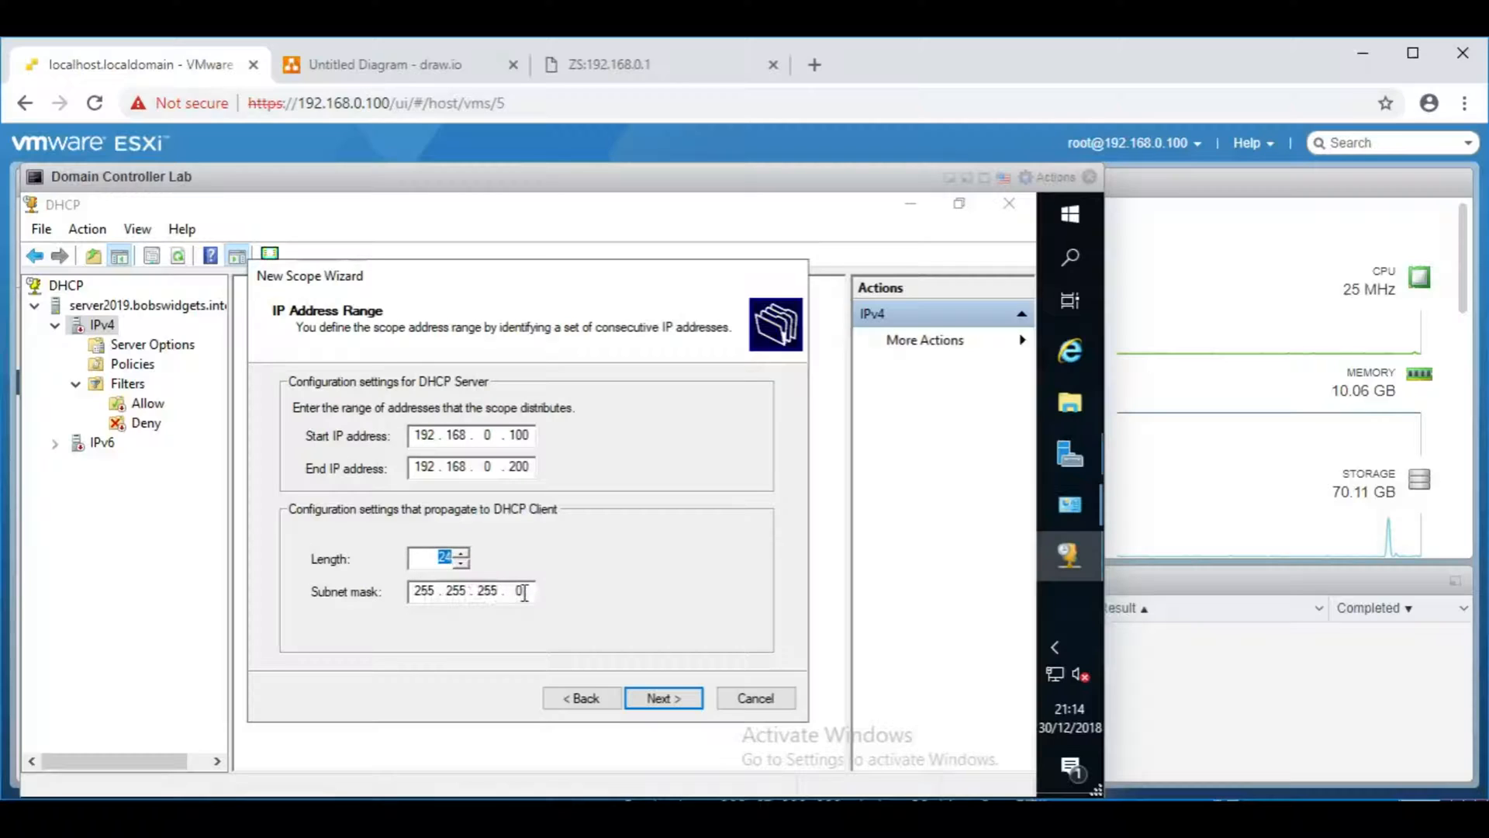
mouse_move(949, 180)
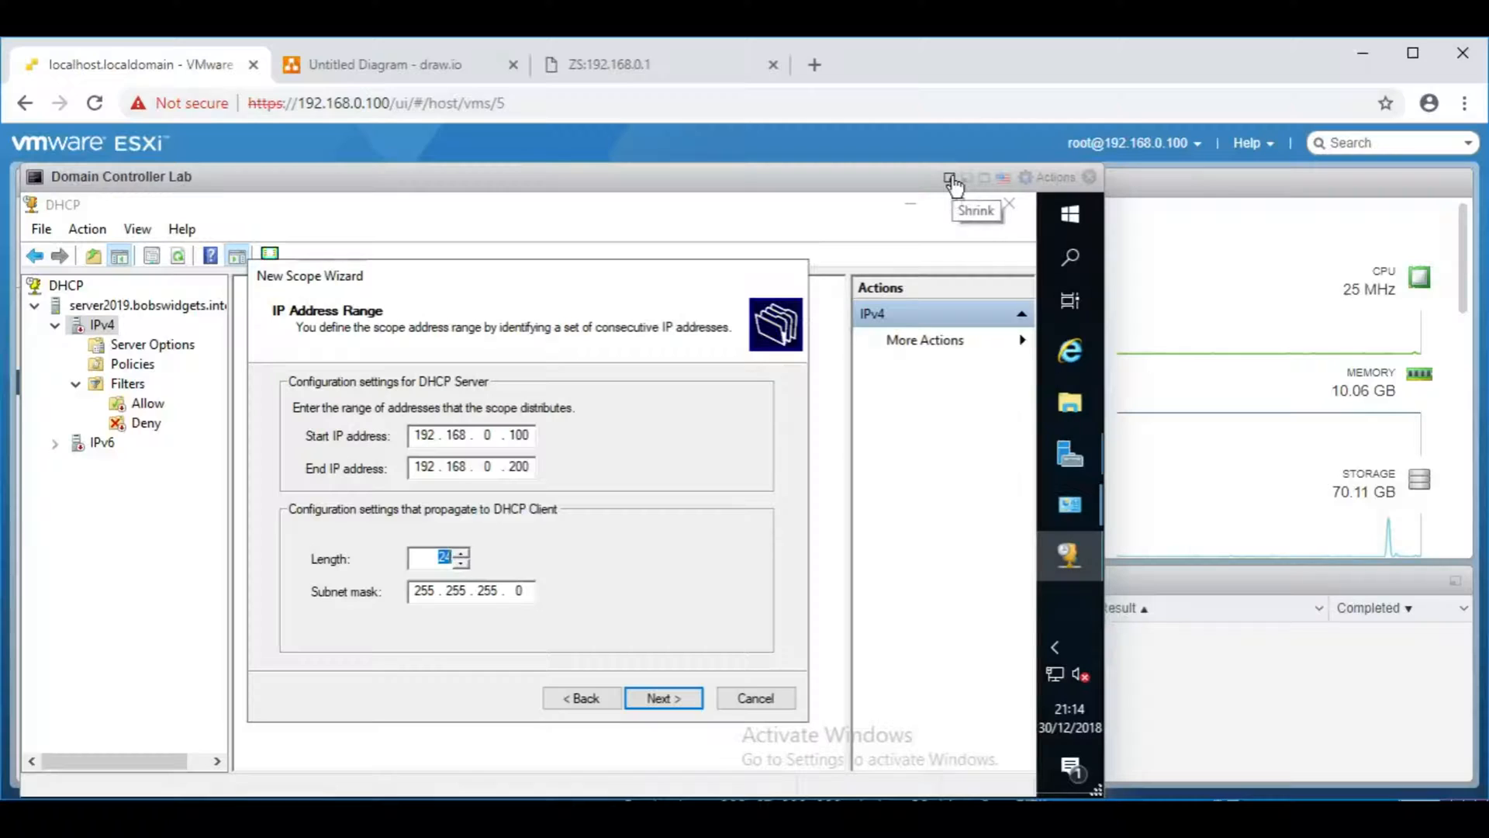
mouse_move(968, 180)
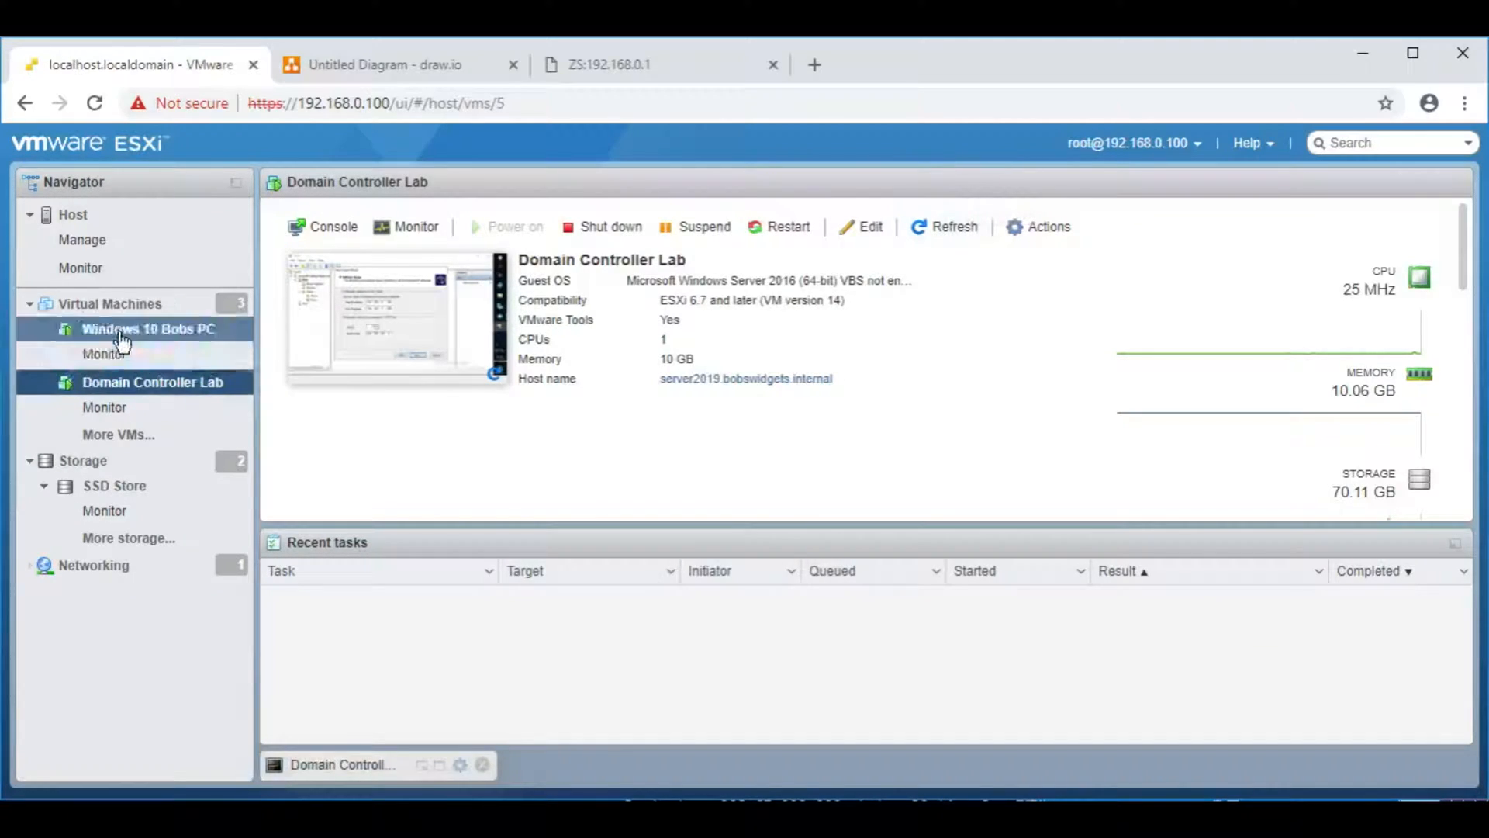
Step: On the Windows 10 client, run ipconfig /all showing 192.168.0.104 leased from 192.168.0.1
click(149, 329)
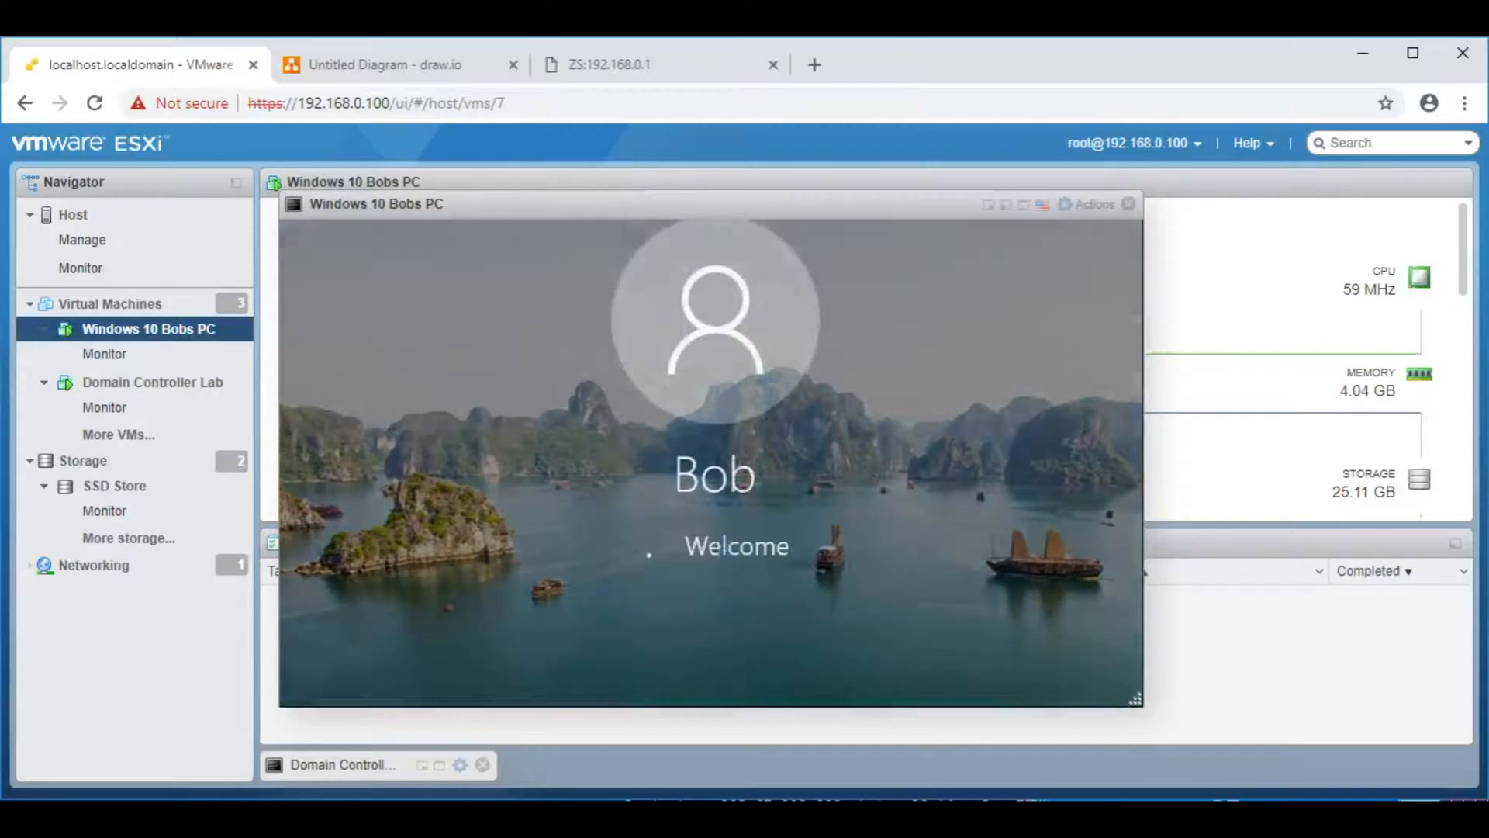
right_click(303, 684)
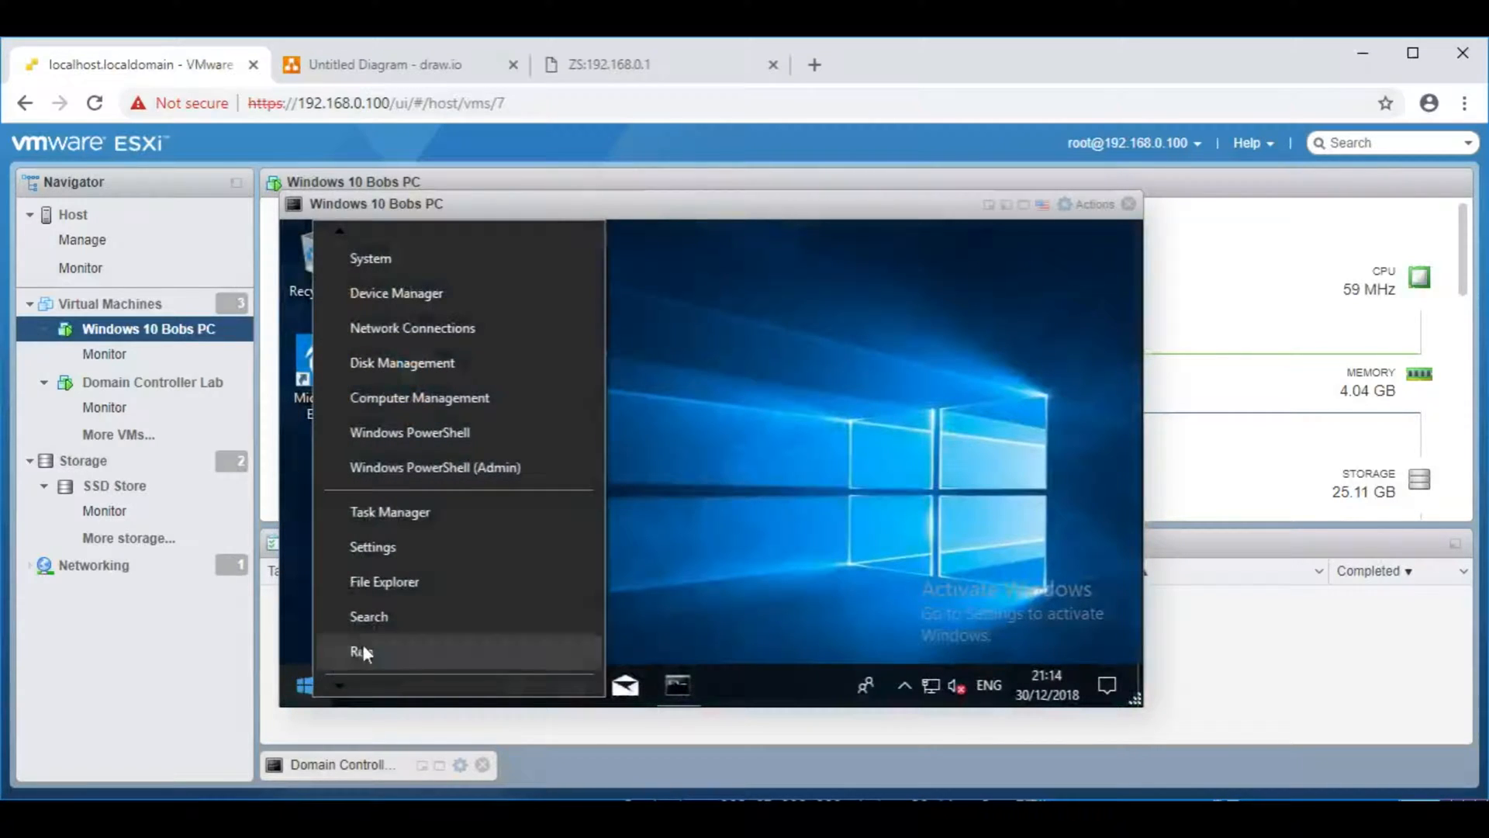
text(cmd)
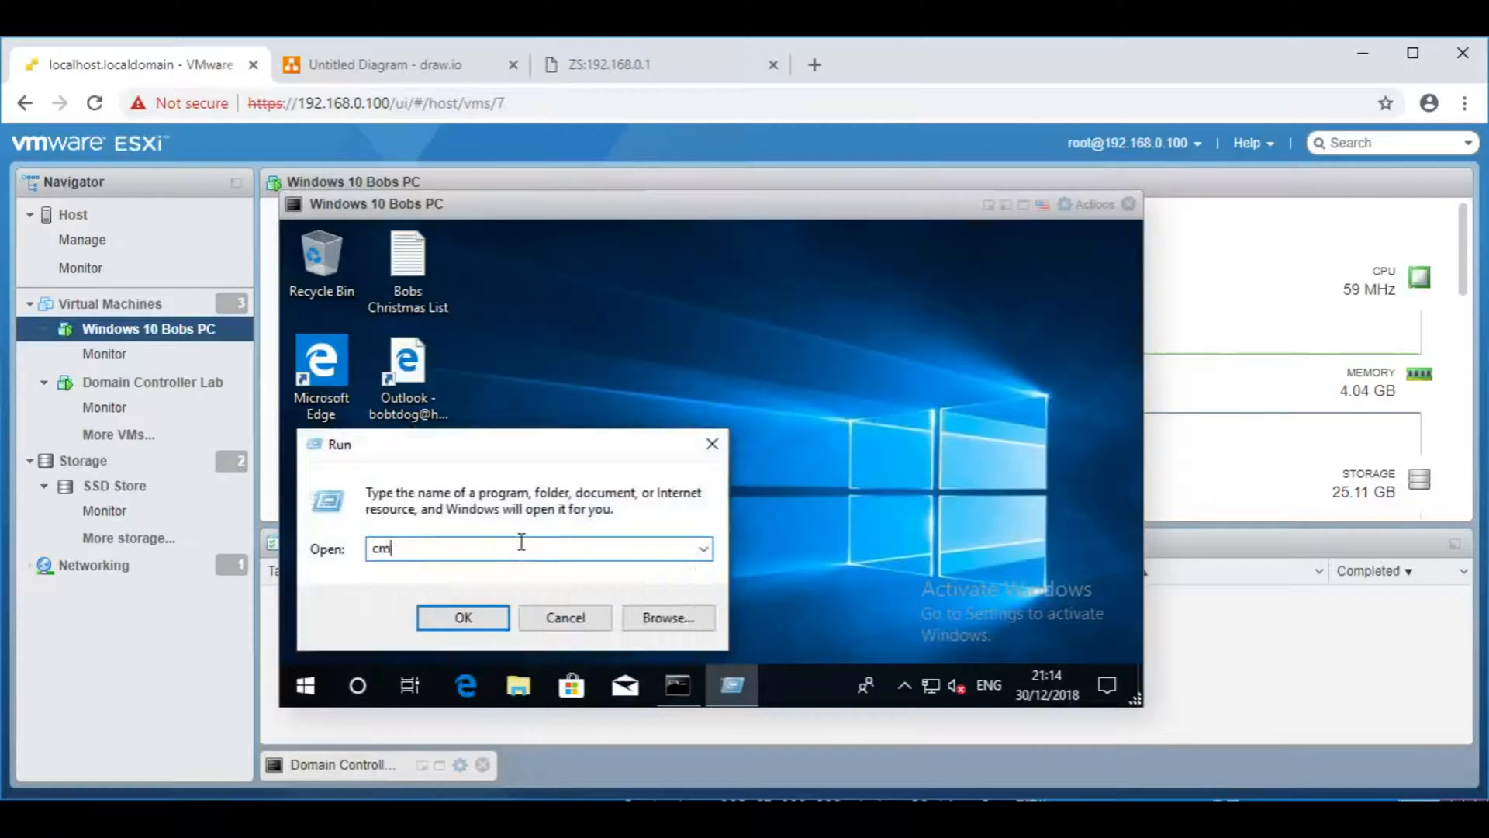
click(463, 618)
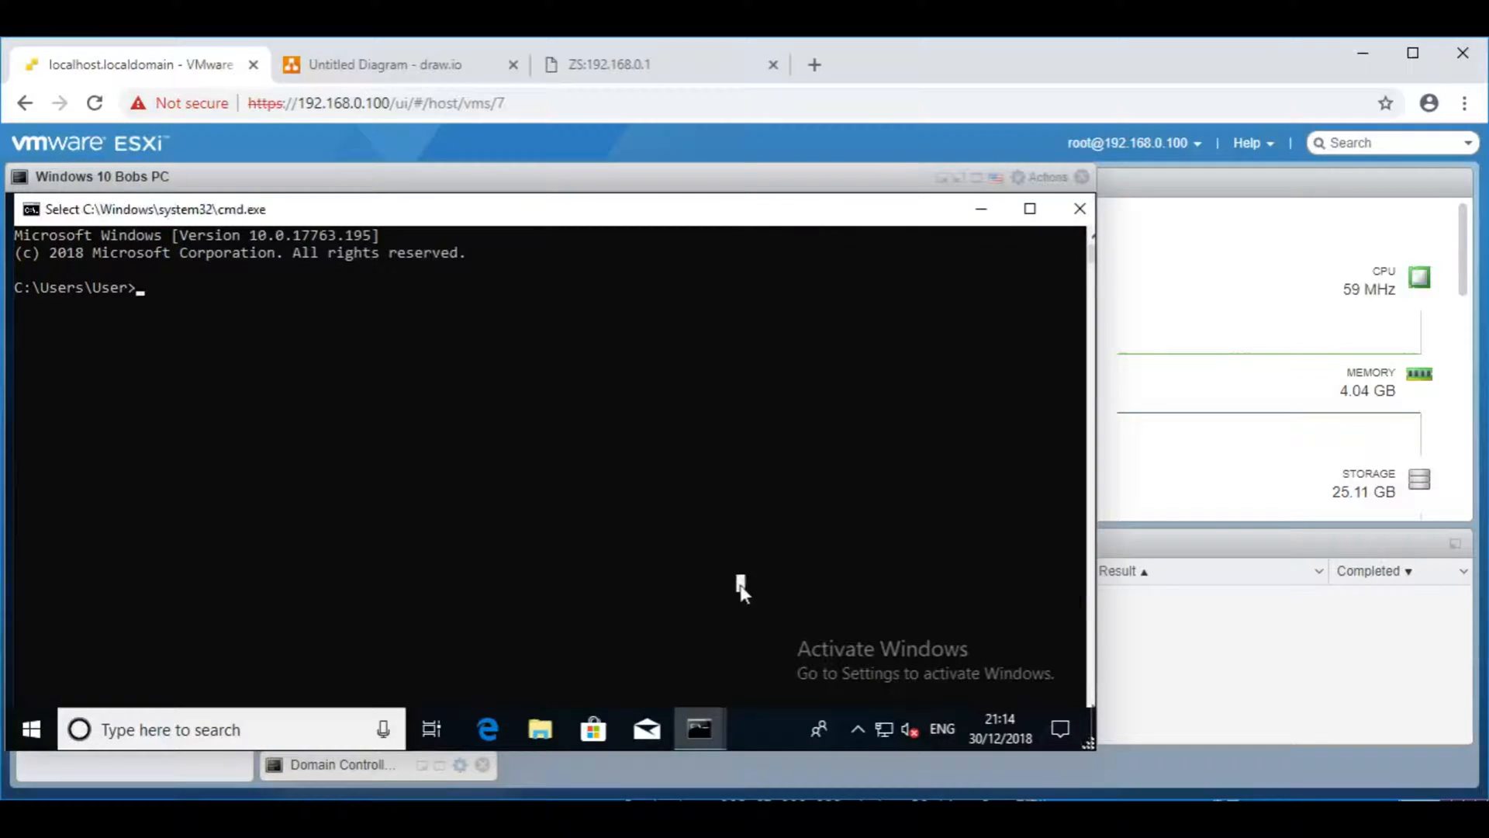
text(ipconfig /all)
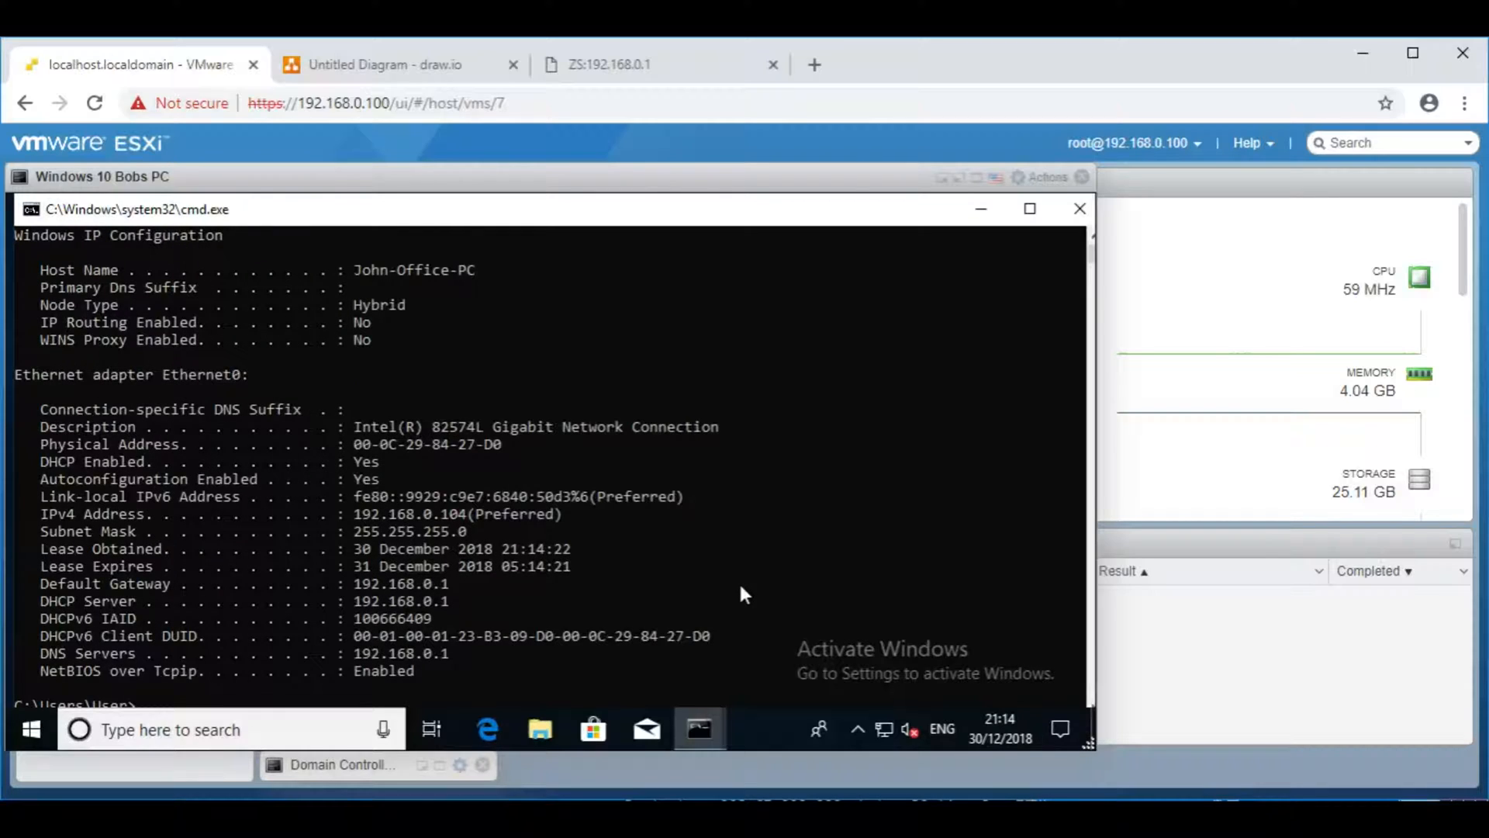
mouse_move(96, 544)
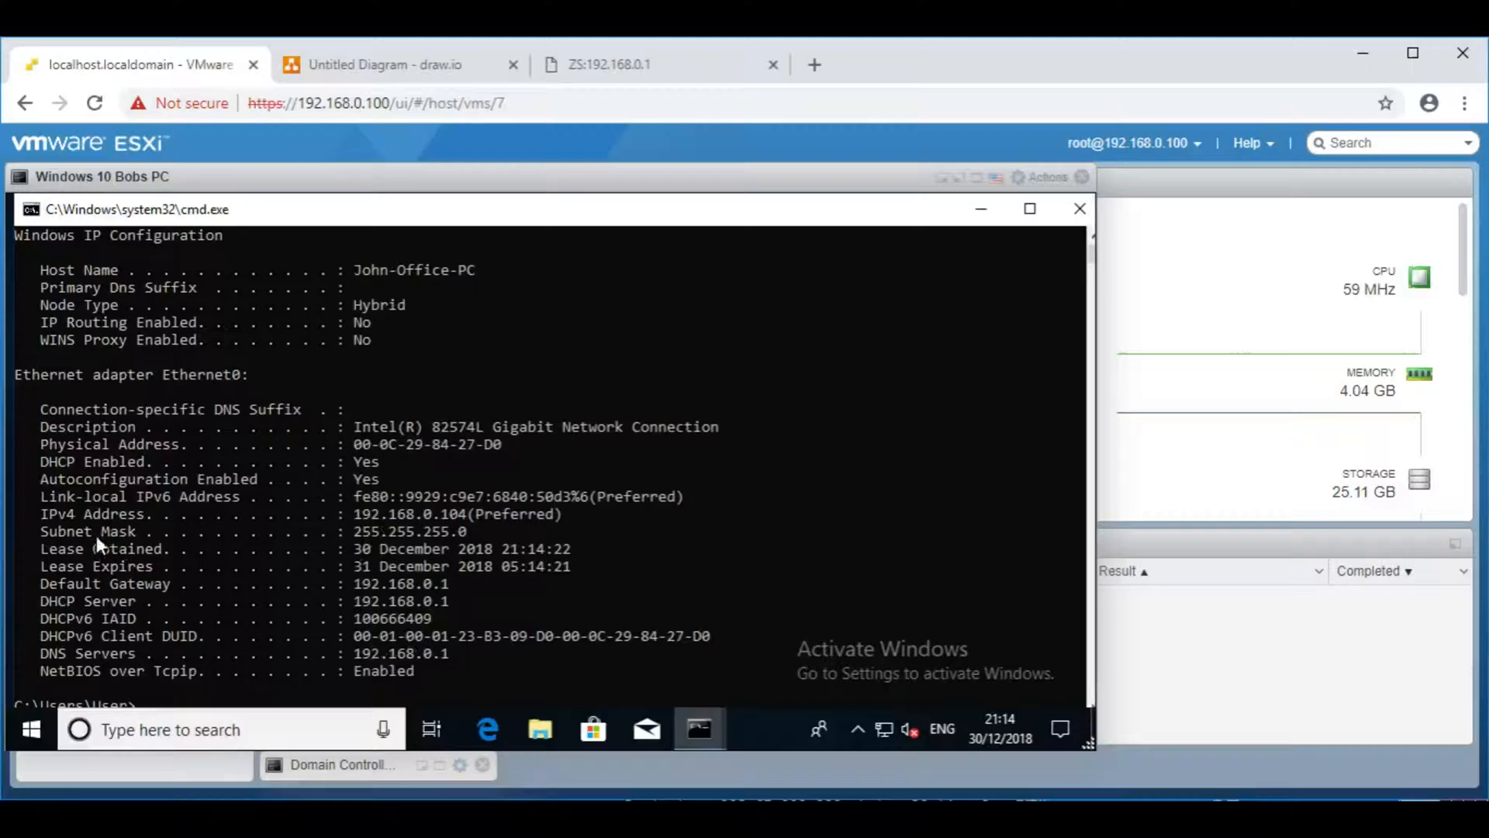
mouse_move(465, 546)
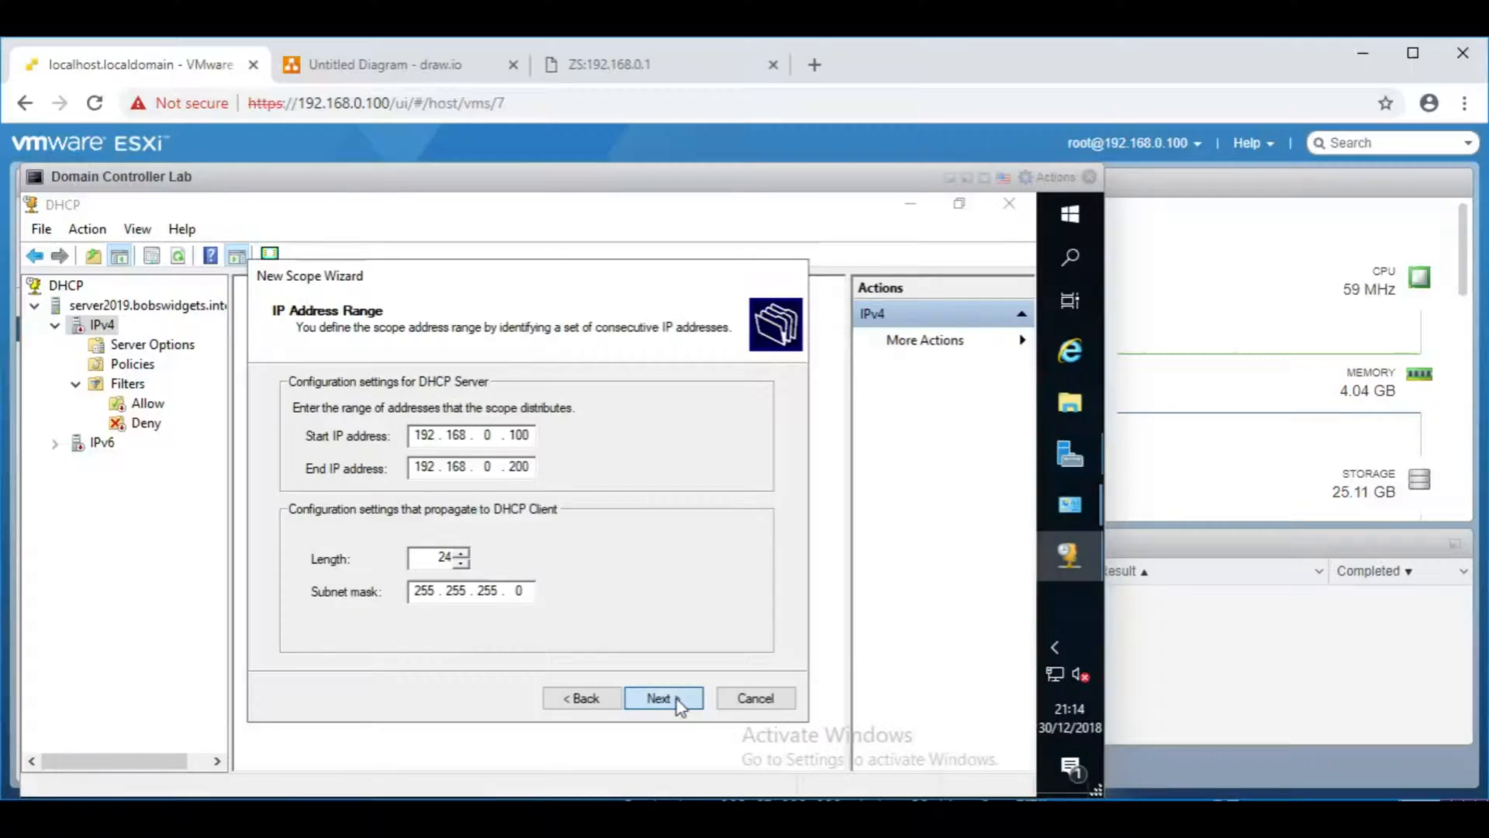
Step: Add then remove a 192.168.0.150–192.168.0.160 exclusion and continue to Lease Duration
click(663, 698)
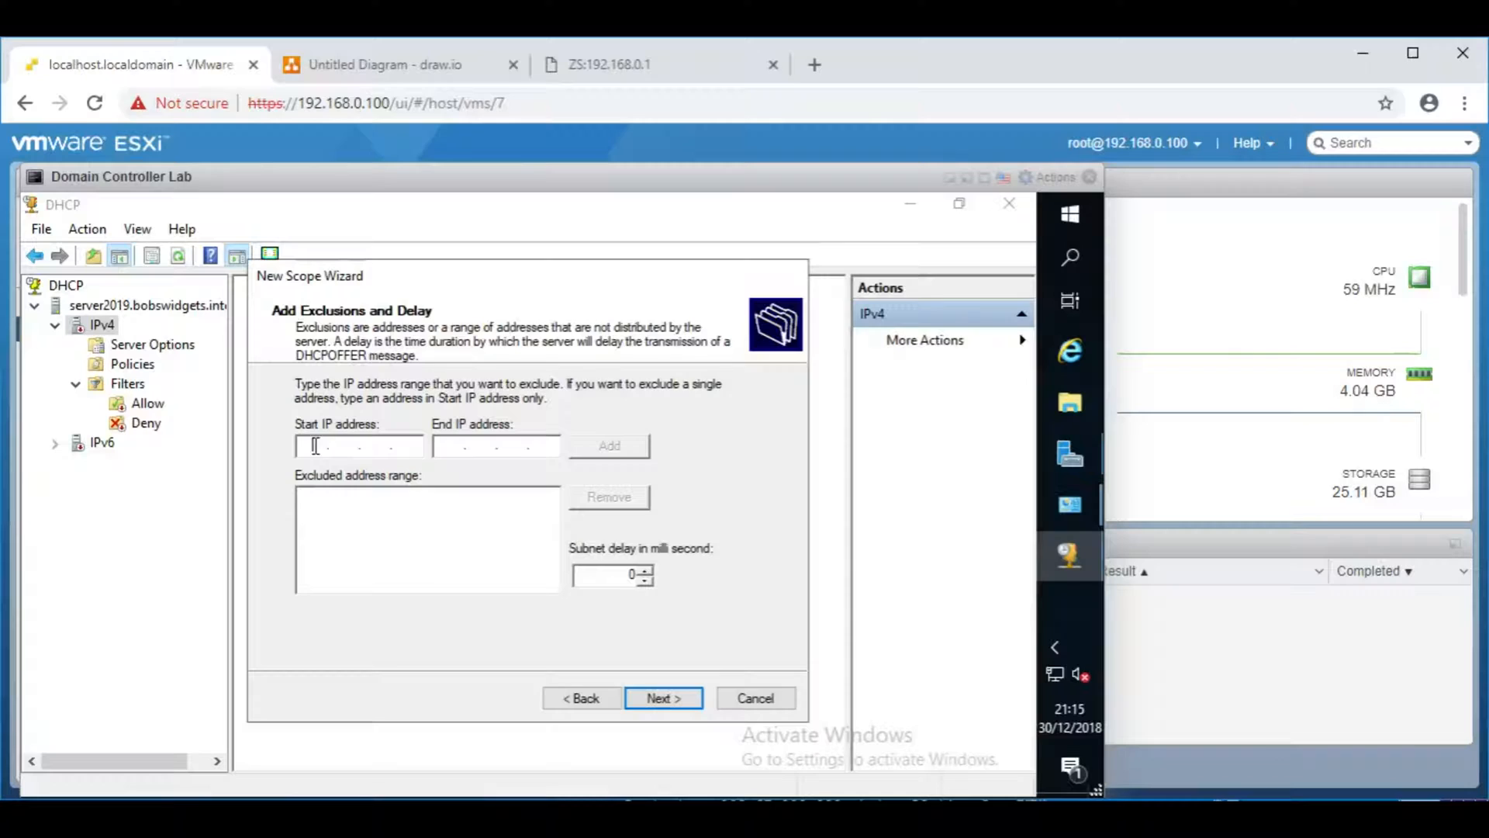
text(192.168)
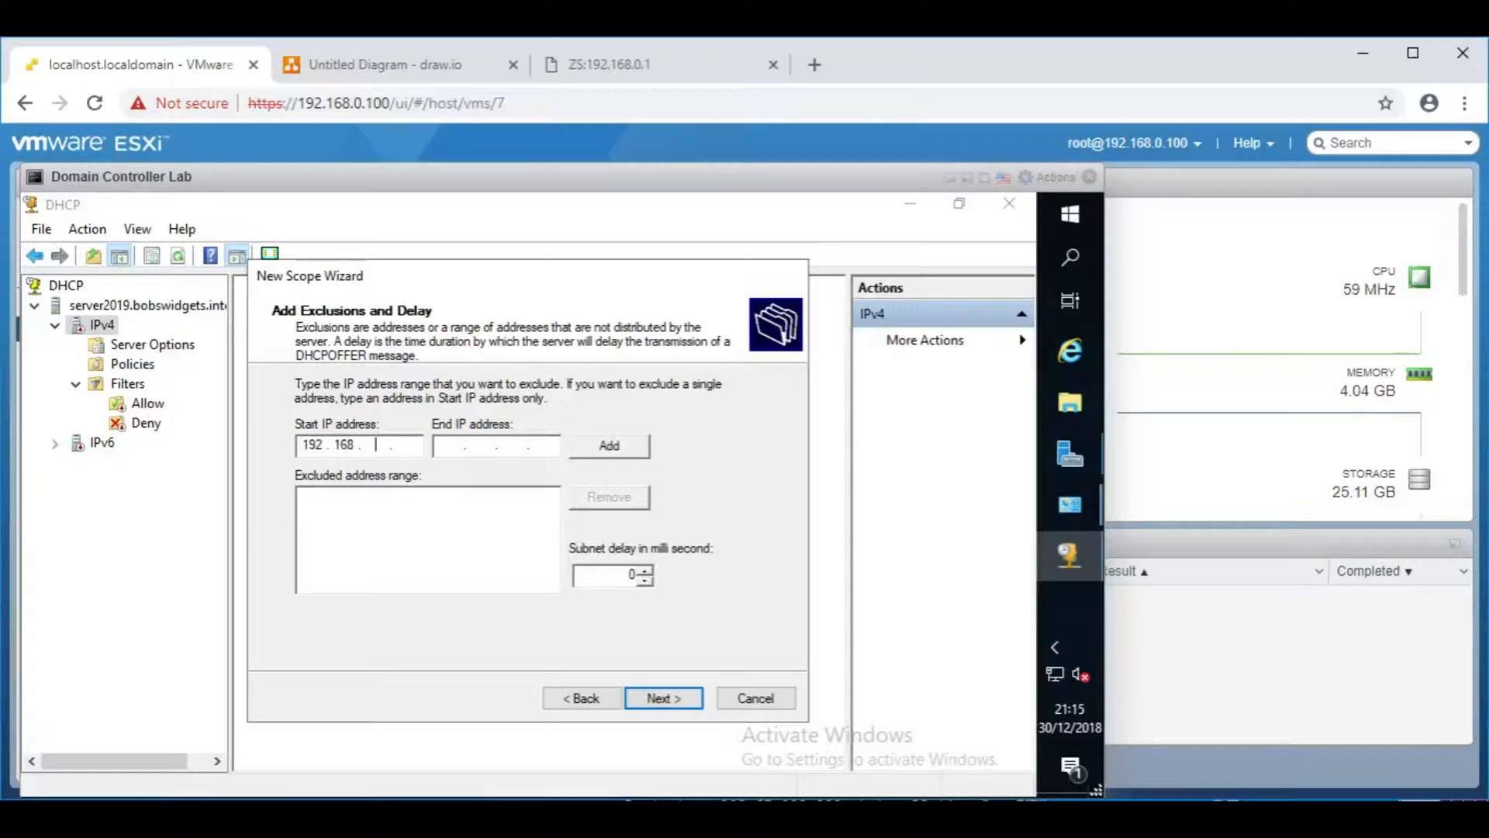
text(0)
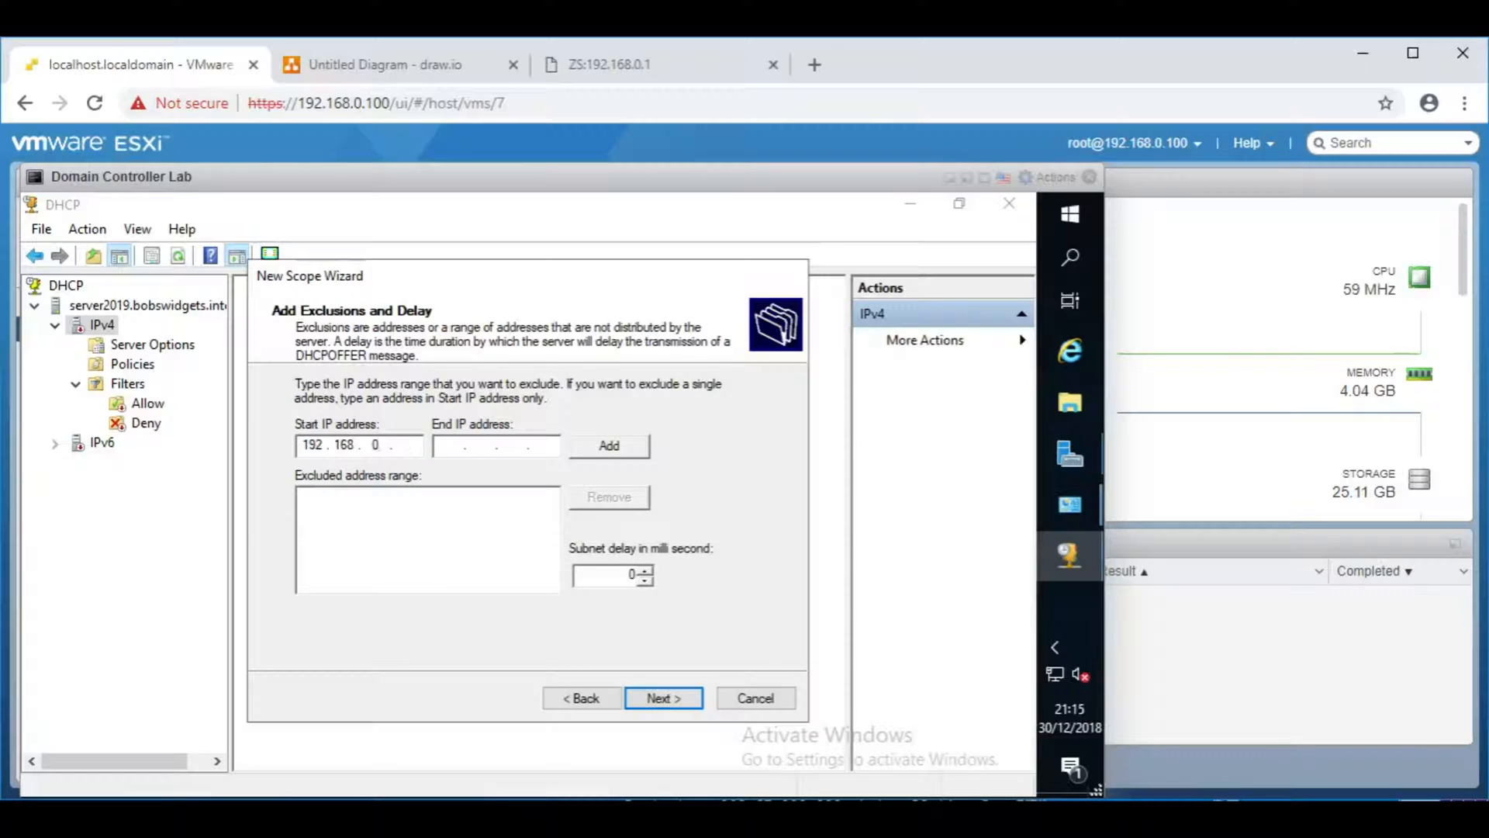
text(150)
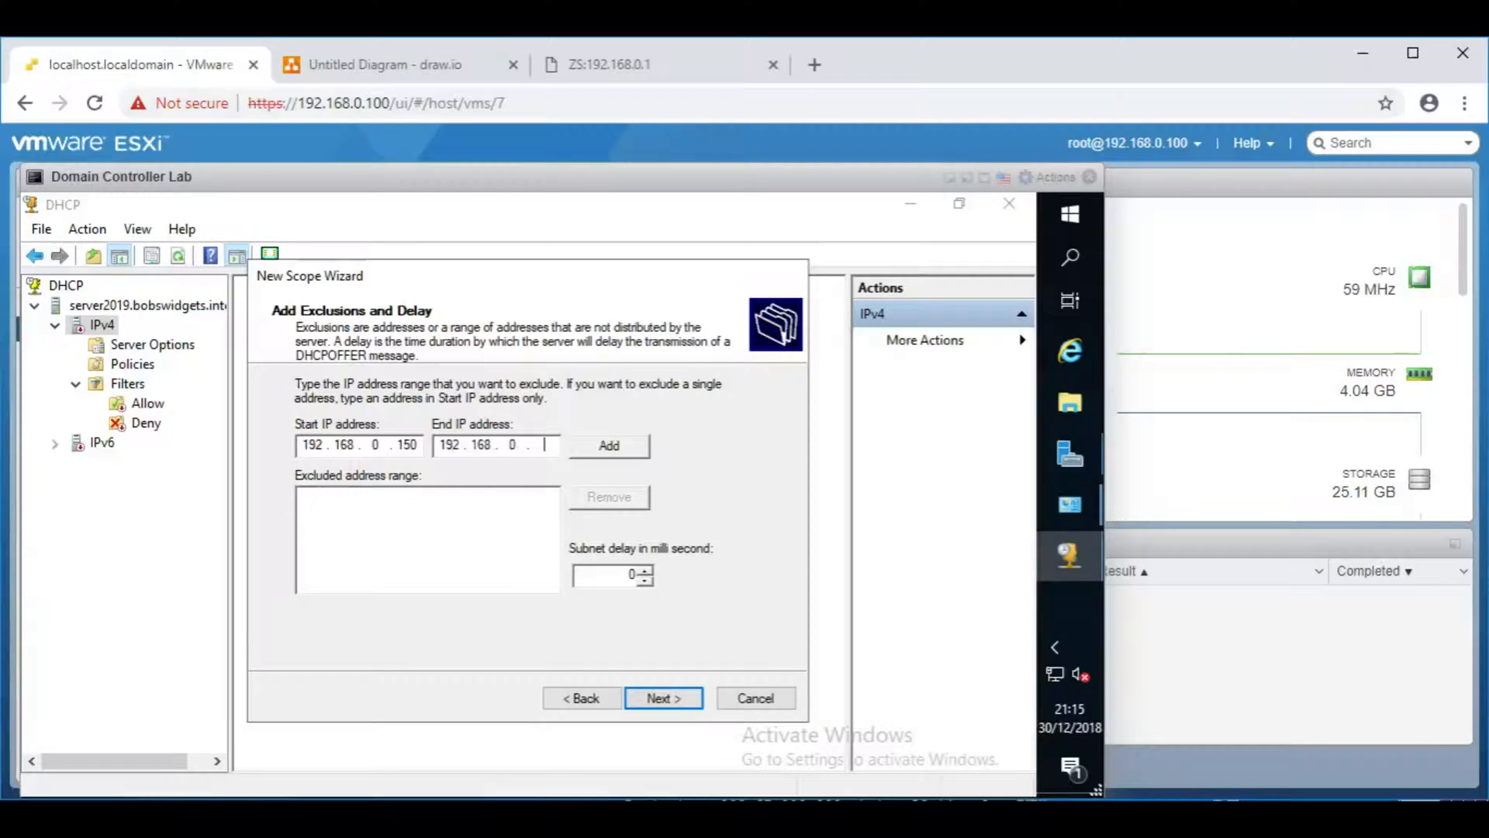
text(160)
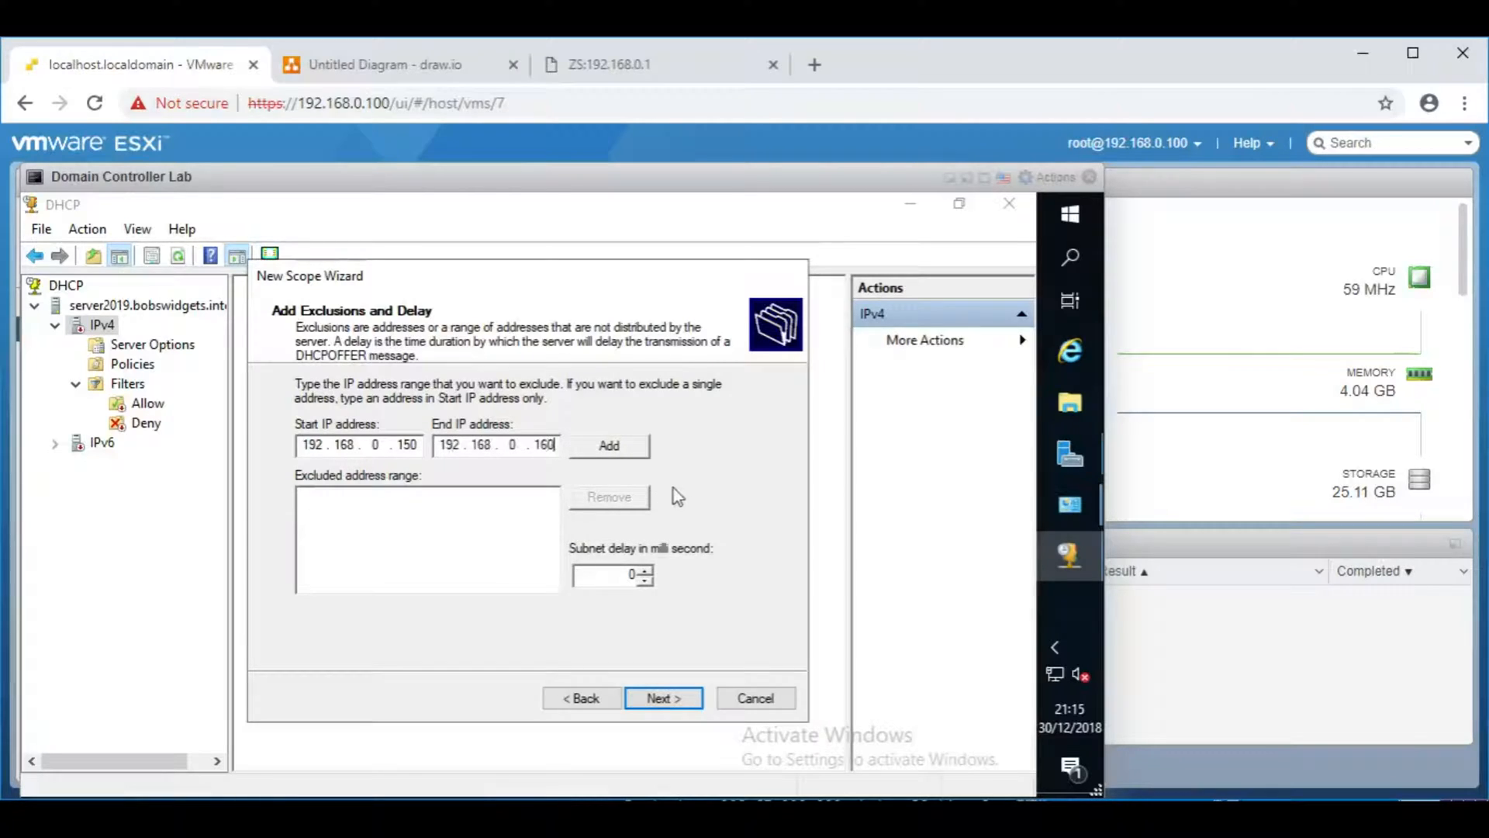
click(608, 445)
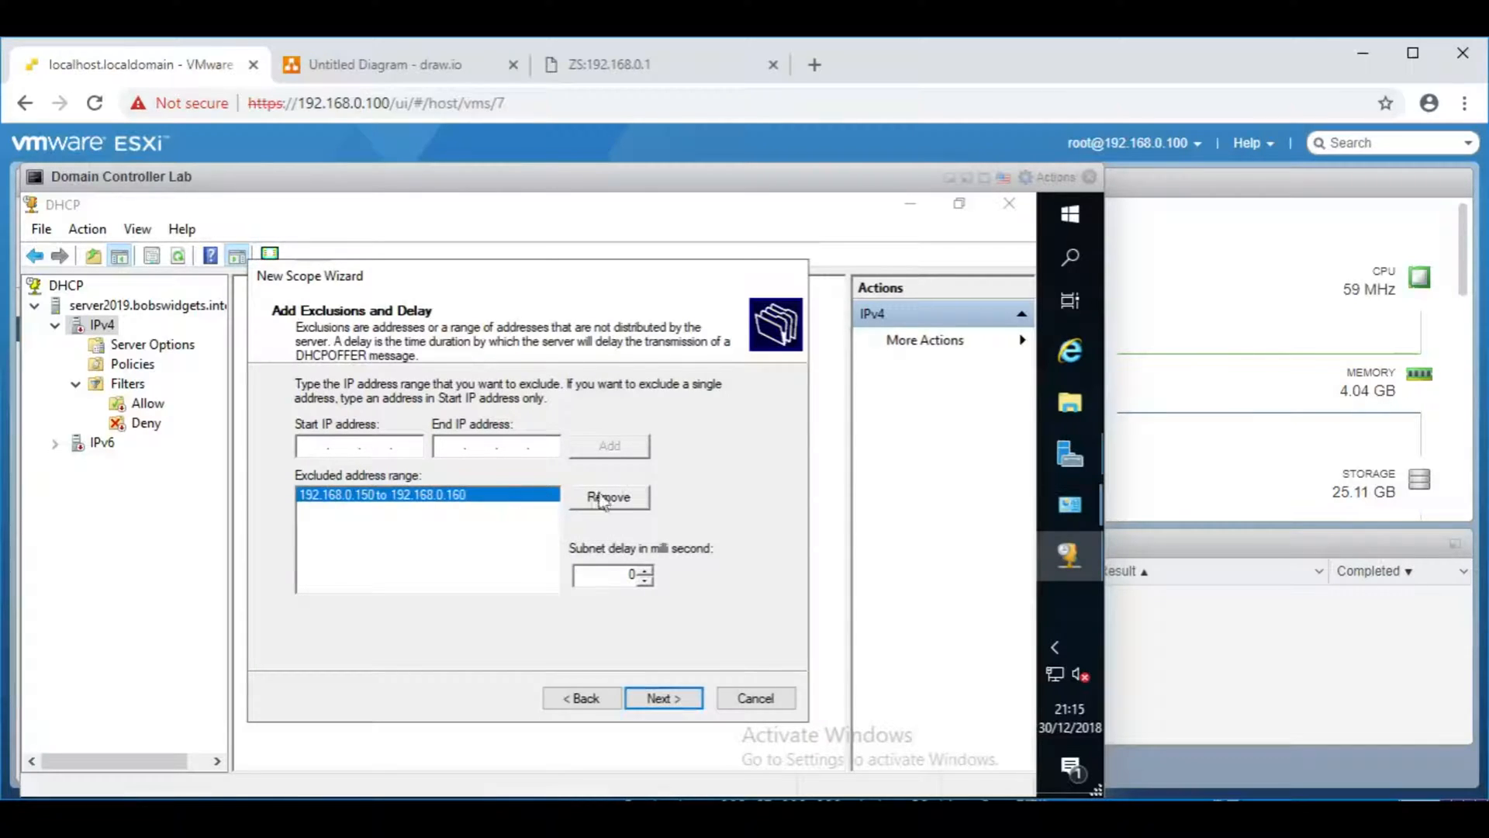
click(608, 496)
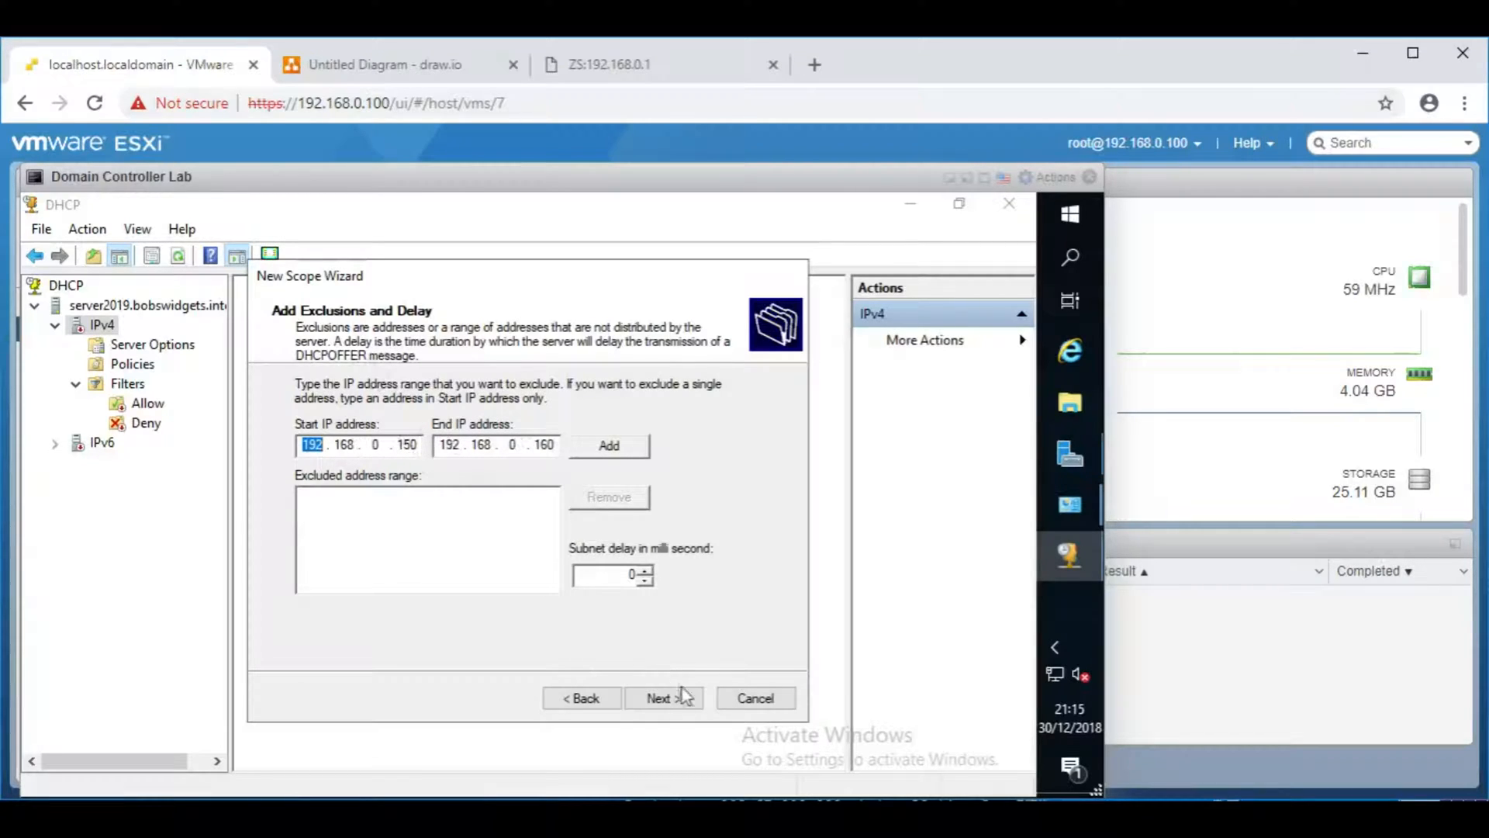
click(663, 696)
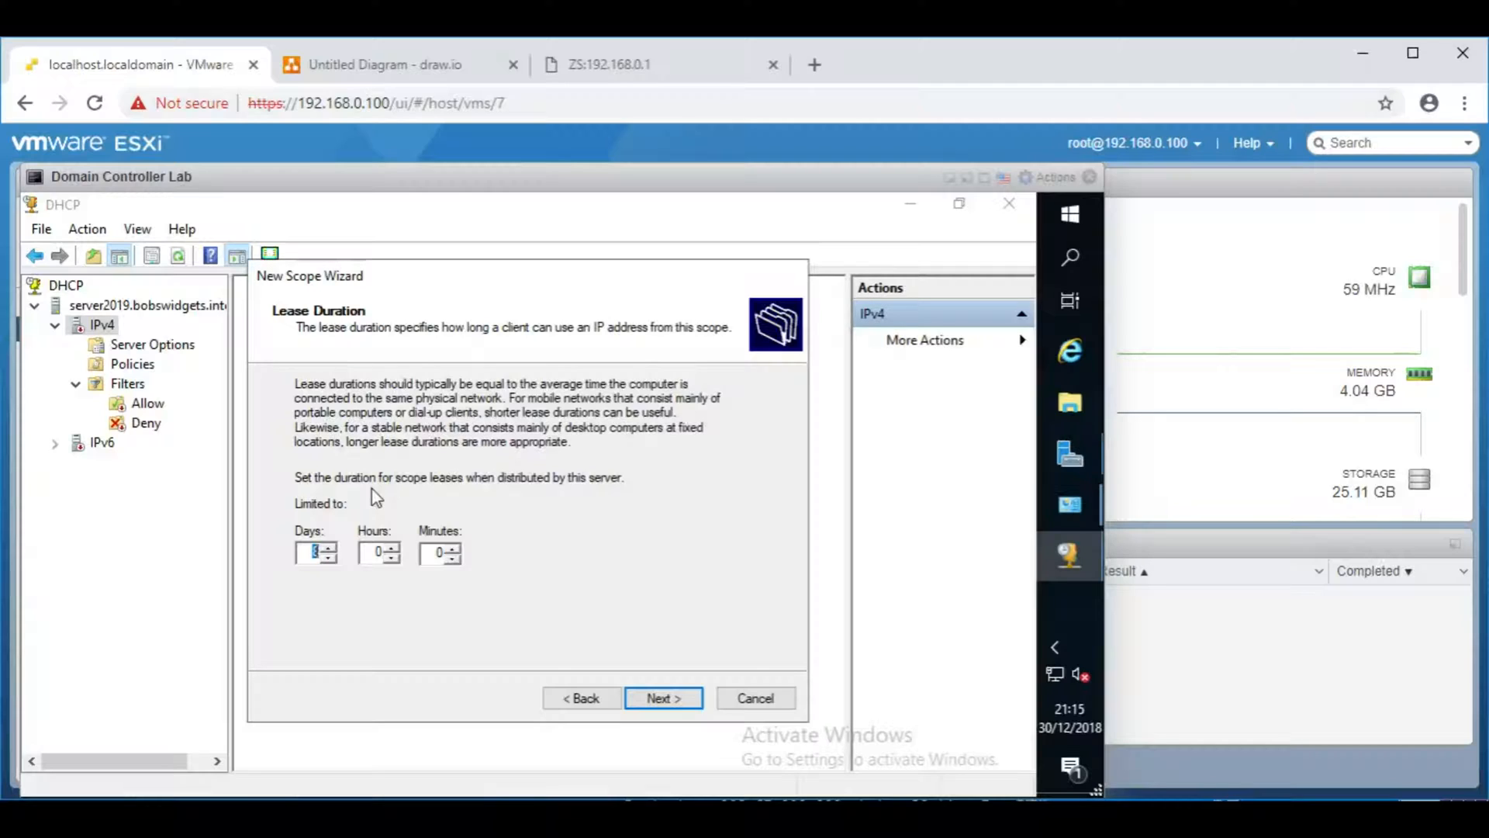
mouse_move(430, 422)
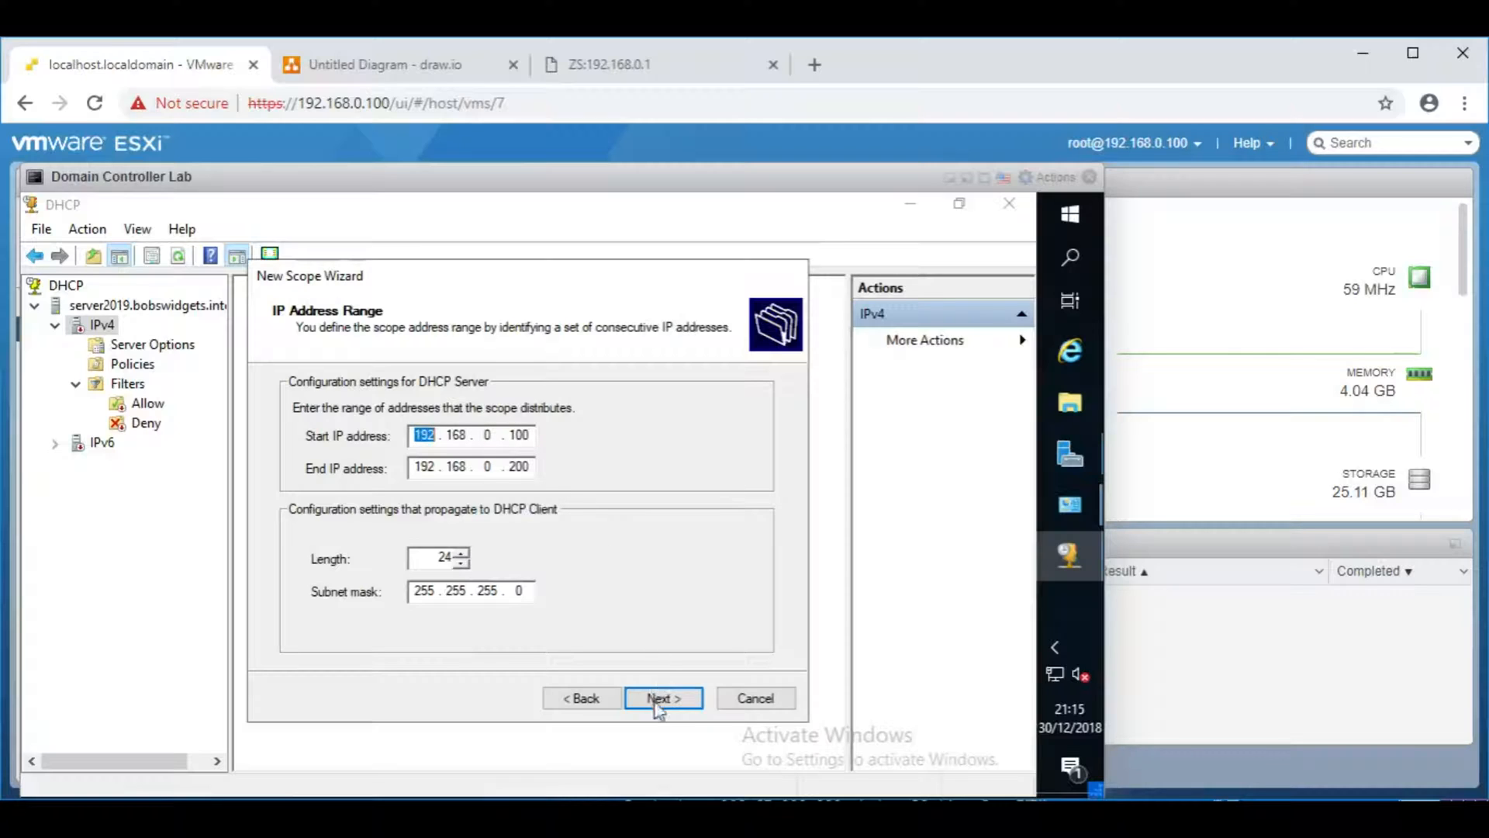
Step: Accept the address range and the 8-day lease duration, reaching Configure DHCP Options
click(662, 698)
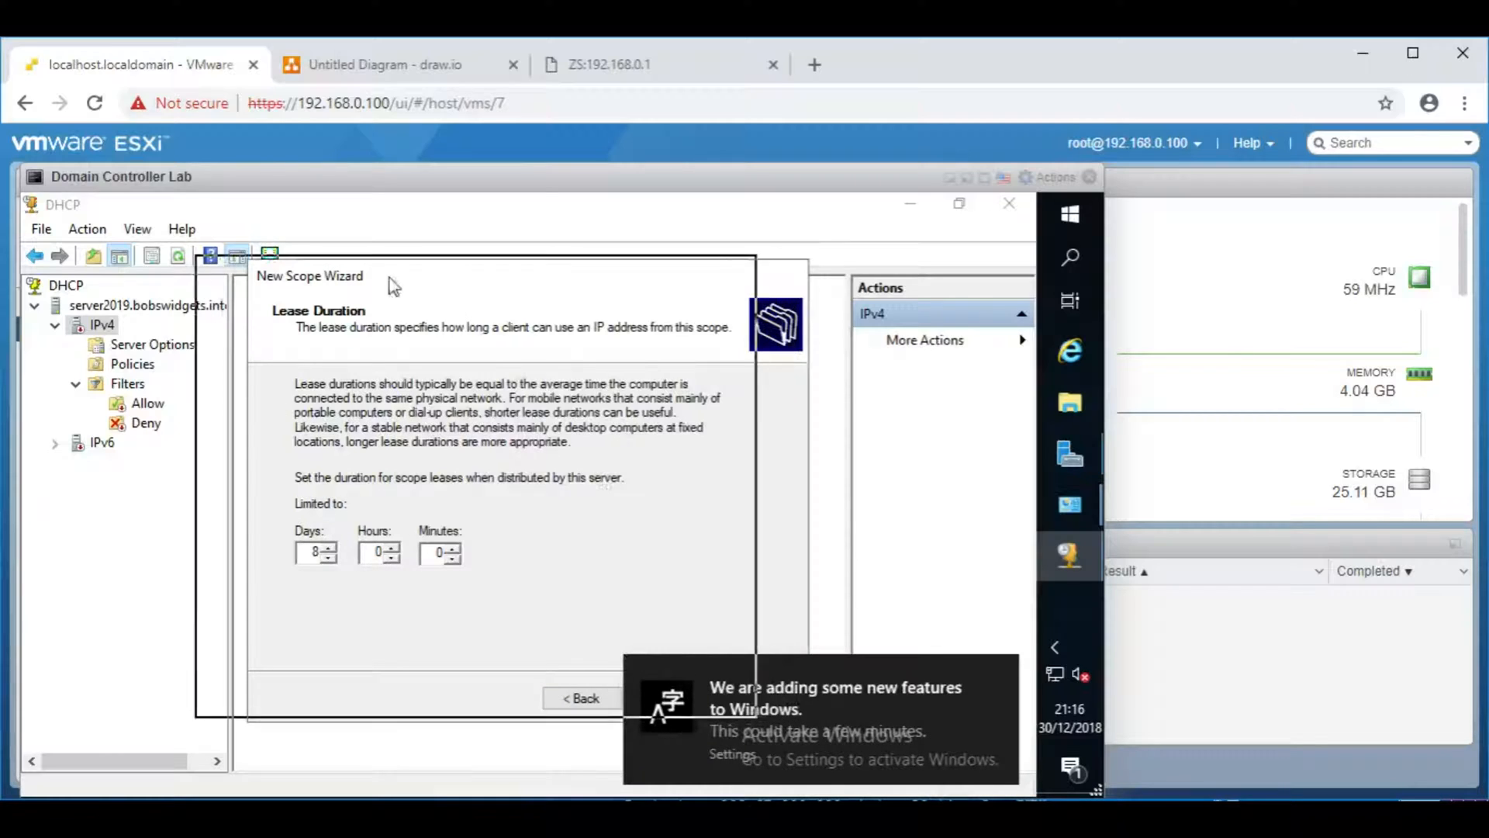
click(583, 697)
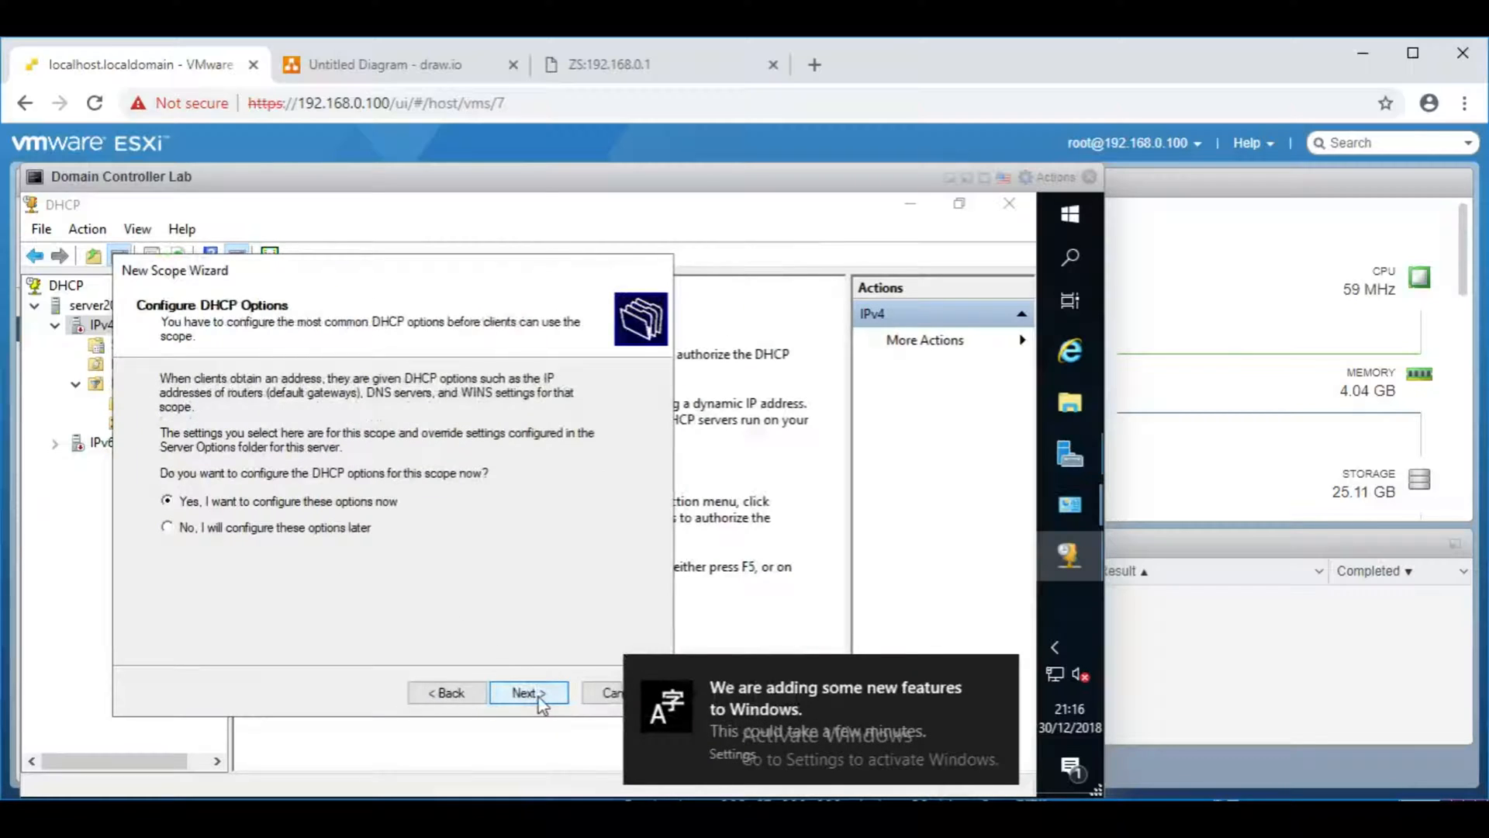
Step: Choose Yes to configure scope options and reference the router address from ZeroShell
click(527, 692)
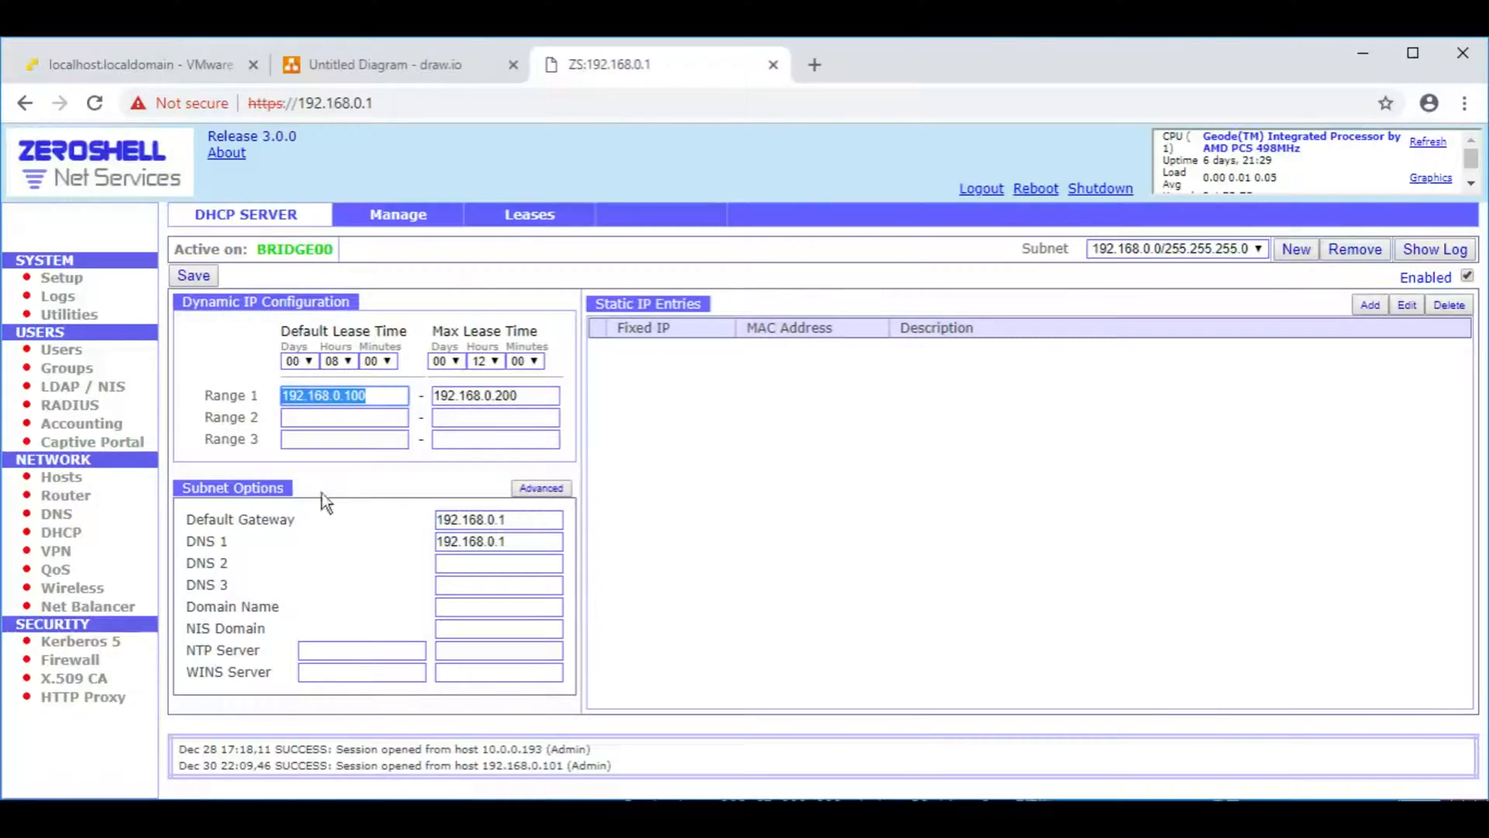
double_click(213, 519)
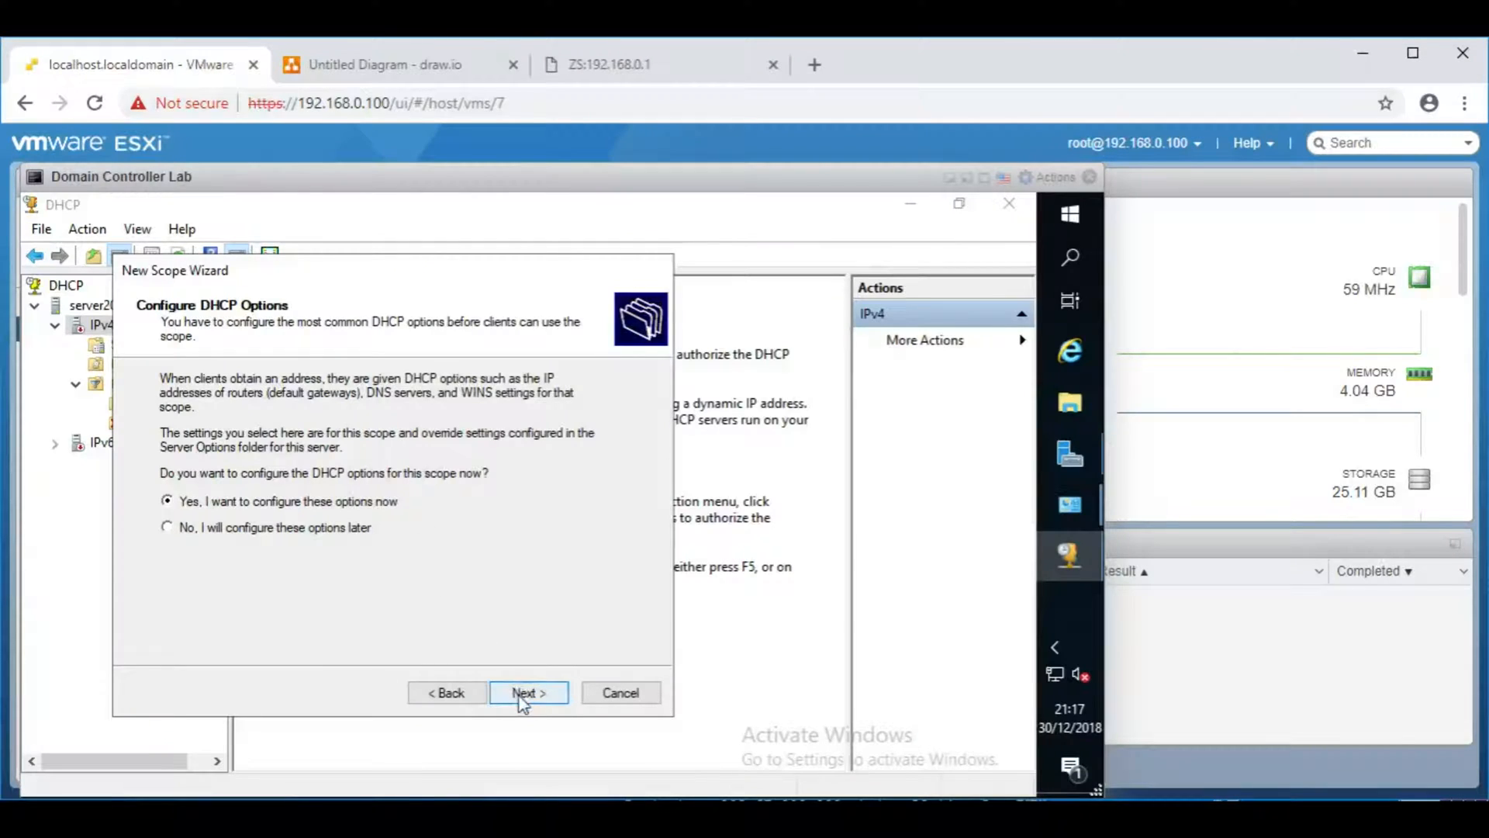
click(527, 692)
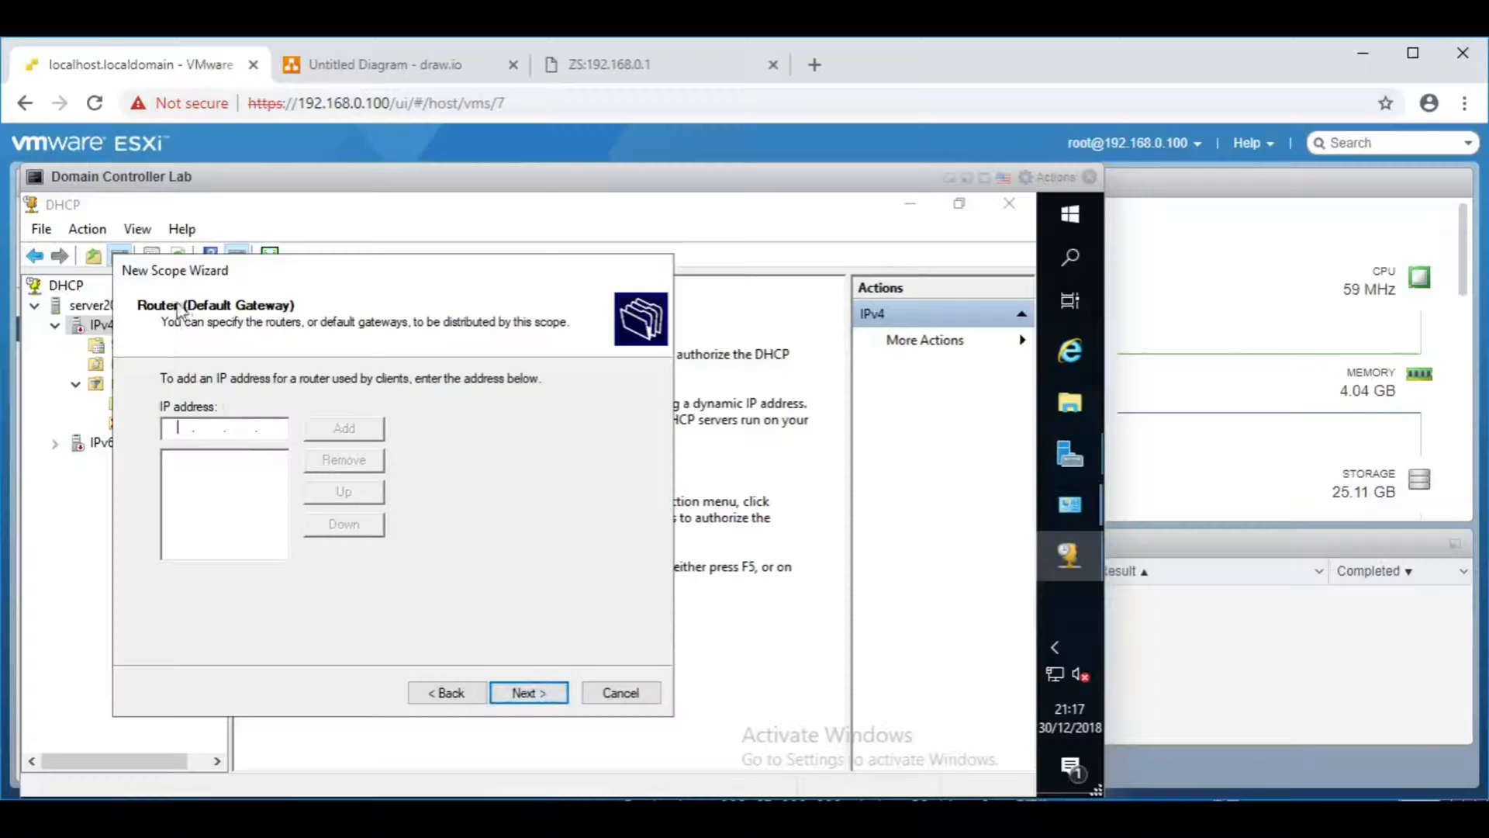
mouse_move(502, 137)
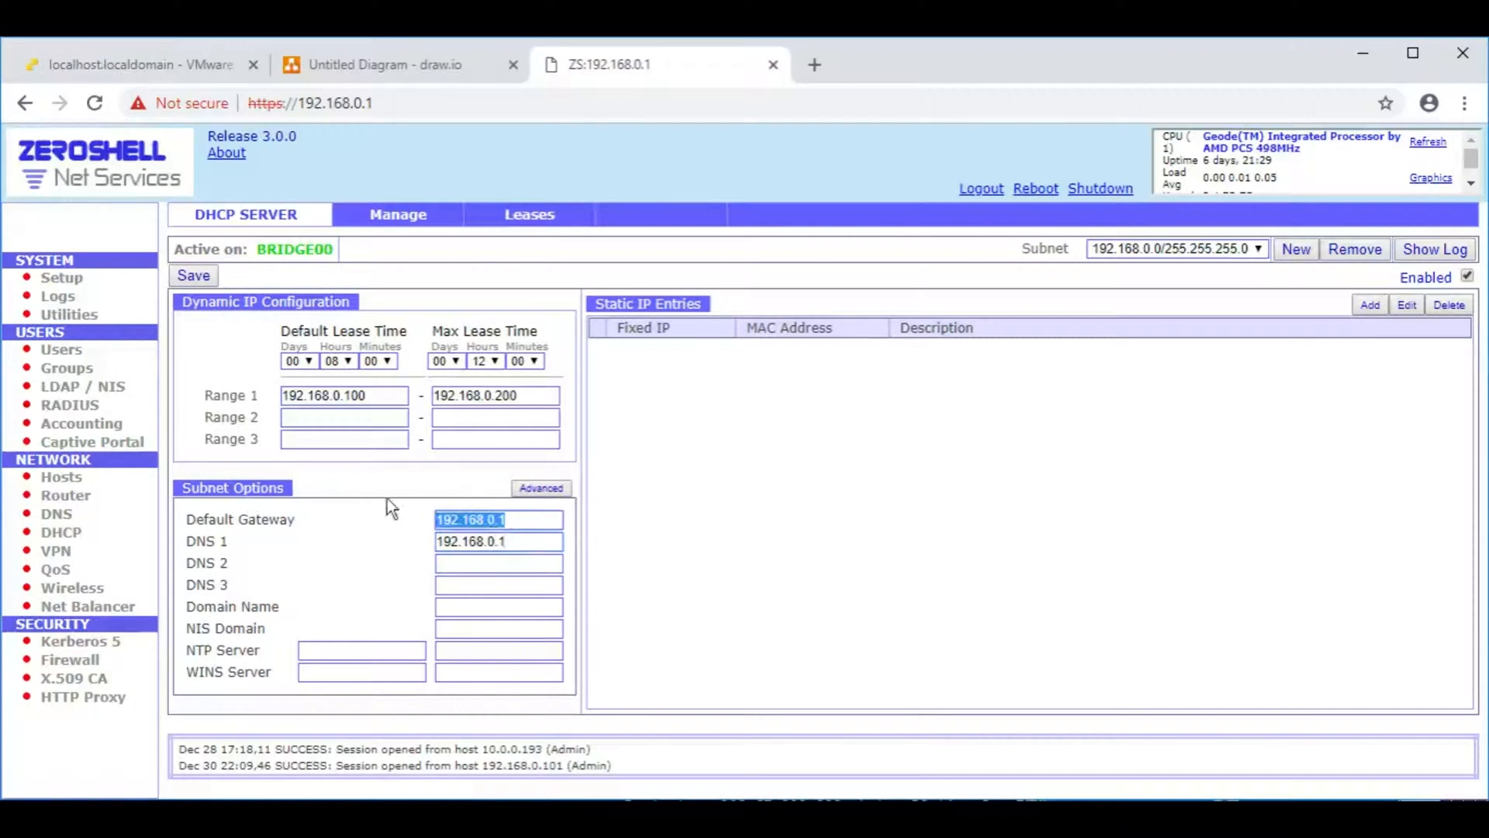
click(335, 102)
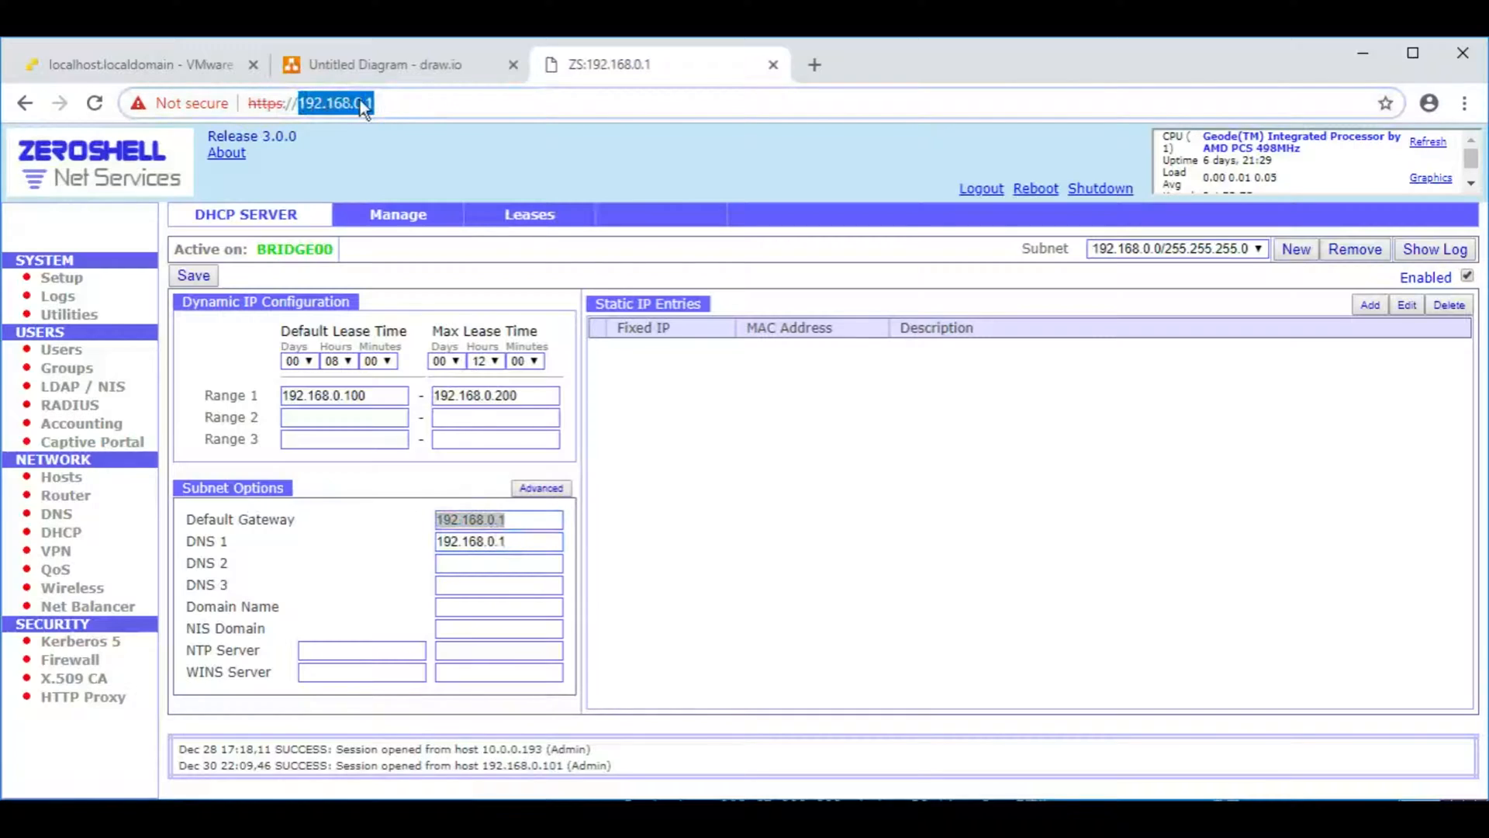
right_click(498, 519)
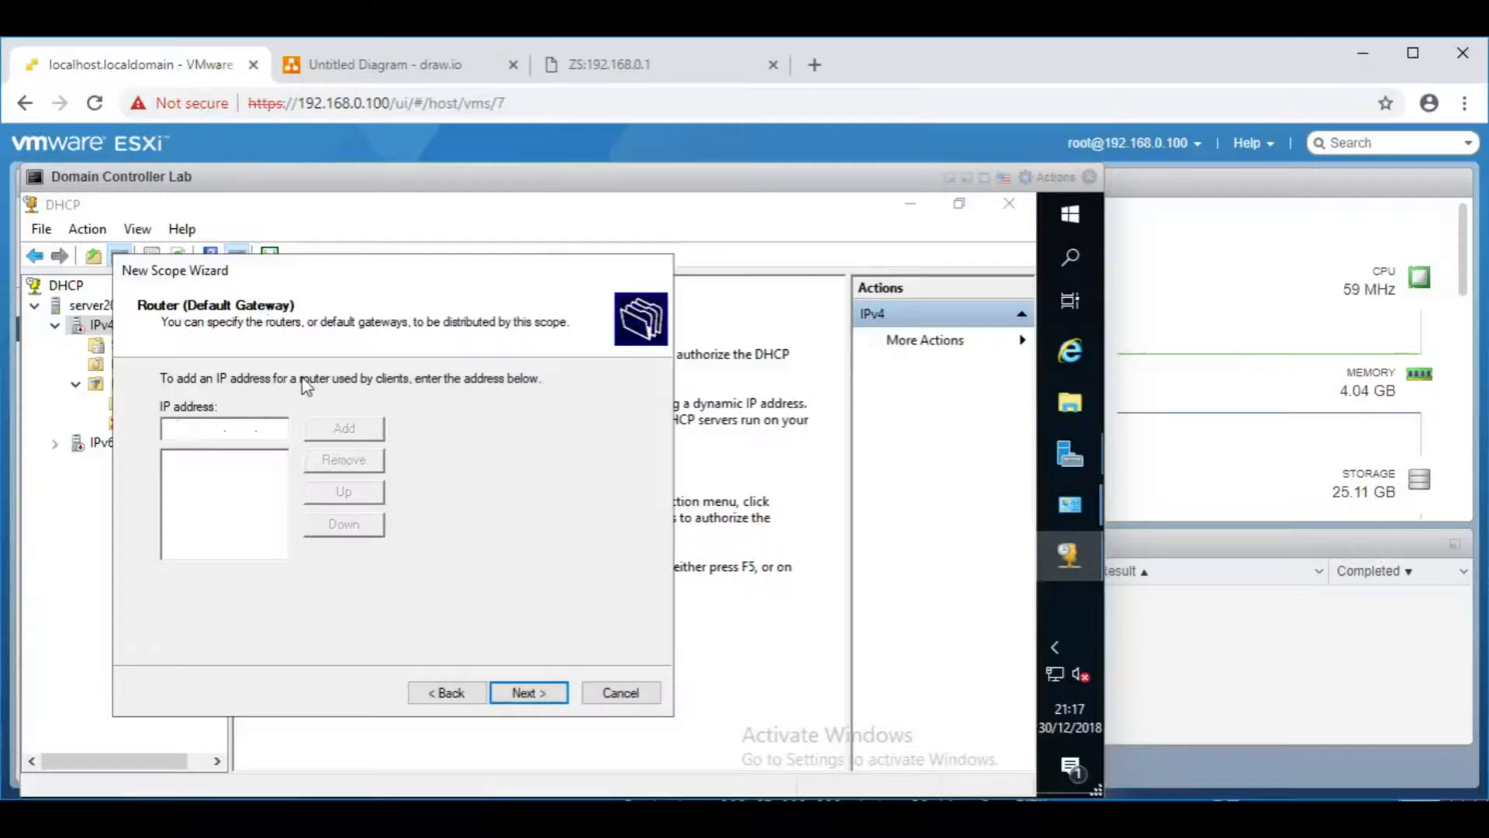
Step: Add 192.168.0.1 as the scope's default gateway router and continue to DNS settings
text(192.168)
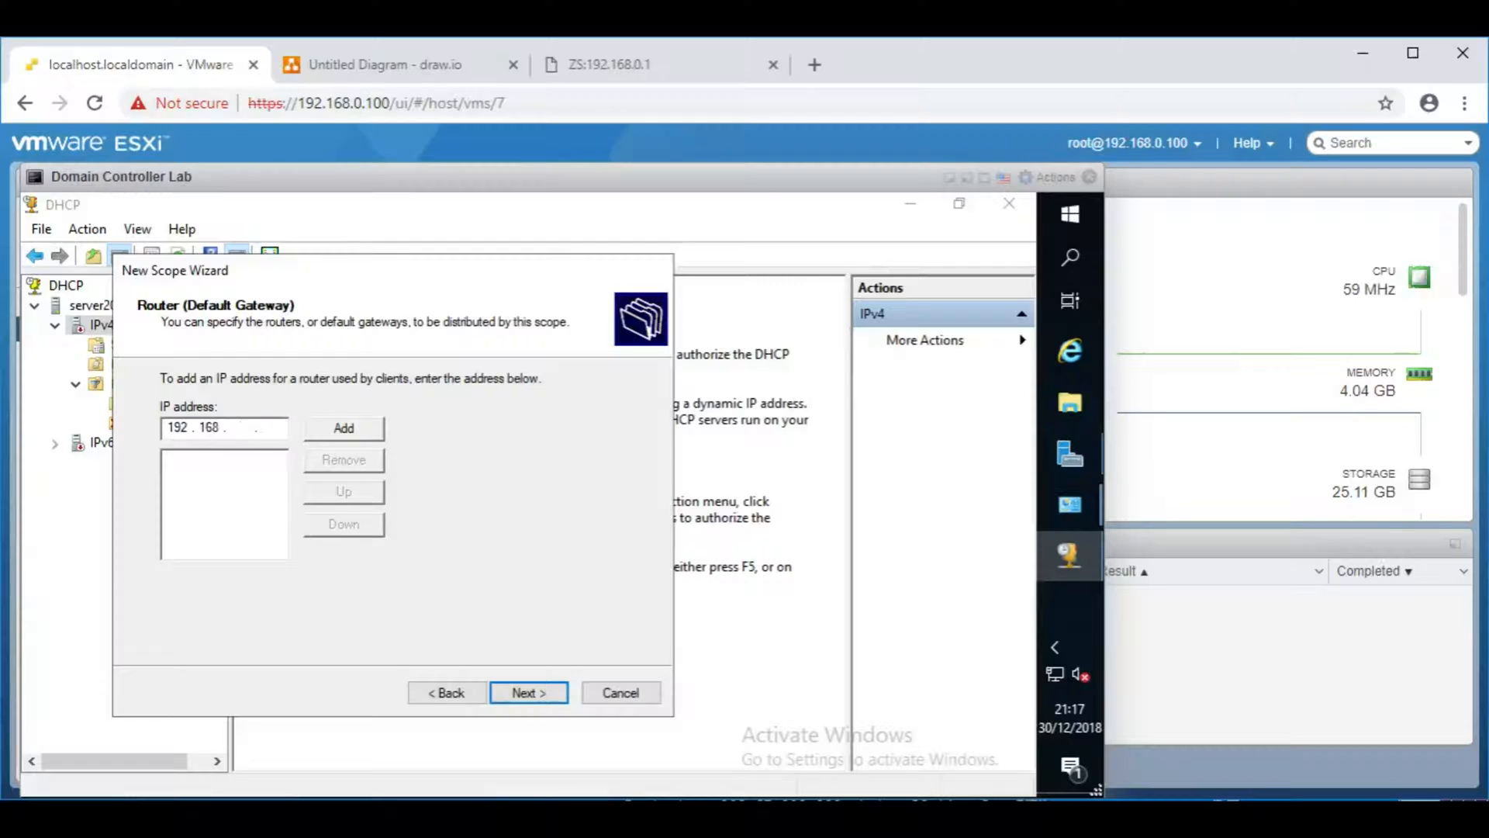
click(342, 428)
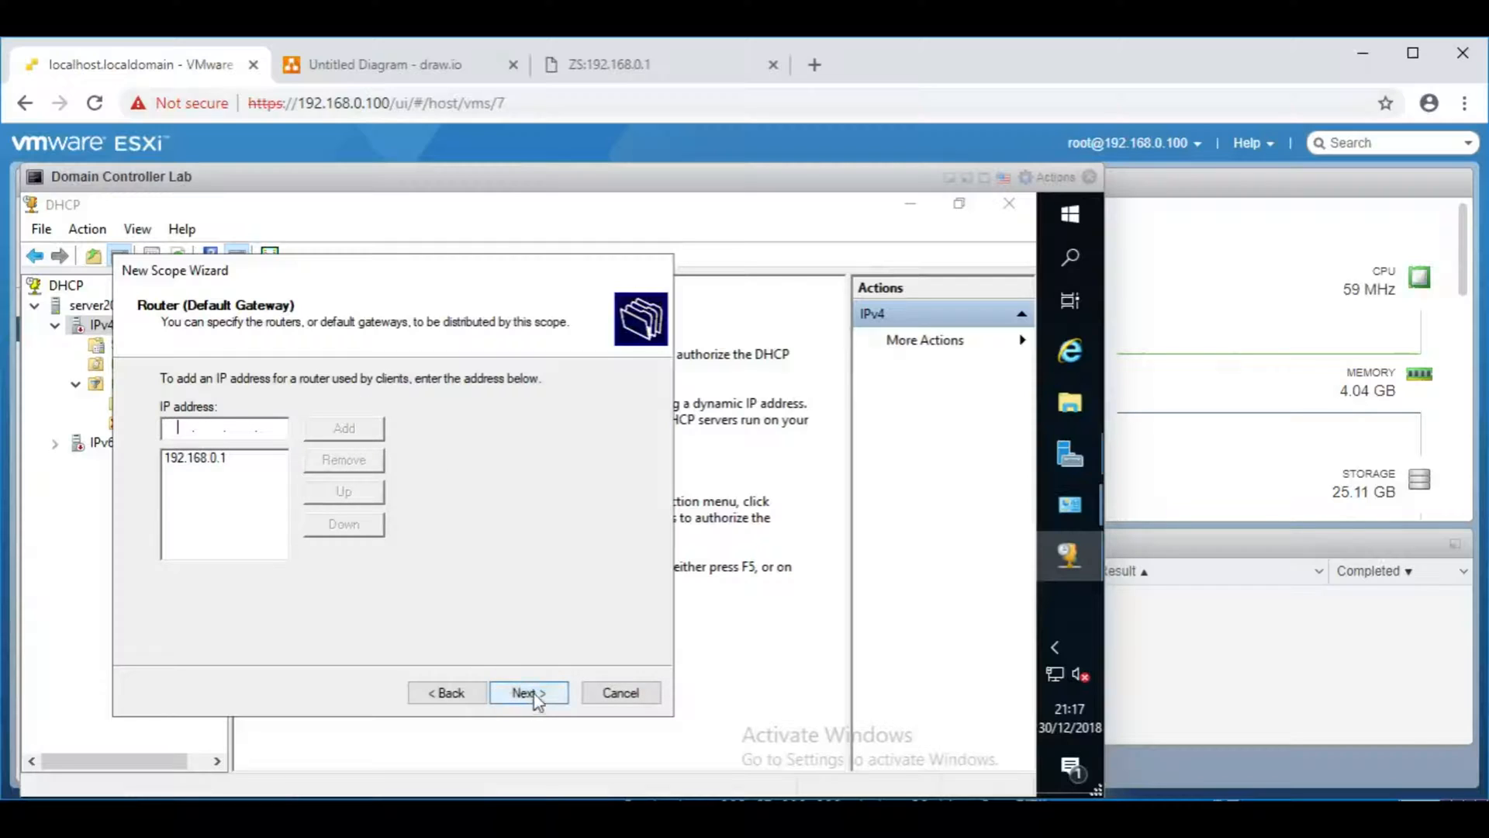
click(527, 692)
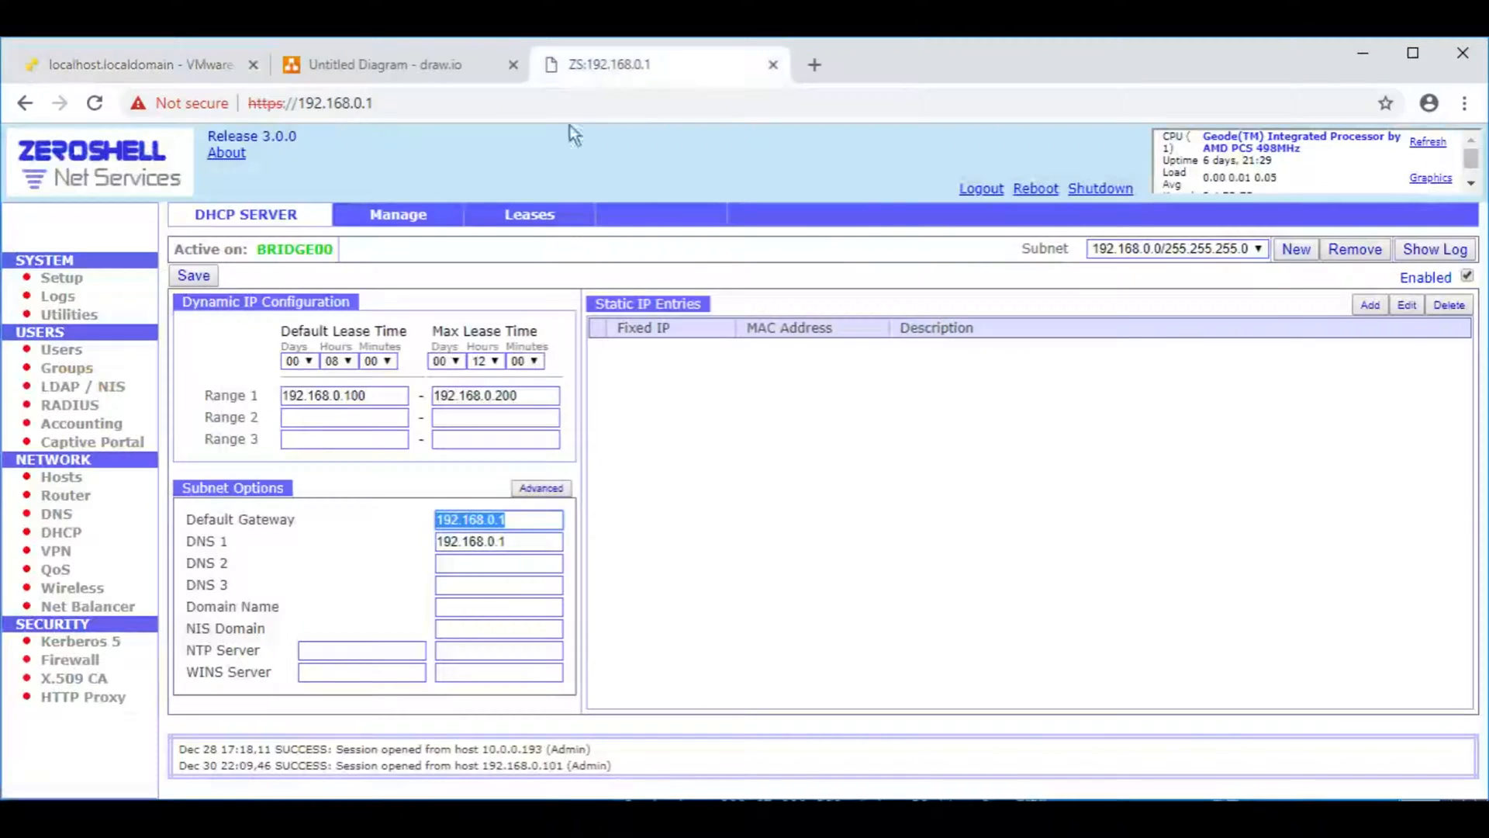
click(498, 542)
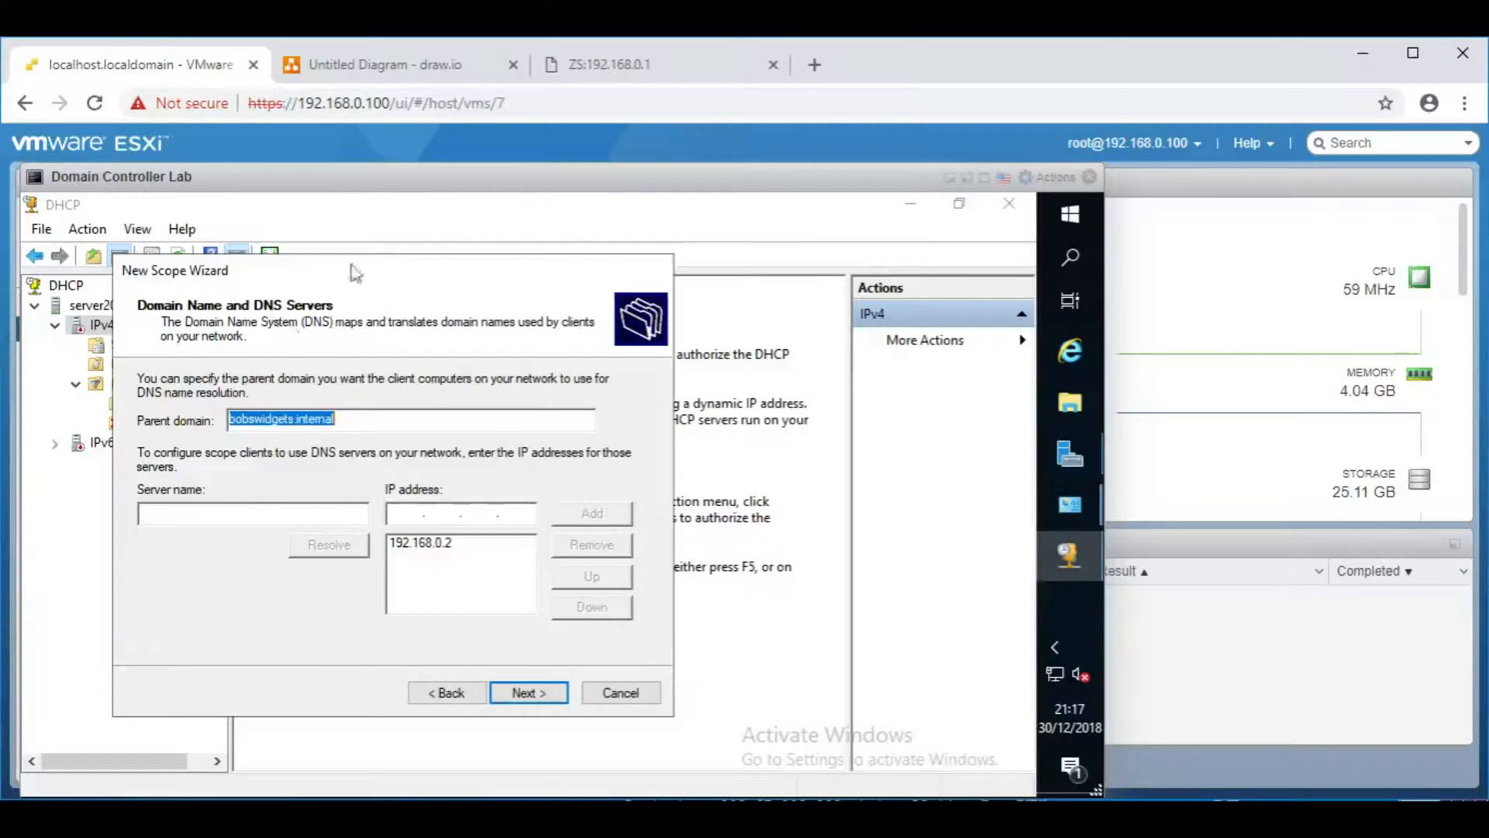
mouse_move(456, 466)
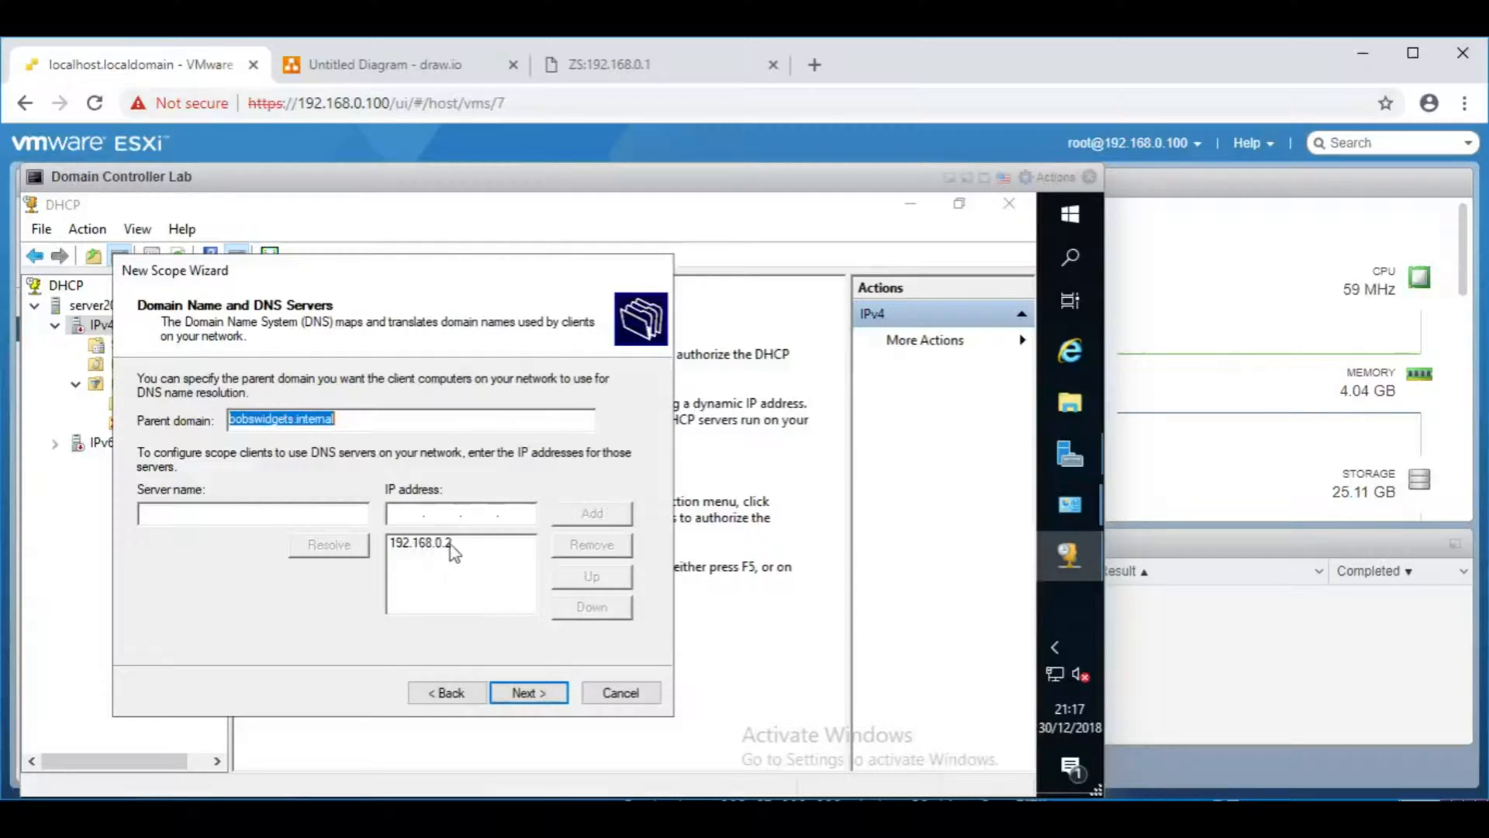
Step: Keep domain bobswidgets.internal with DNS server 192.168.0.2, skip WINS, reach Activate Scope
click(421, 543)
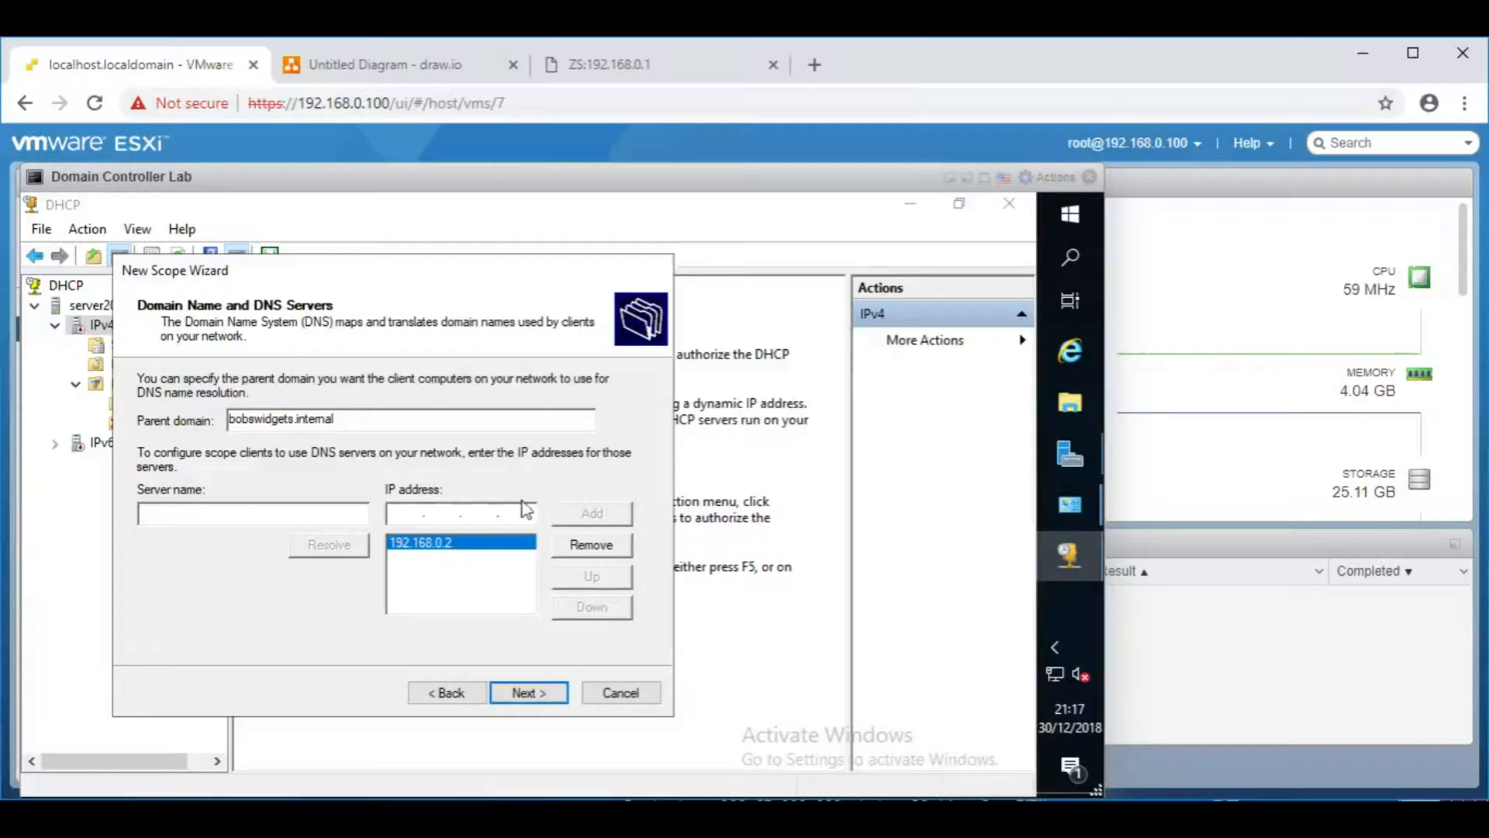
mouse_move(531, 490)
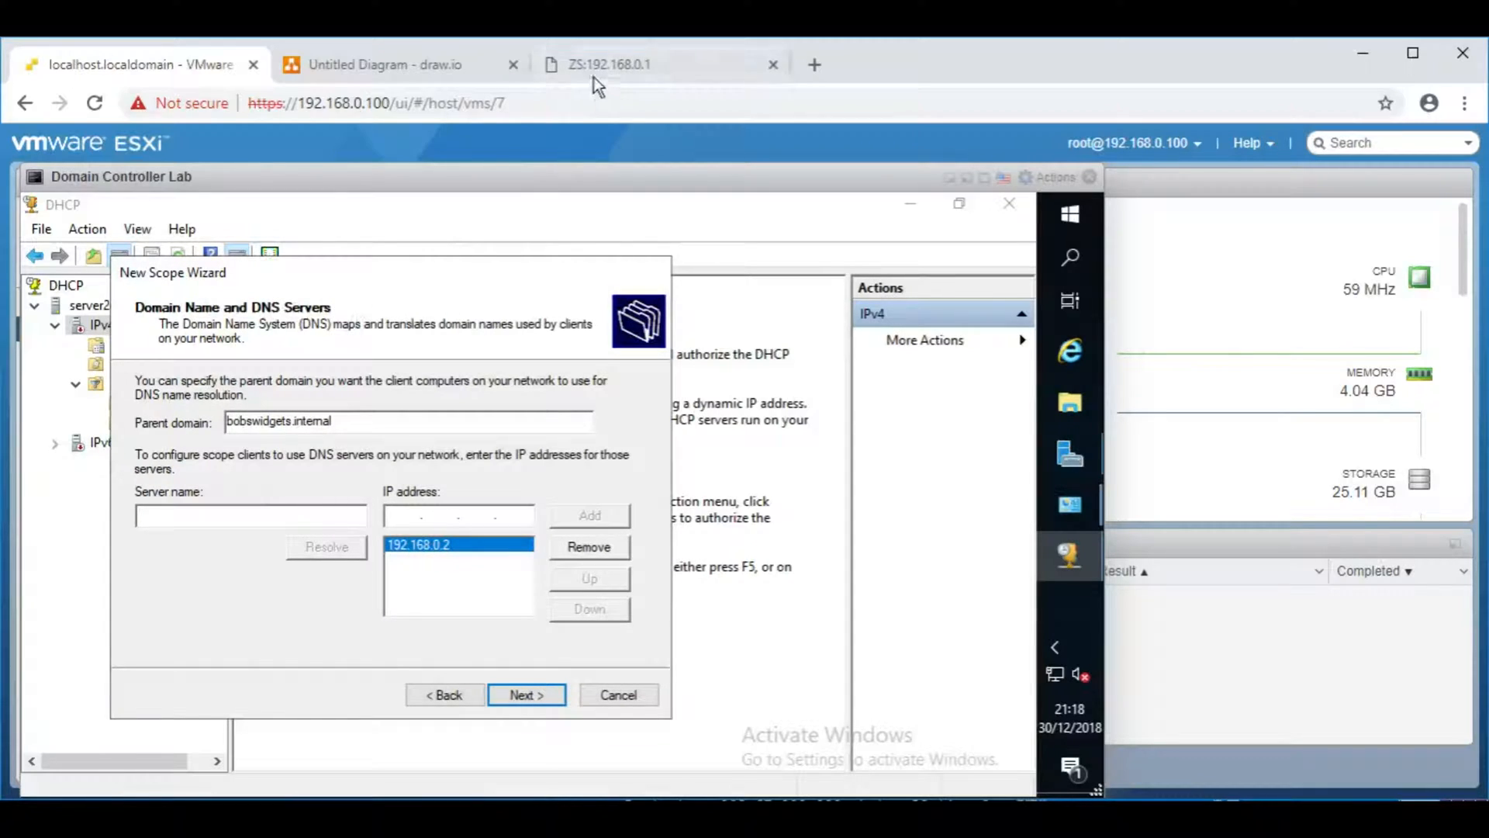
mouse_move(610, 66)
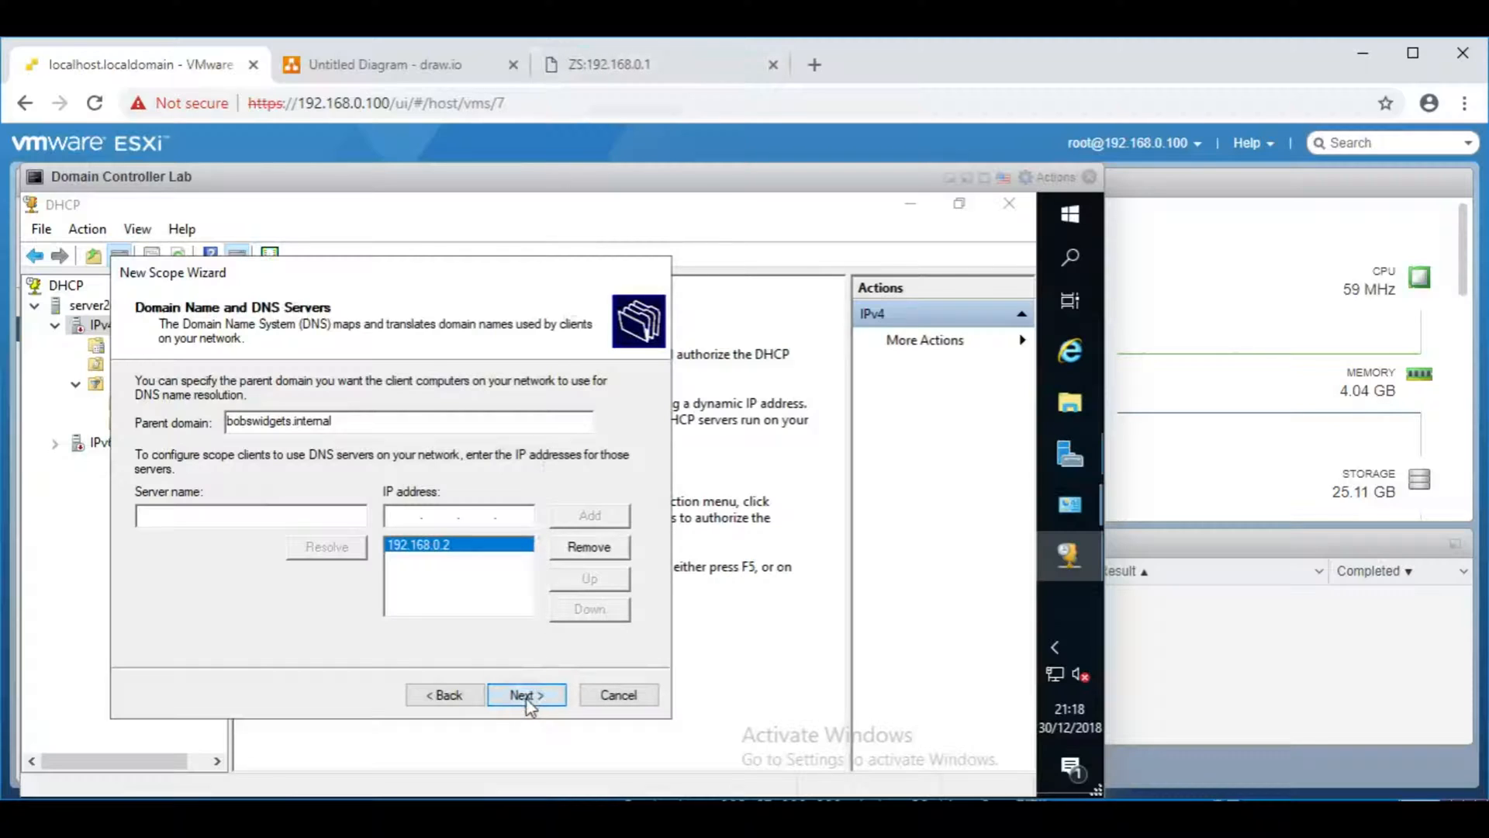
click(526, 695)
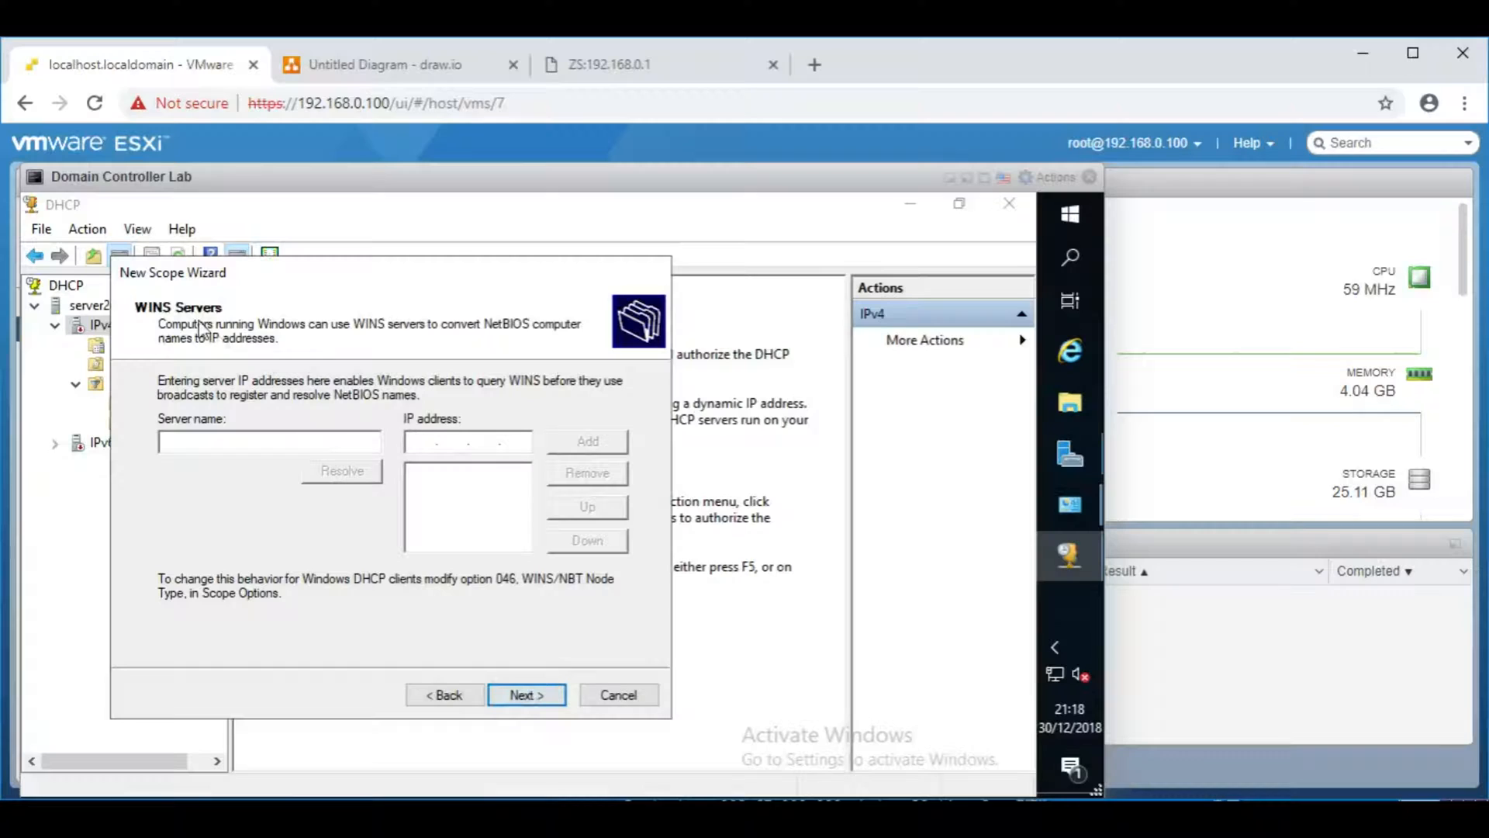
mouse_move(493, 345)
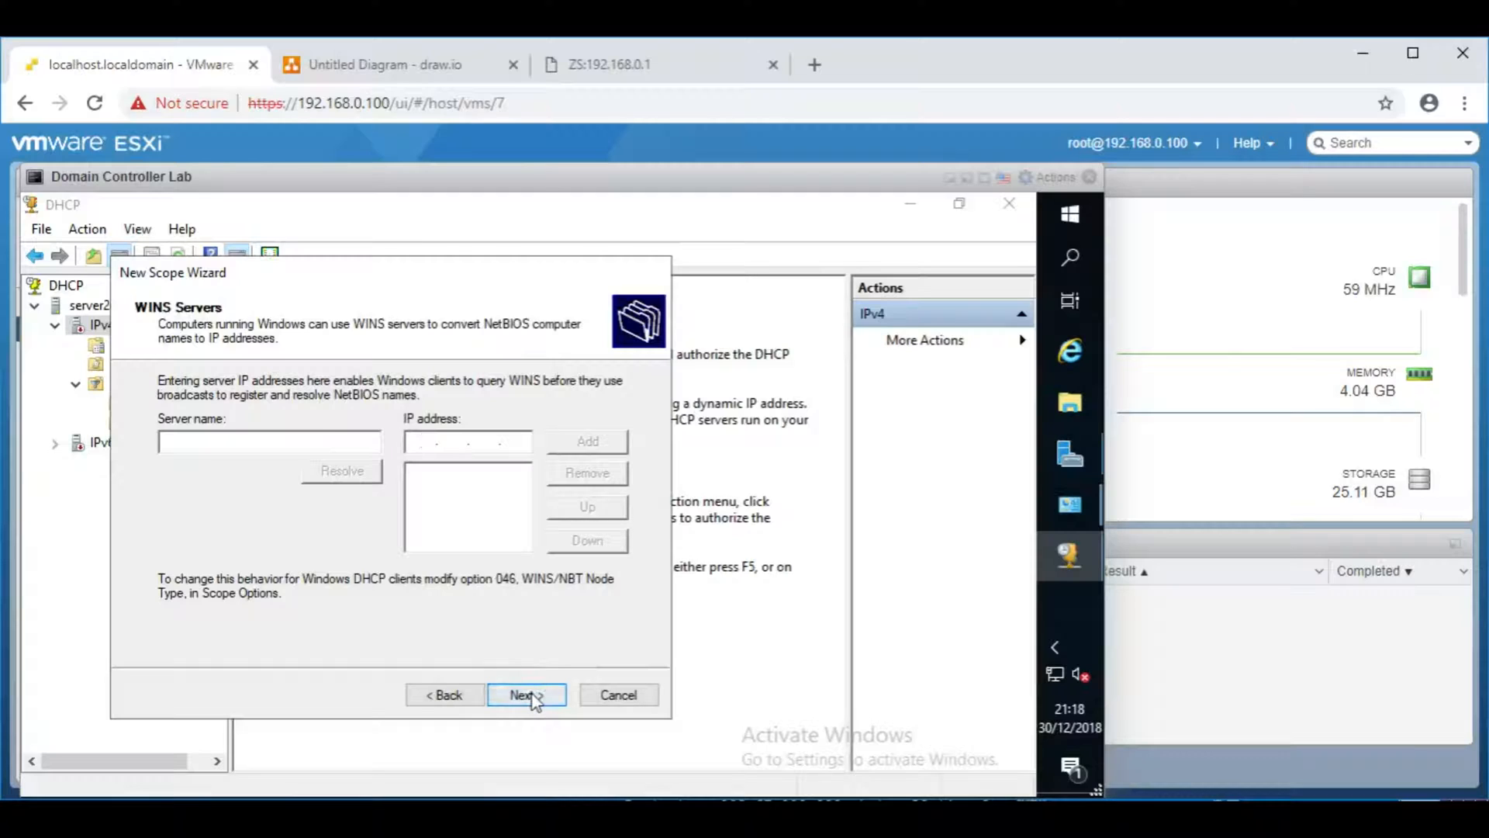
click(526, 695)
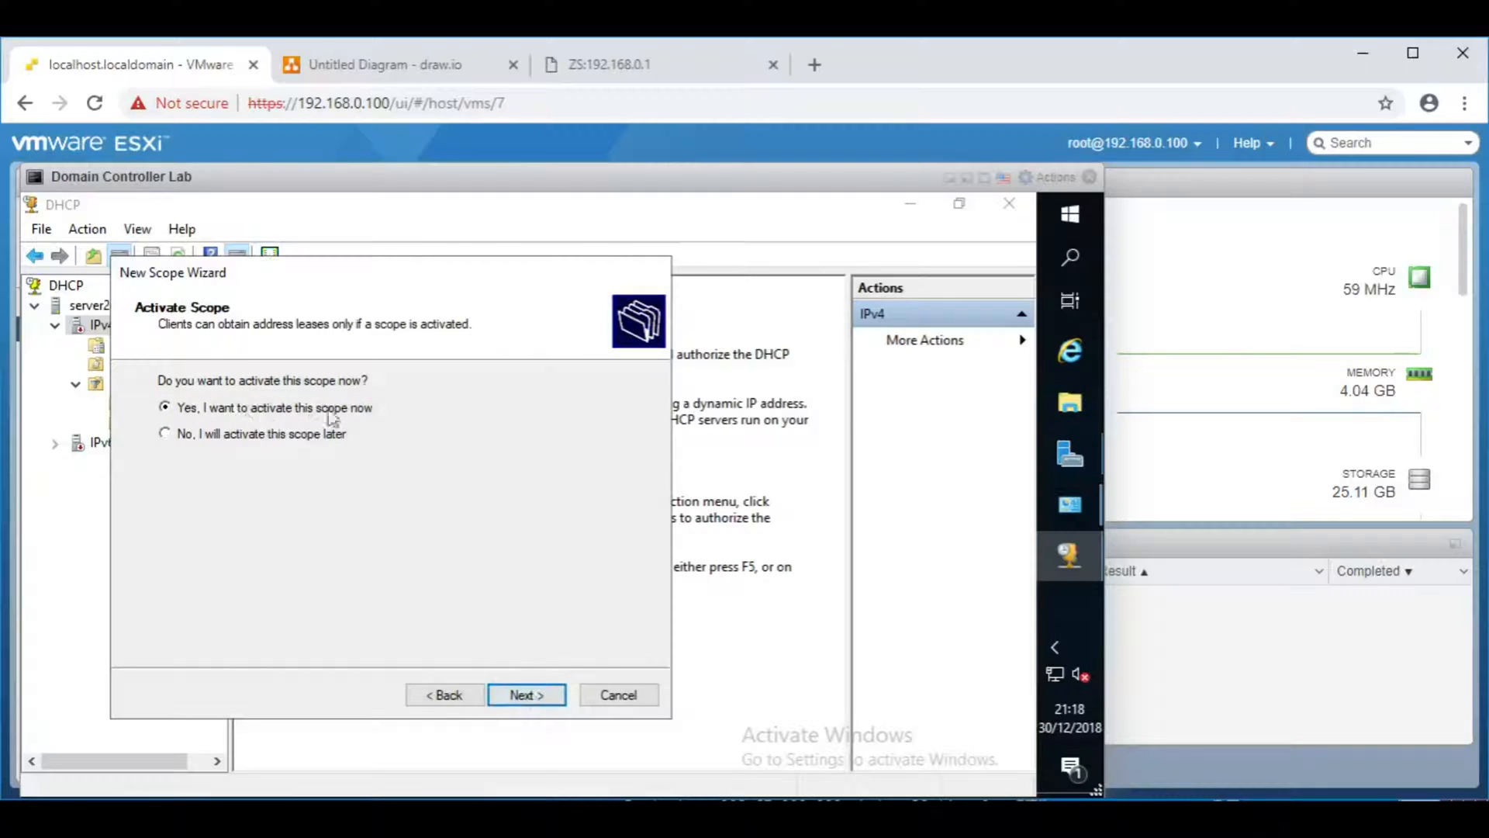
mouse_move(299, 397)
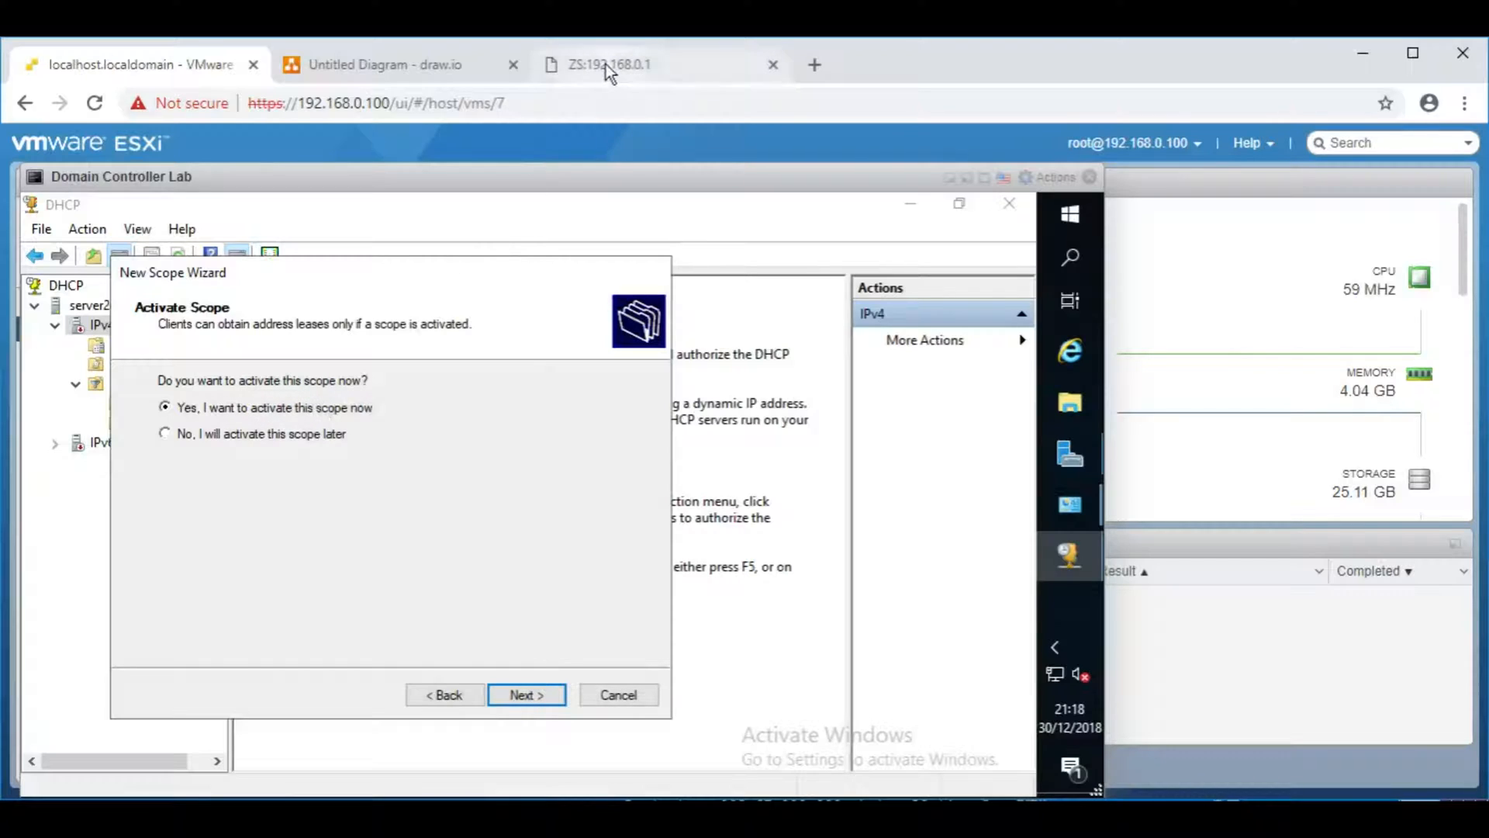
Step: Untick Enabled on ZeroShell's 192.168.0.0 DHCP subnet, save it, and return to the server console
click(611, 65)
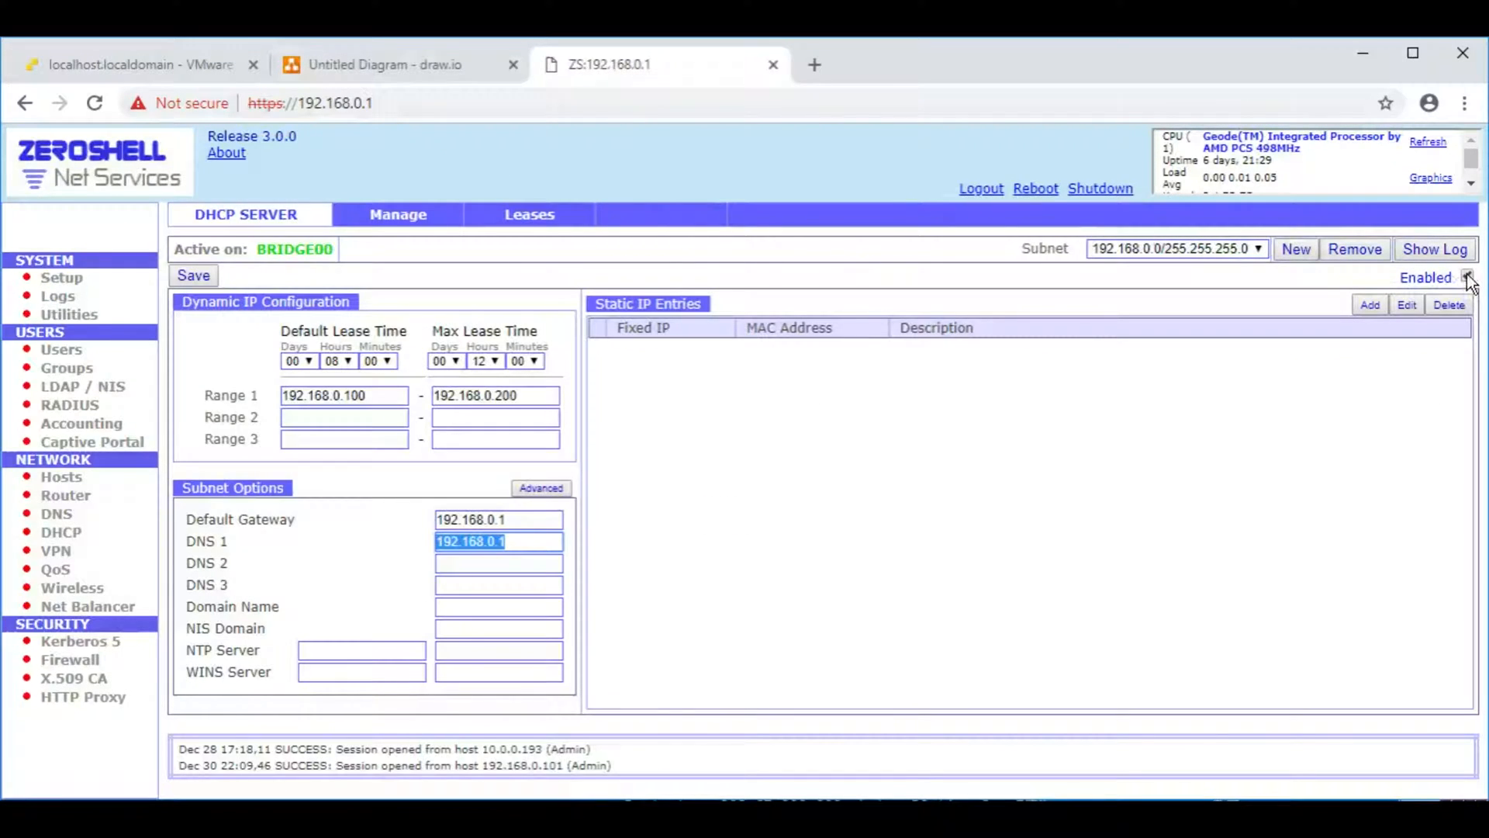
click(1470, 277)
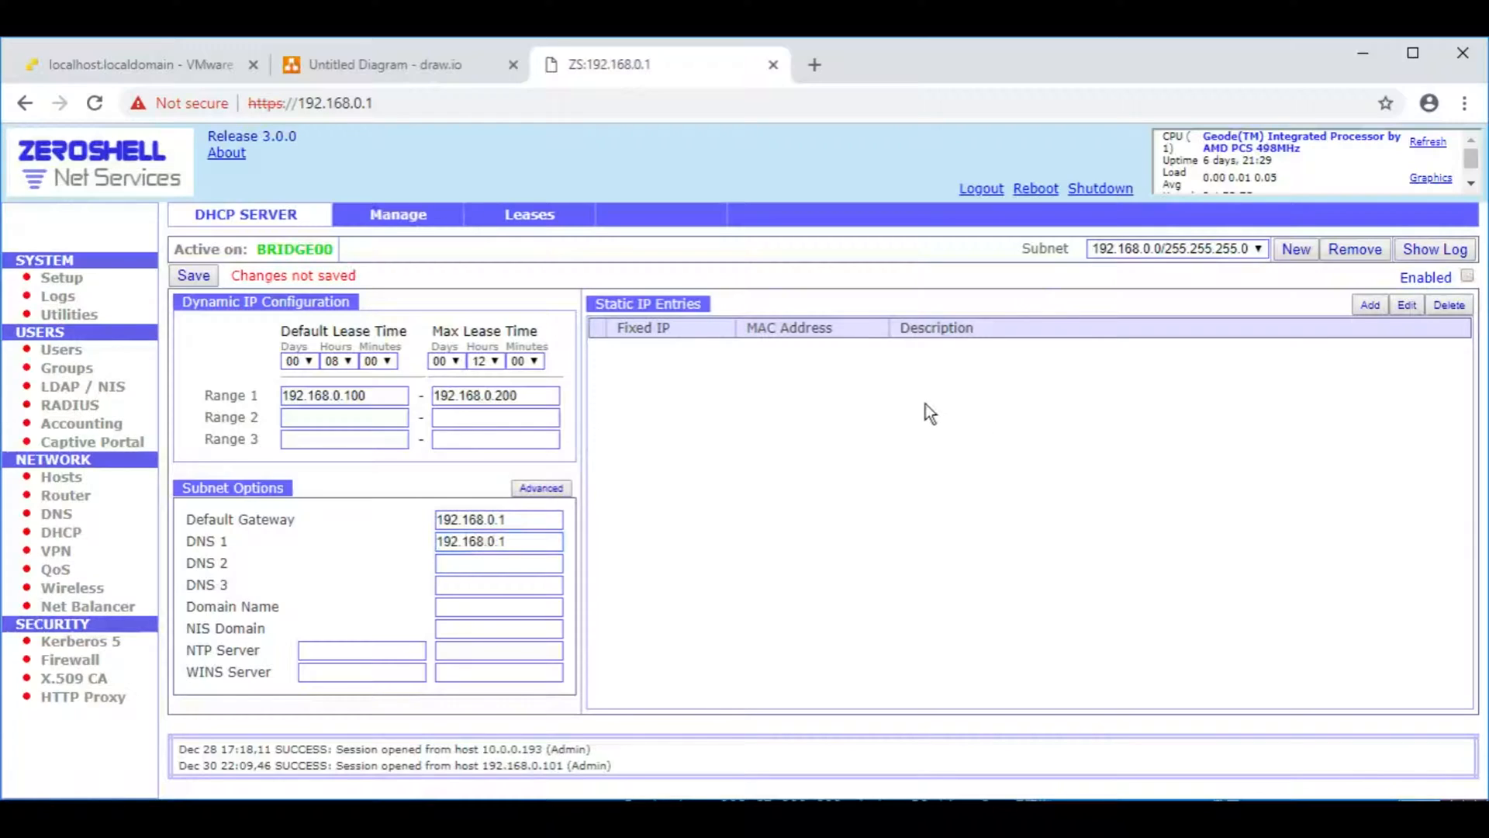
click(193, 277)
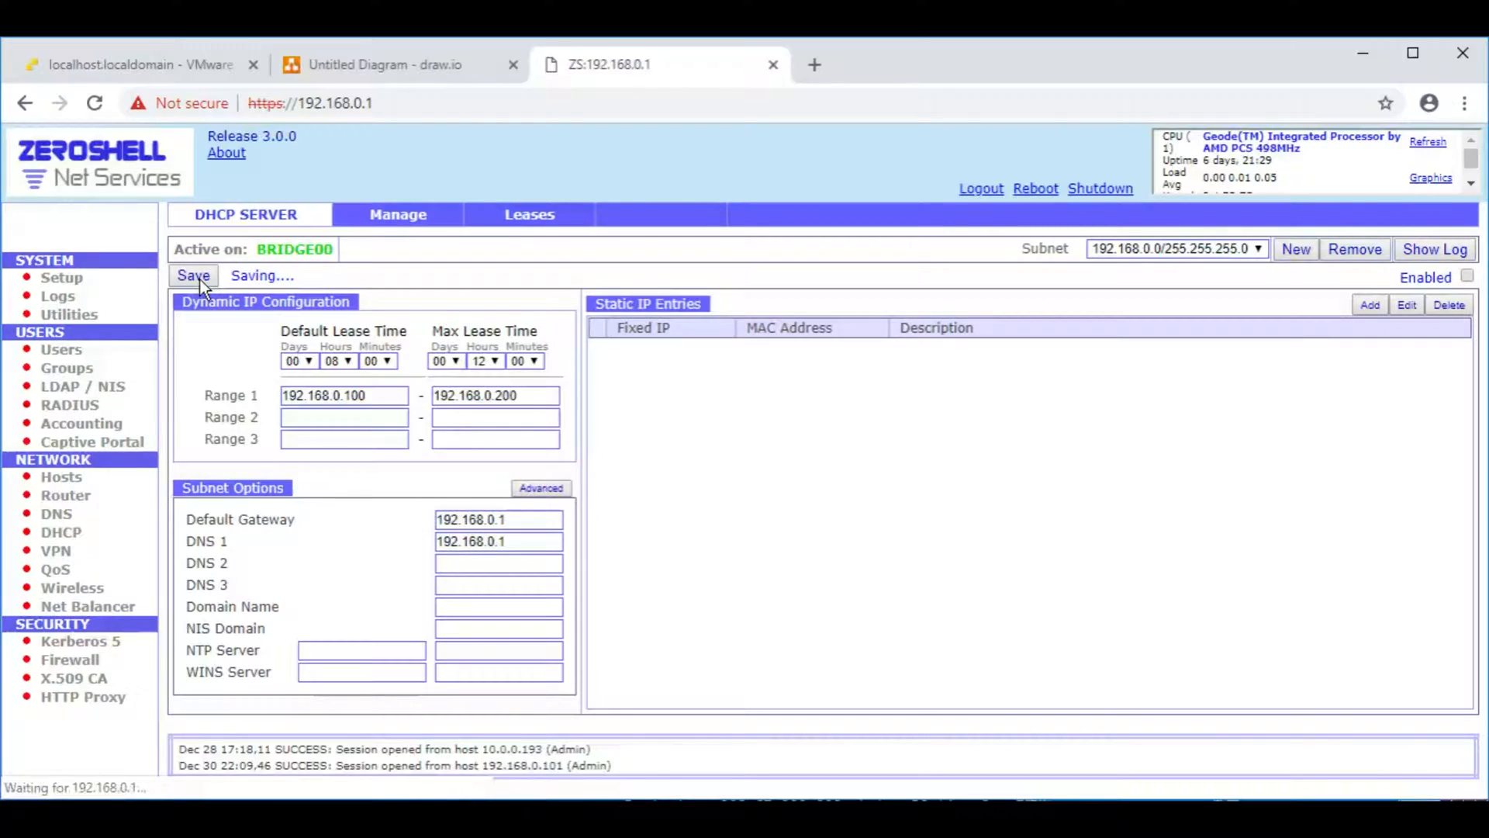
click(193, 276)
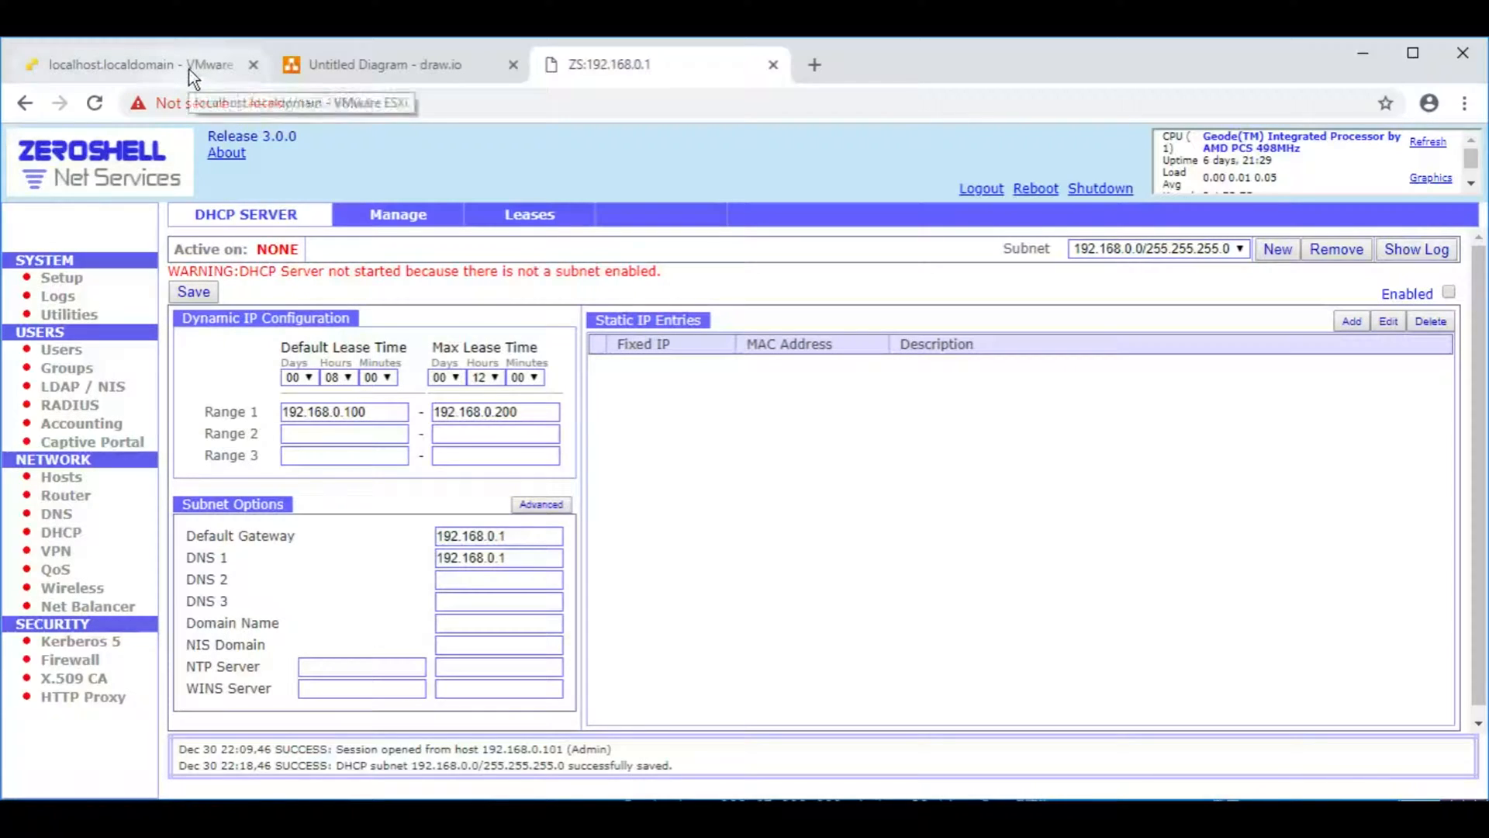
click(133, 65)
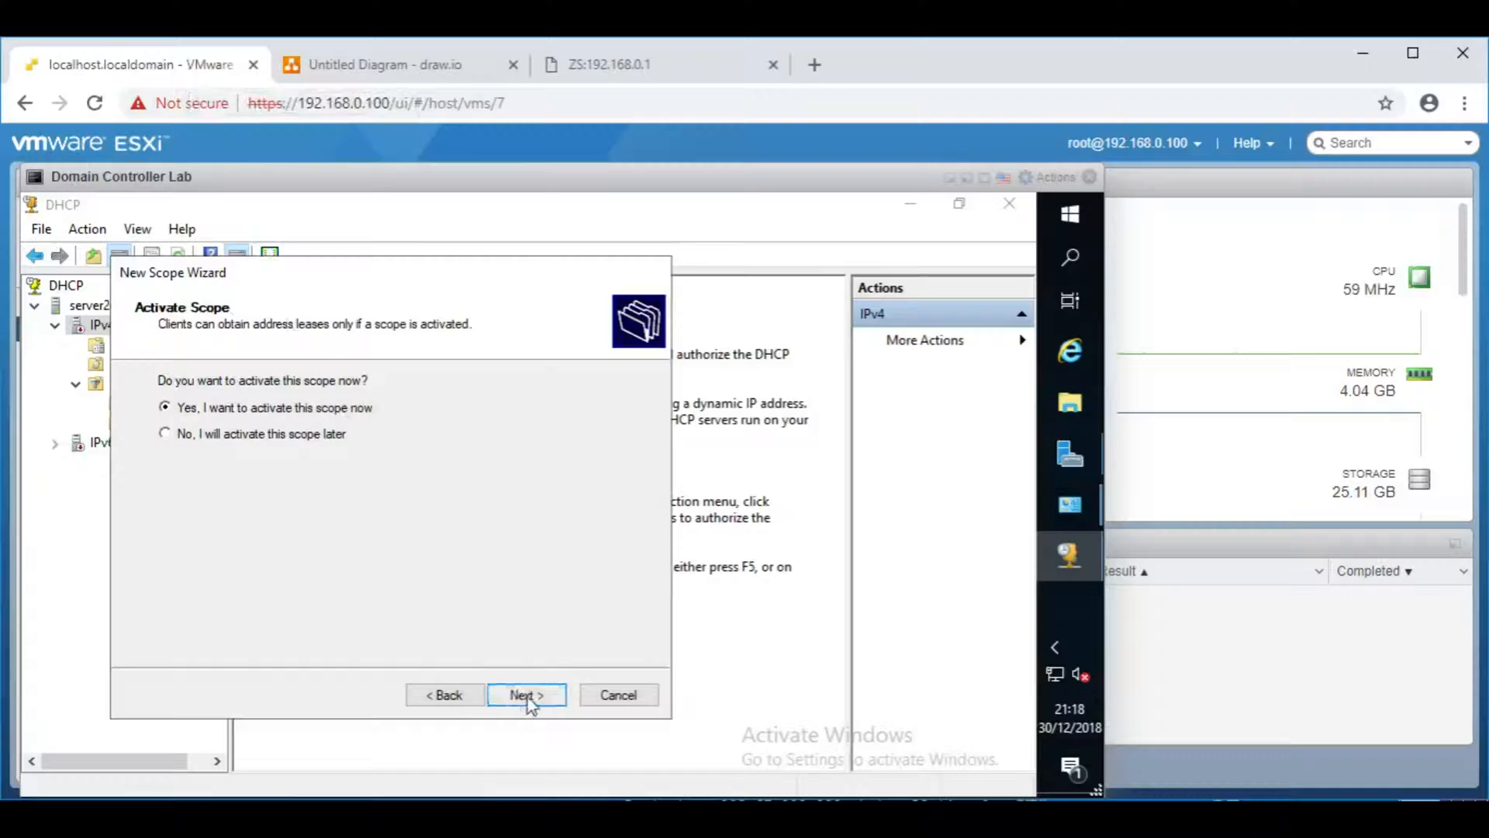
Step: Activate the scope, finish the wizard, and show the DHCP server's IPv4 contents
click(526, 695)
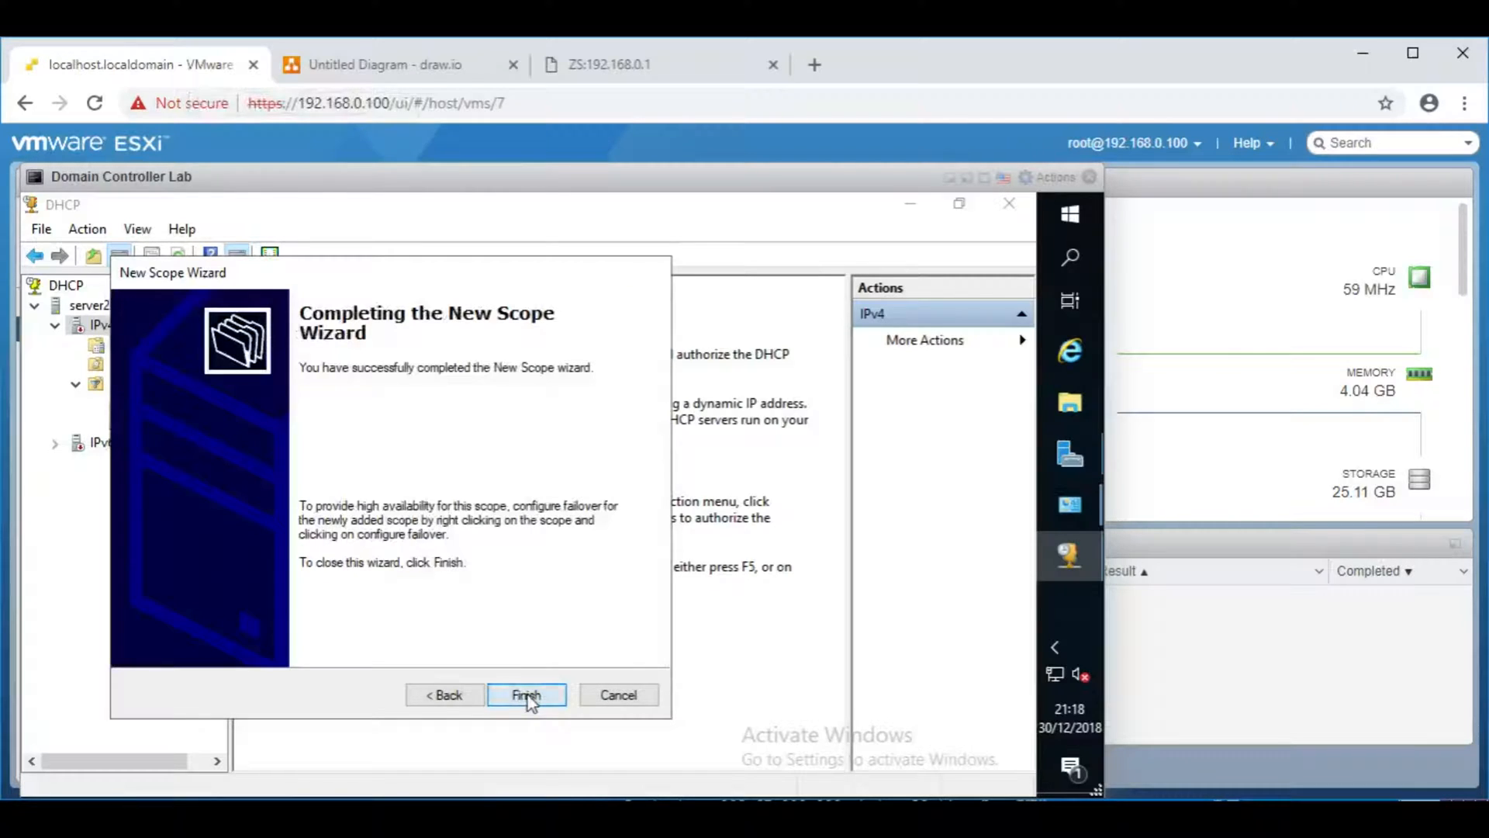
click(526, 695)
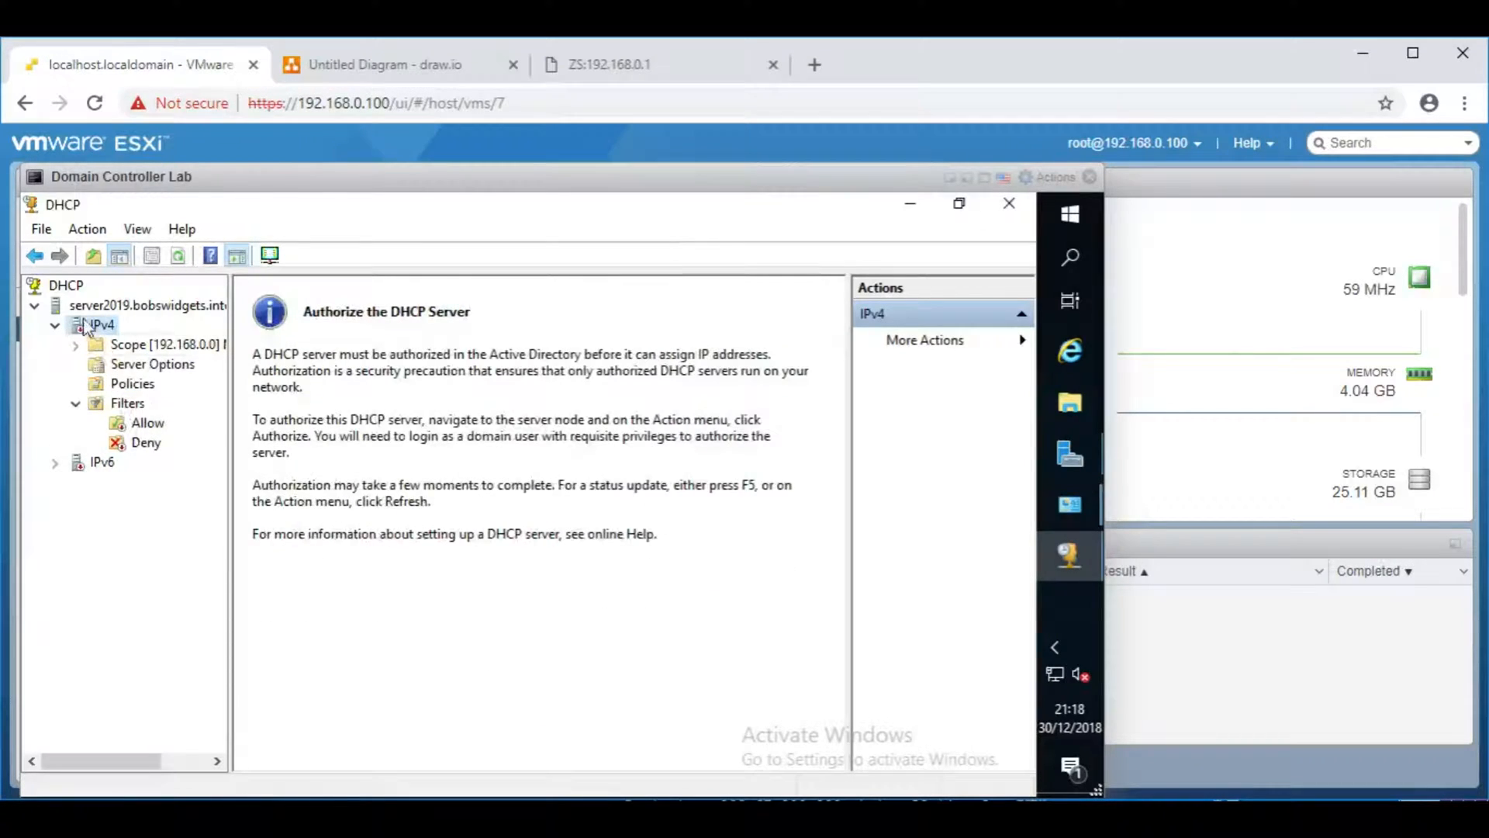
click(147, 306)
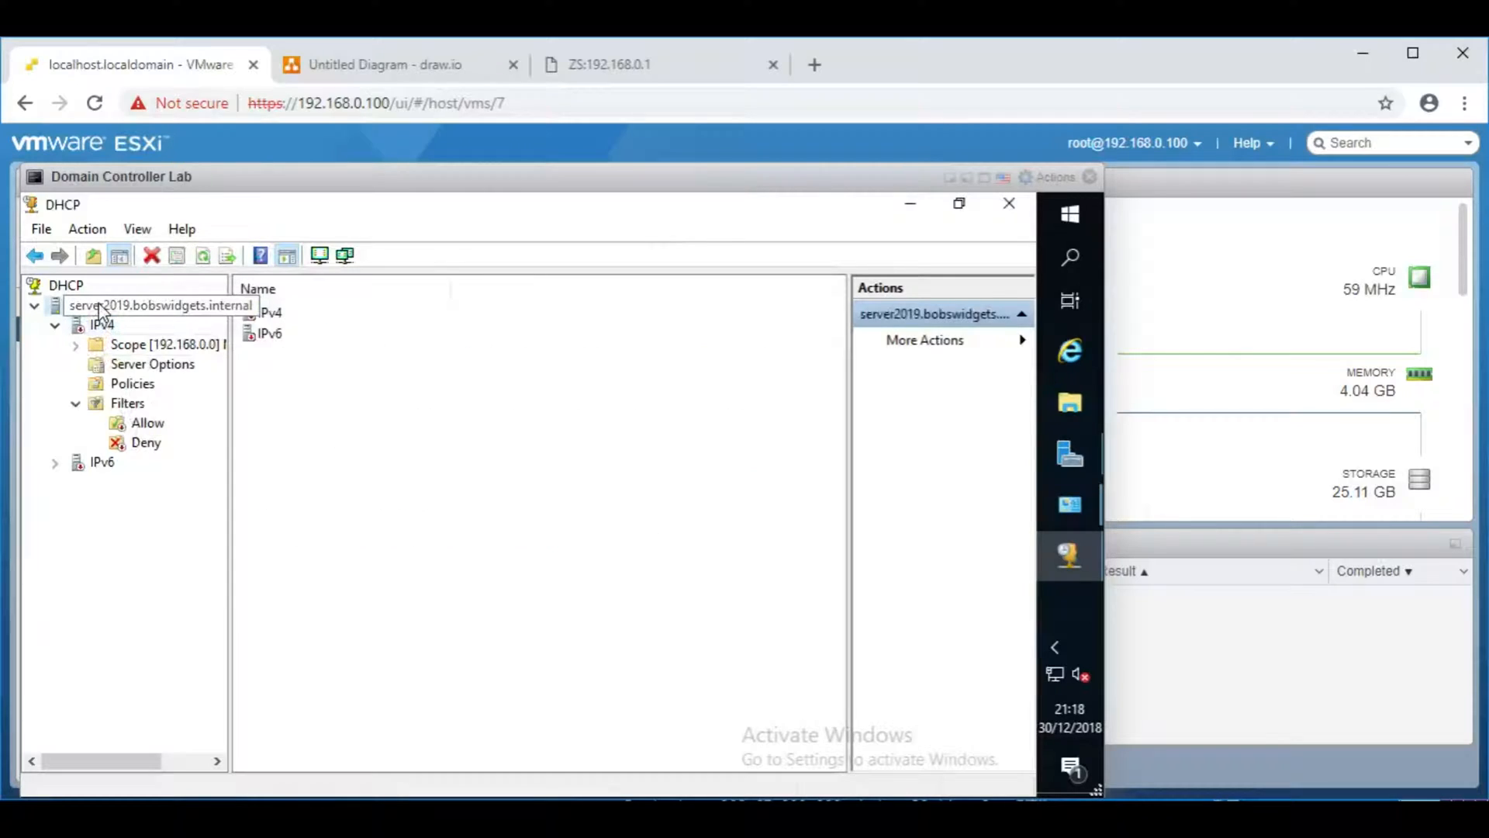
click(54, 324)
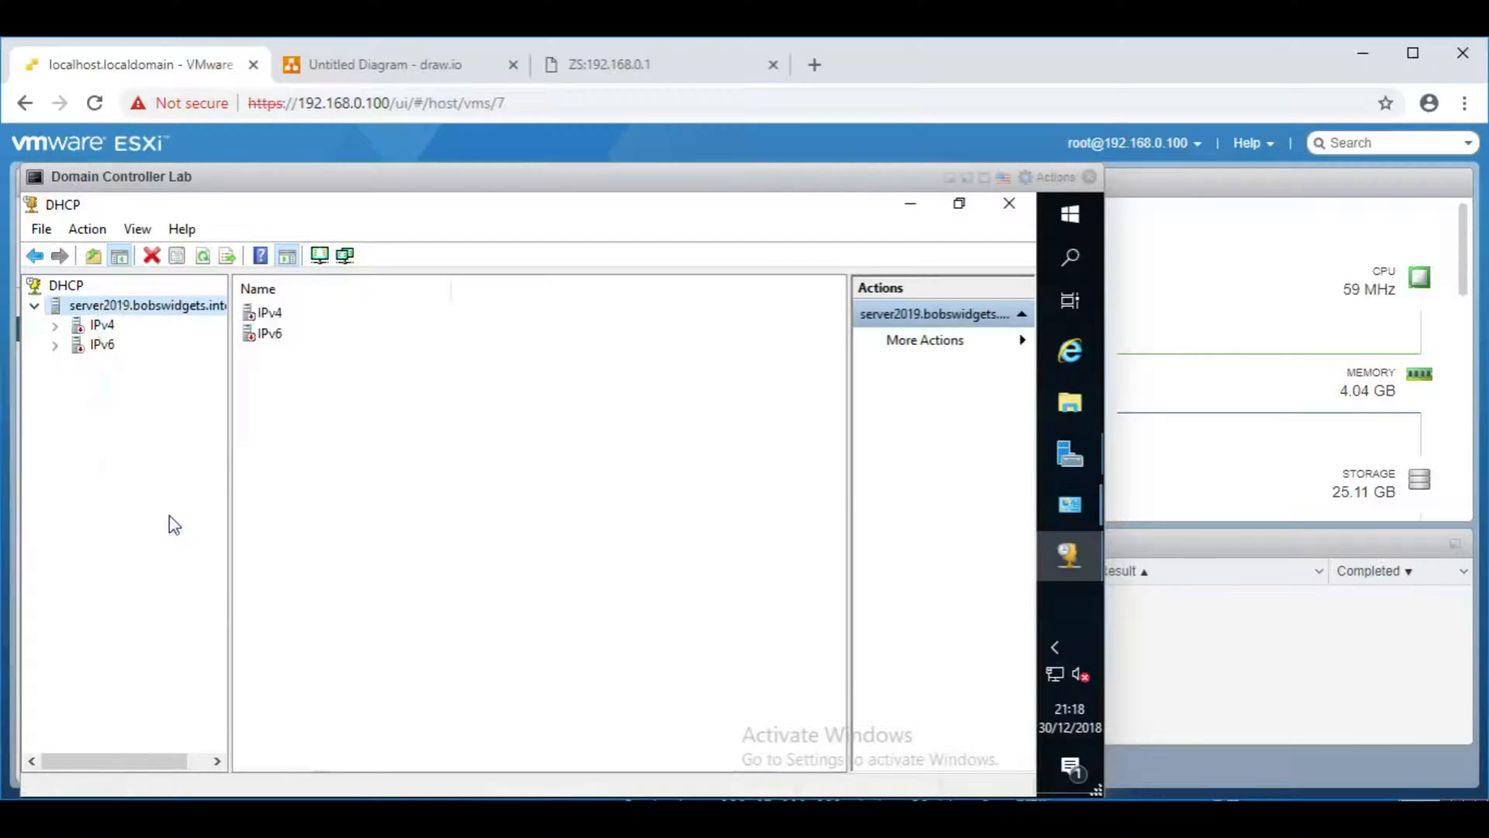
click(56, 324)
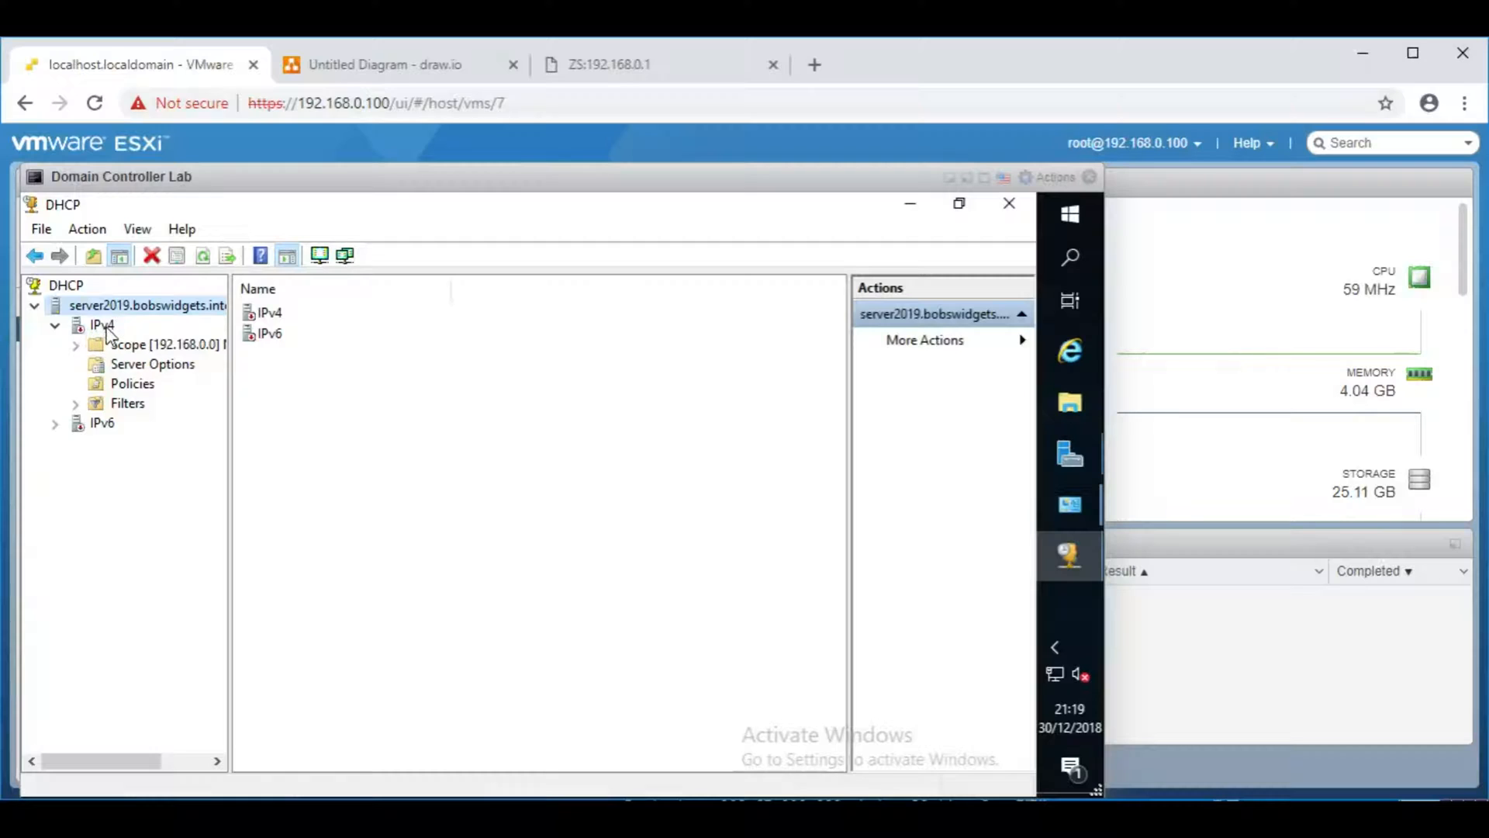
Step: Expand Scope [192.168.0.0] Main Network to its pool, leases and reservations, then minimise the console
right_click(102, 324)
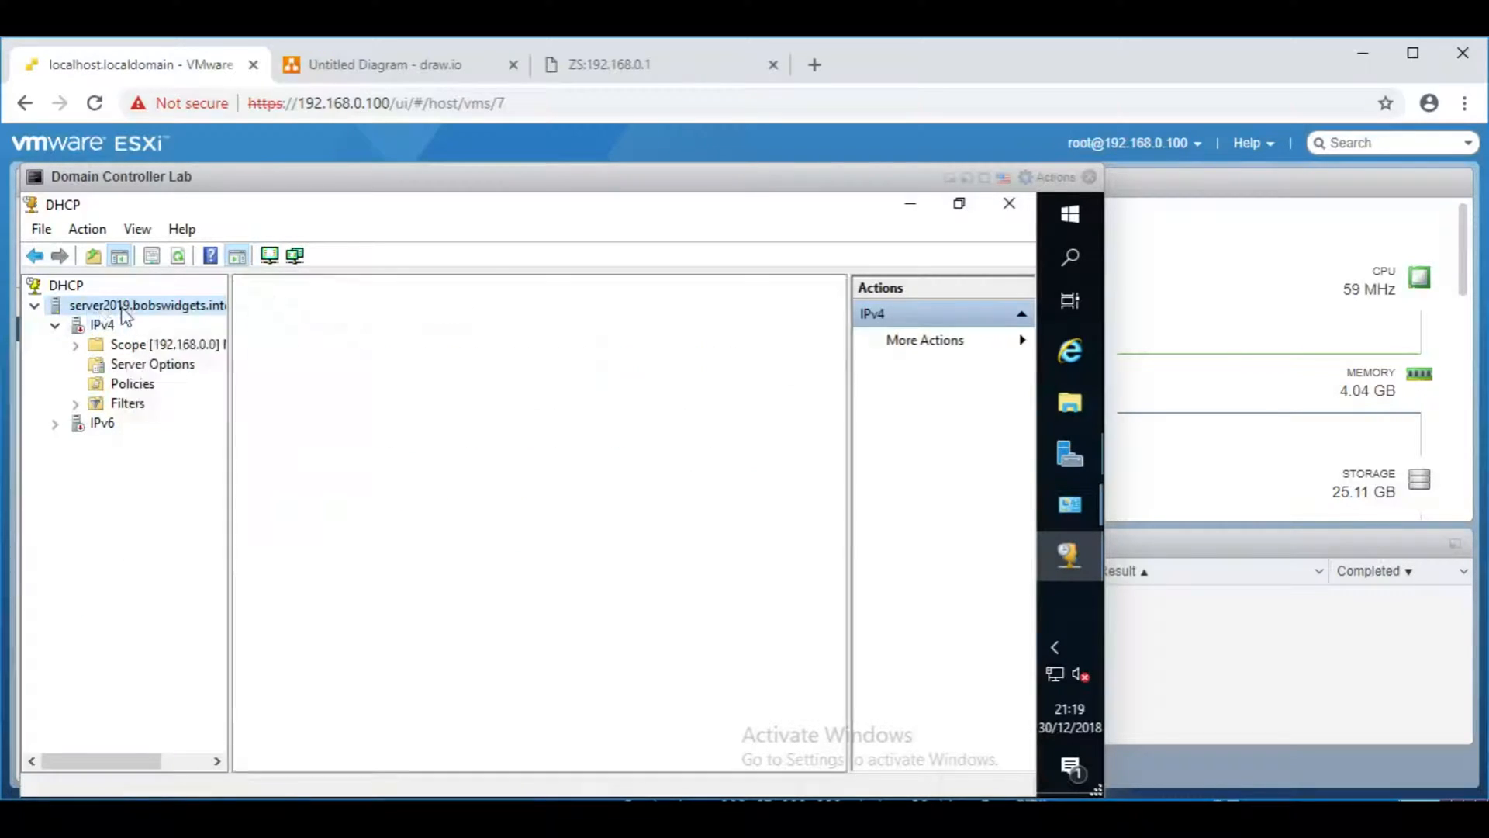
right_click(147, 306)
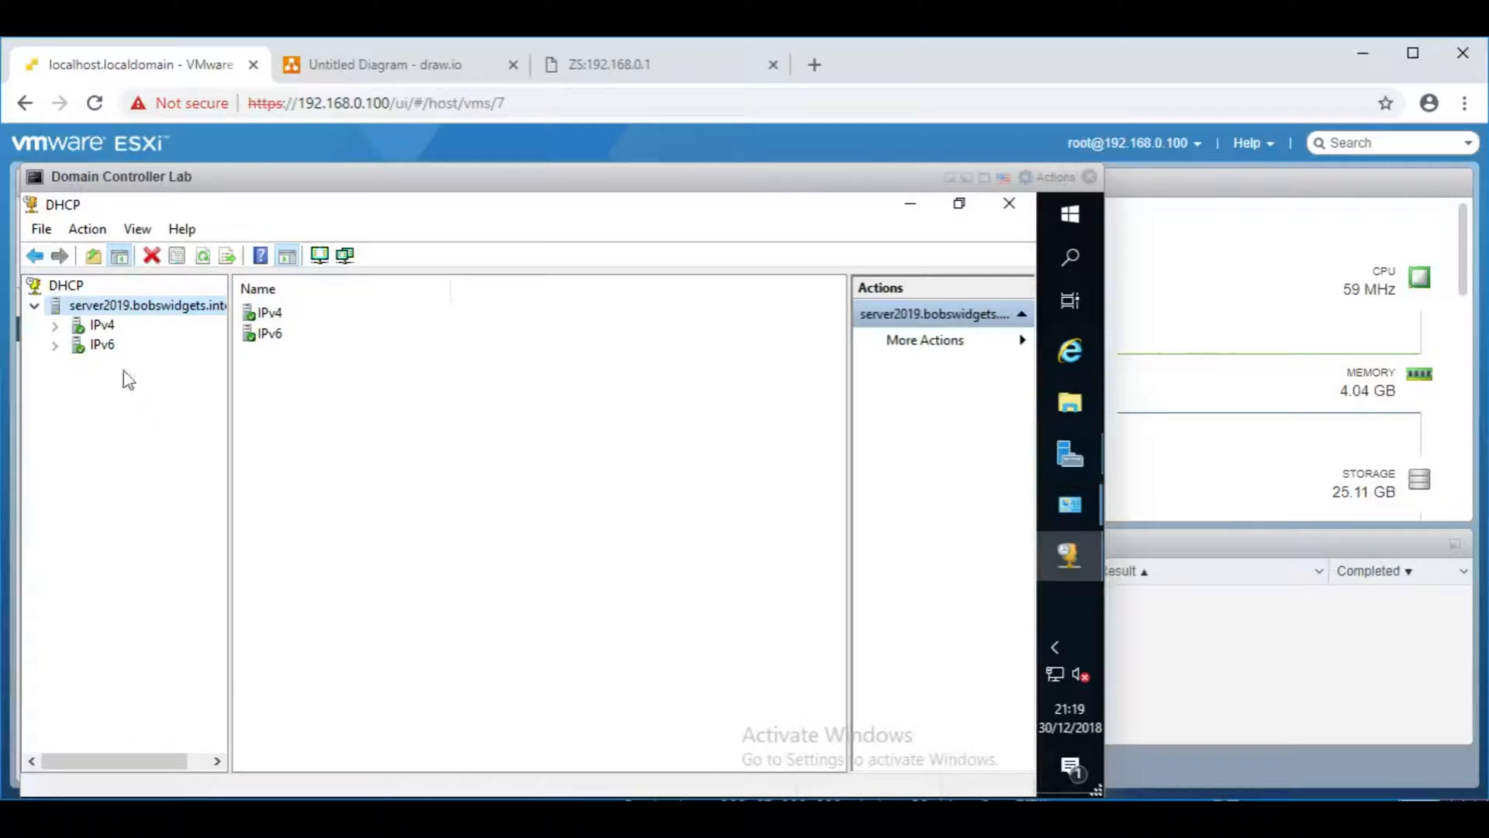
click(56, 325)
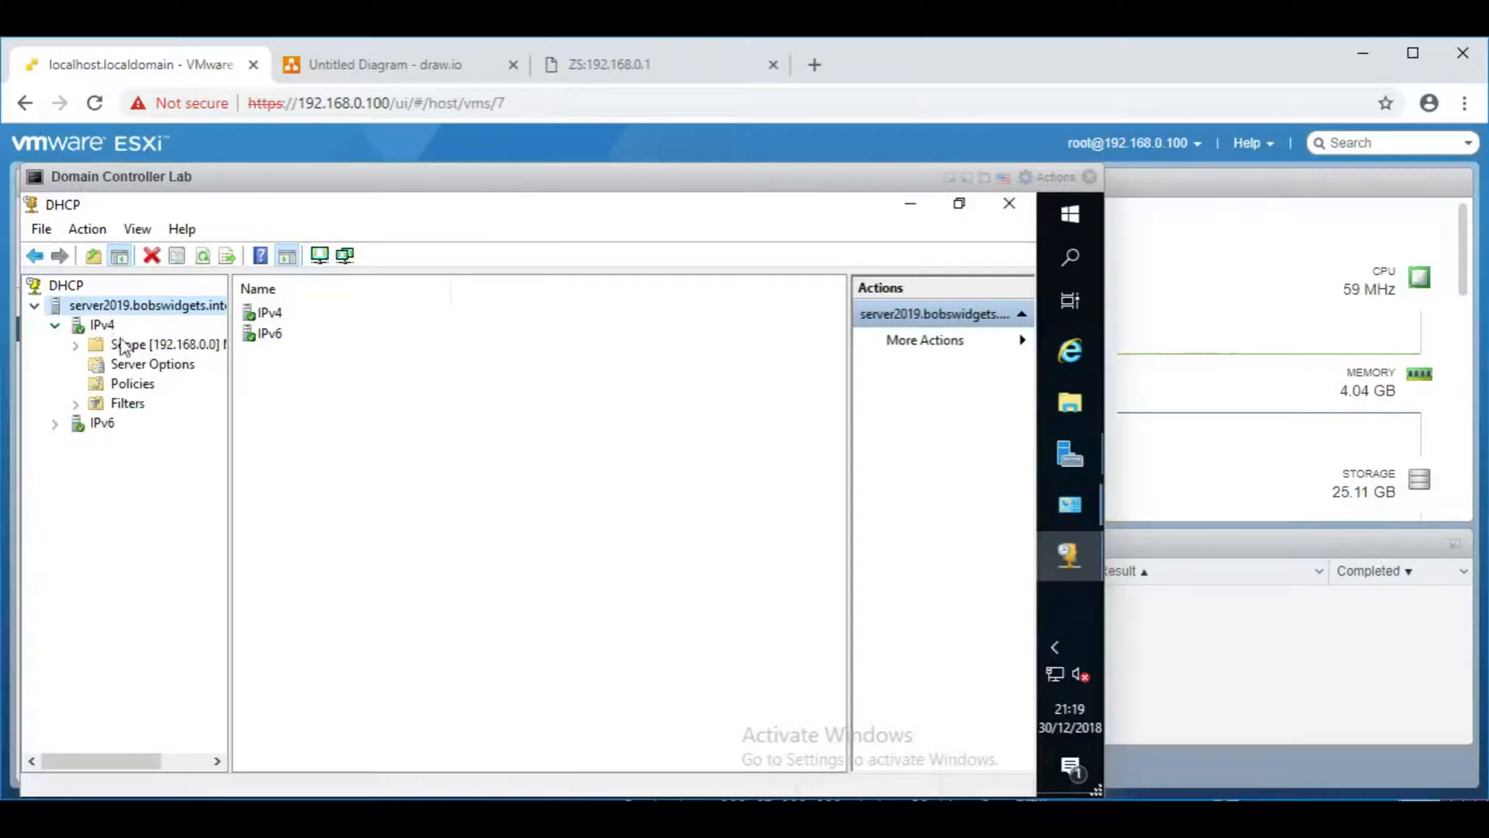
click(74, 344)
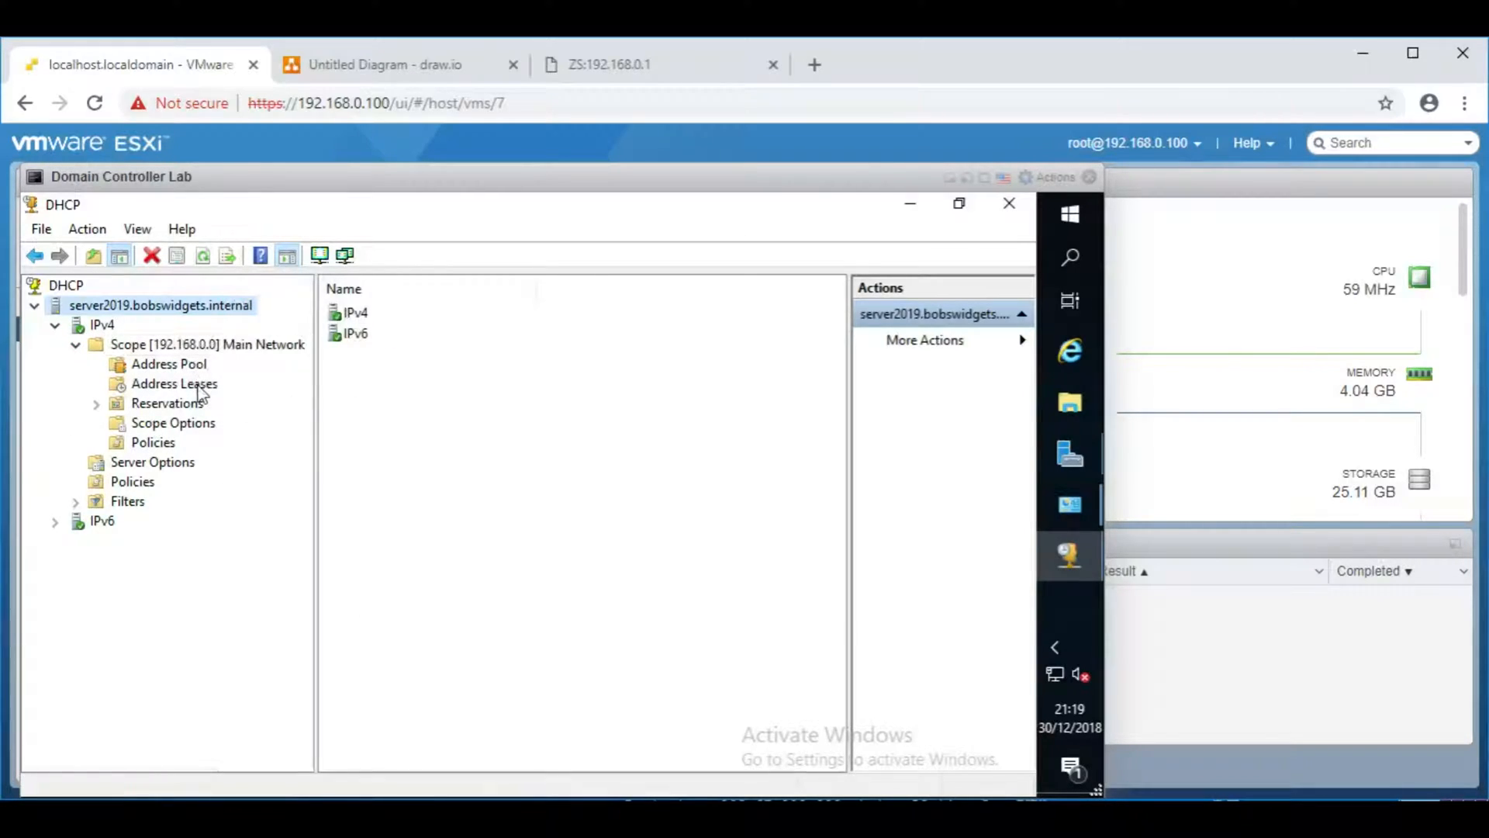
click(173, 383)
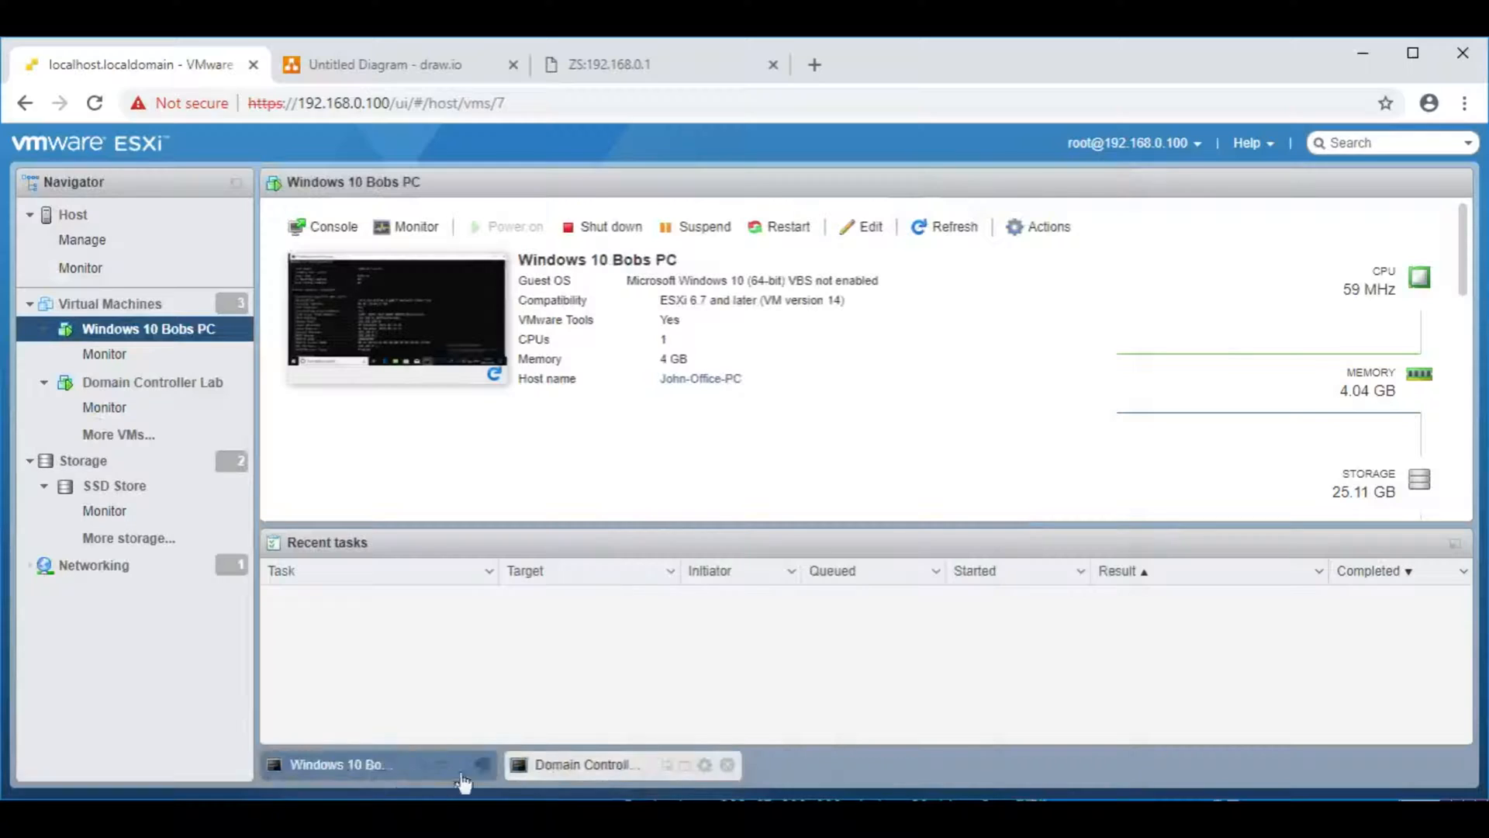
Step: On Bobs PC run ipconfig /release then ipconfig /renew, getting 192.168.0.104, and decline network discovery
click(339, 763)
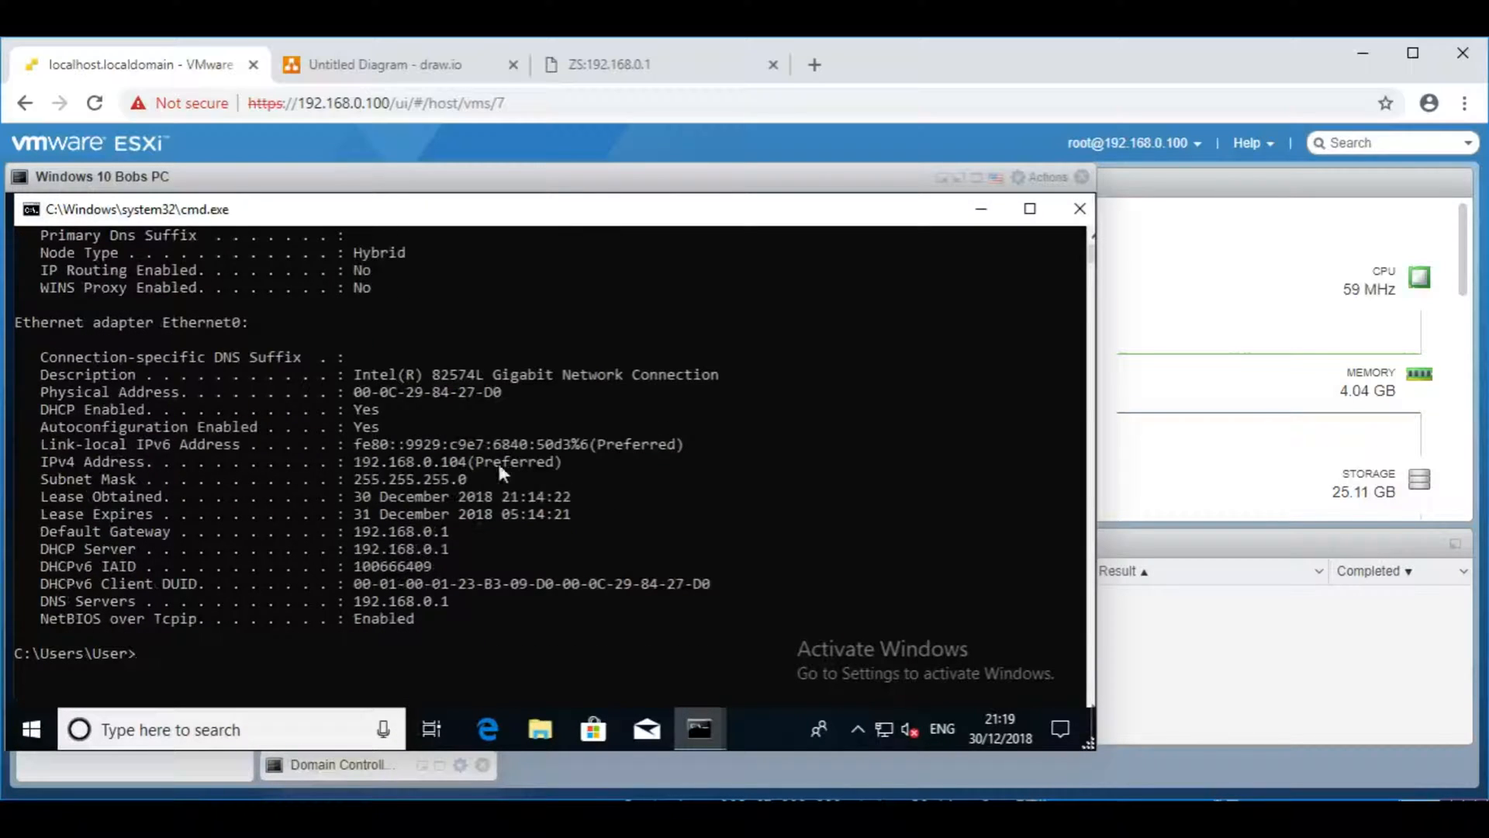
mouse_move(23, 330)
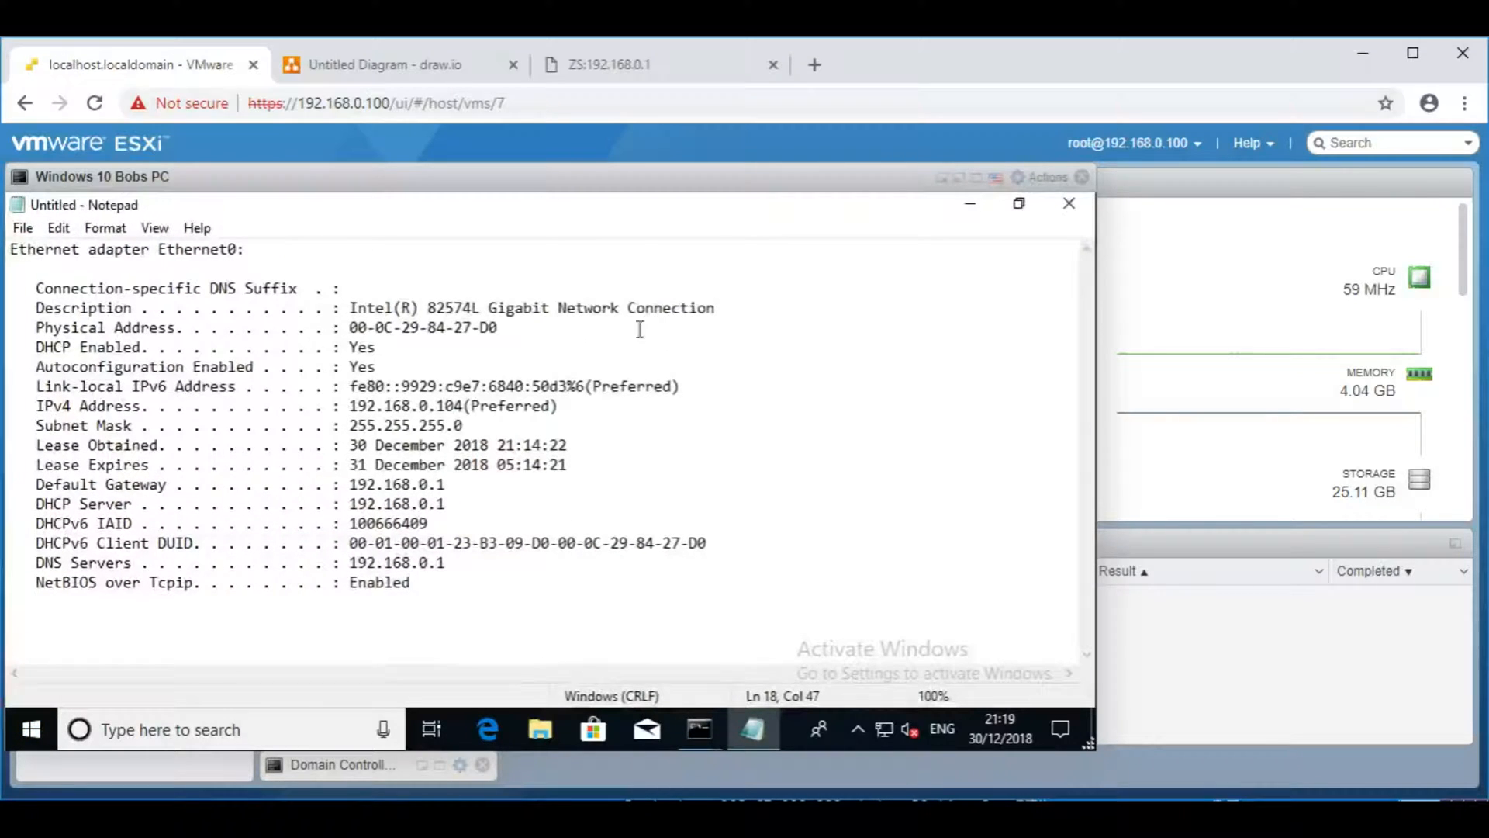
mouse_move(698, 729)
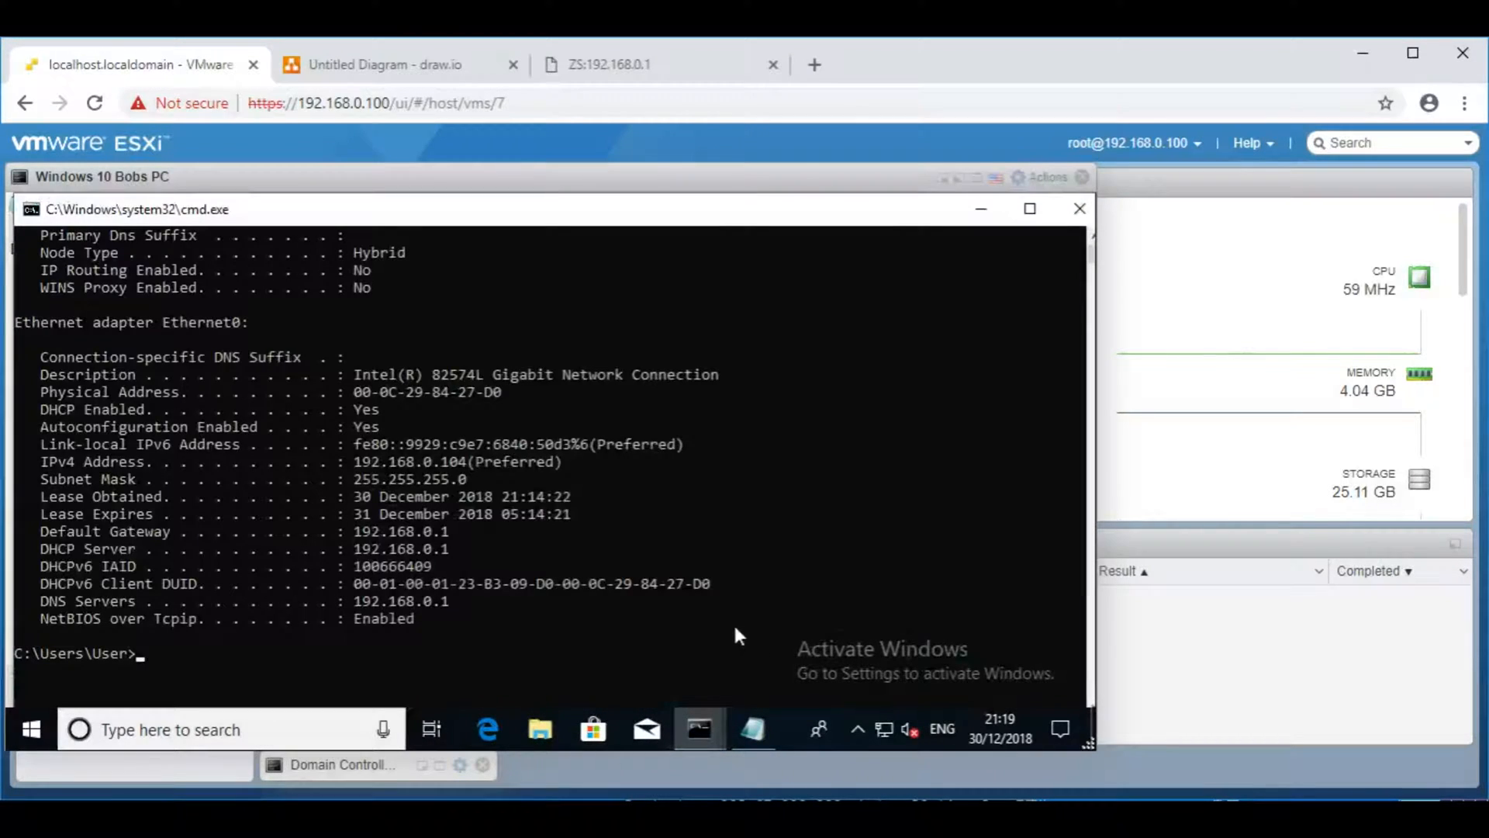
mouse_move(700, 729)
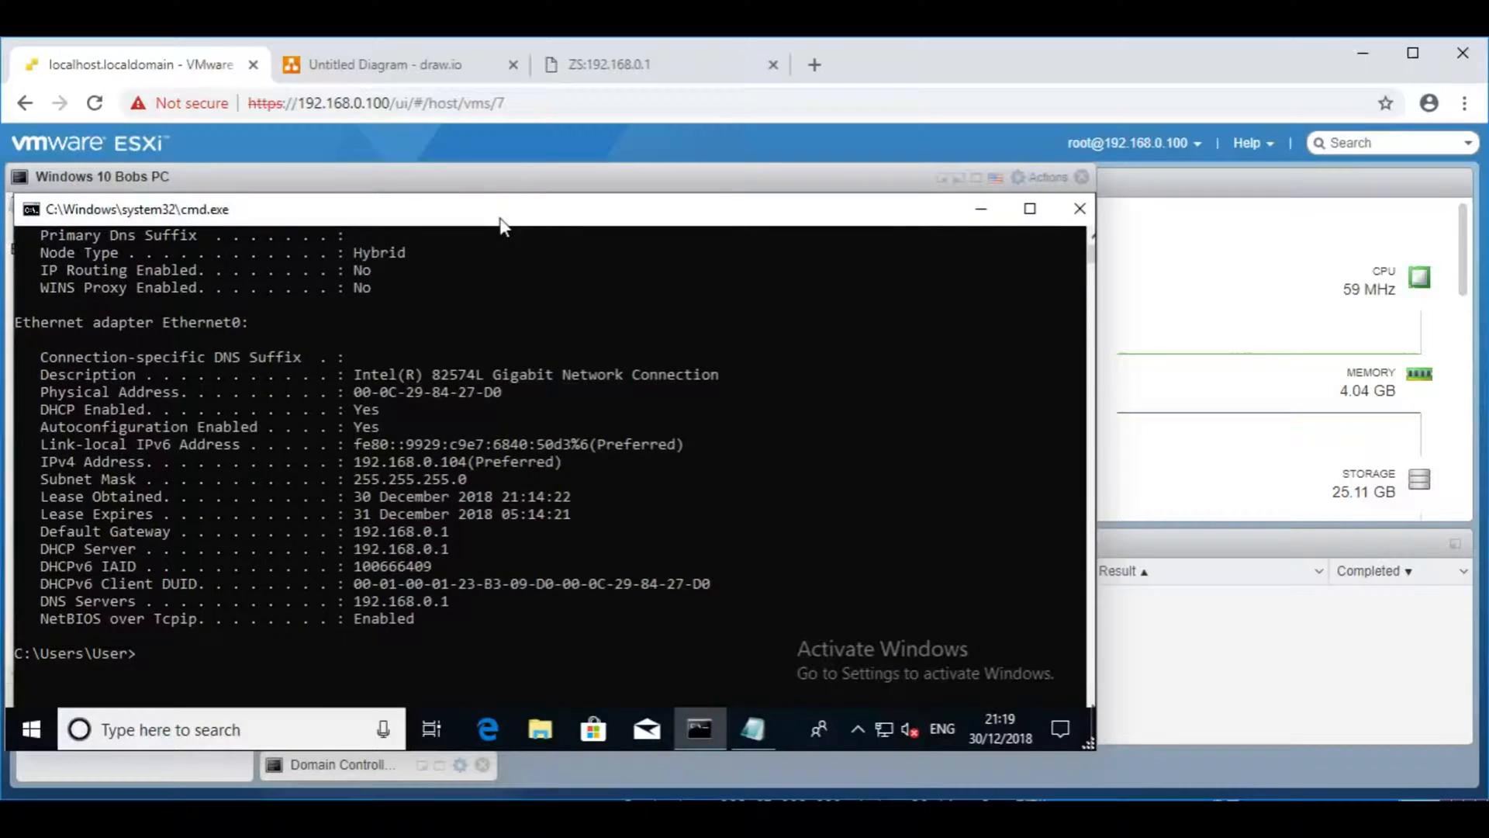
text(ipconfig)
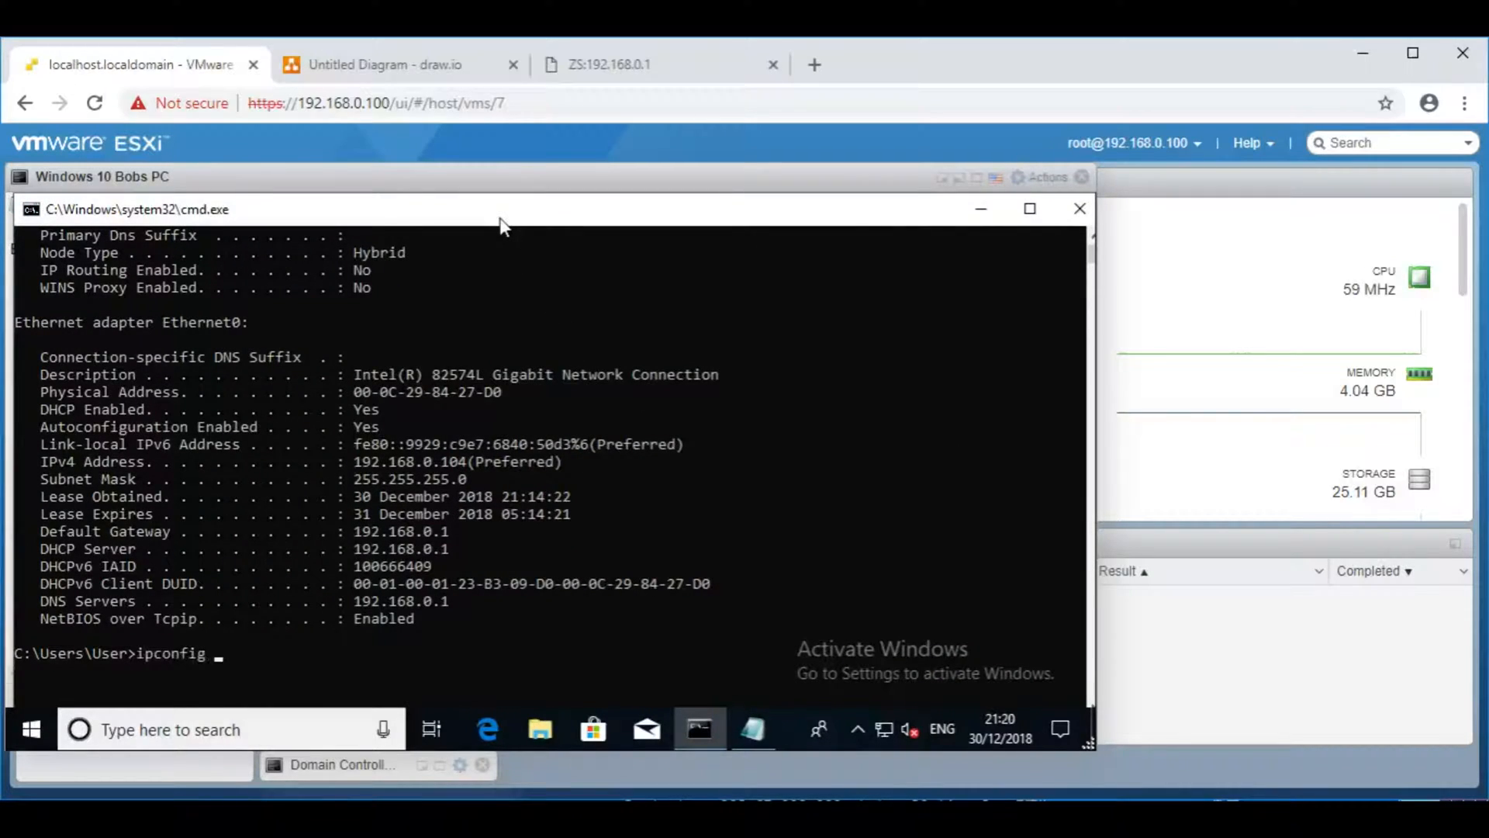
text(/release)
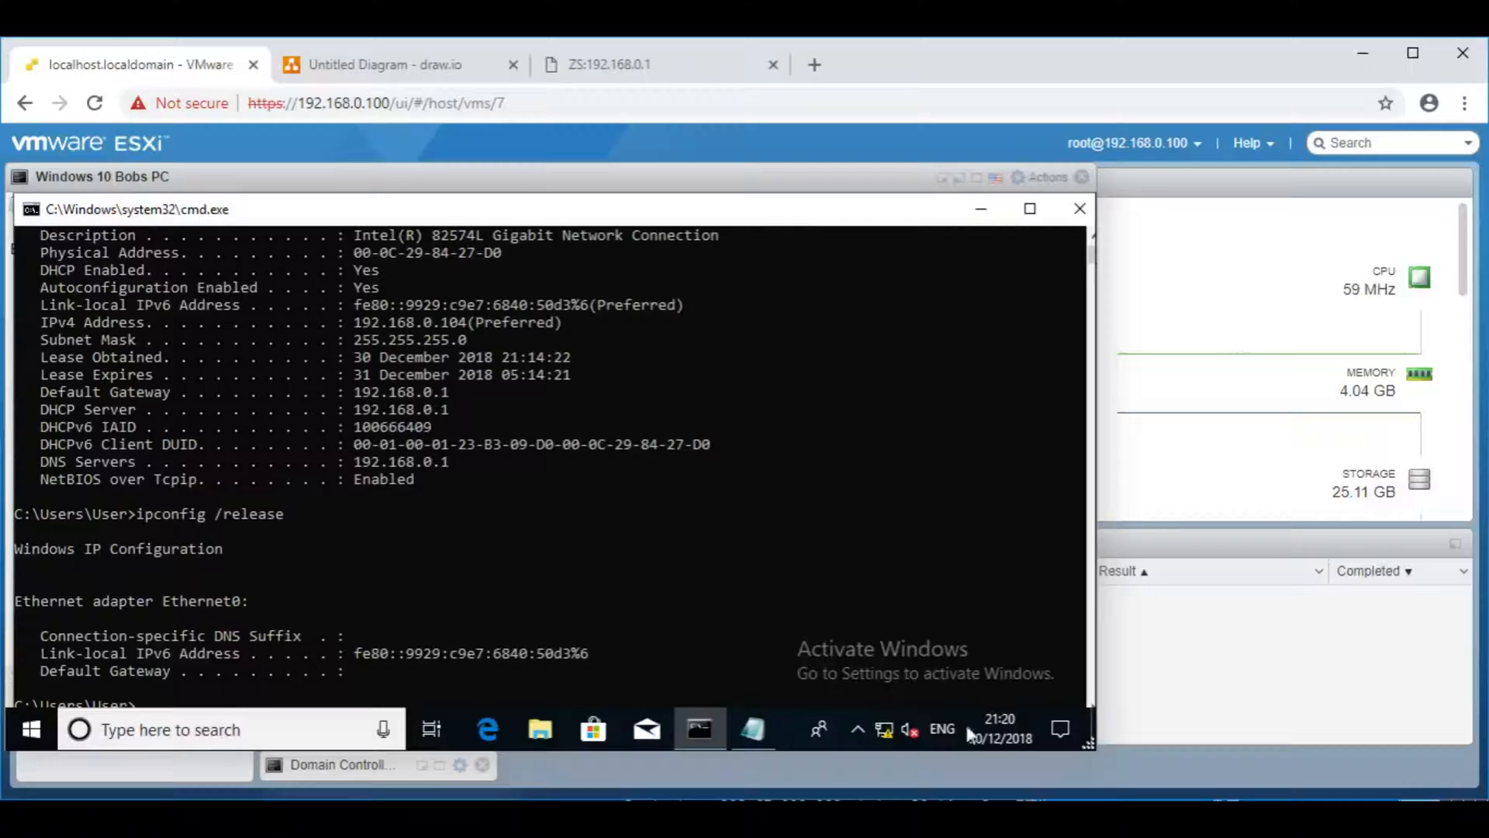
mouse_move(1059, 729)
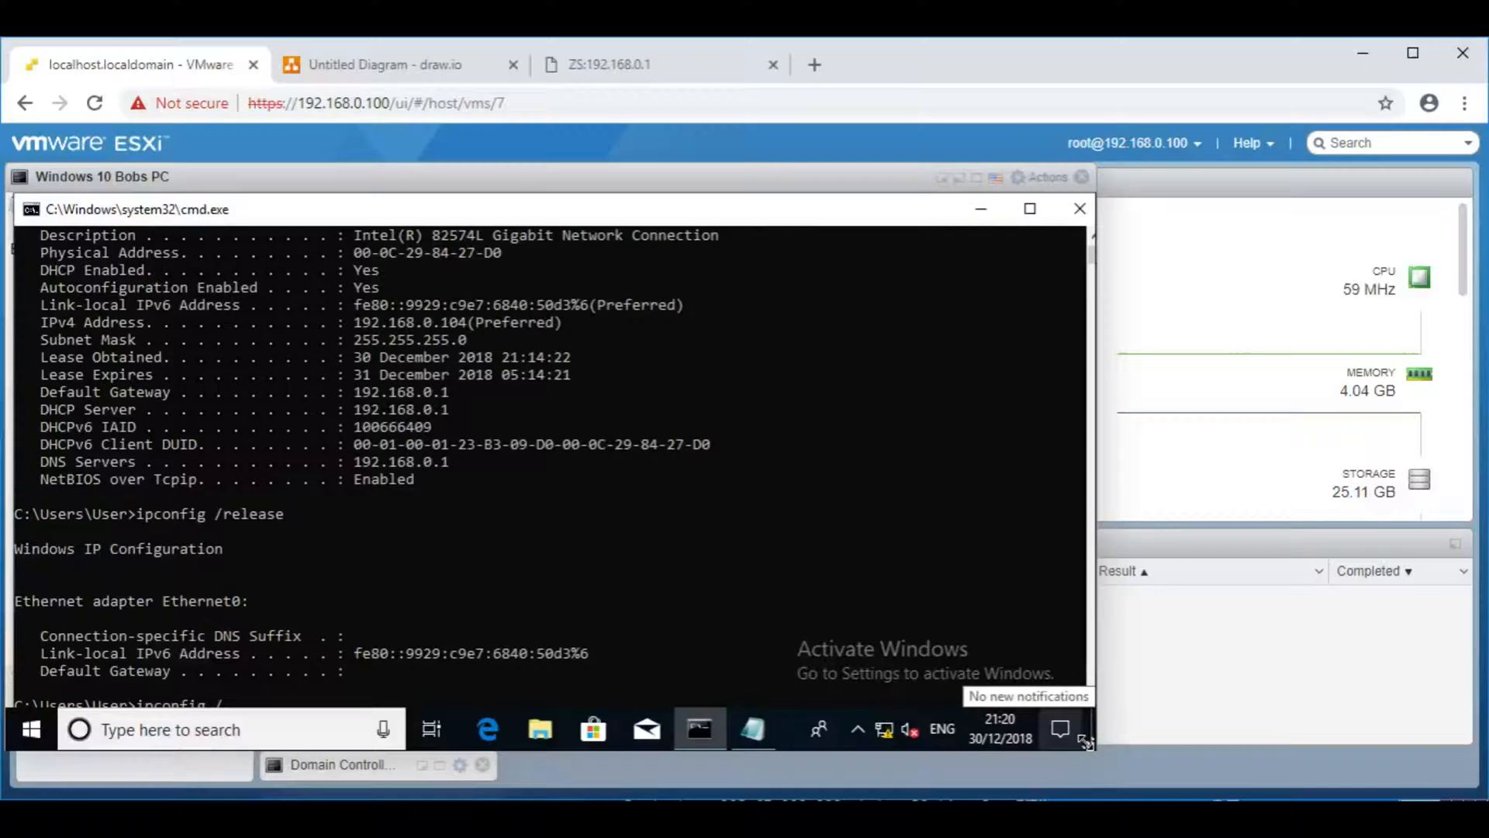
text(ipconfig /renew)
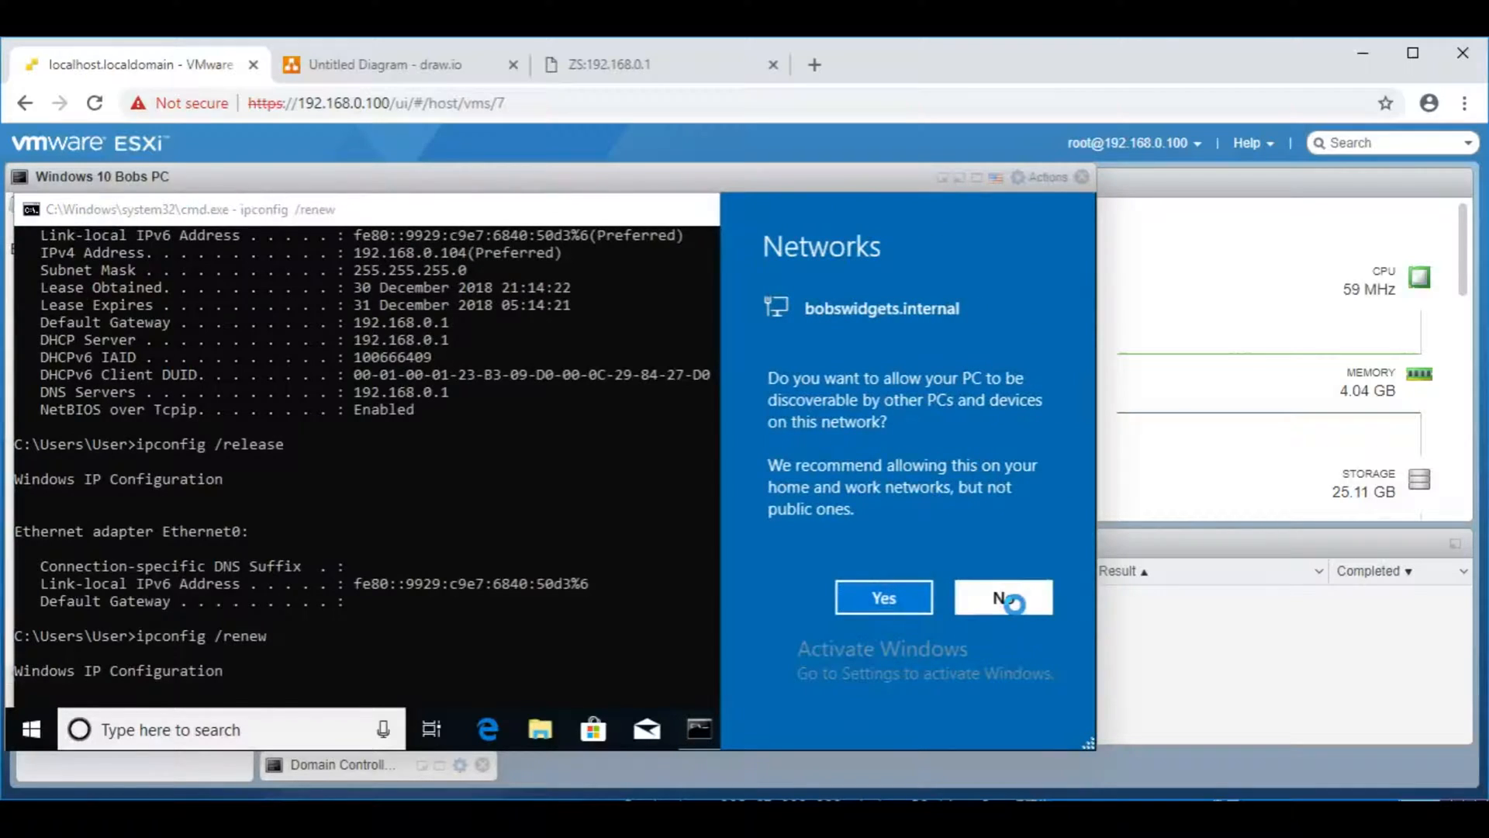
click(1003, 598)
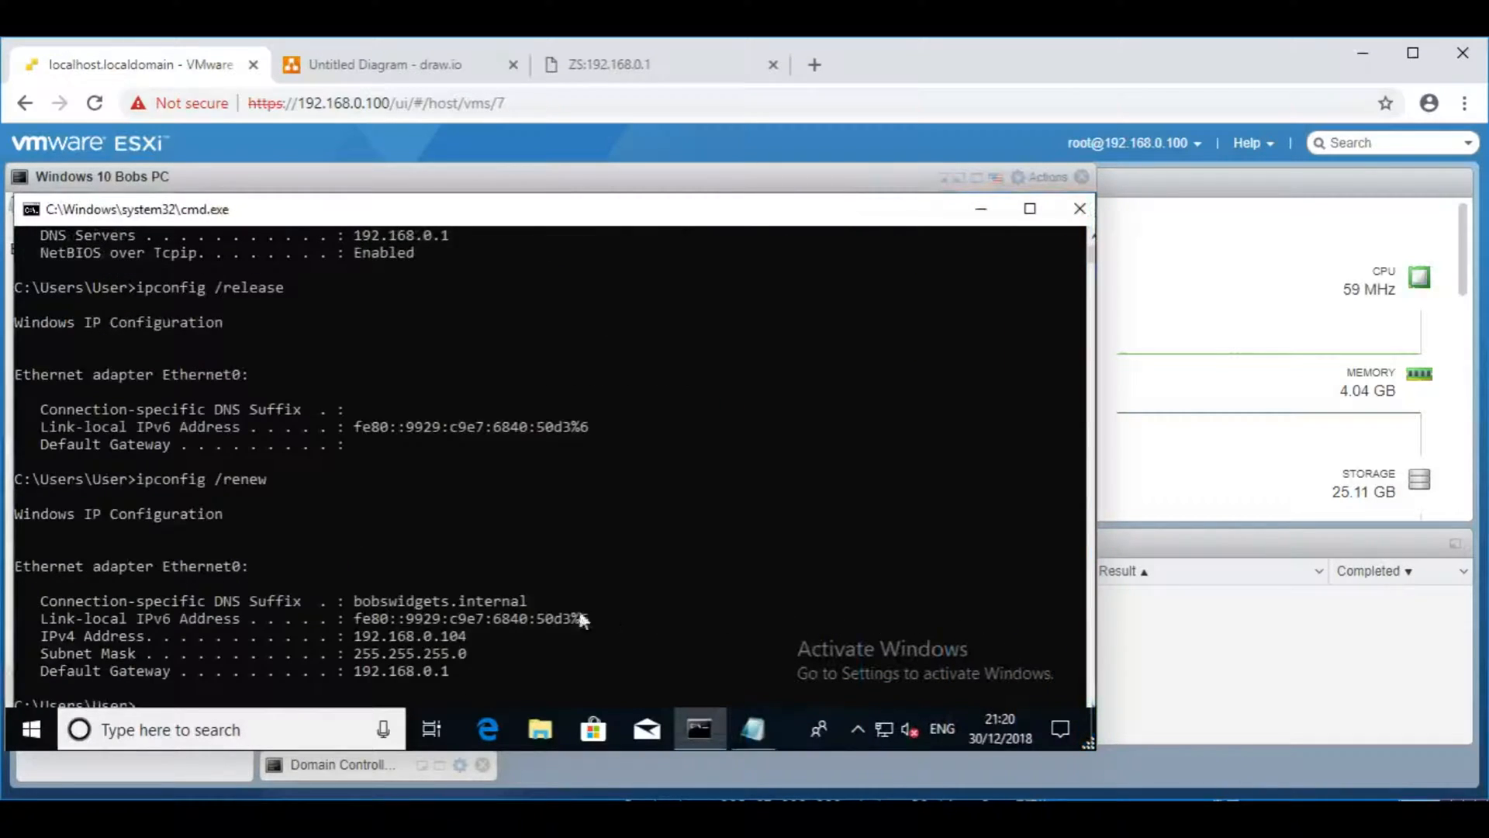
mouse_move(453, 648)
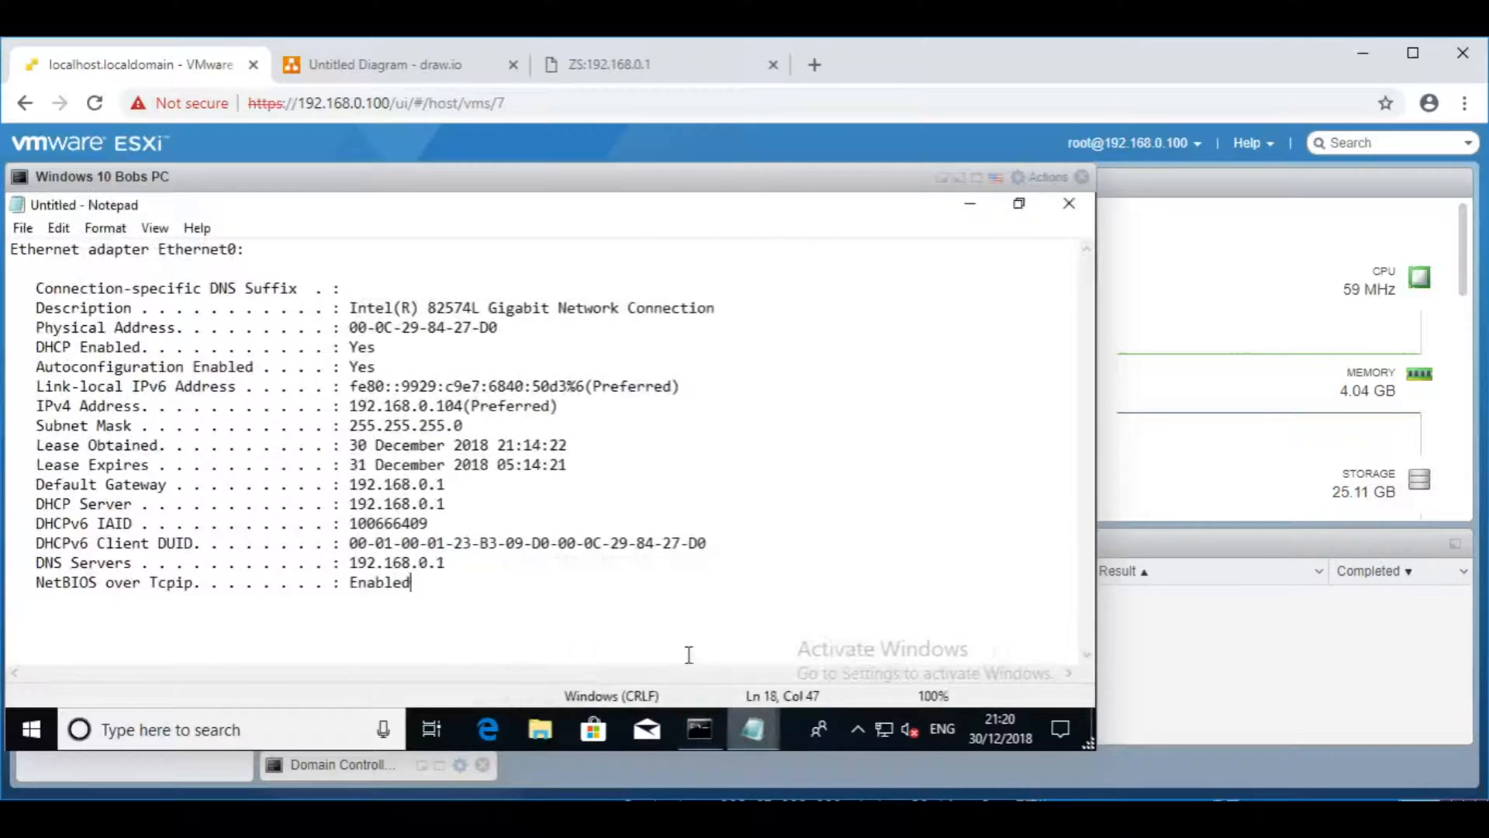
mouse_move(753, 729)
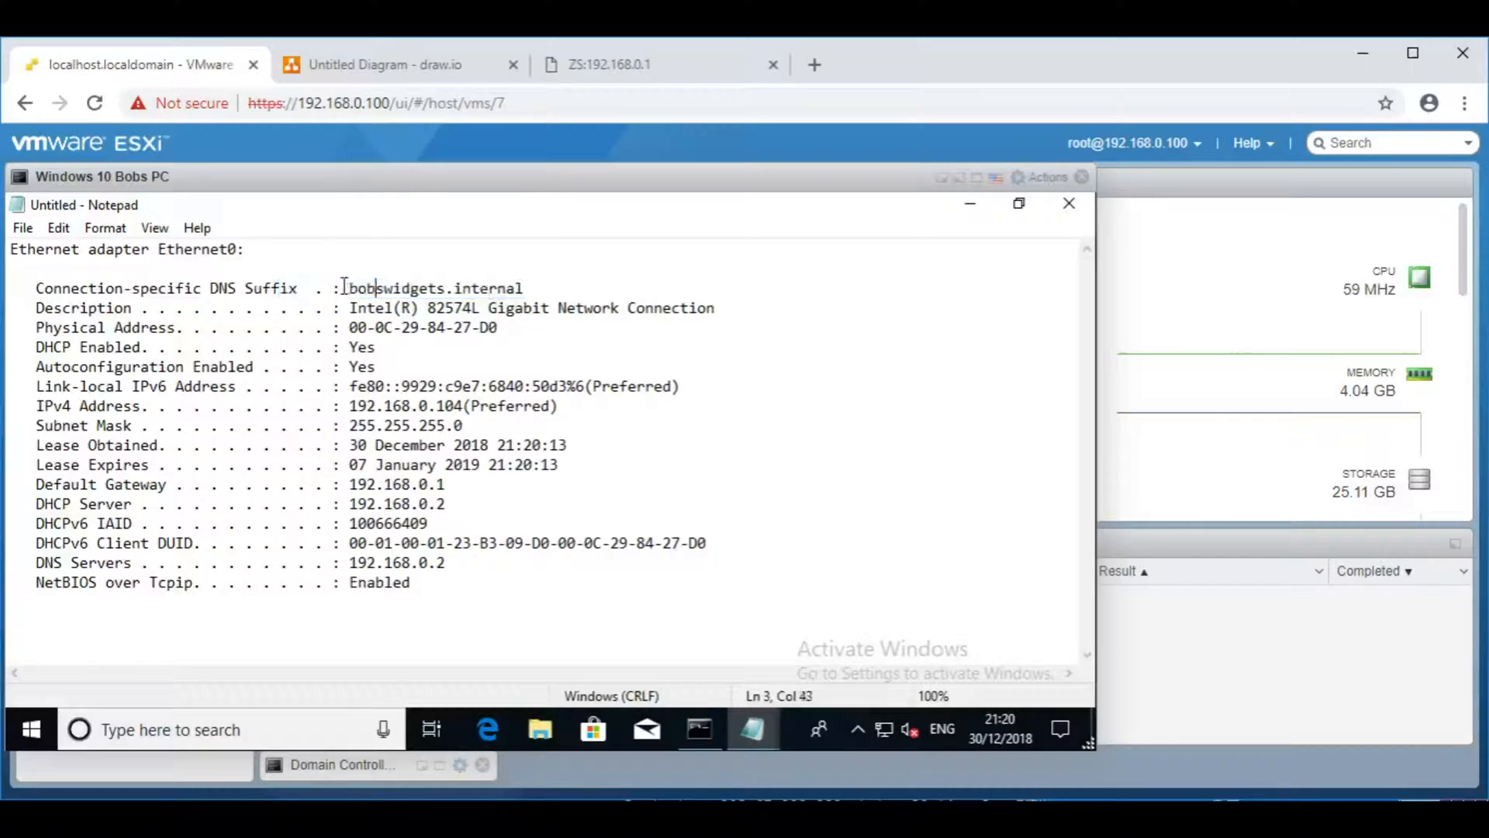
Step: Highlight the renewed lease details from 192.168.0.2 in Notepad against the old ones, then close Notepad
drag(372, 288, 523, 288)
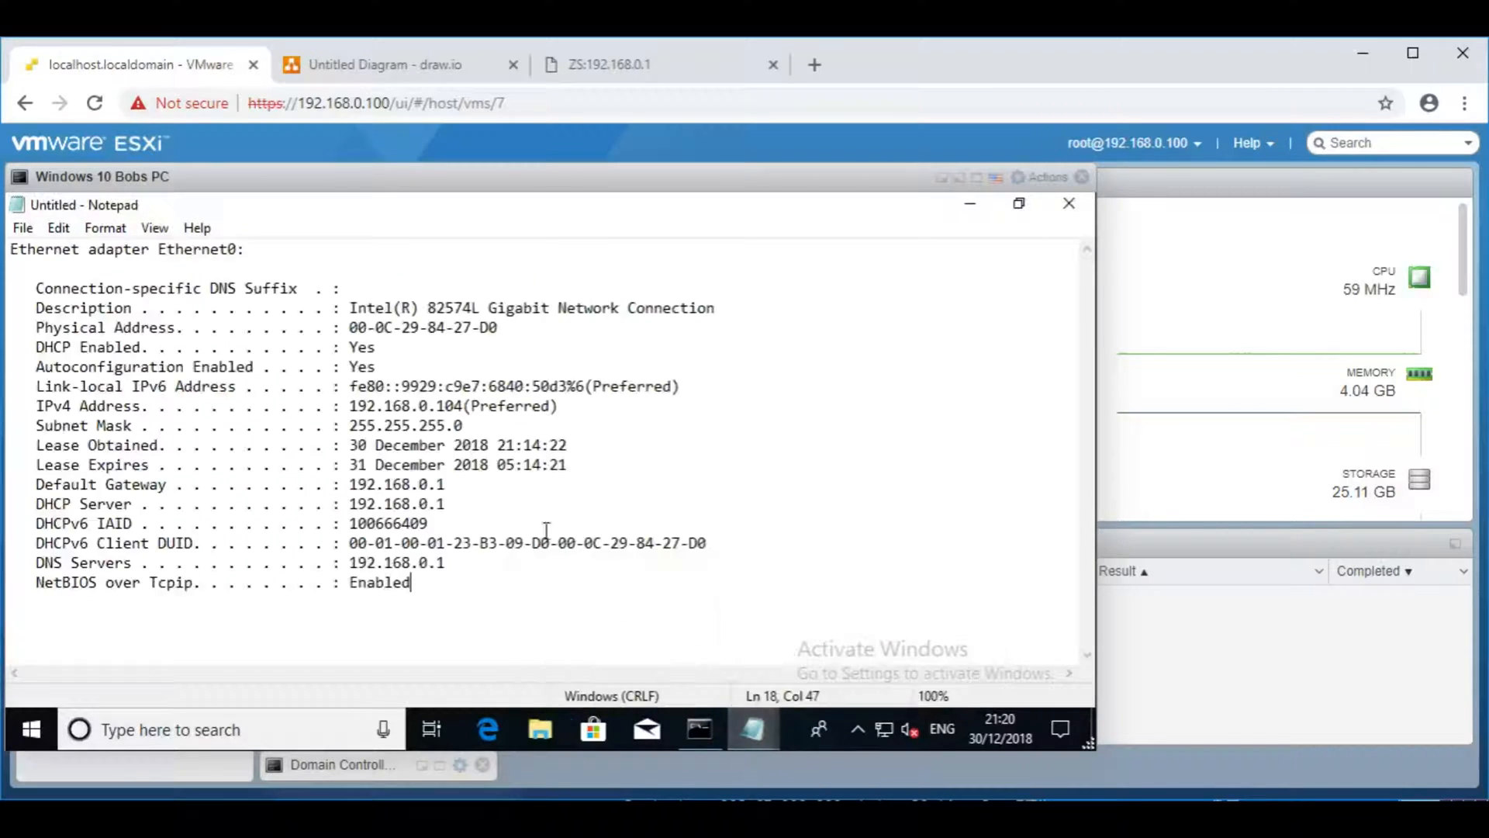
double_click(141, 445)
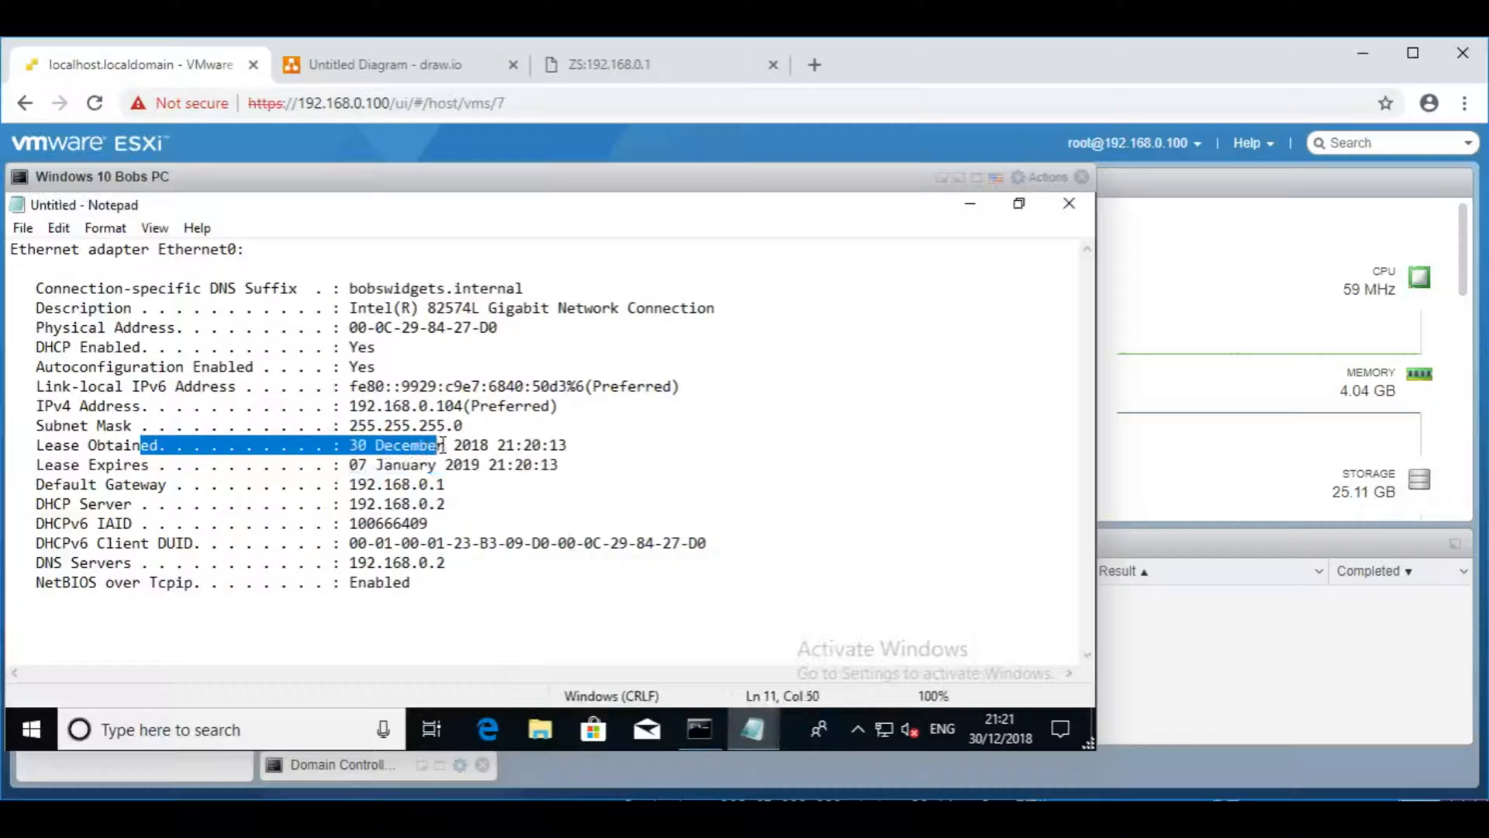
click(124, 464)
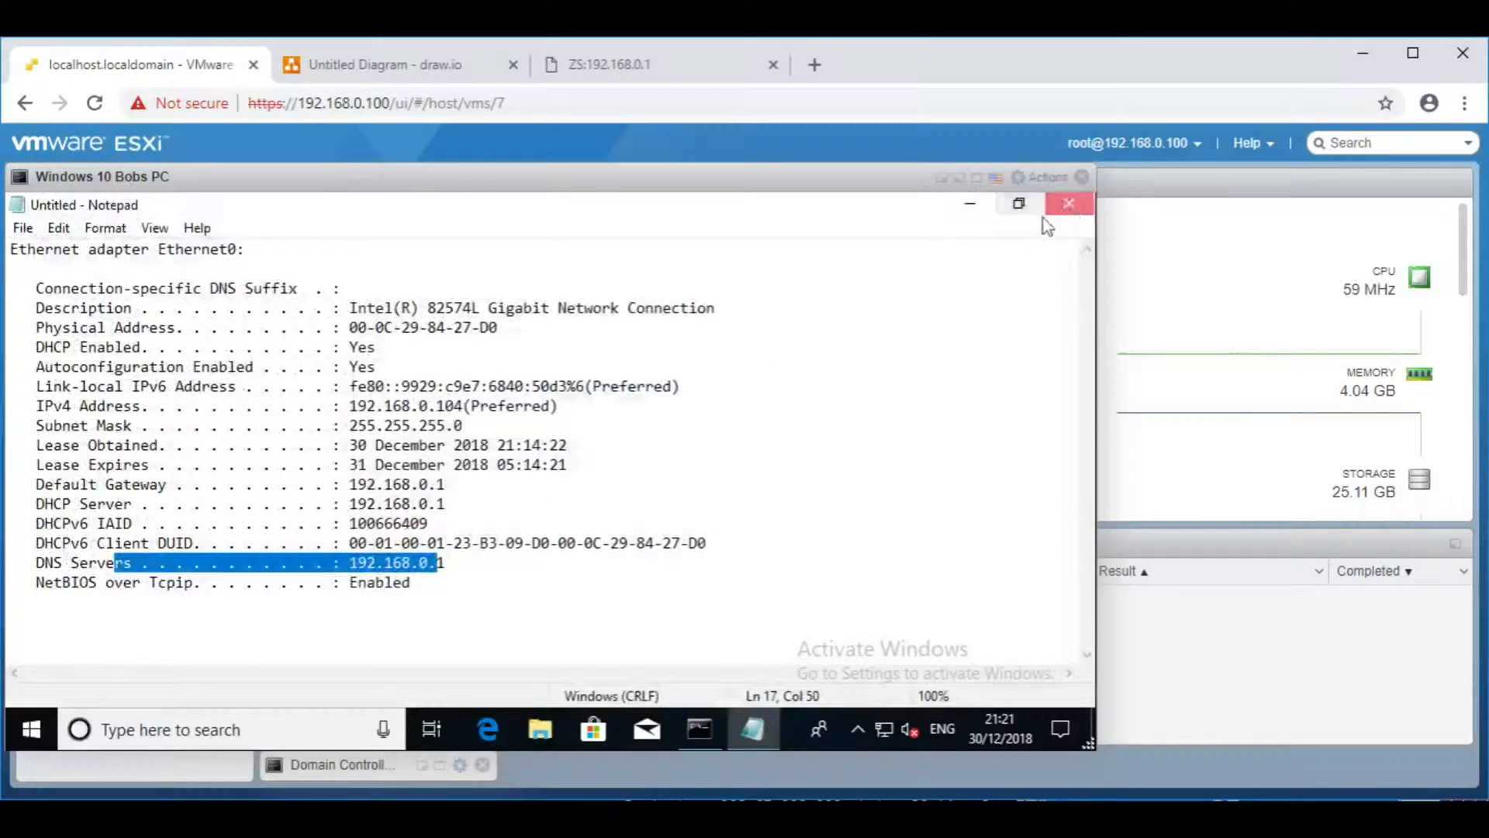
click(1068, 203)
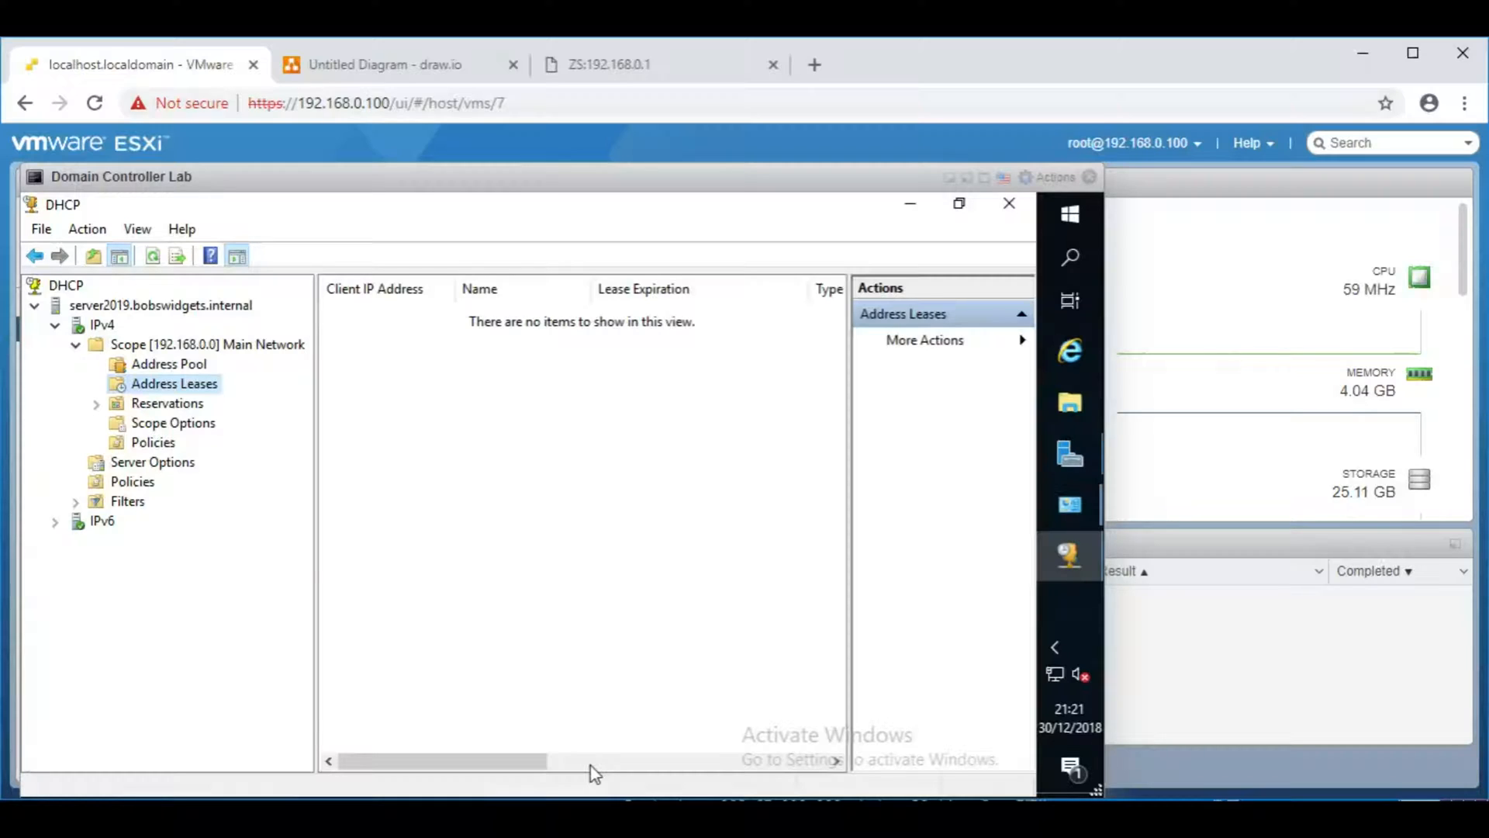
mouse_move(1008, 205)
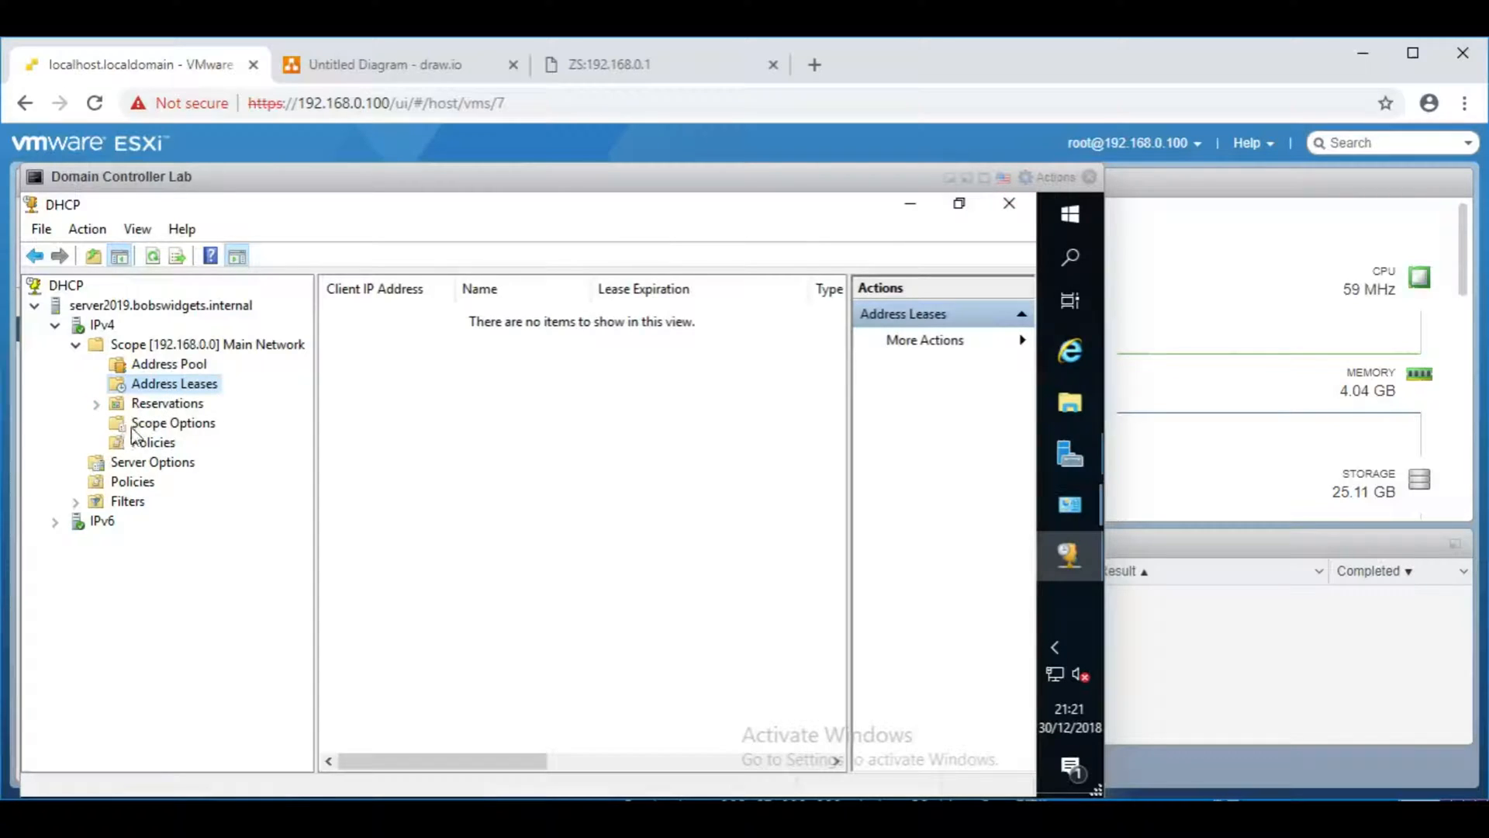
Step: Show the Main Network scope options and bring up Configure Options
click(172, 422)
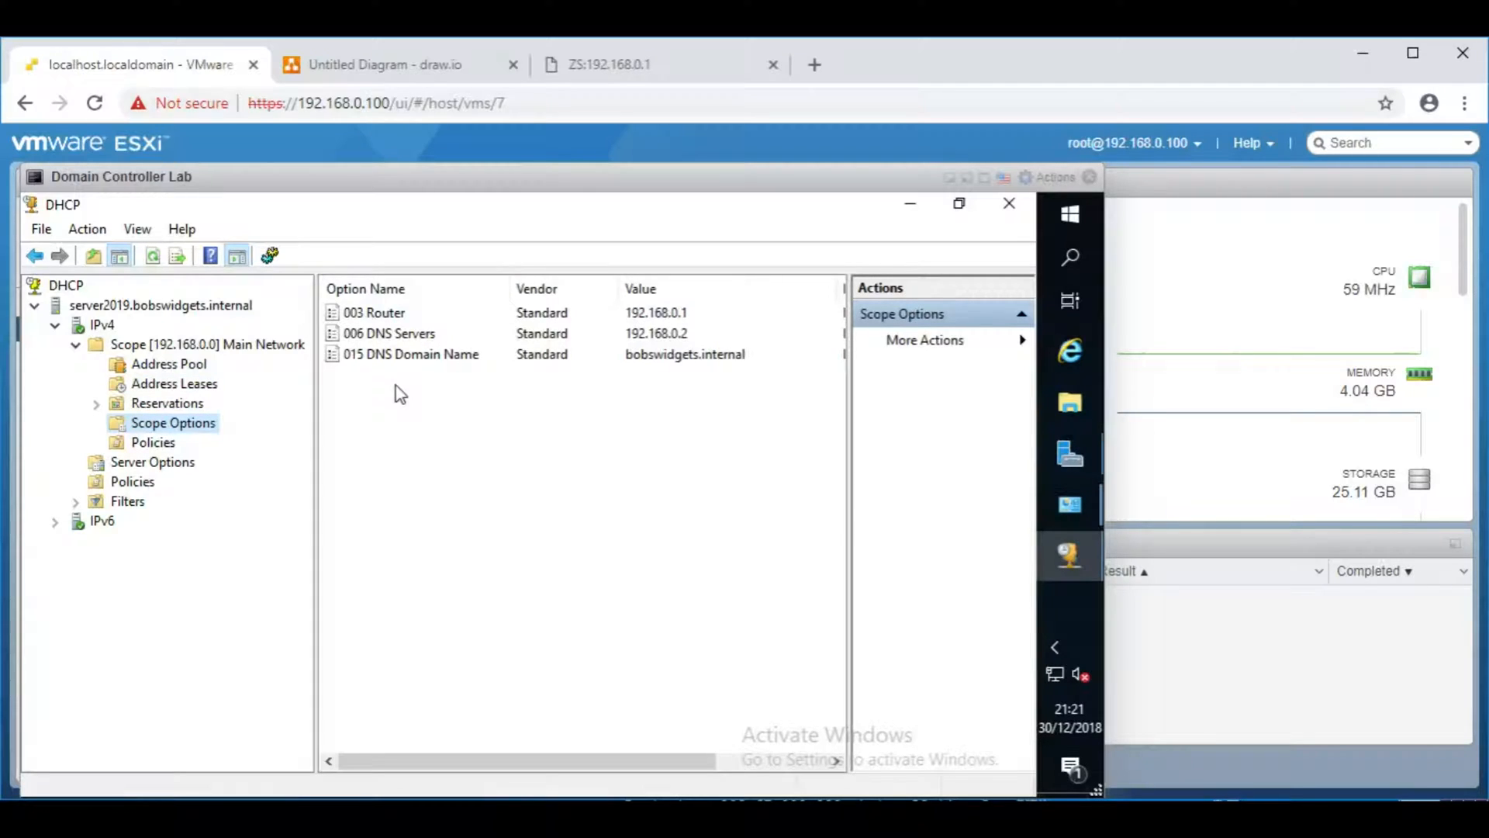
mouse_move(427, 406)
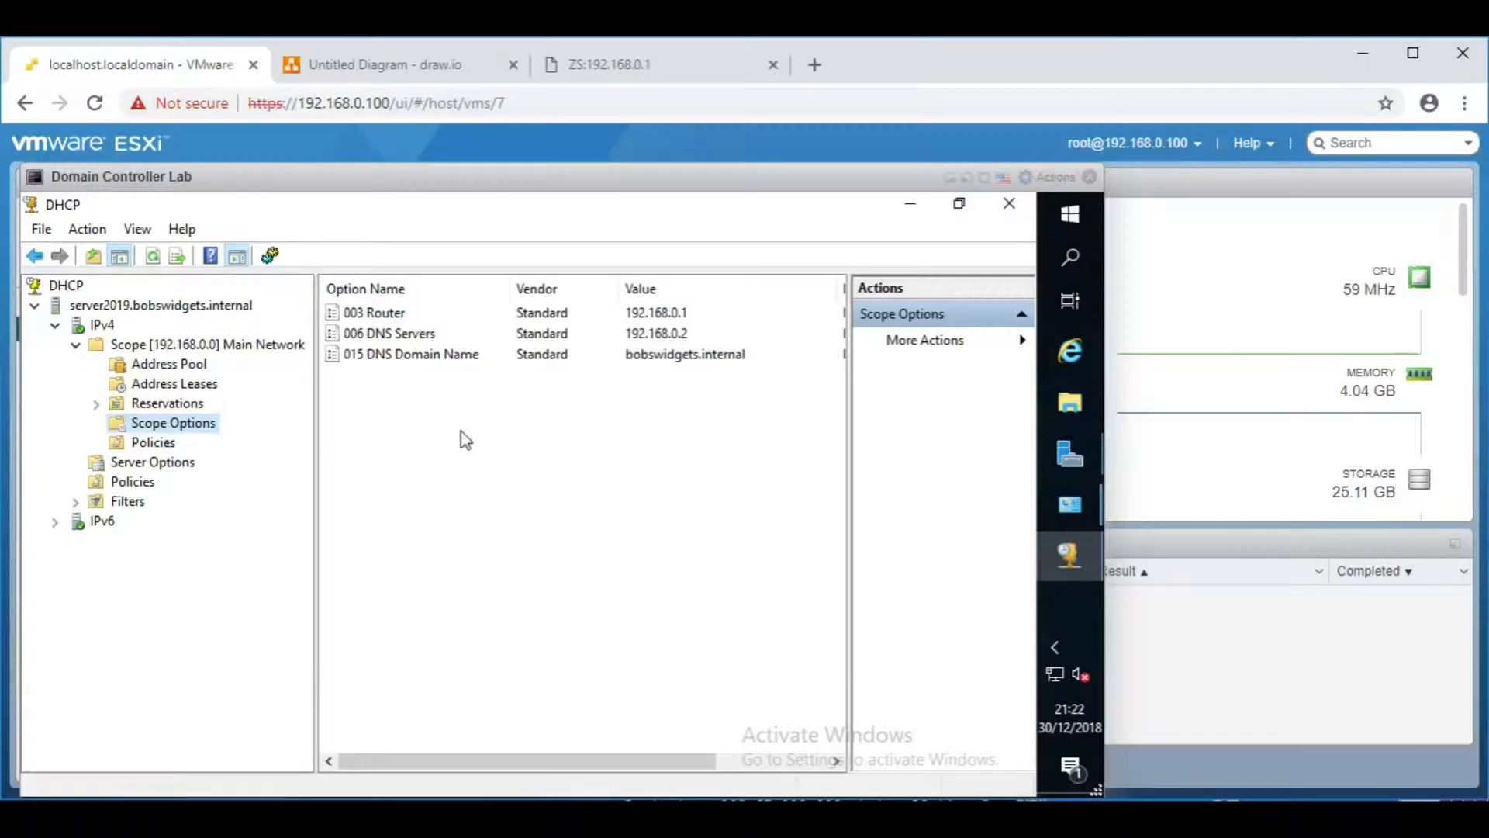
right_click(465, 437)
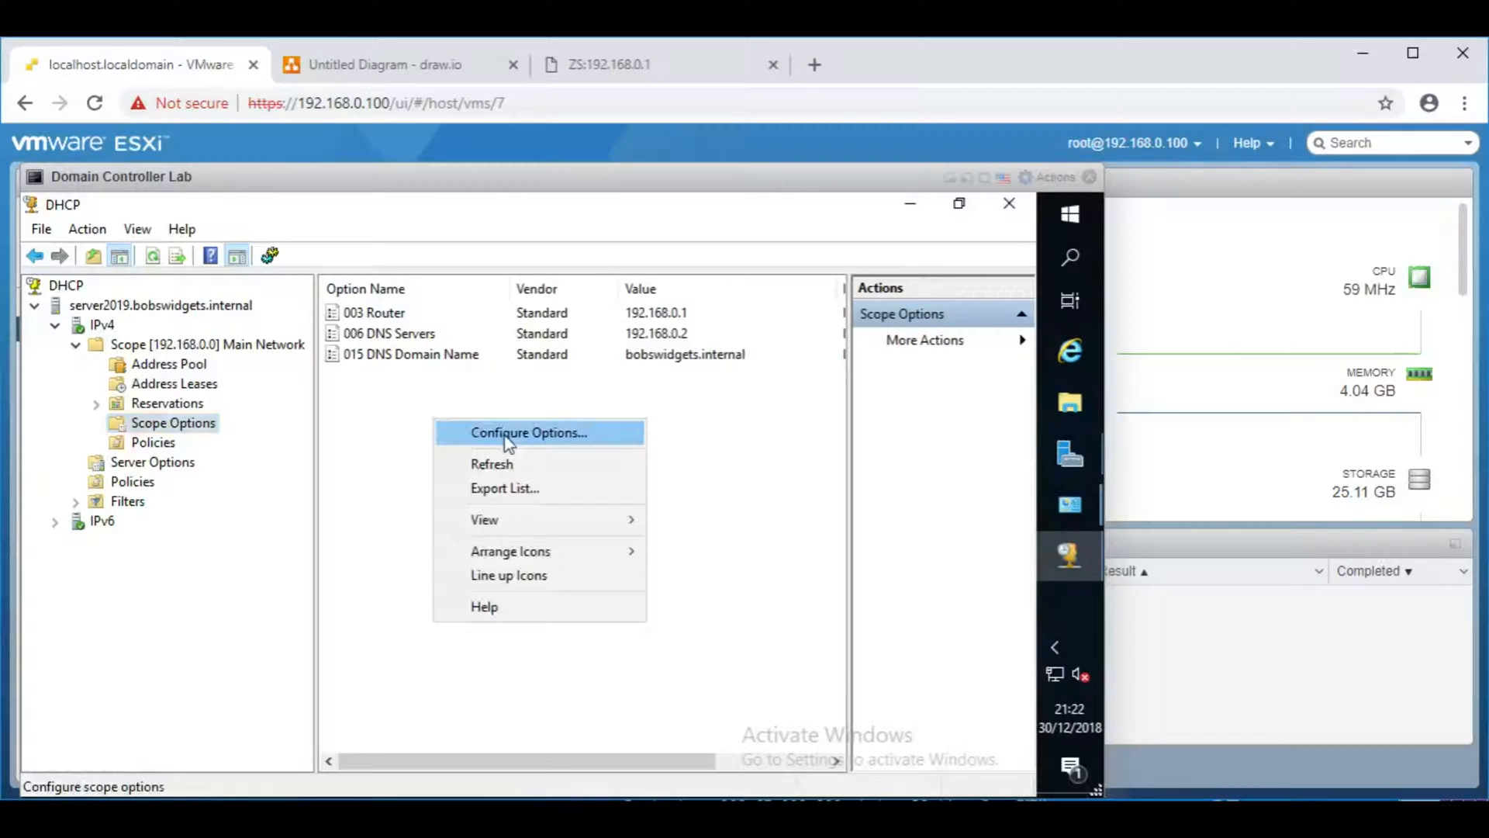
click(527, 433)
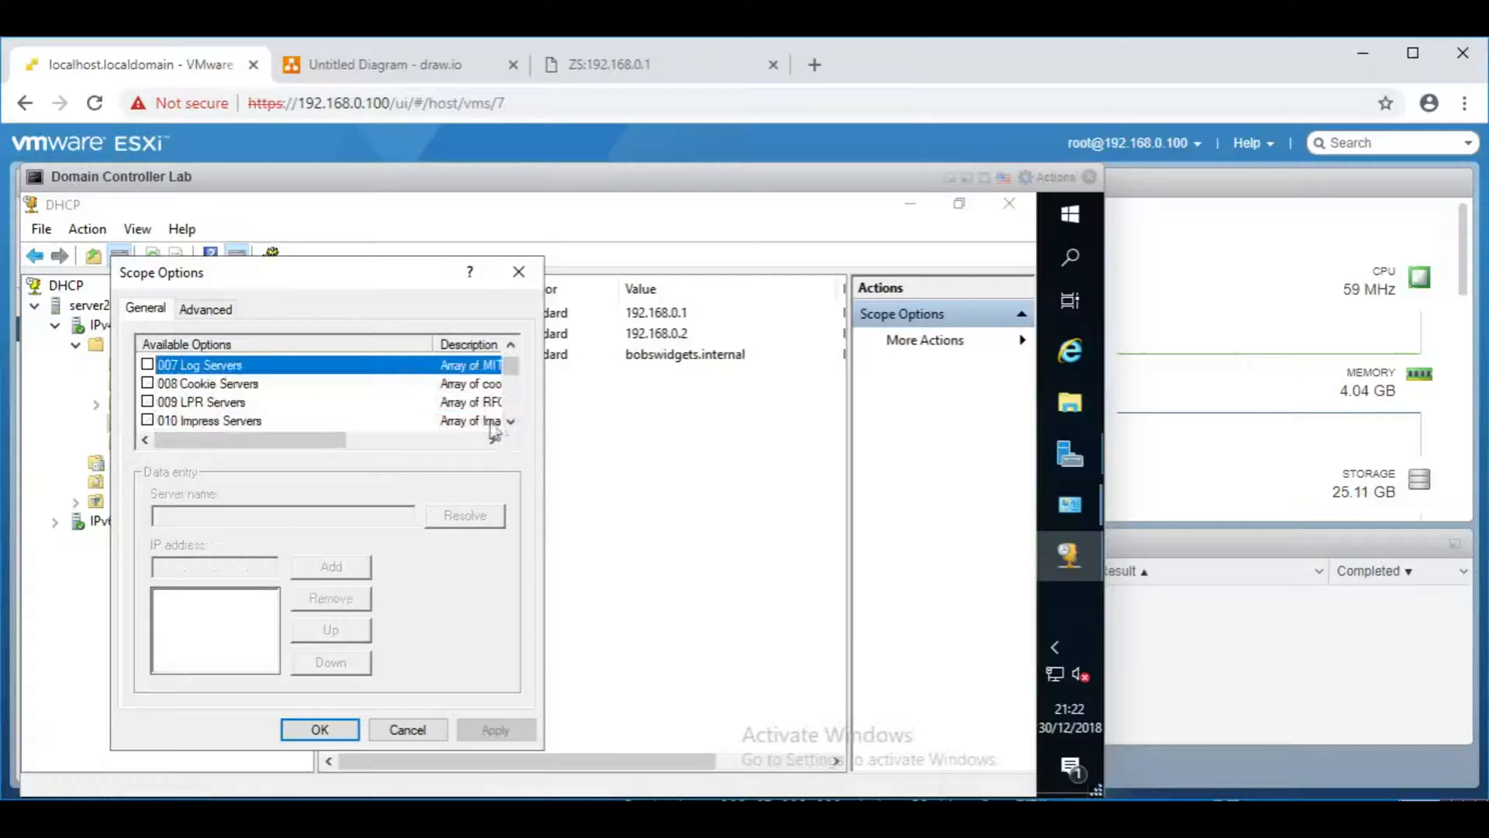
Step: Browse the option list (router, DNS, domain name), cancel without changes, and select Reservations
click(510, 420)
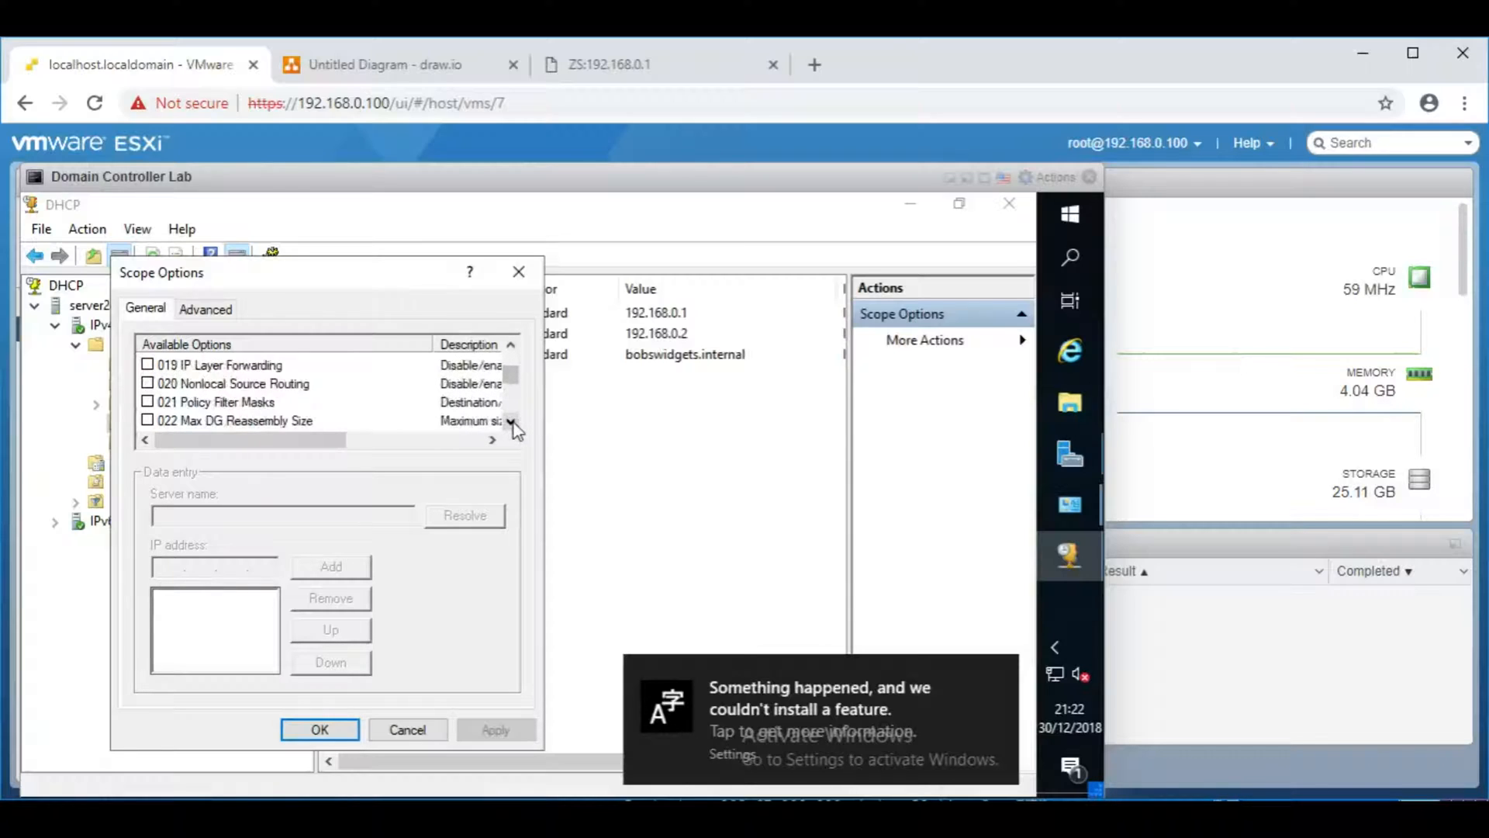
click(319, 729)
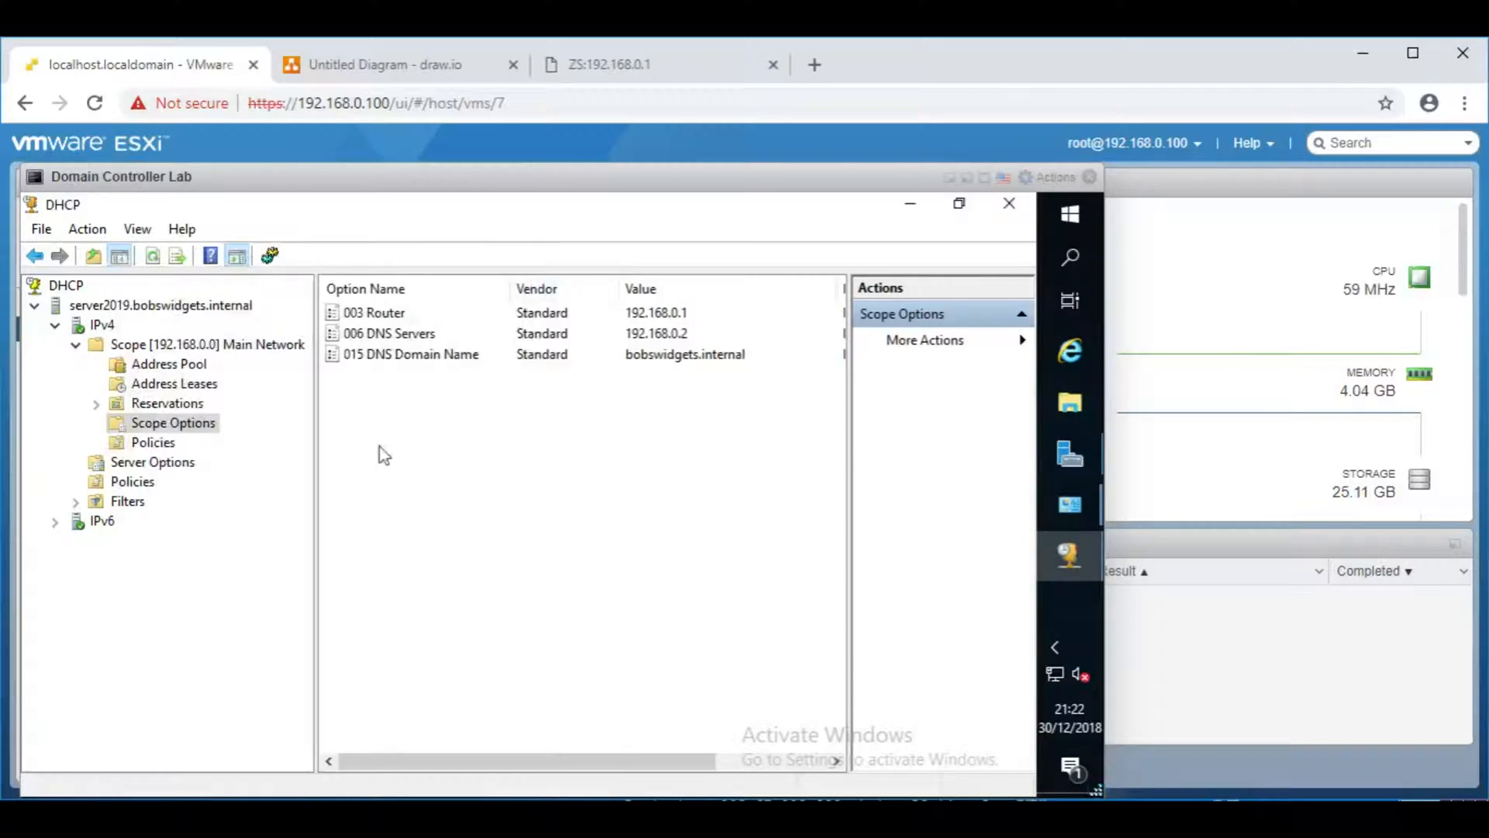
click(166, 404)
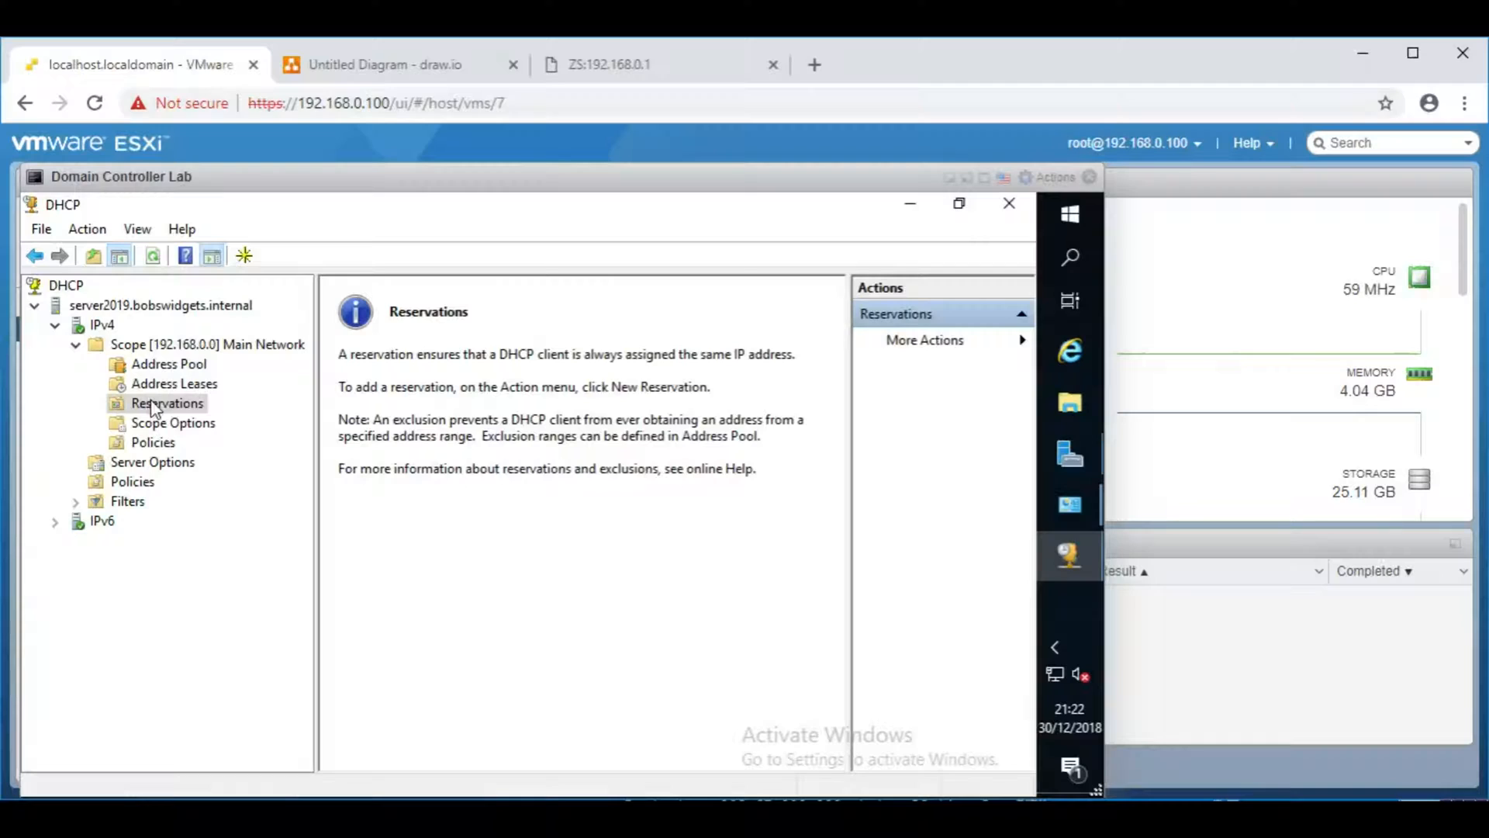
mouse_move(169, 410)
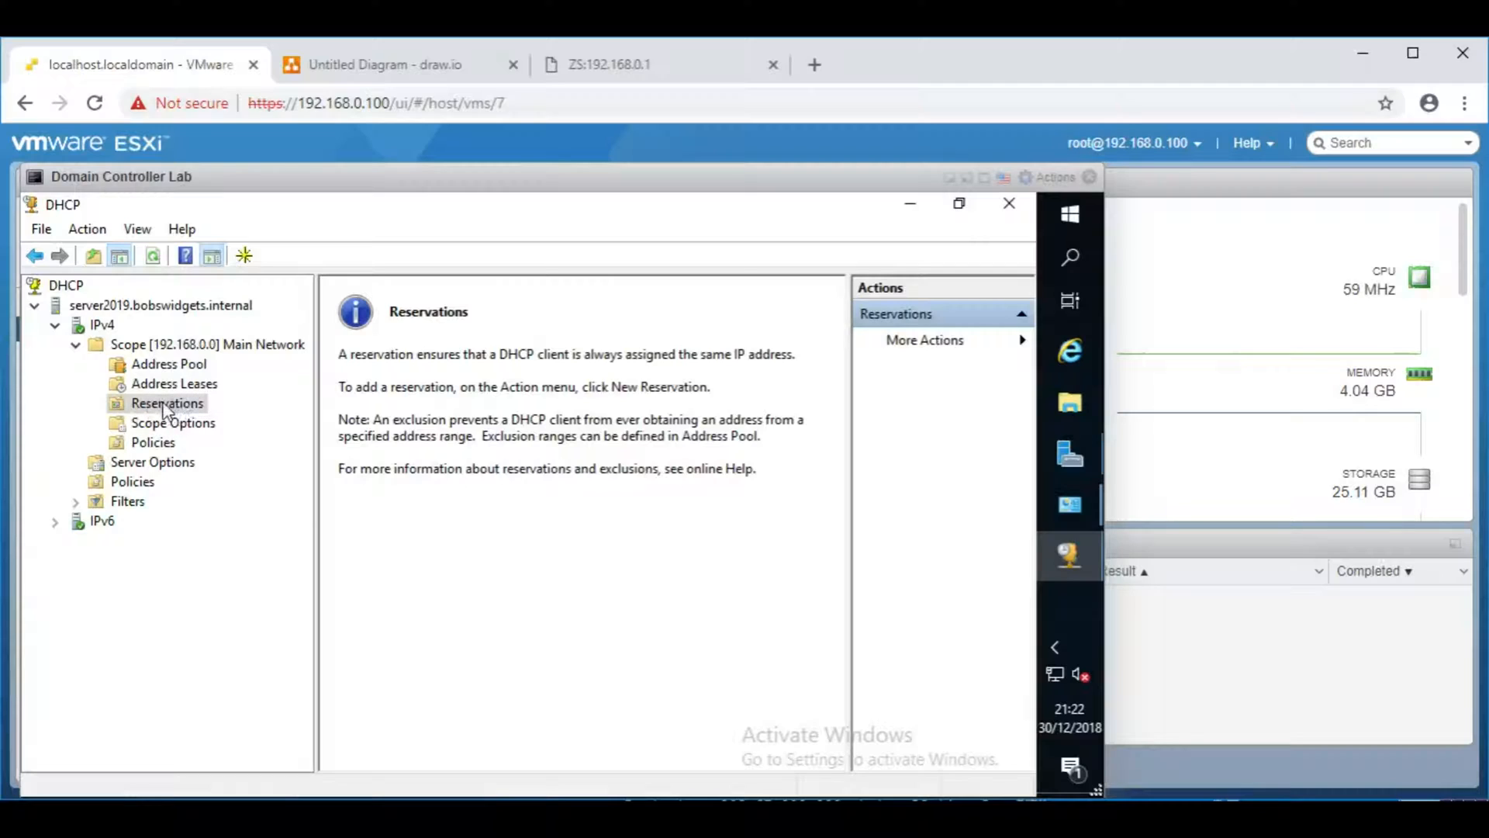
Step: Draft a LaserPrinter reservation for 192.168.0.199 with a partial MAC, then discard it
right_click(166, 404)
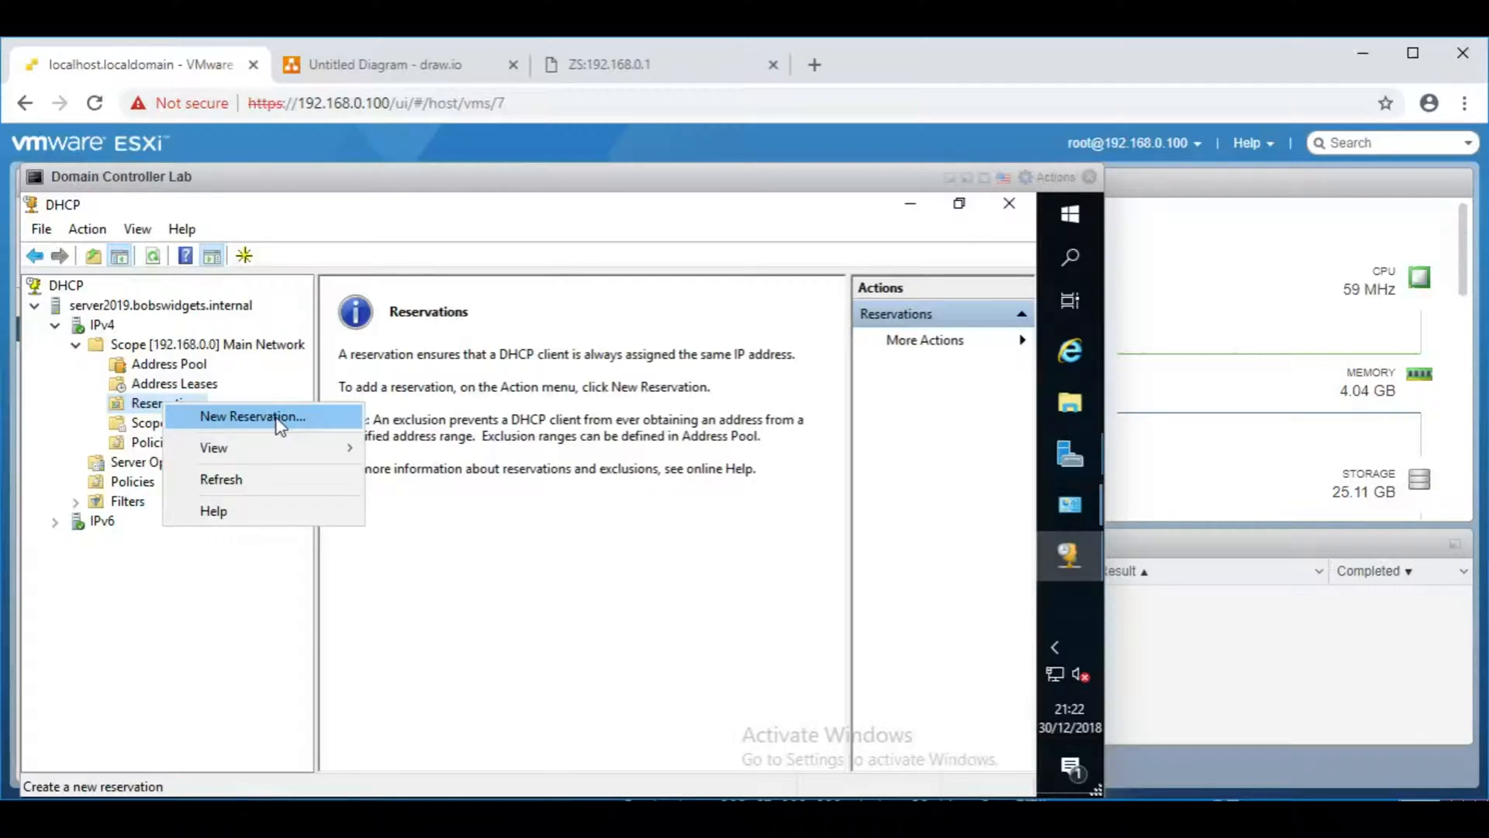
click(252, 416)
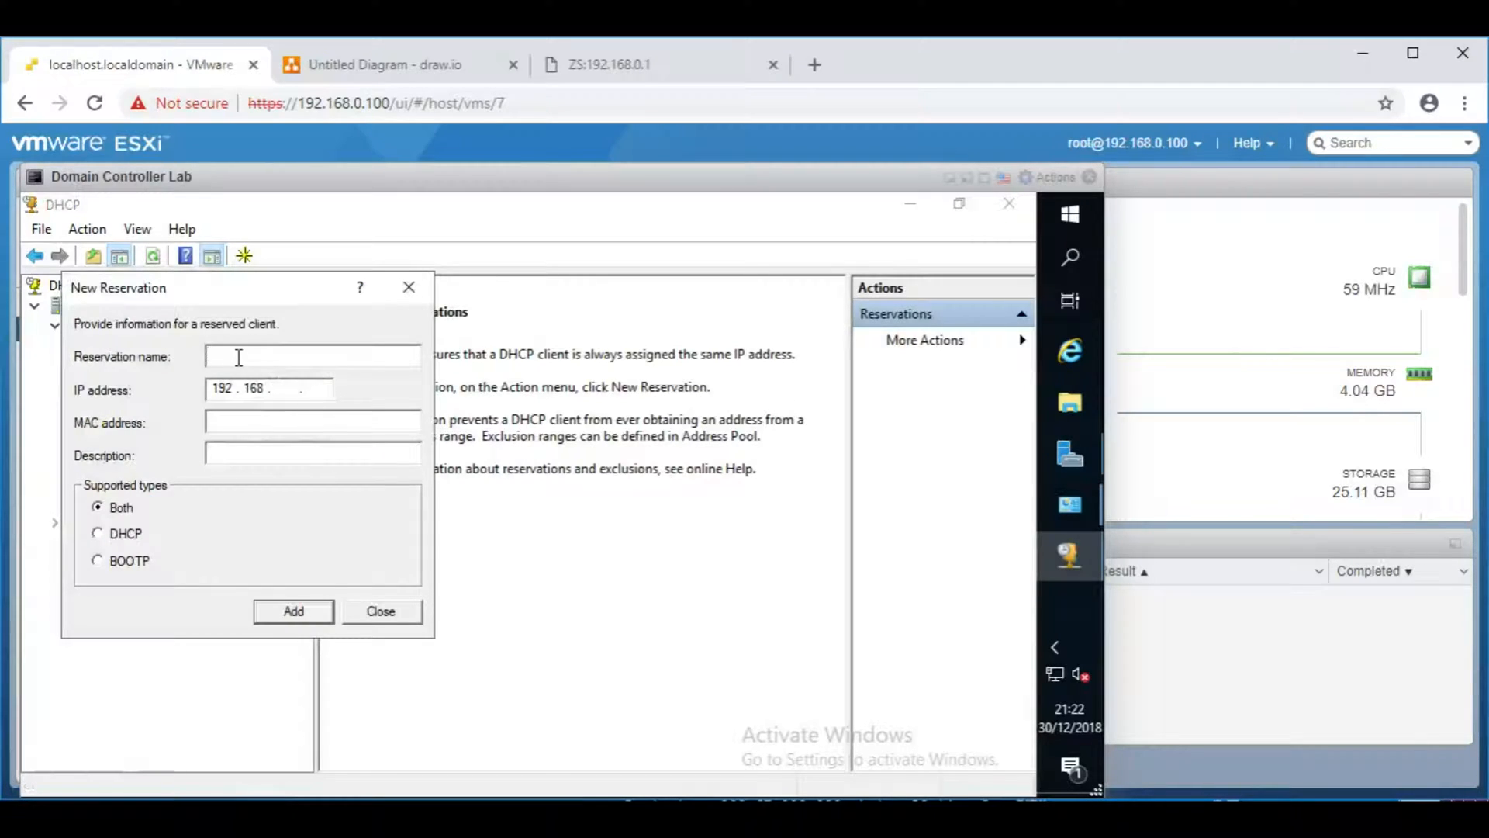
text(LaserPrinter)
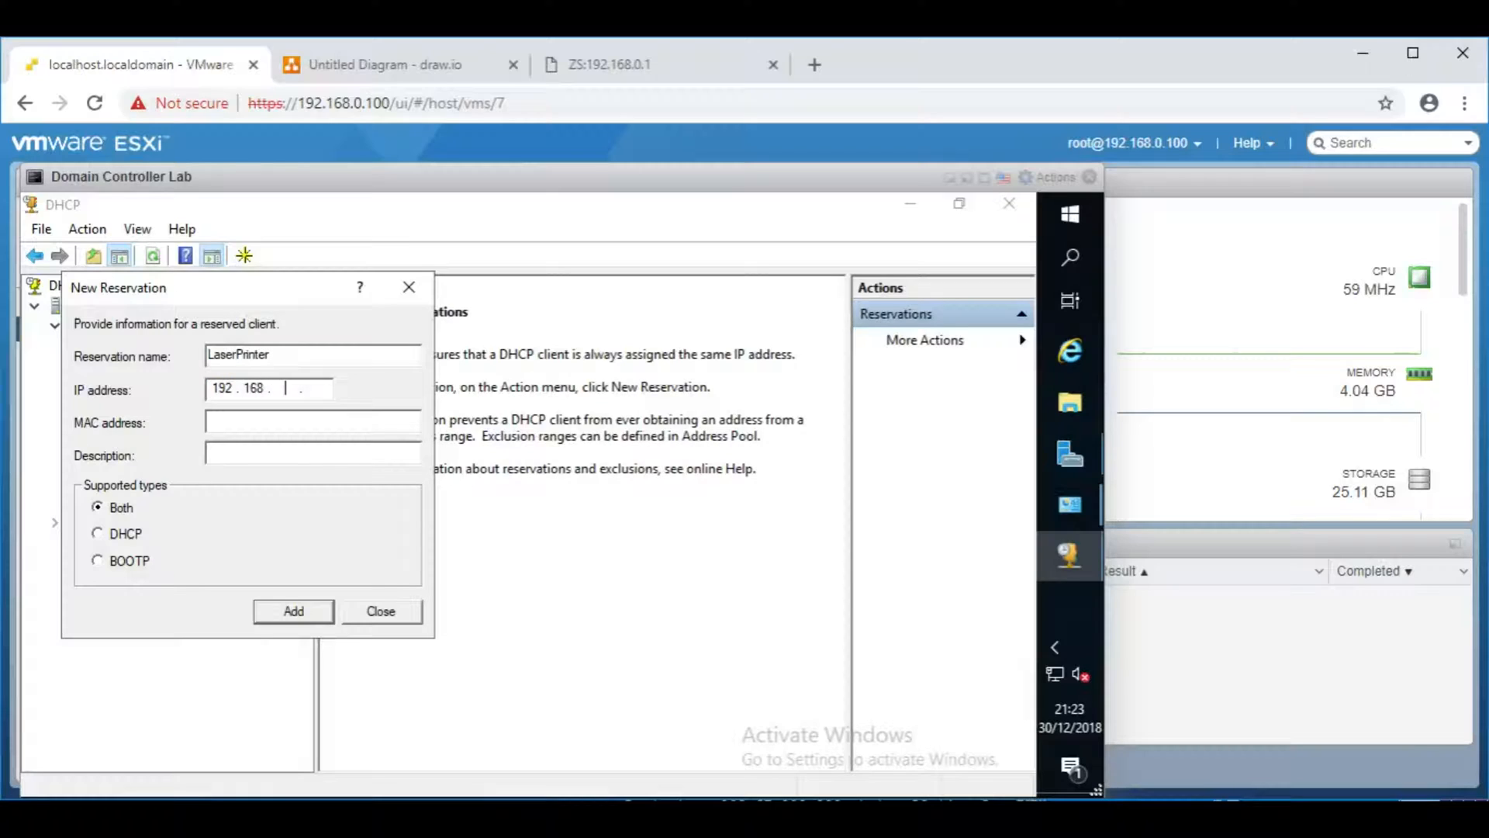
text(0.1)
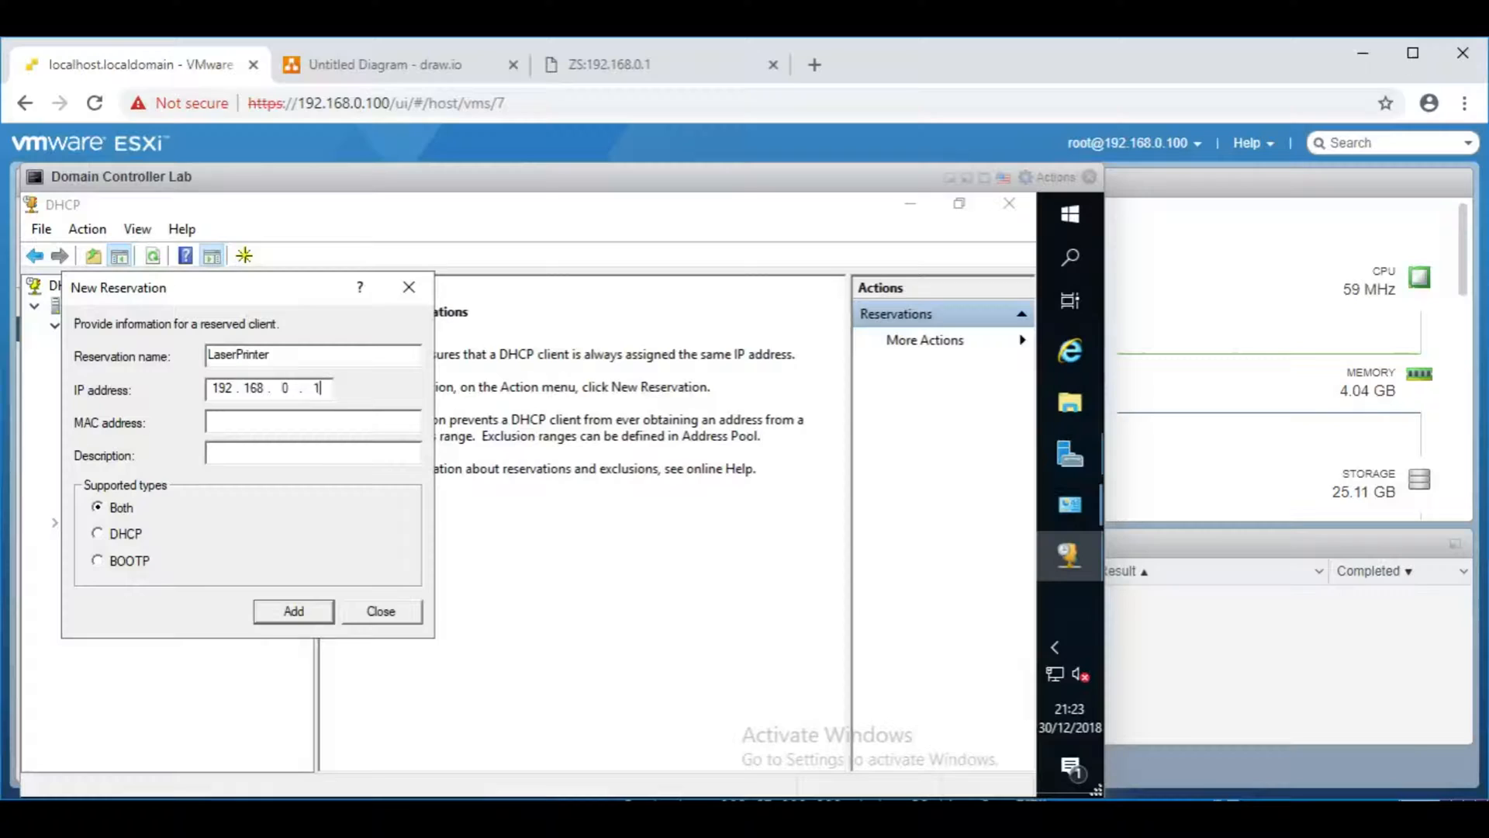
text(99)
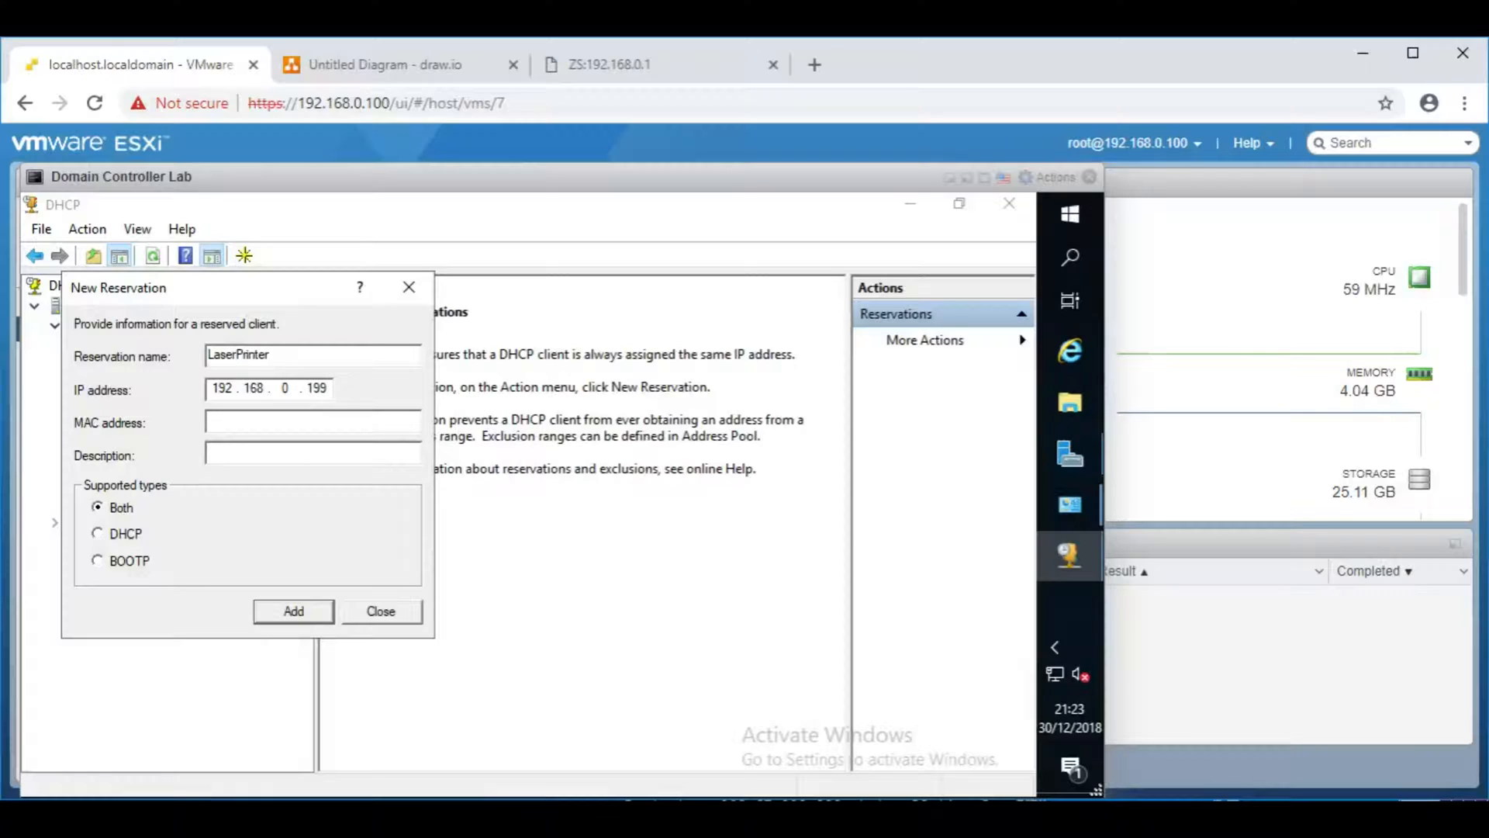
text(00-b5-)
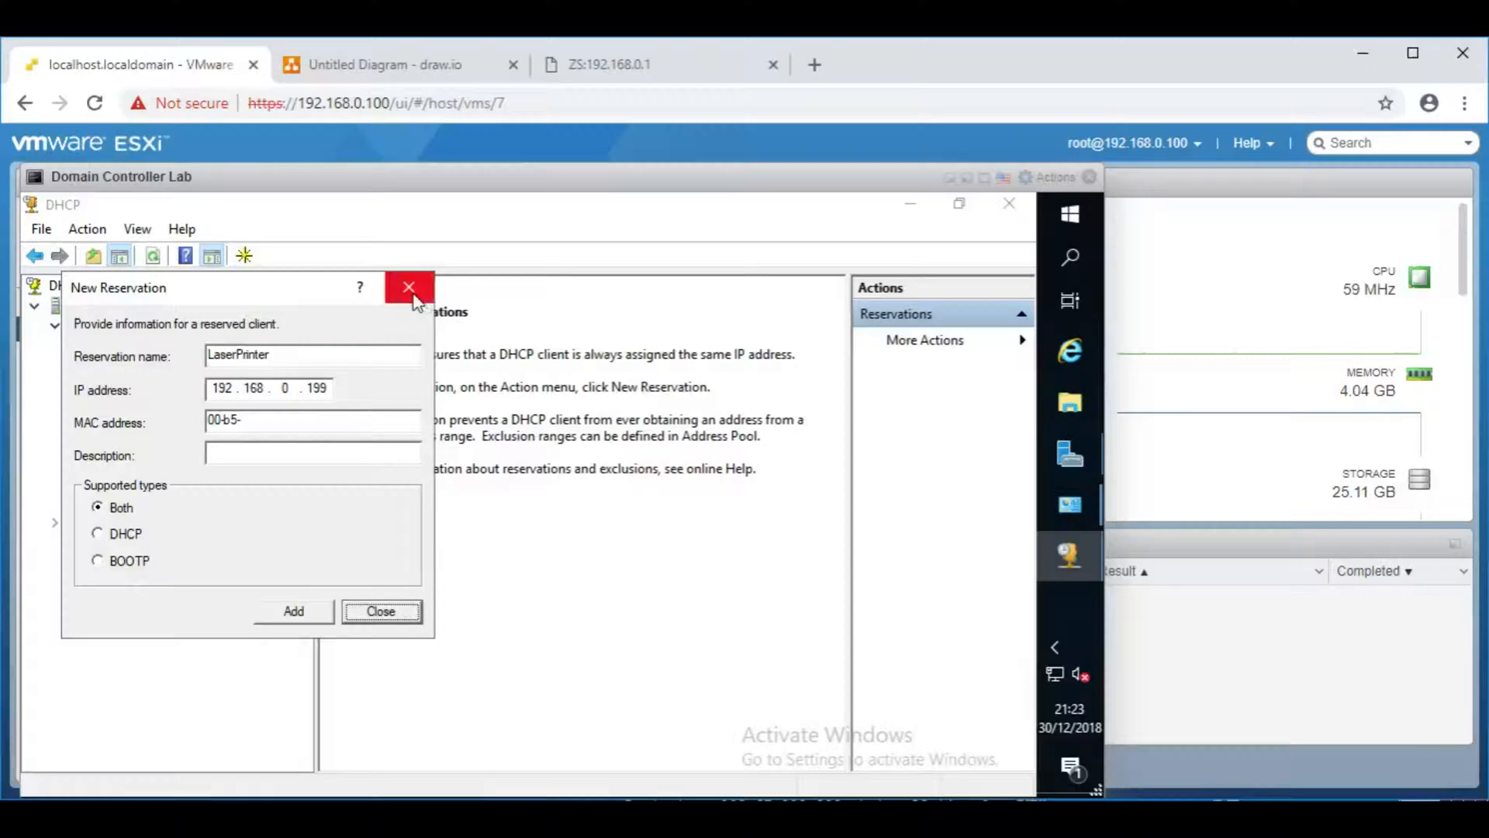
click(408, 287)
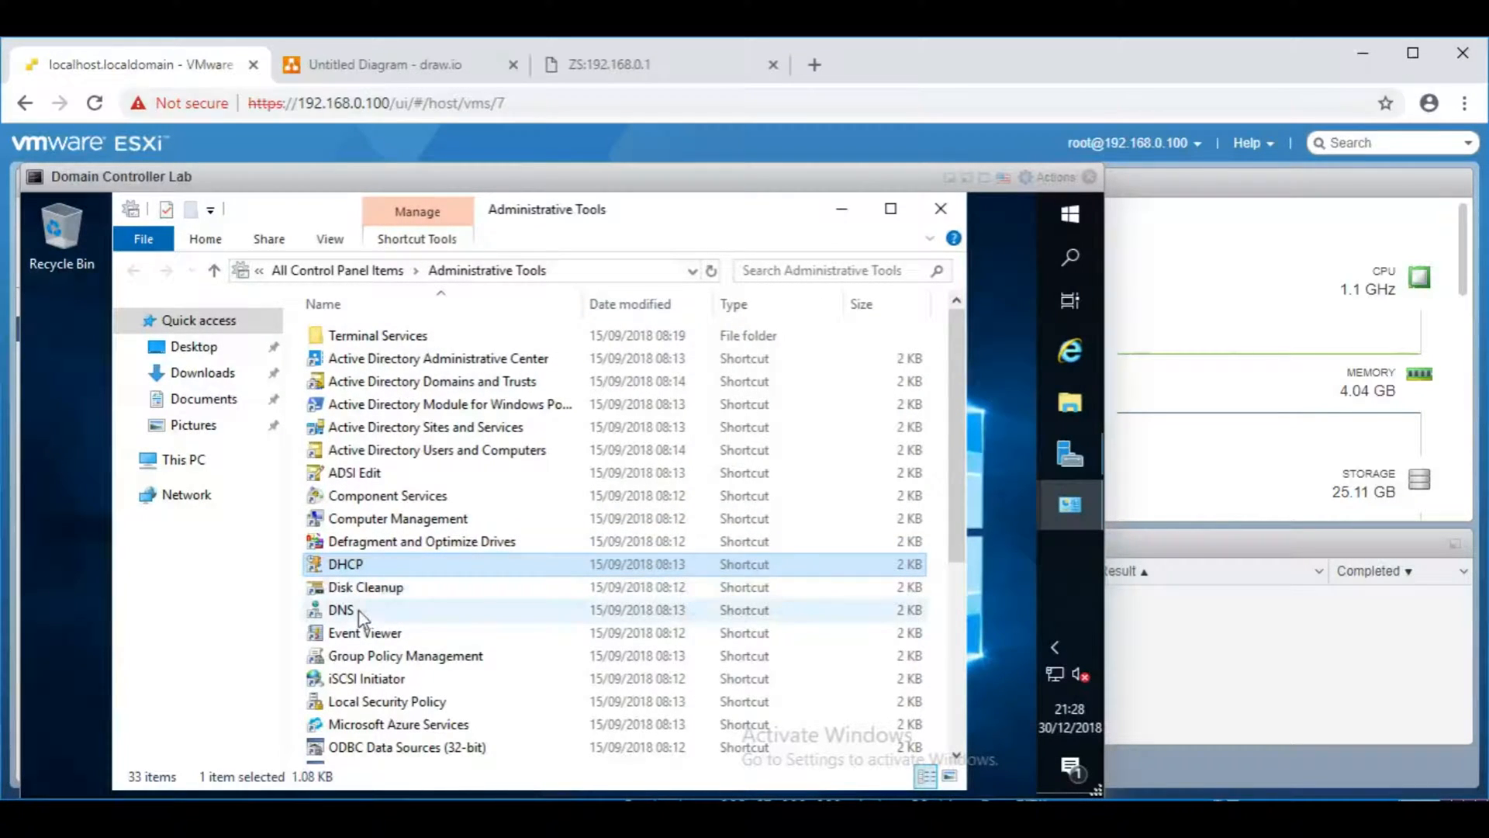
mouse_move(342, 608)
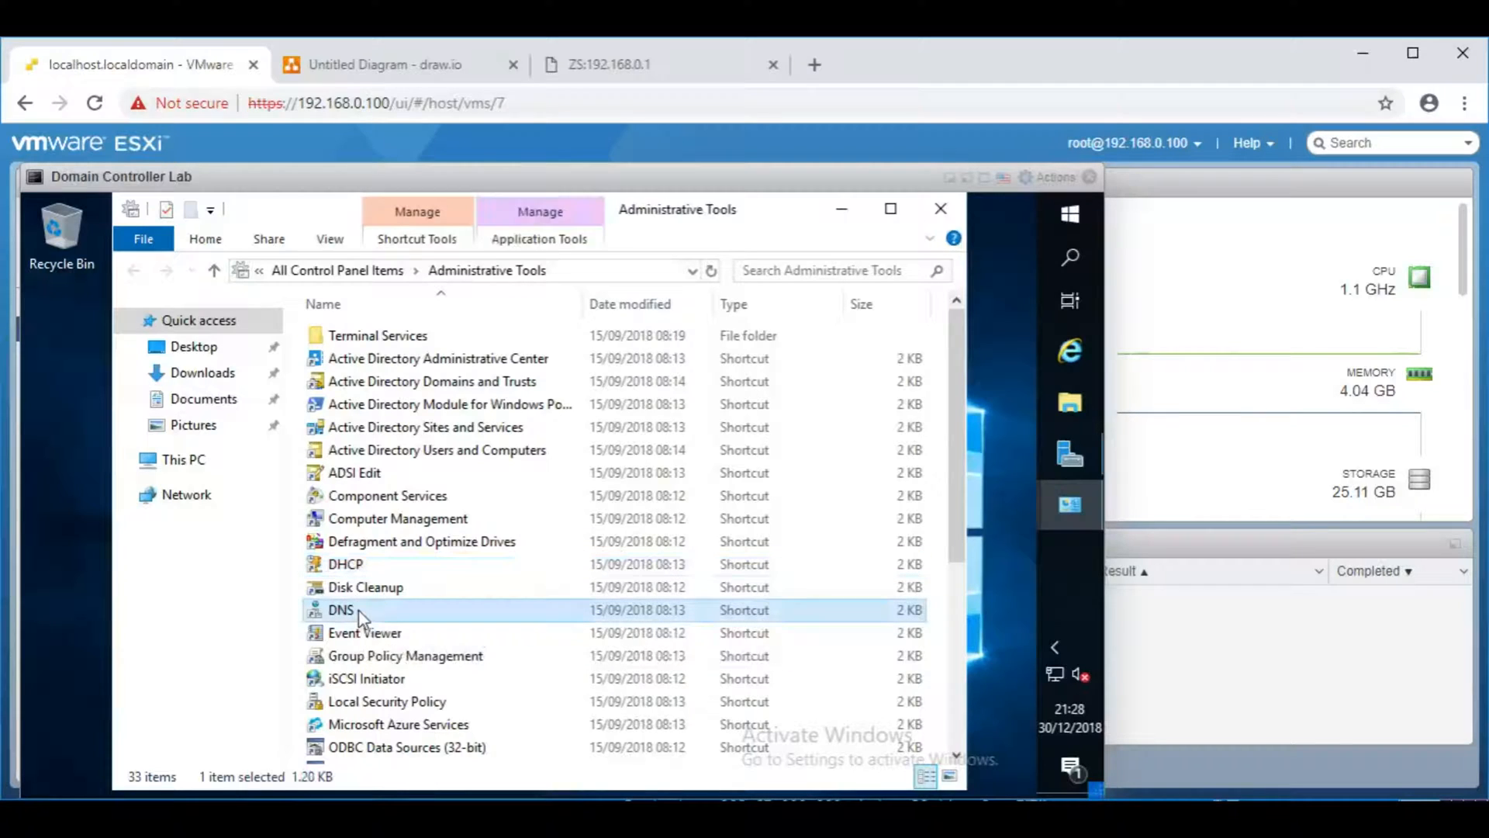
Step: Open DNS Manager and view the bobswidgets.internal forward lookup zone records
double_click(340, 608)
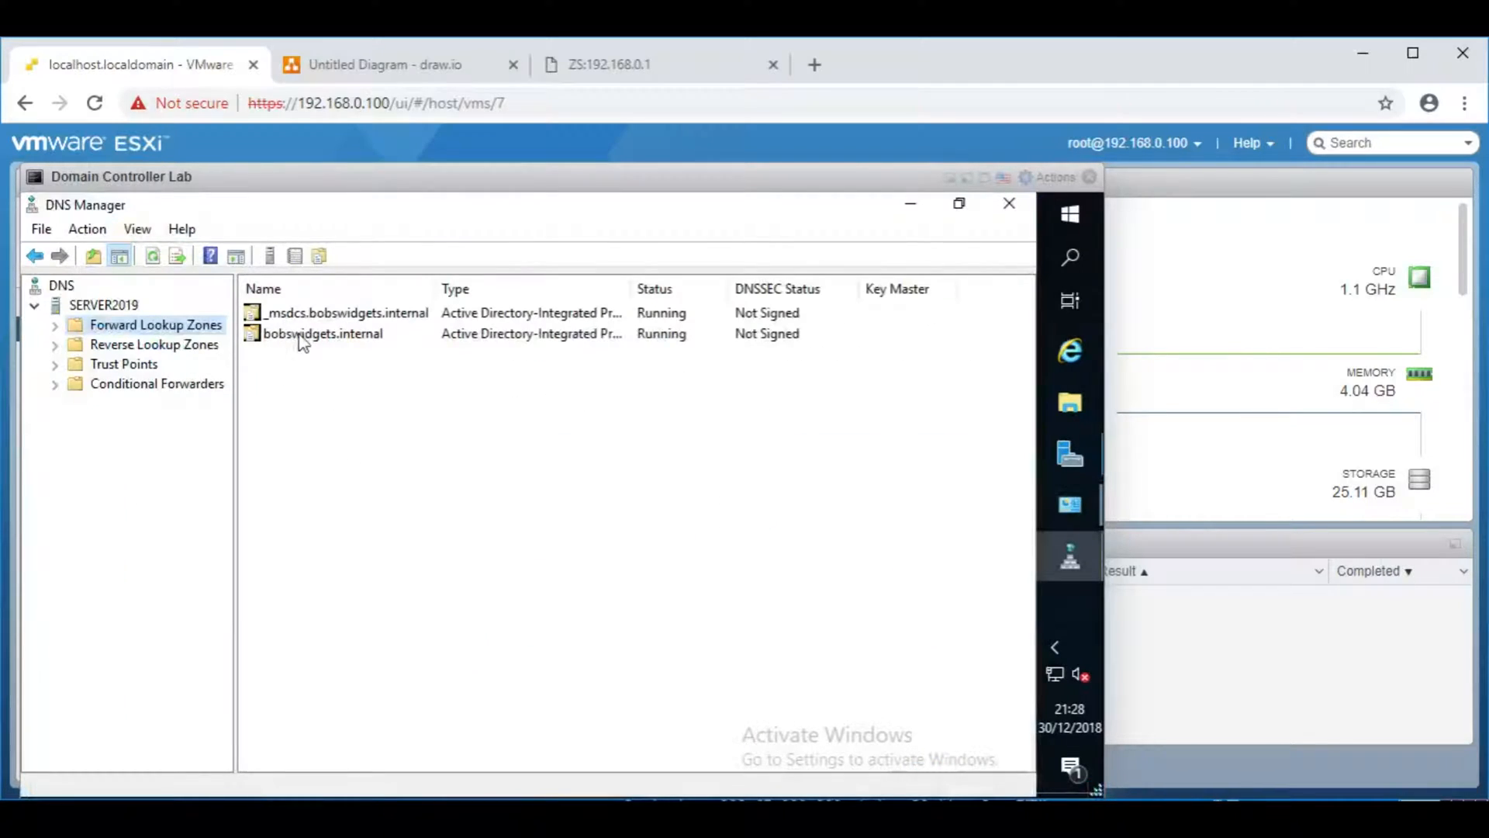
double_click(322, 332)
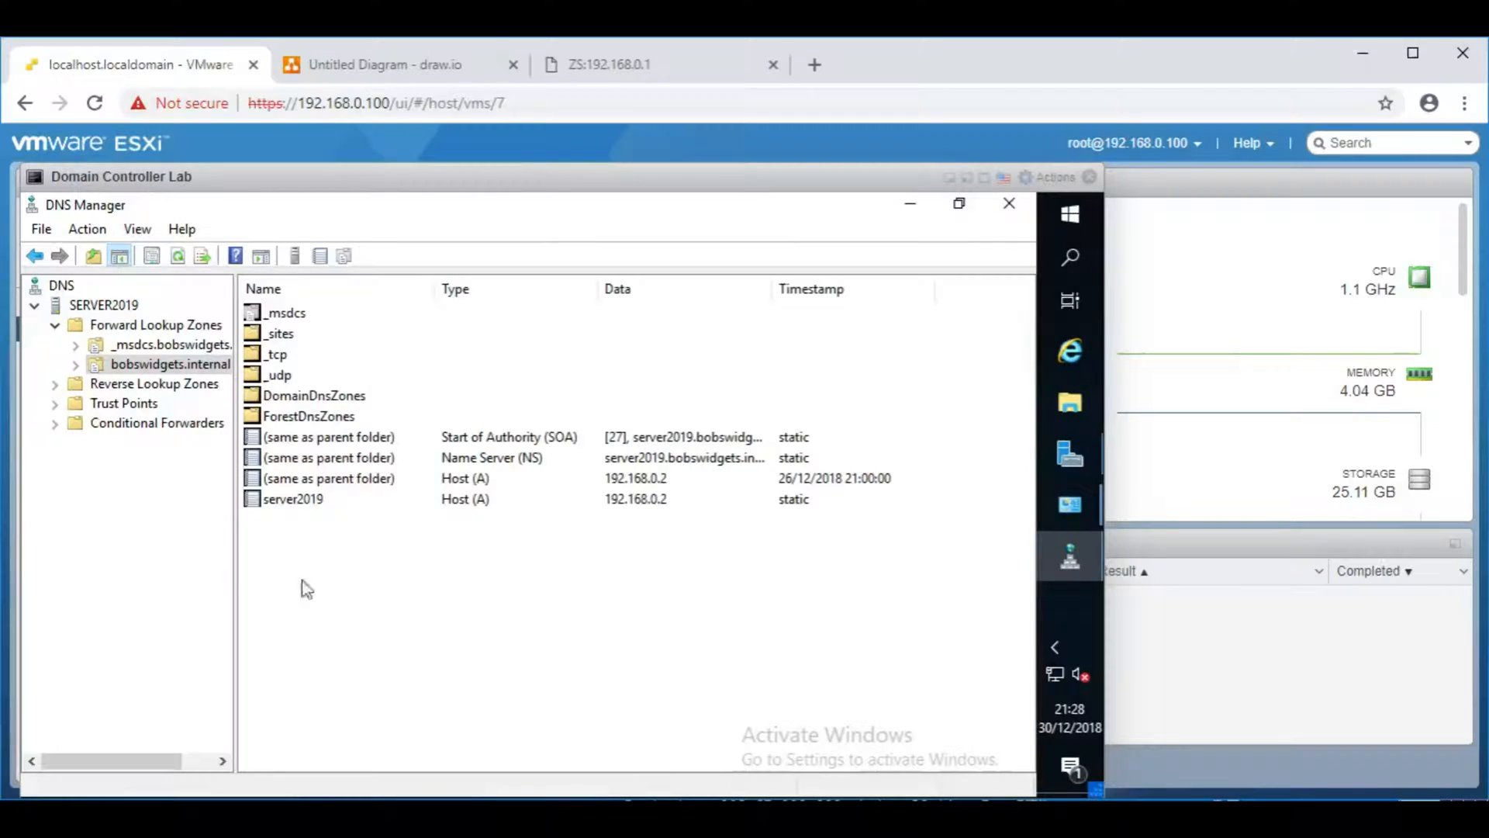
mouse_move(210, 556)
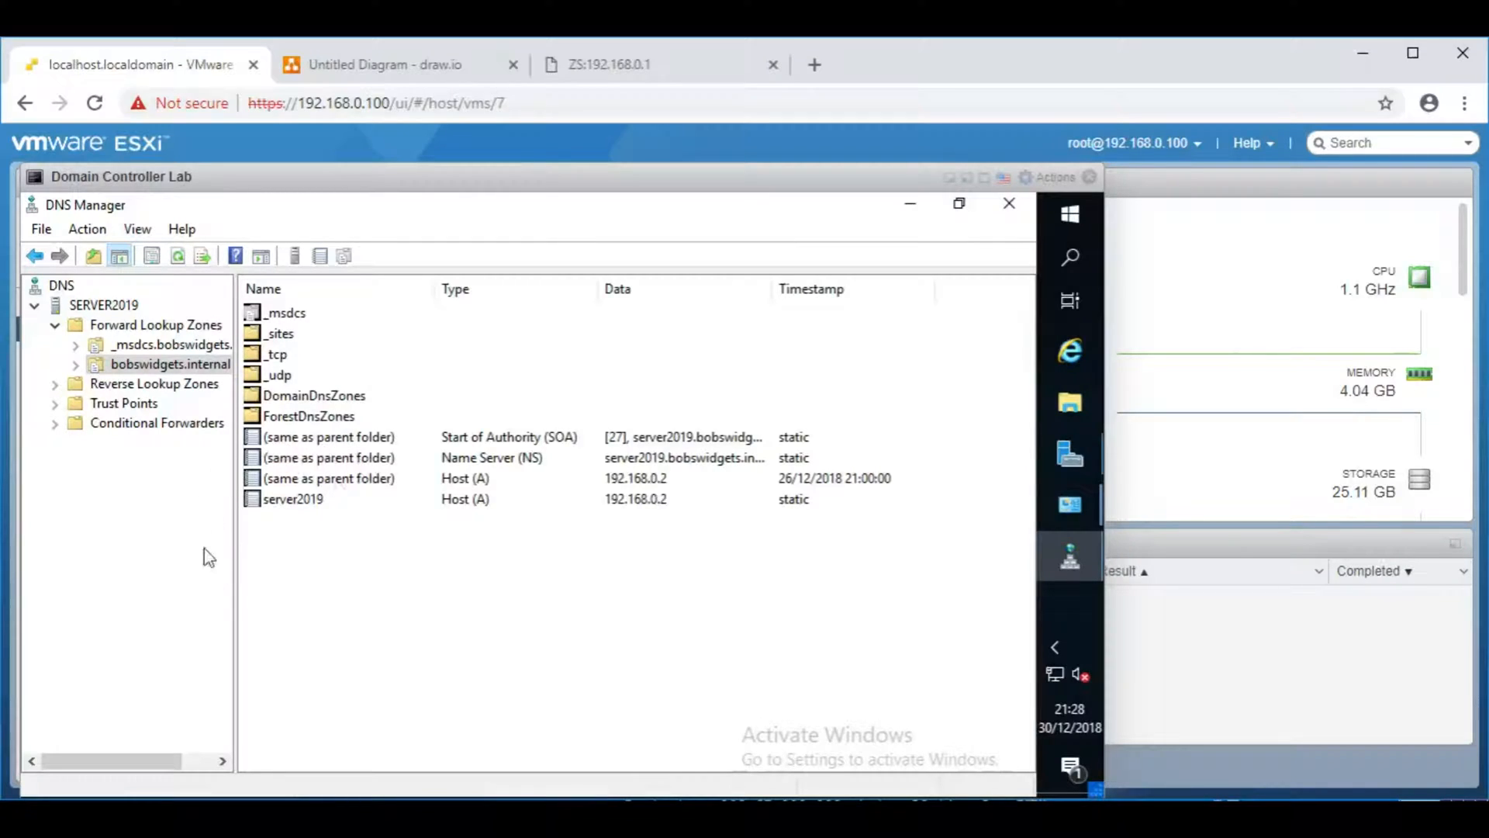
mouse_move(557, 515)
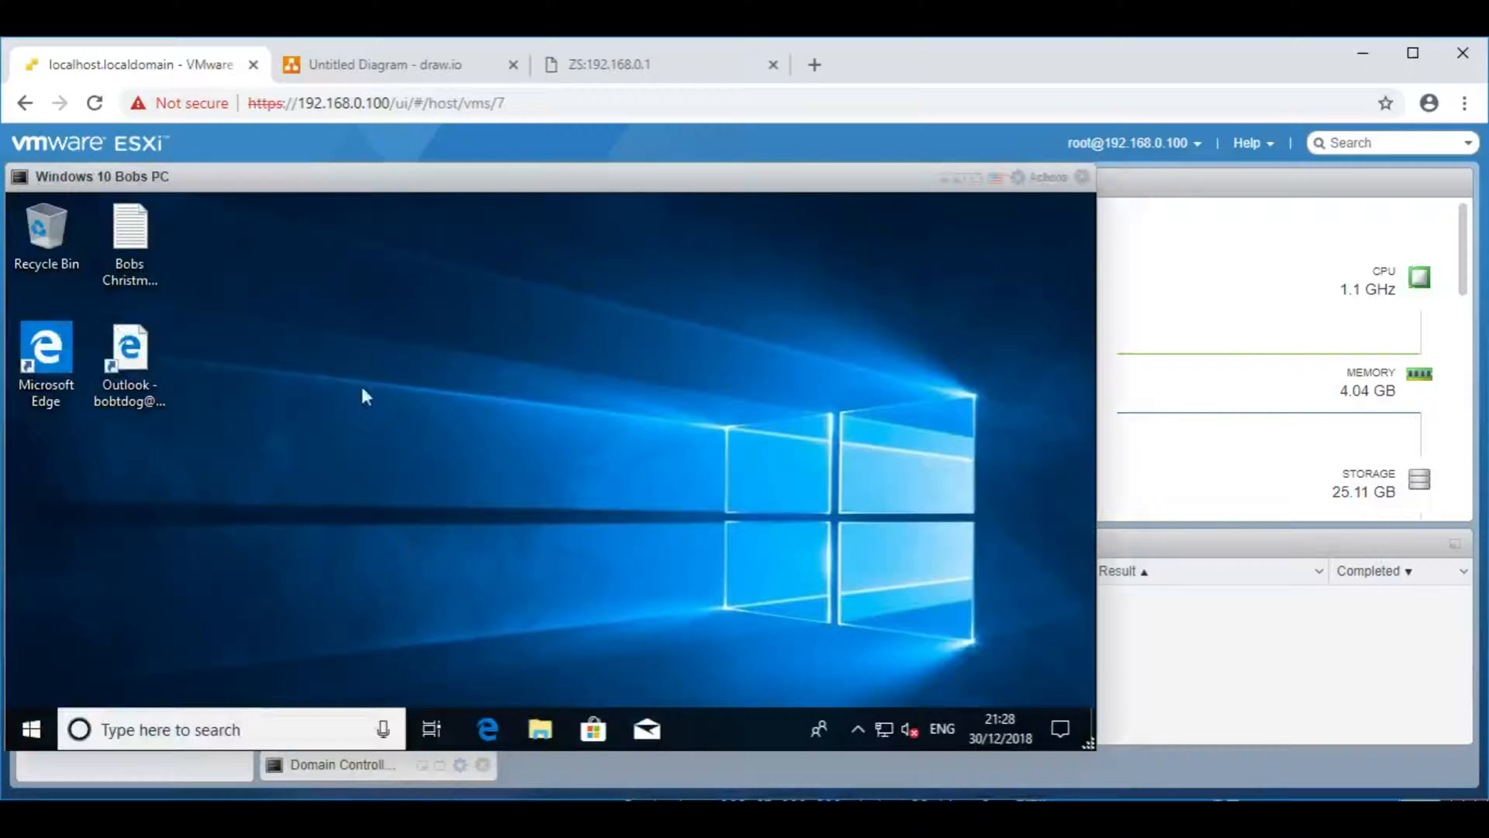
mouse_move(662, 370)
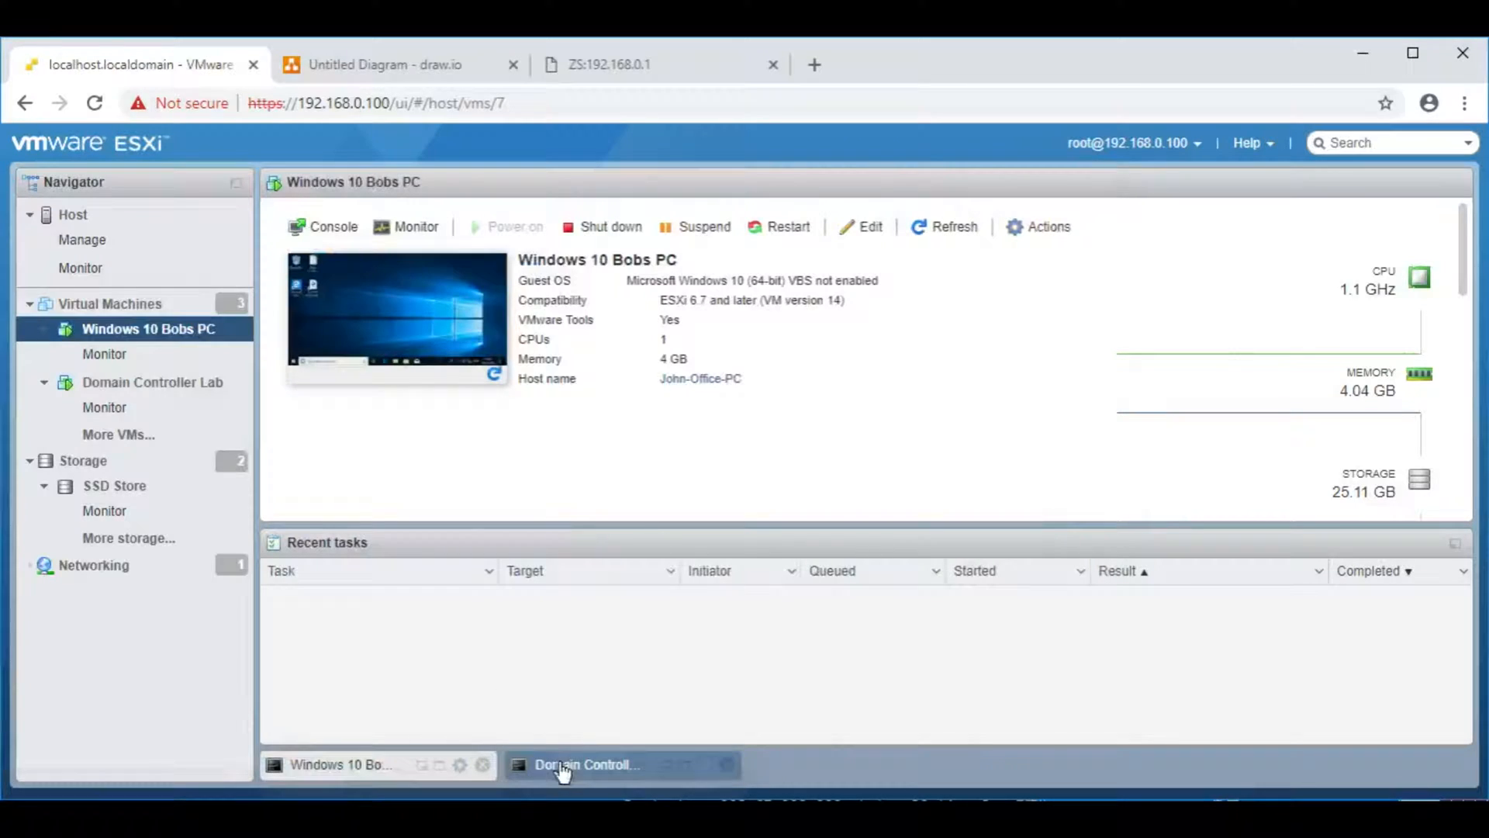
Step: Bring up the domain controller console and the bobswidgets.internal zone's properties in DNS Manager
click(587, 763)
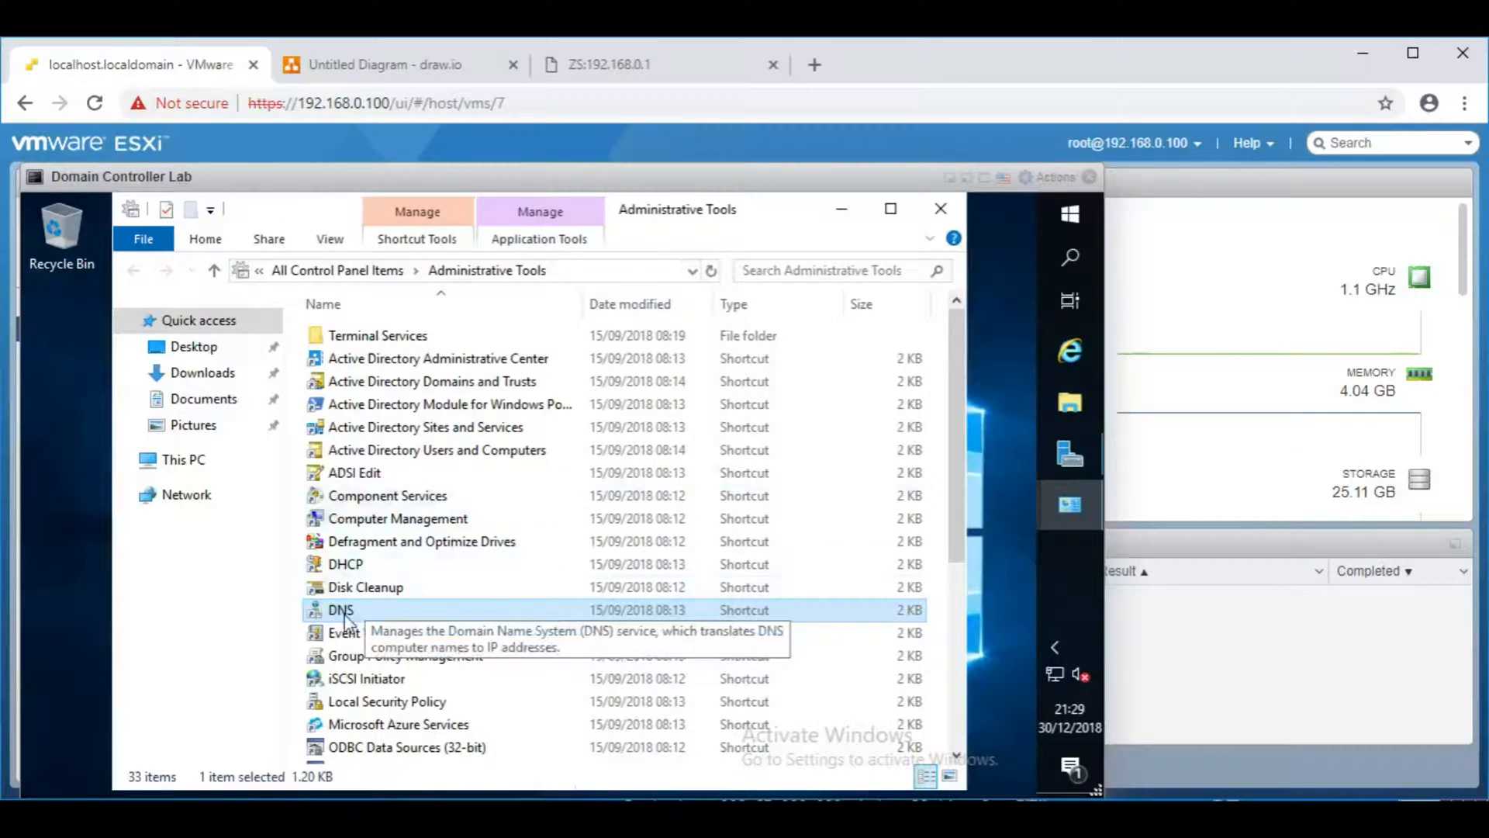
double_click(340, 608)
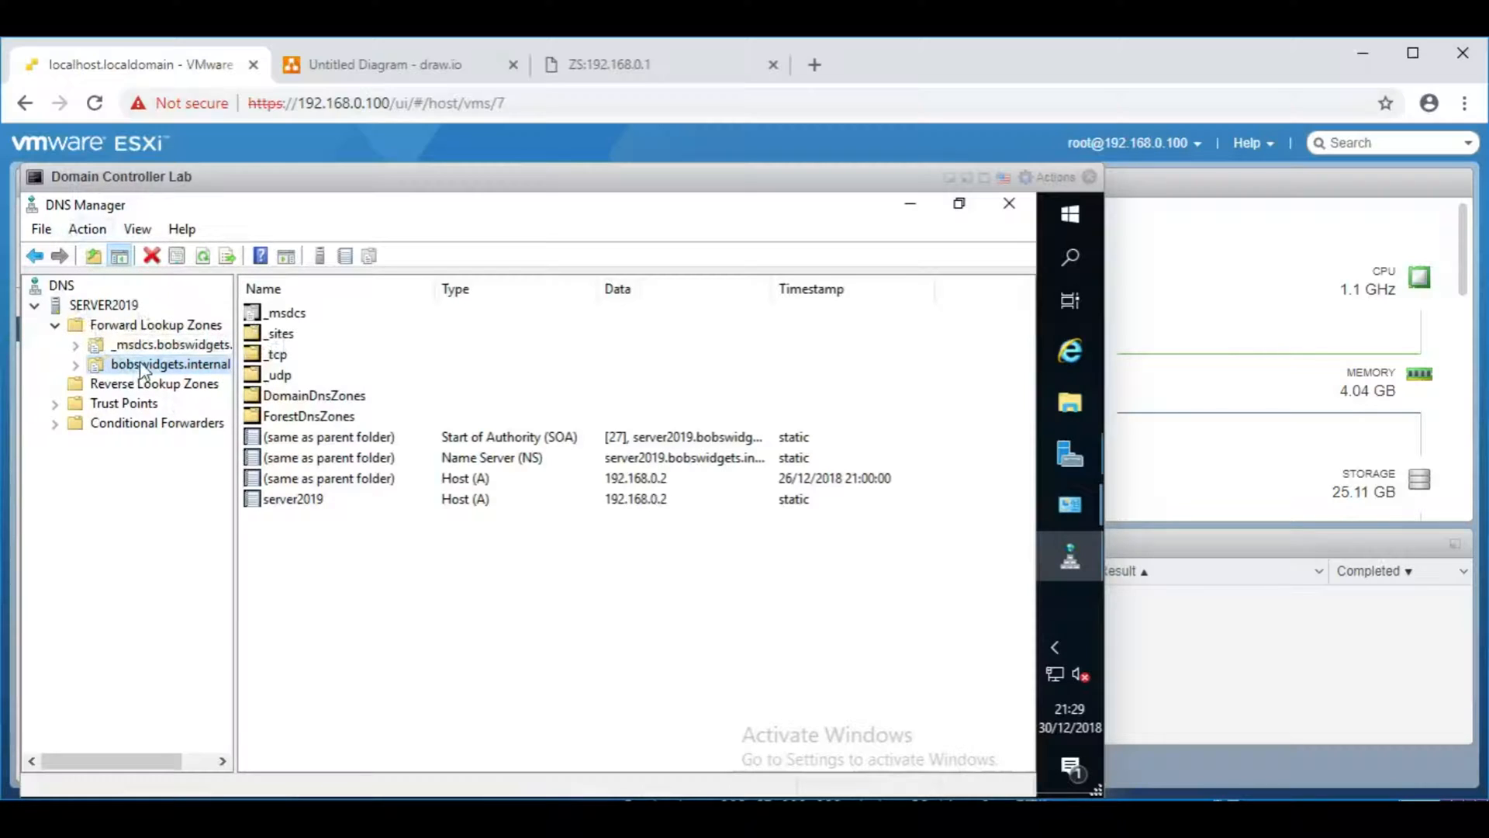
right_click(171, 363)
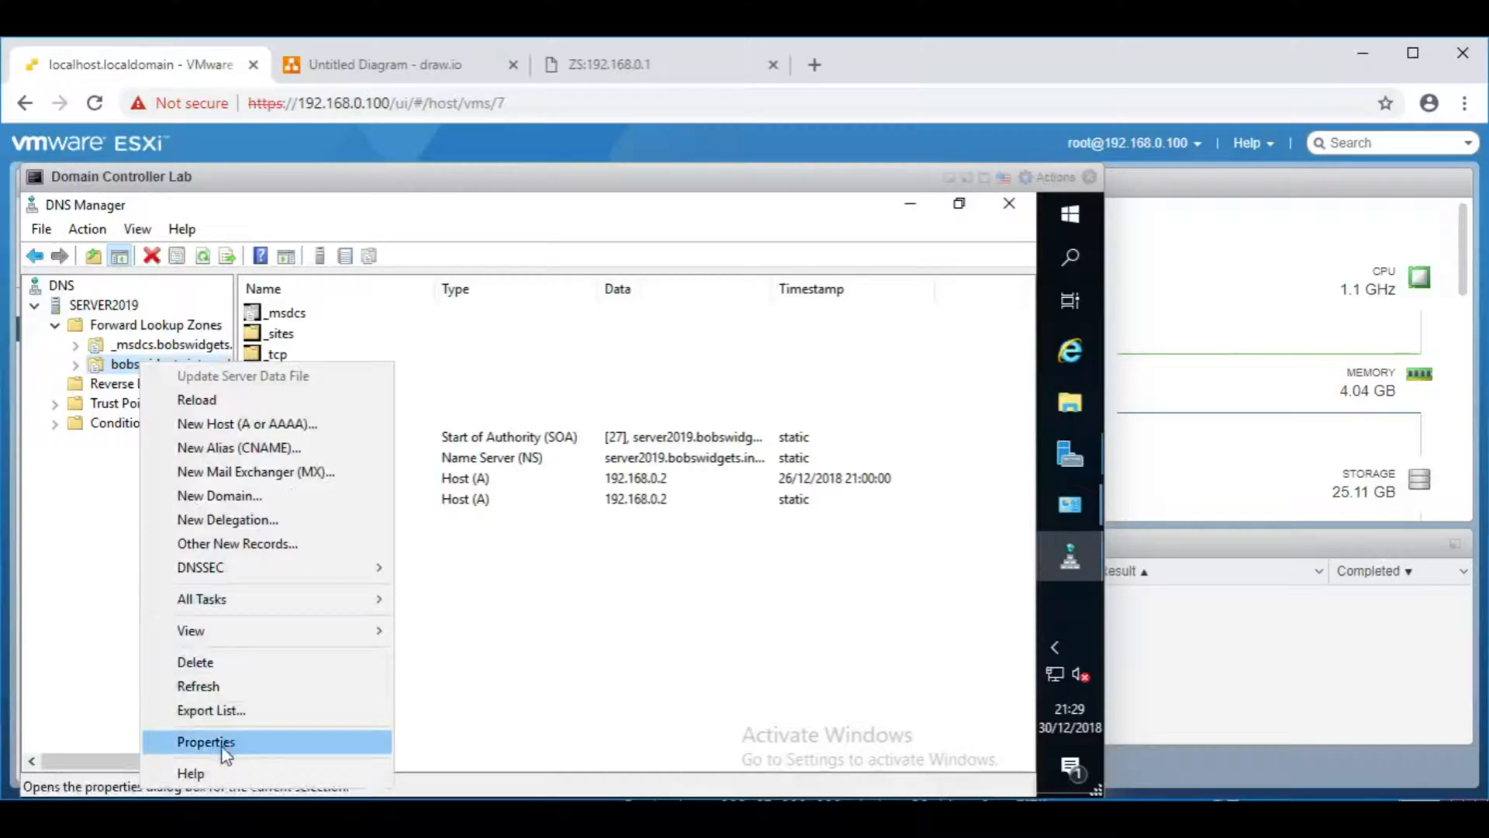
click(205, 741)
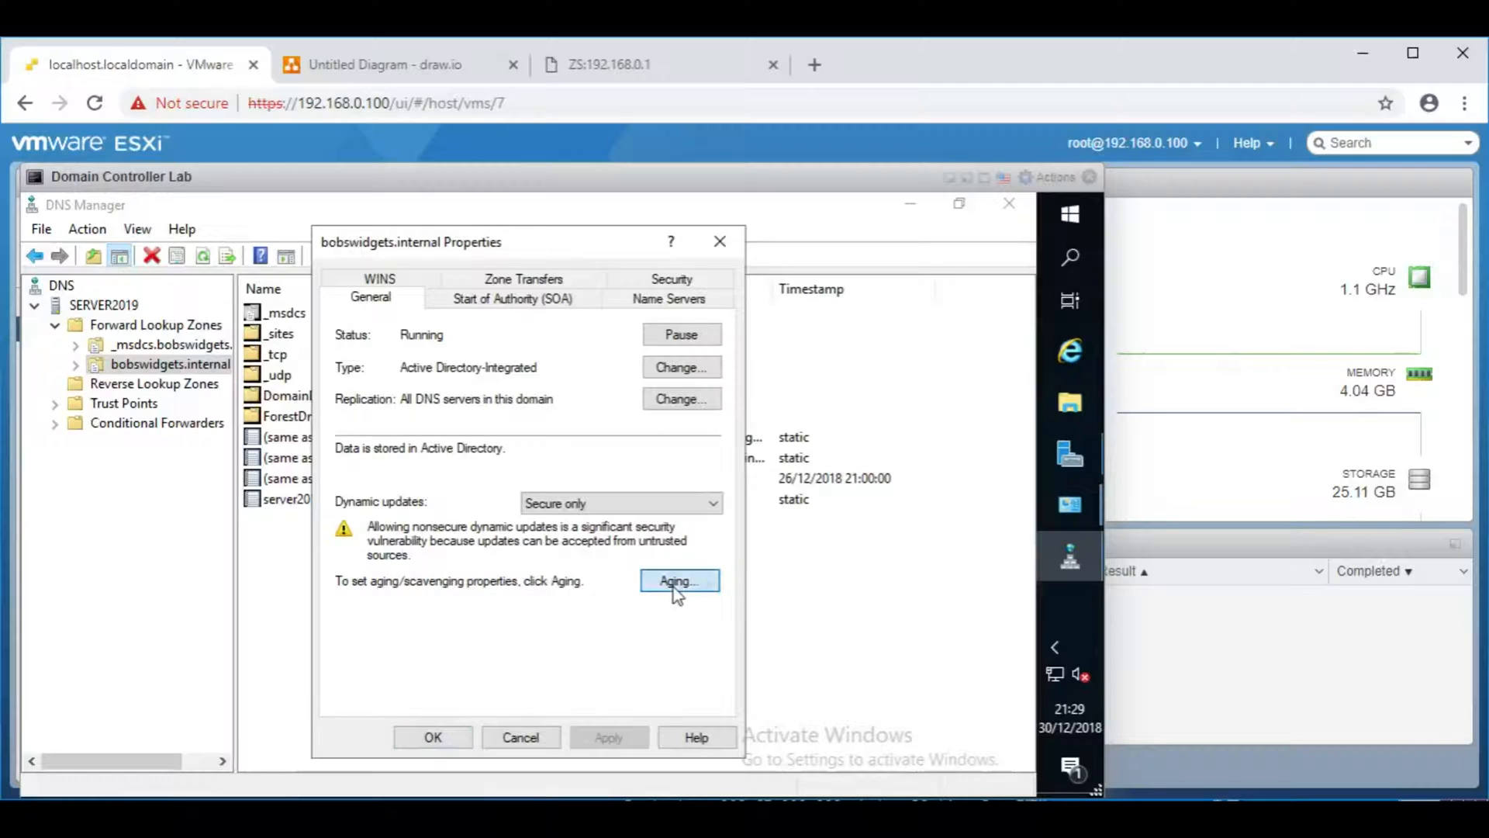
Step: In the zone's Aging settings, tick Scavenge stale resource records and apply
click(678, 580)
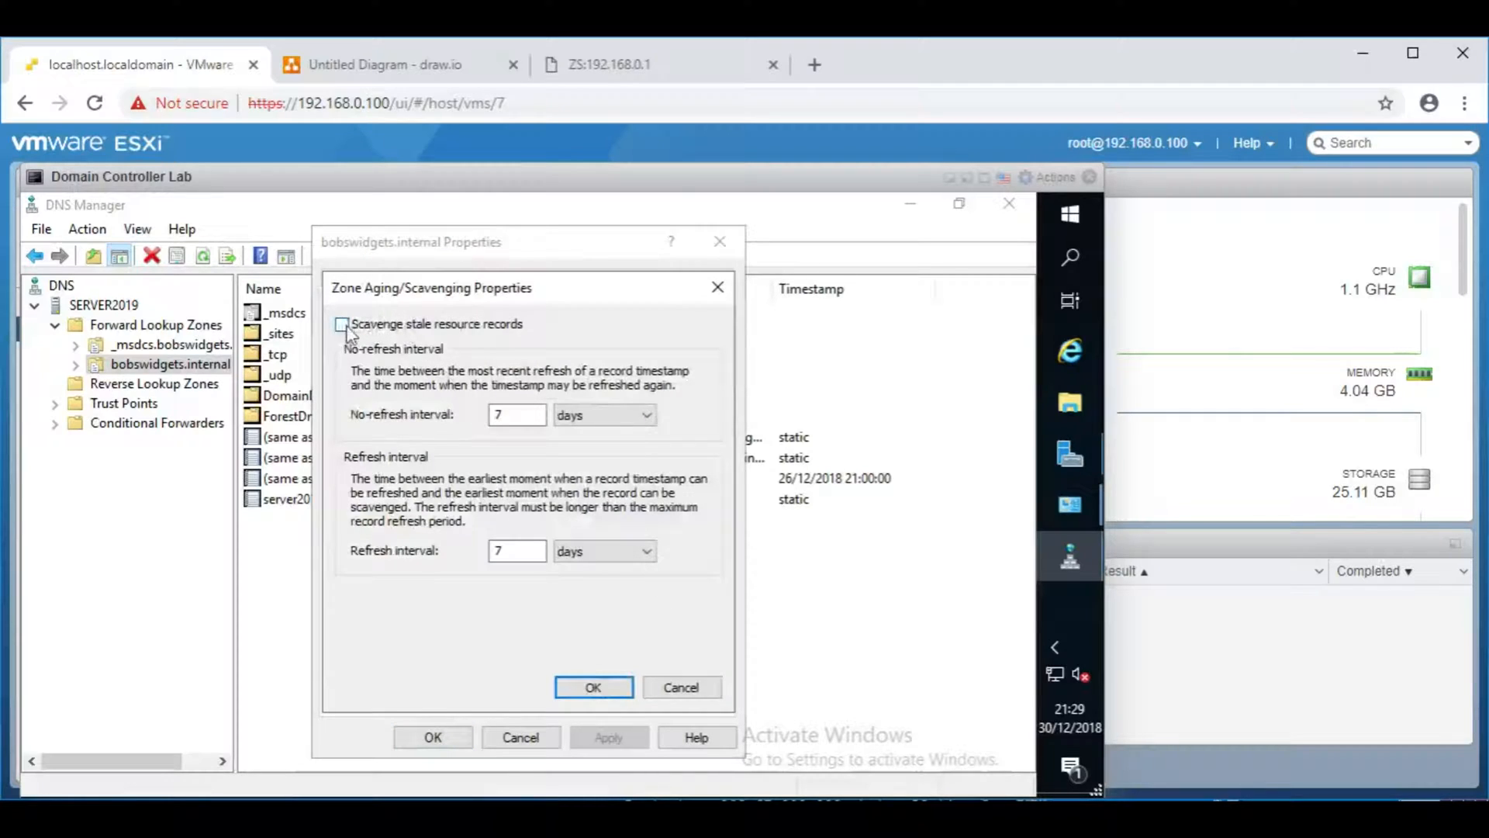
click(341, 324)
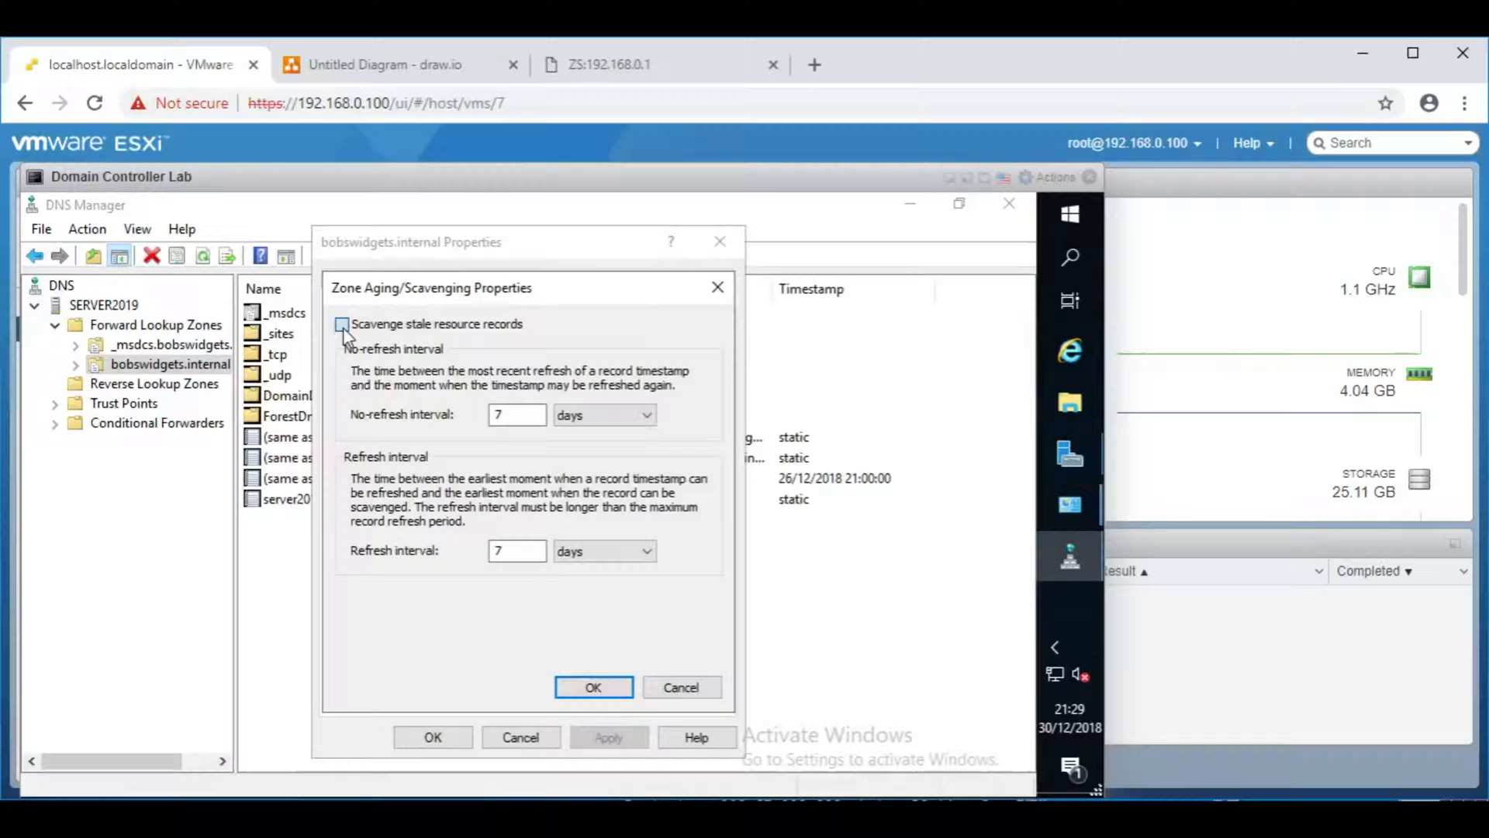
click(341, 324)
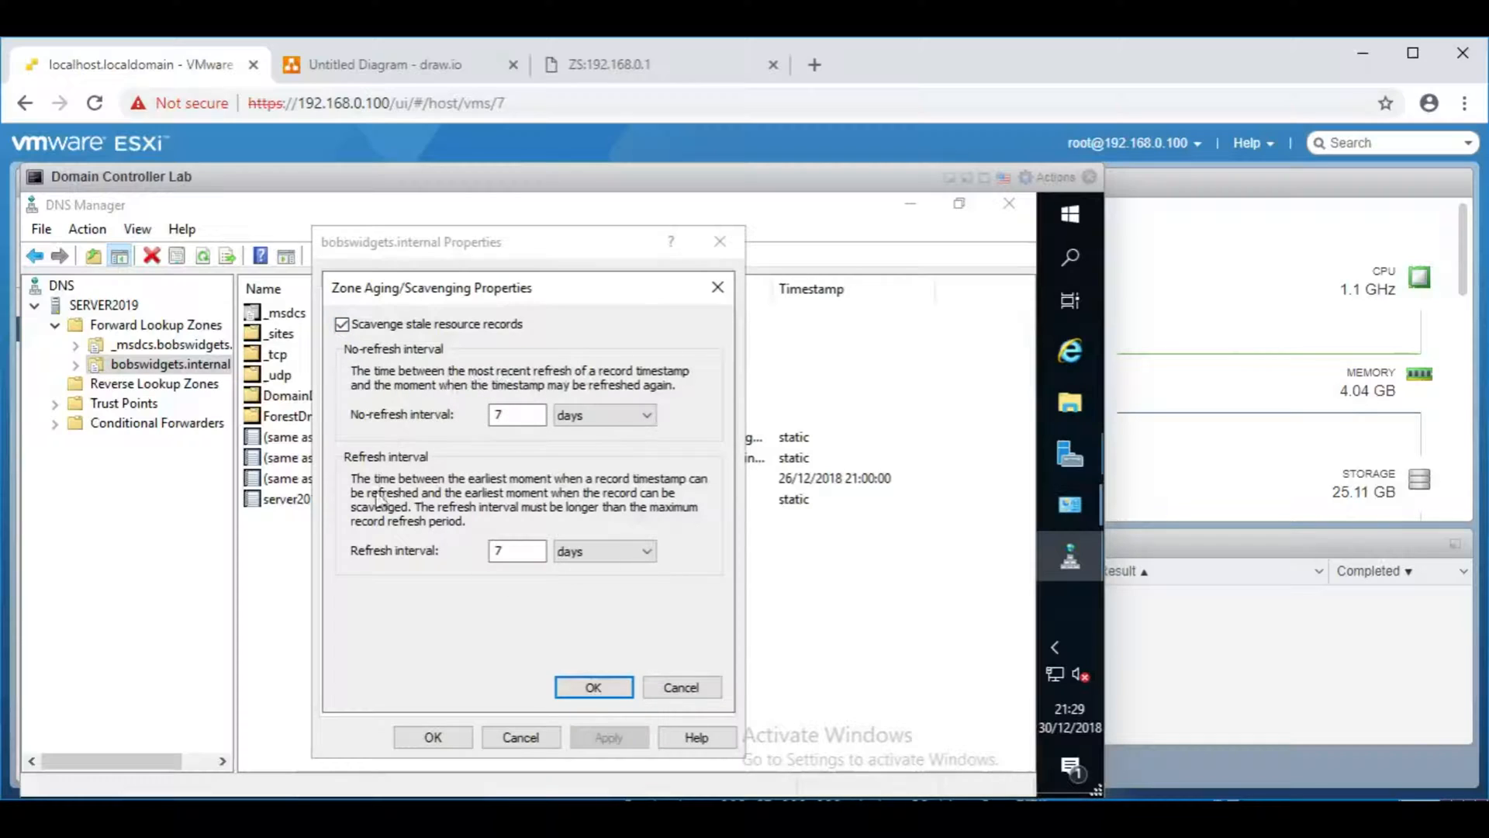
click(593, 687)
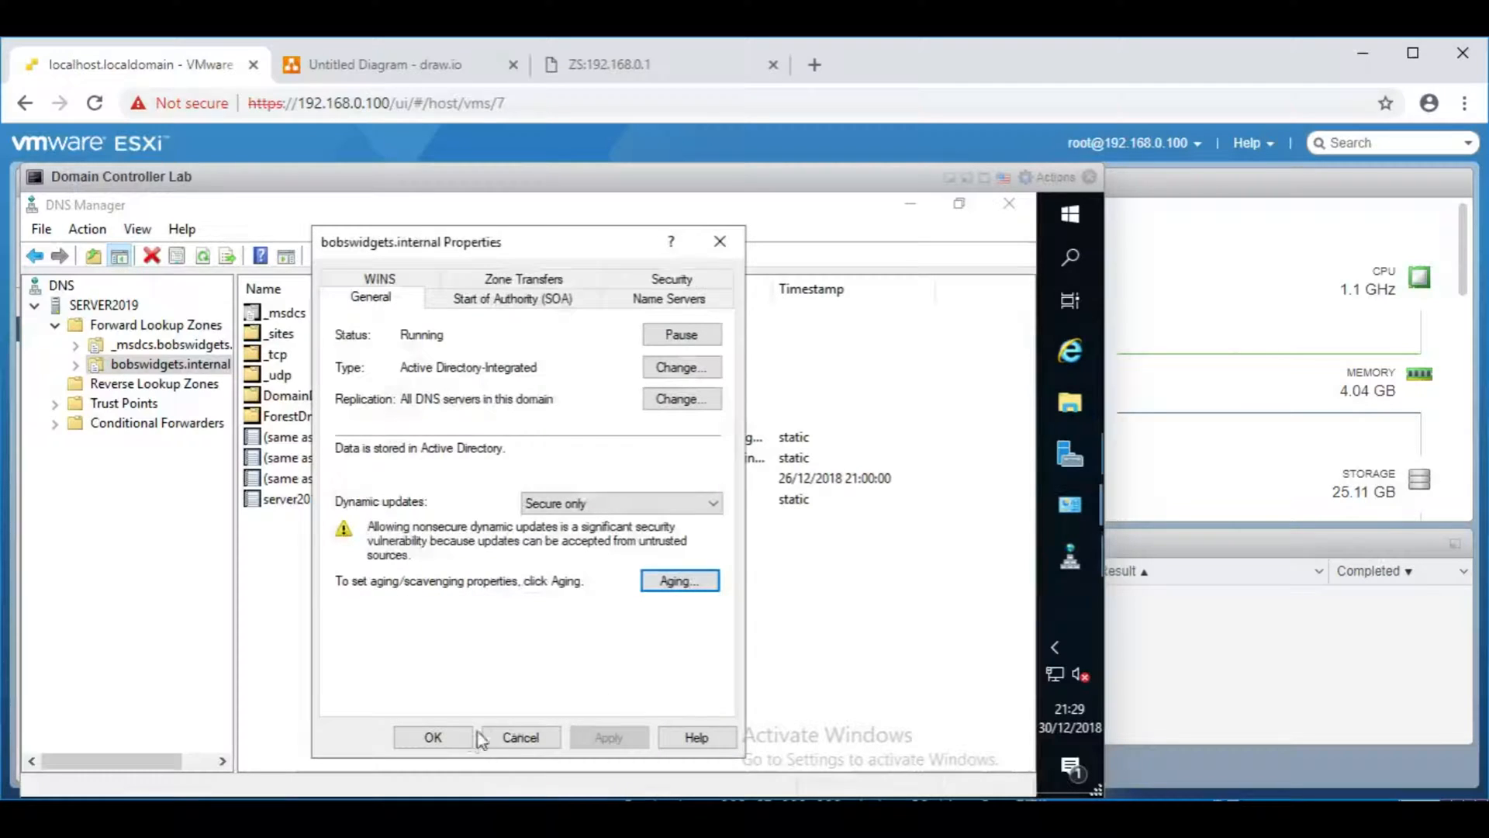
click(433, 737)
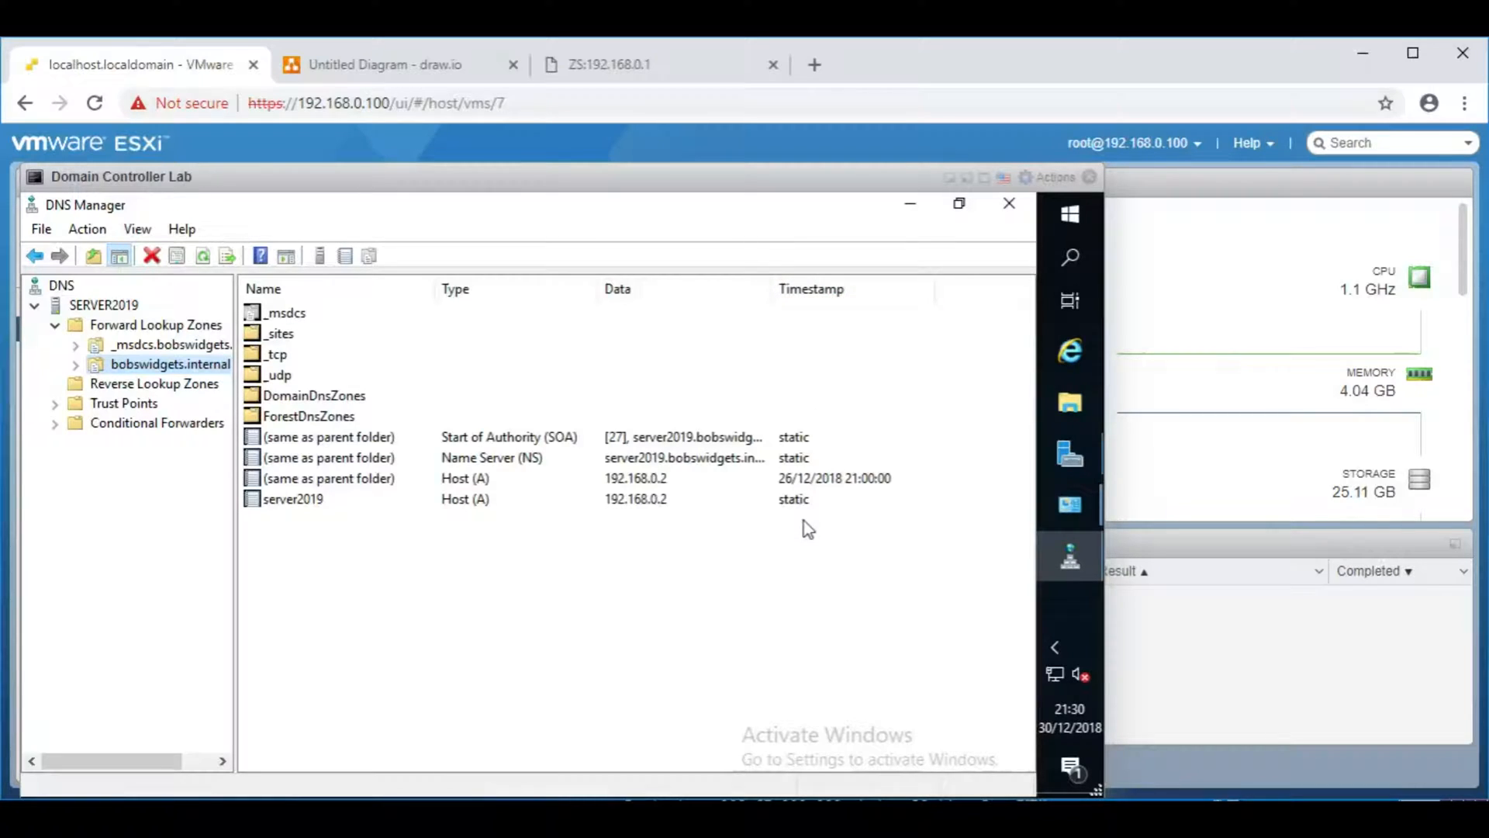
mouse_move(808, 557)
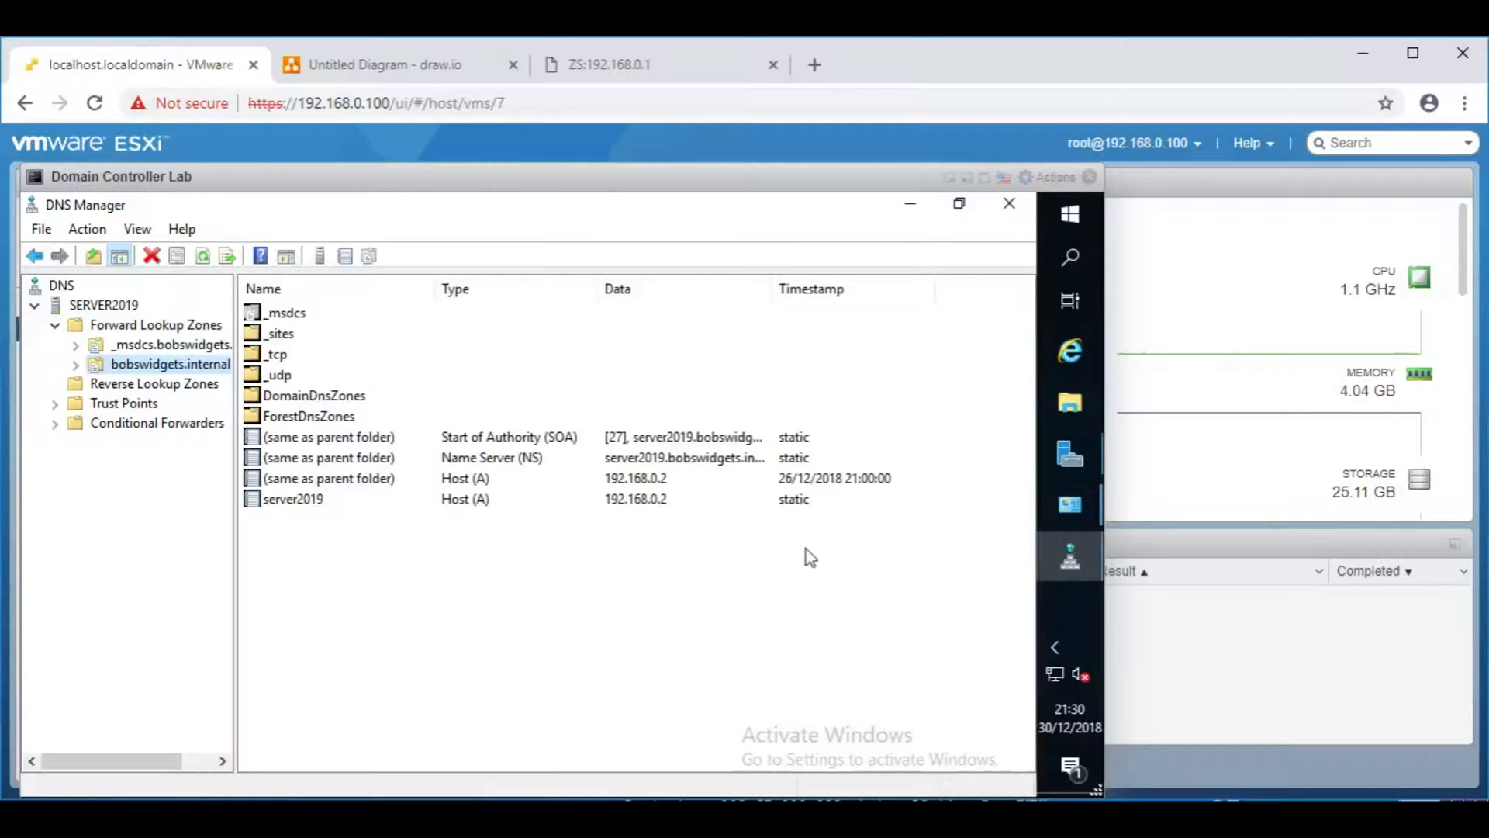
mouse_move(520, 672)
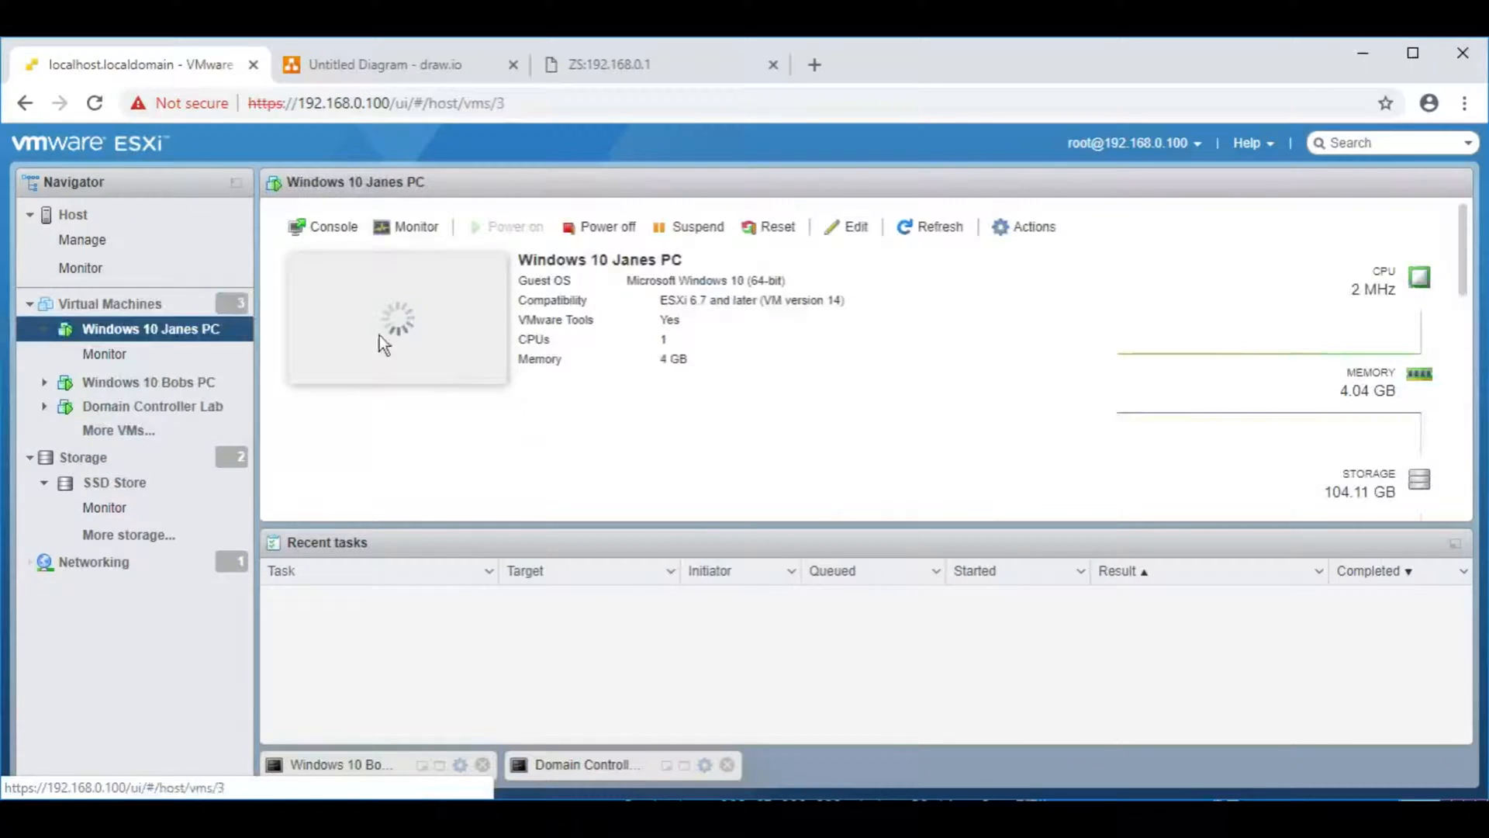
Step: Sign in to Jane's Windows 10 PC console and bring up the Start button's quick system menu
click(334, 226)
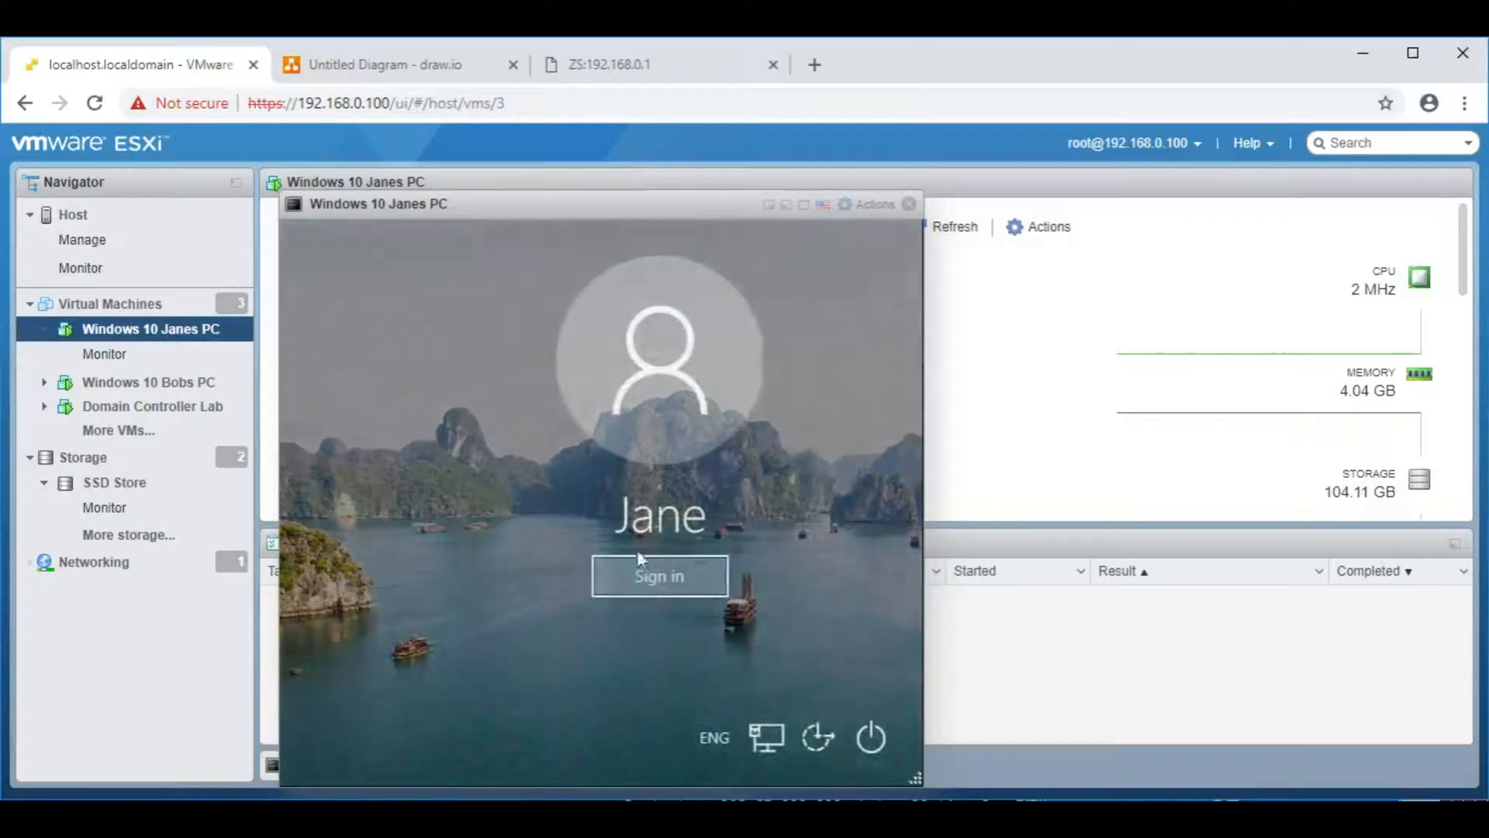
click(660, 576)
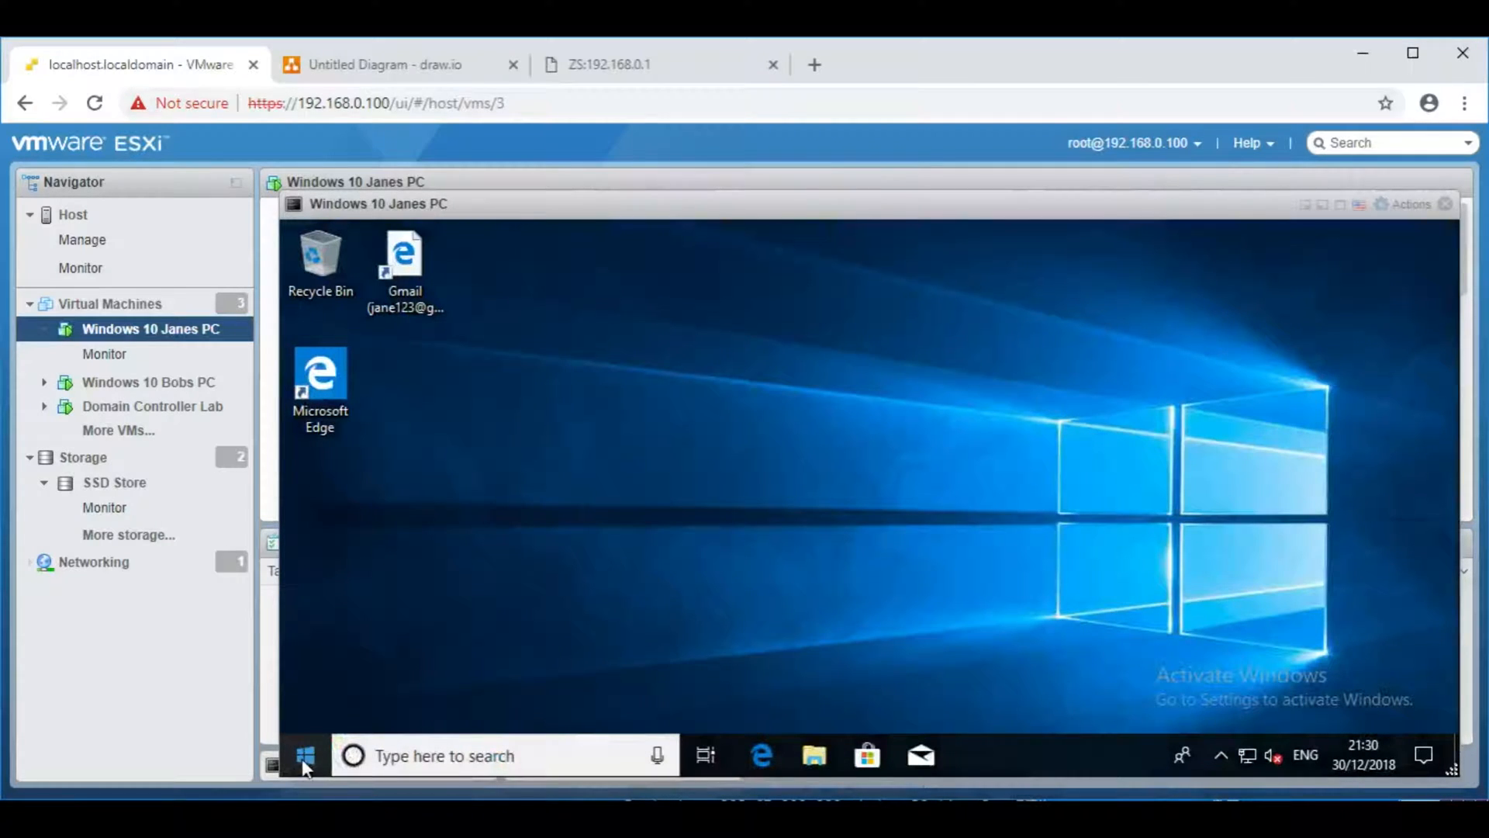
right_click(305, 755)
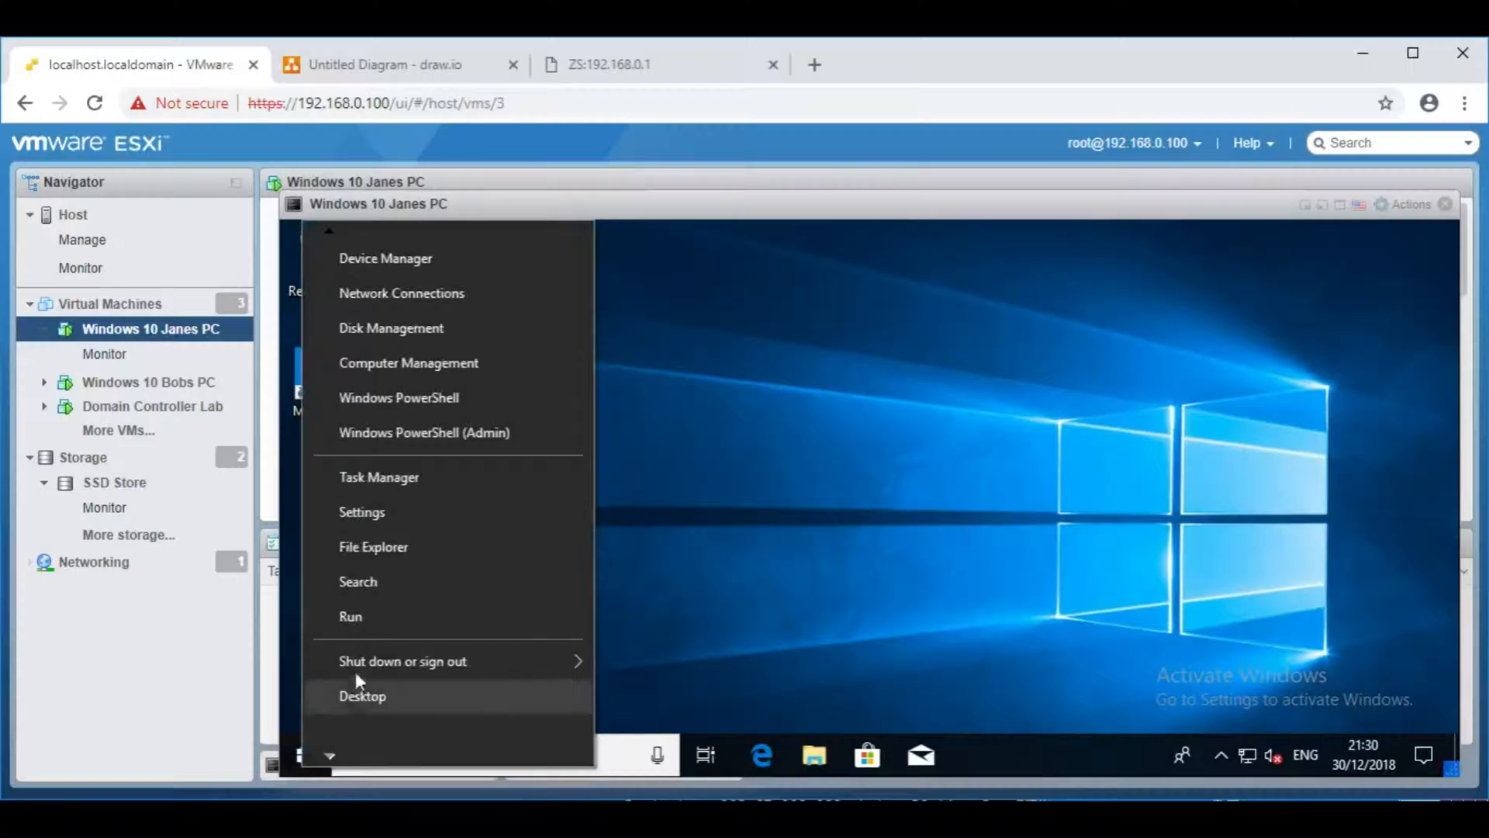